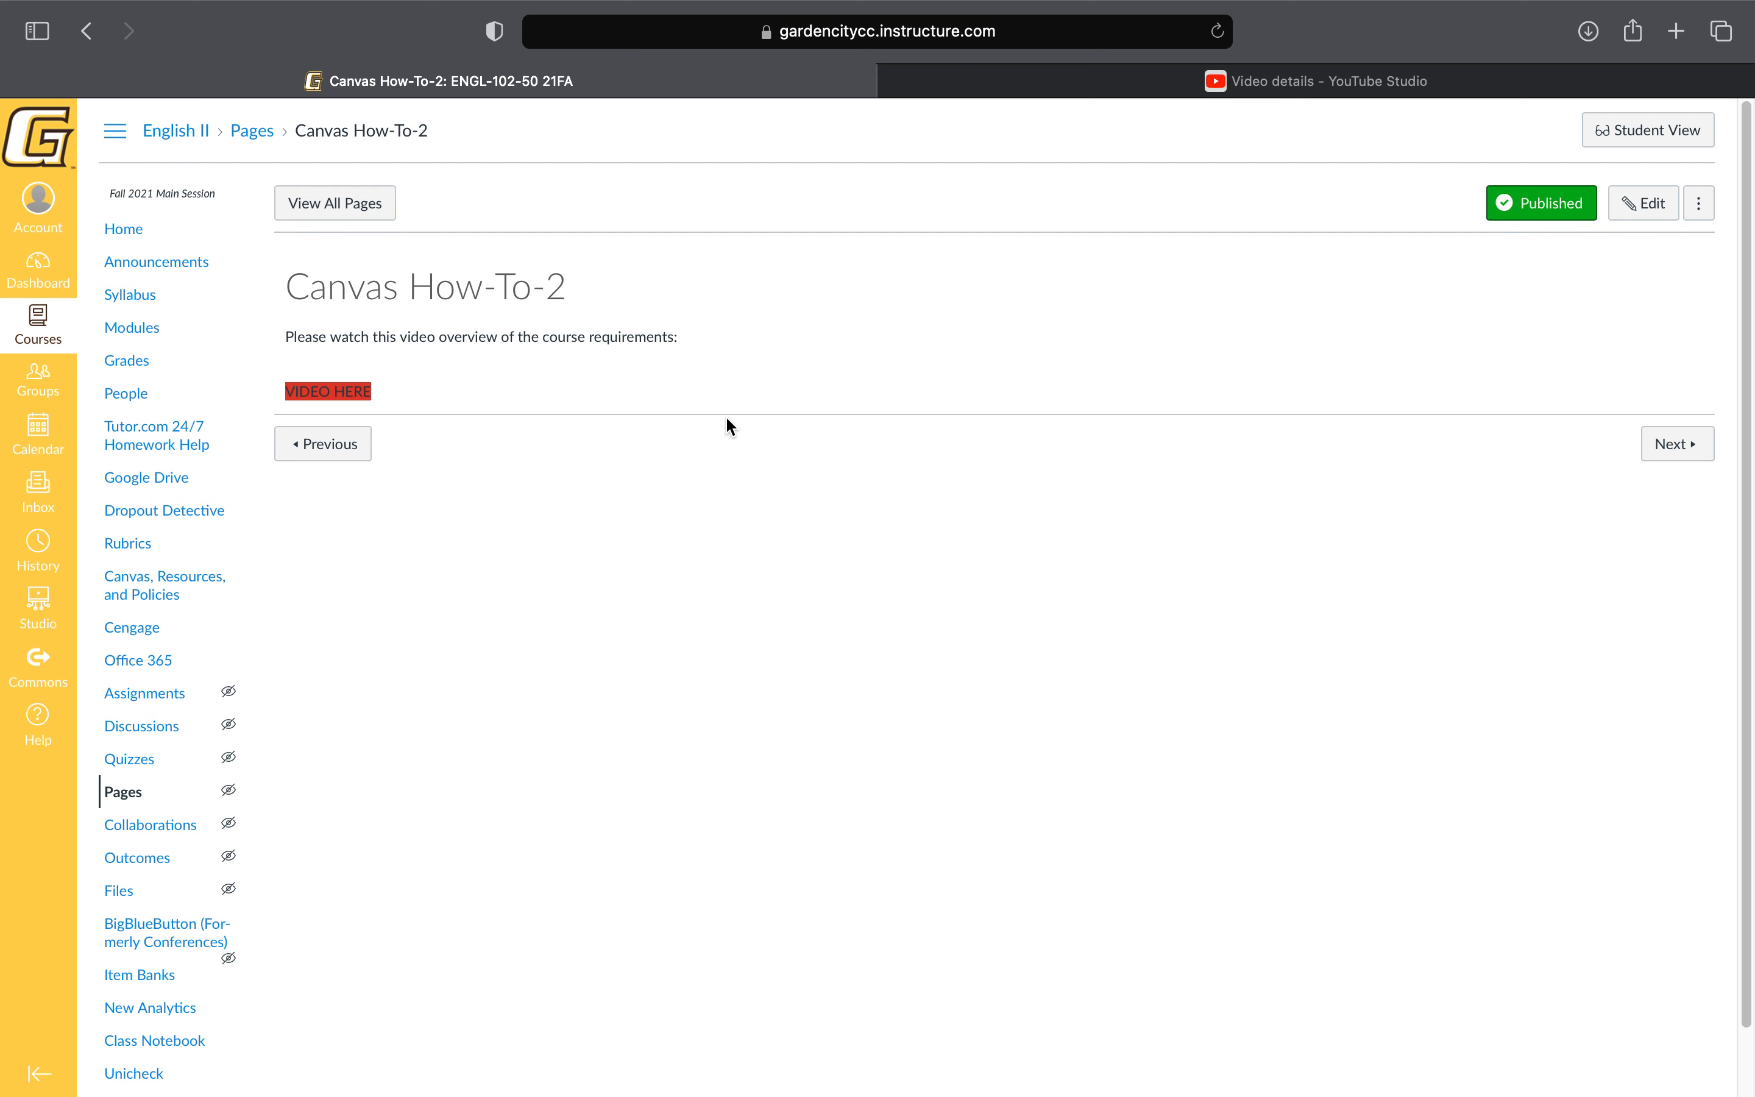
# Show the ENGL-102 Modules list and scroll past Course Information to the Unit 1 and Week 2 modules.
pyautogui.click(132, 327)
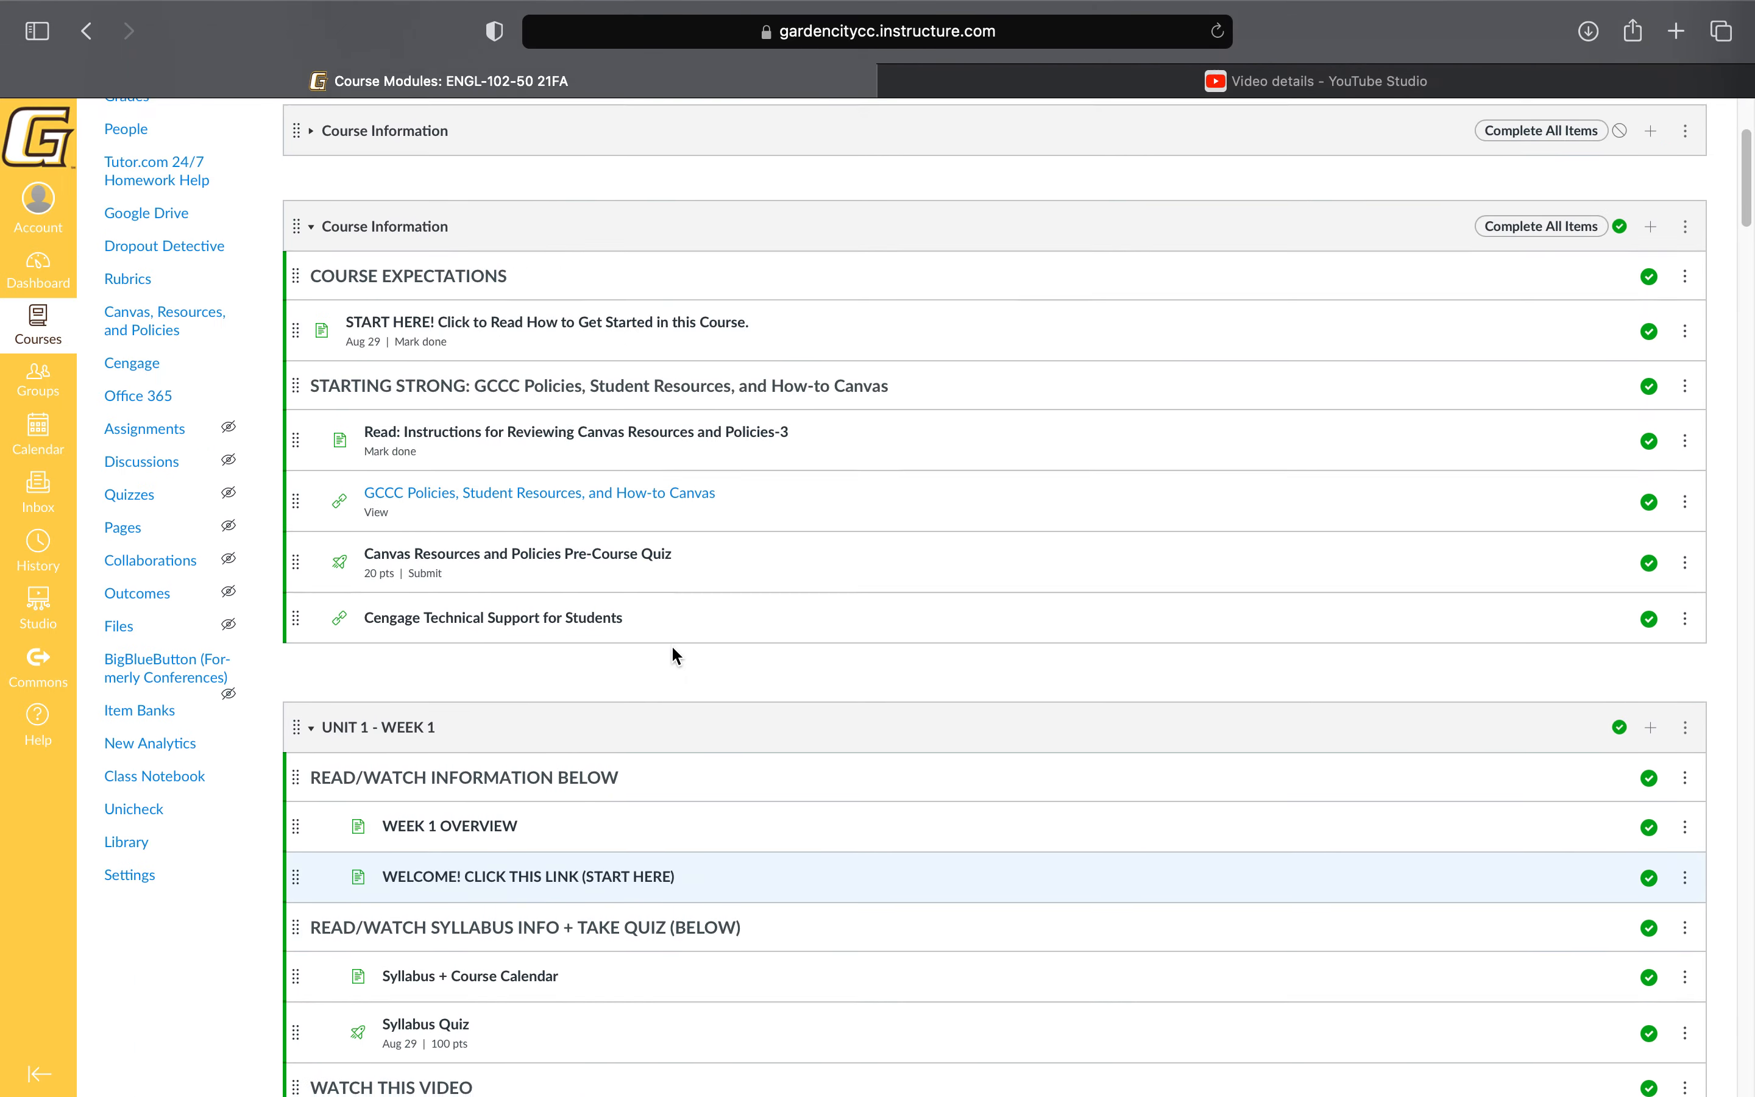
pyautogui.scroll(-3)
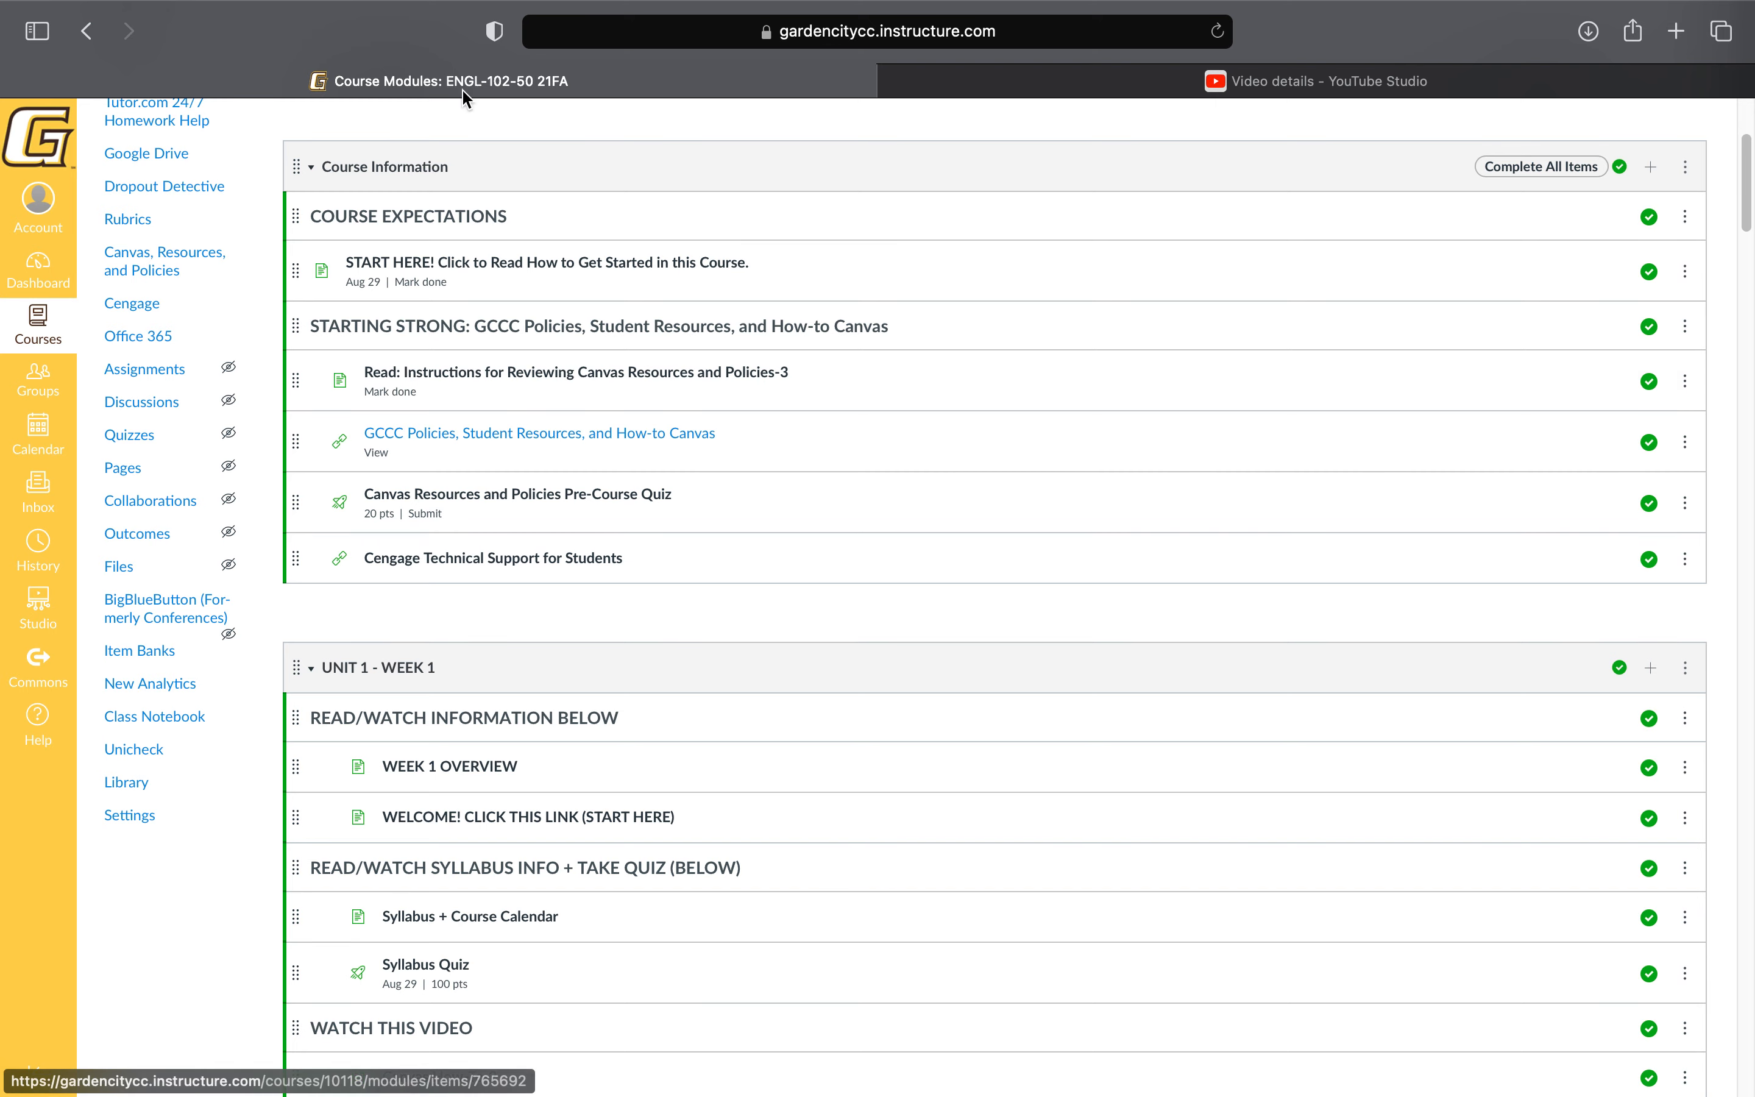
pyautogui.moveTo(773, 473)
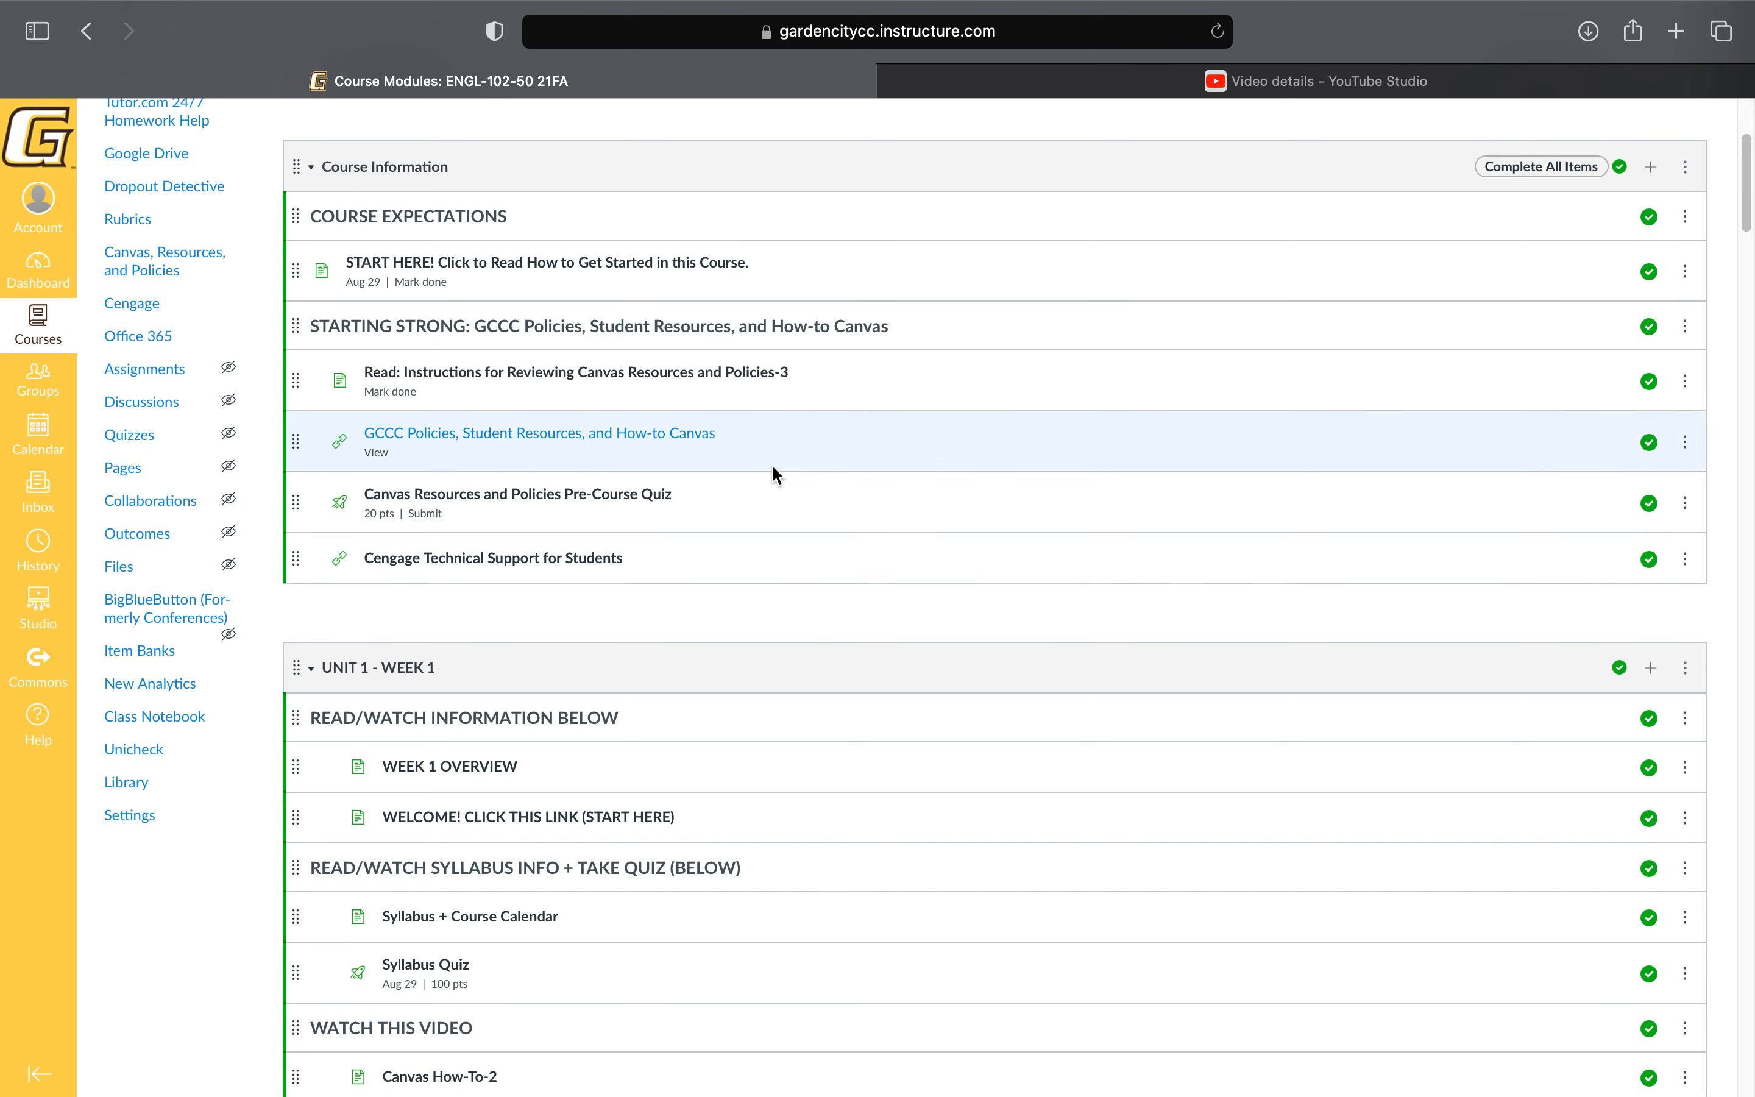
pyautogui.scroll(-3)
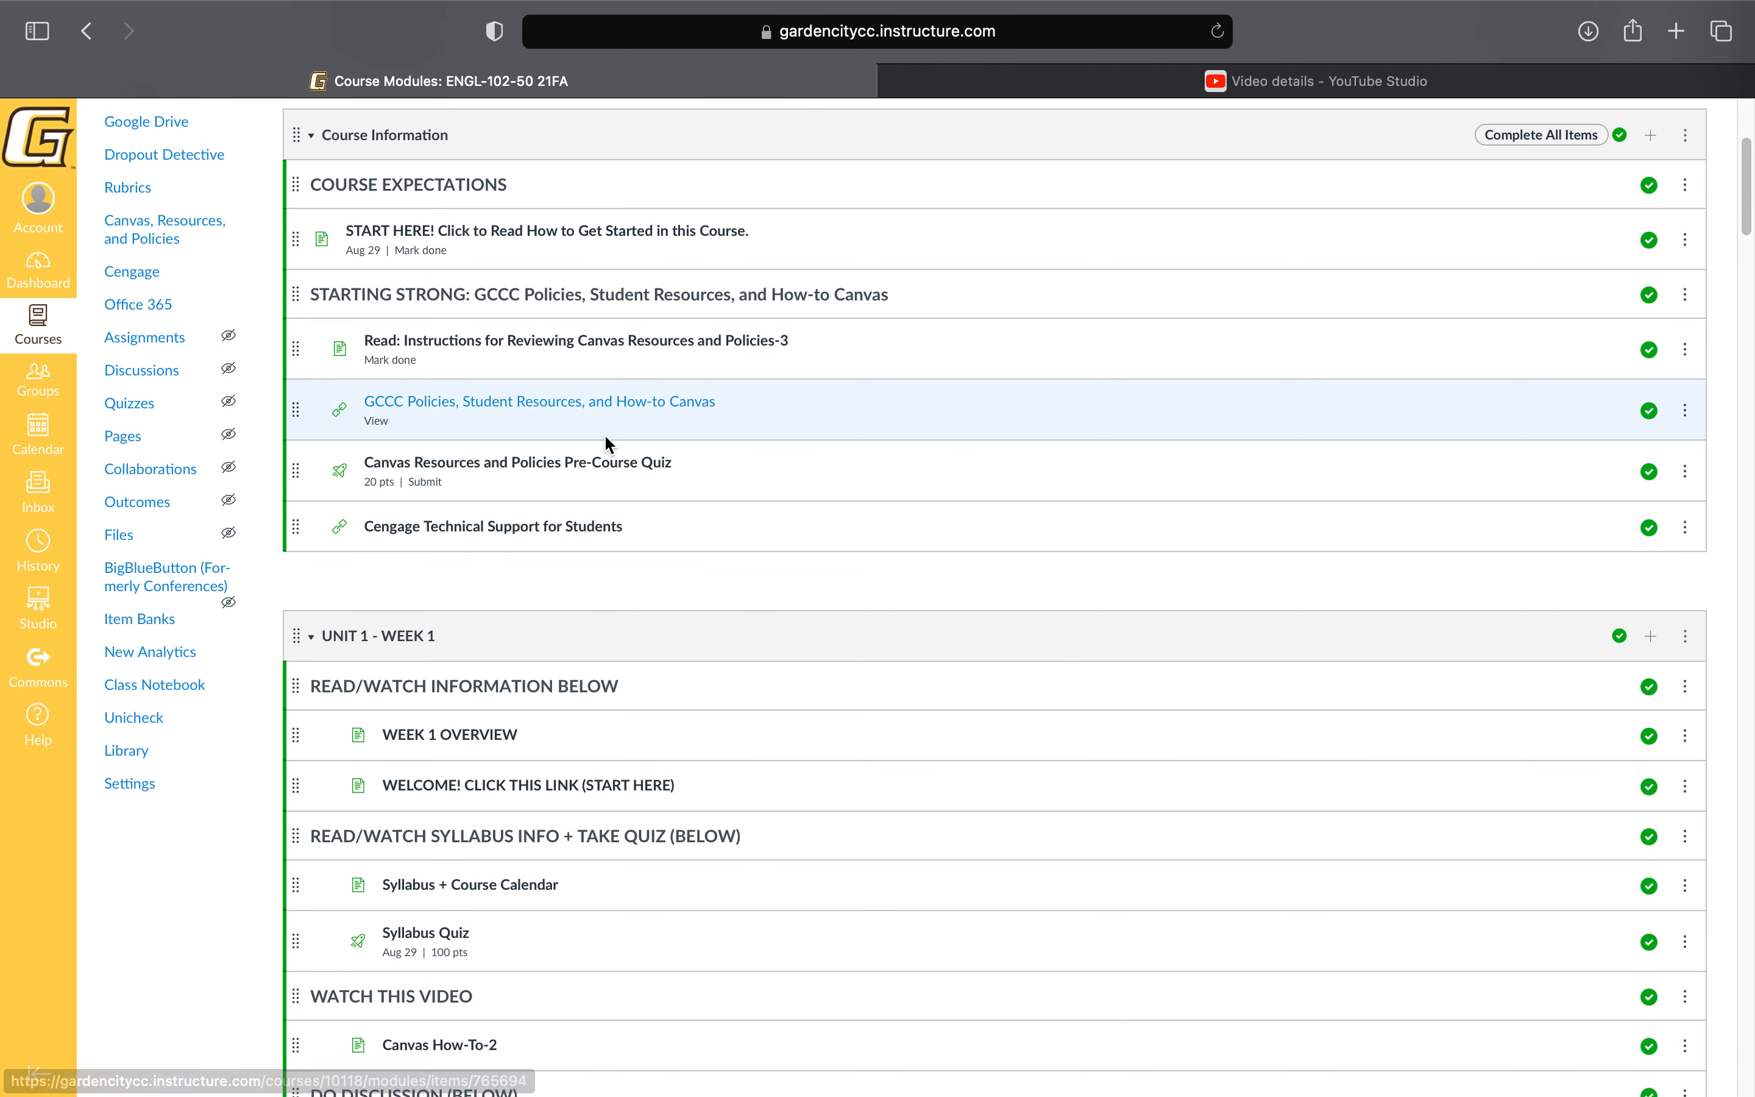
pyautogui.moveTo(626, 514)
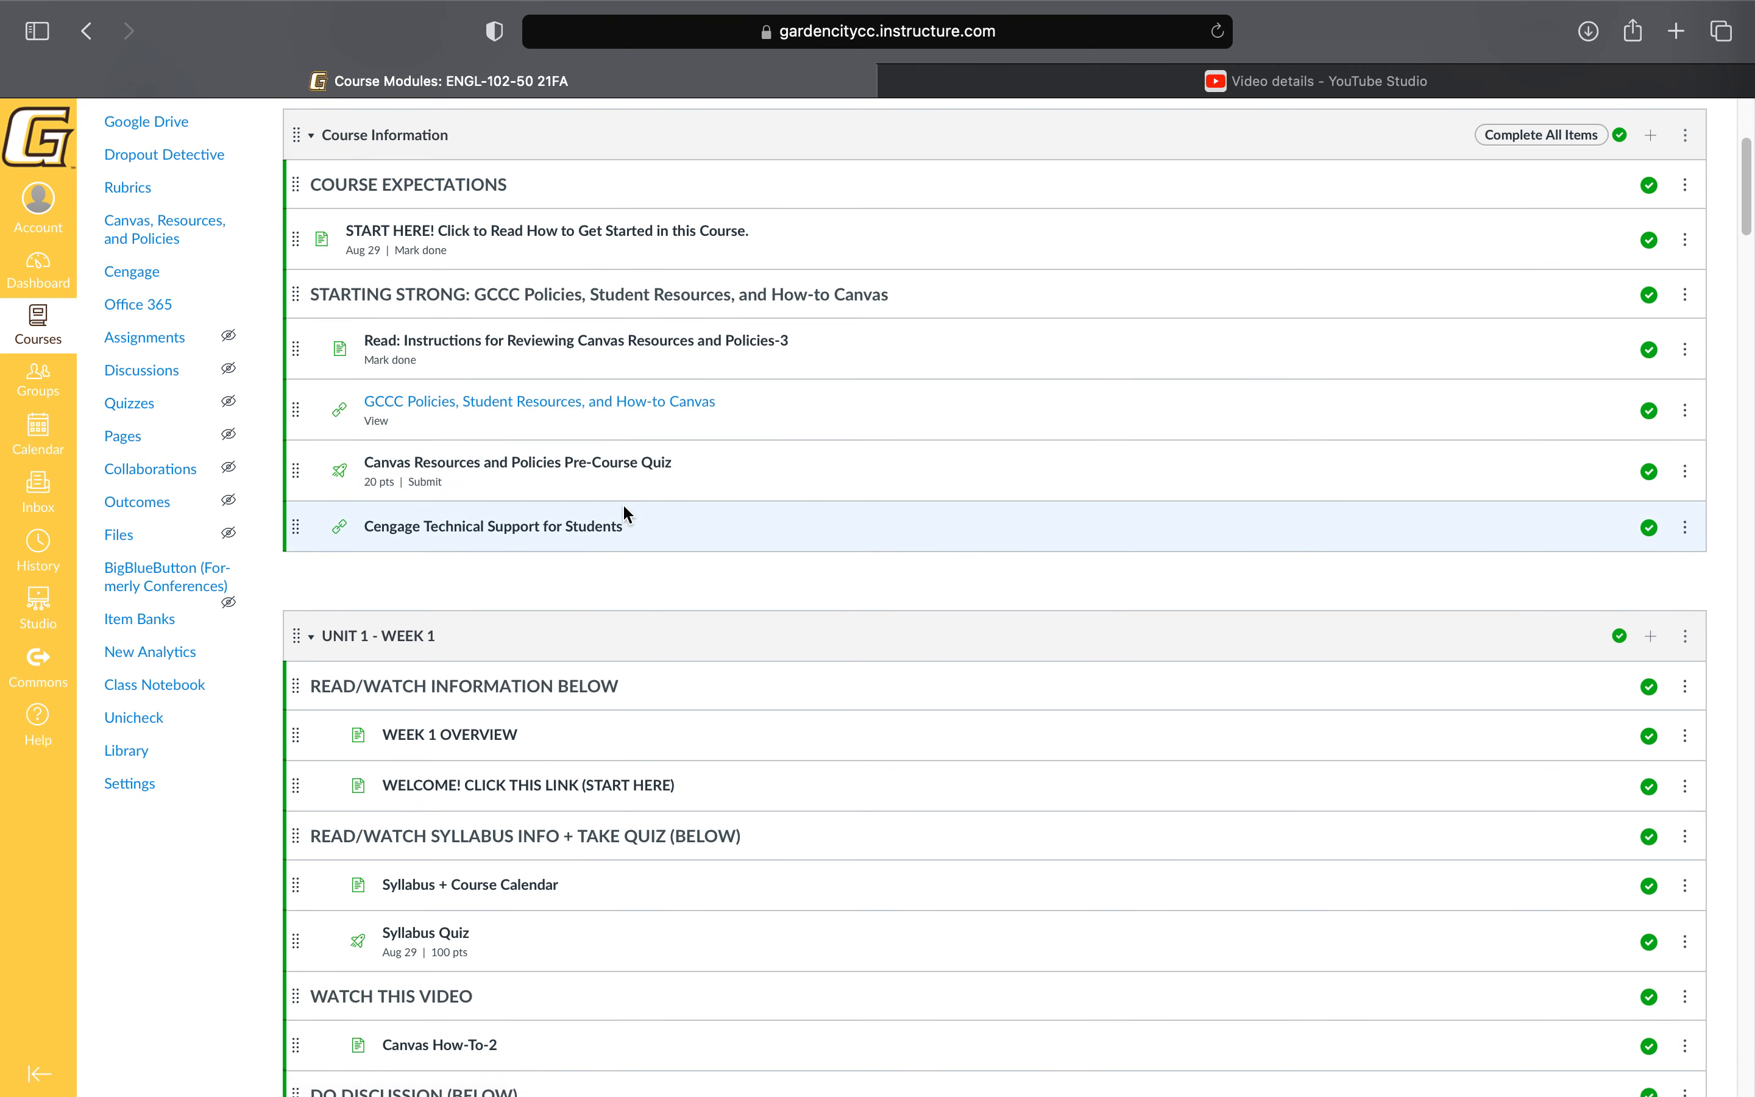
pyautogui.scroll(-3)
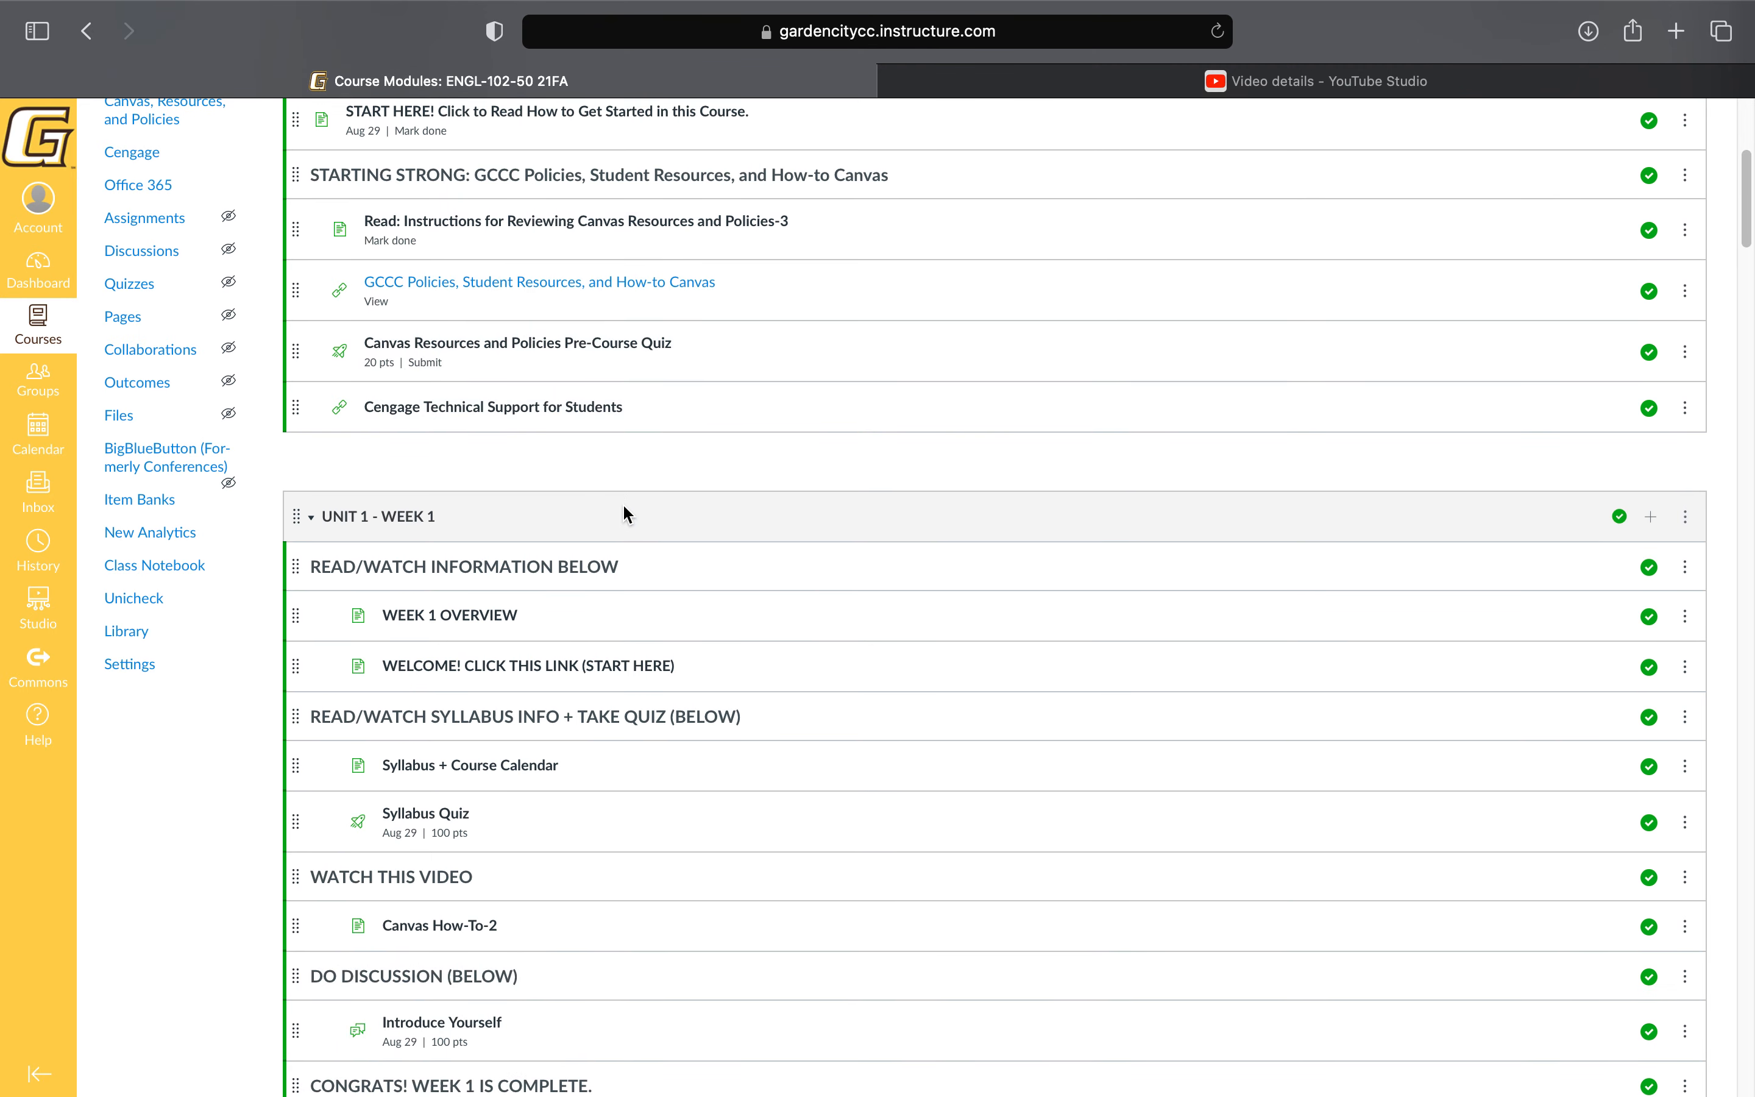
pyautogui.scroll(-3)
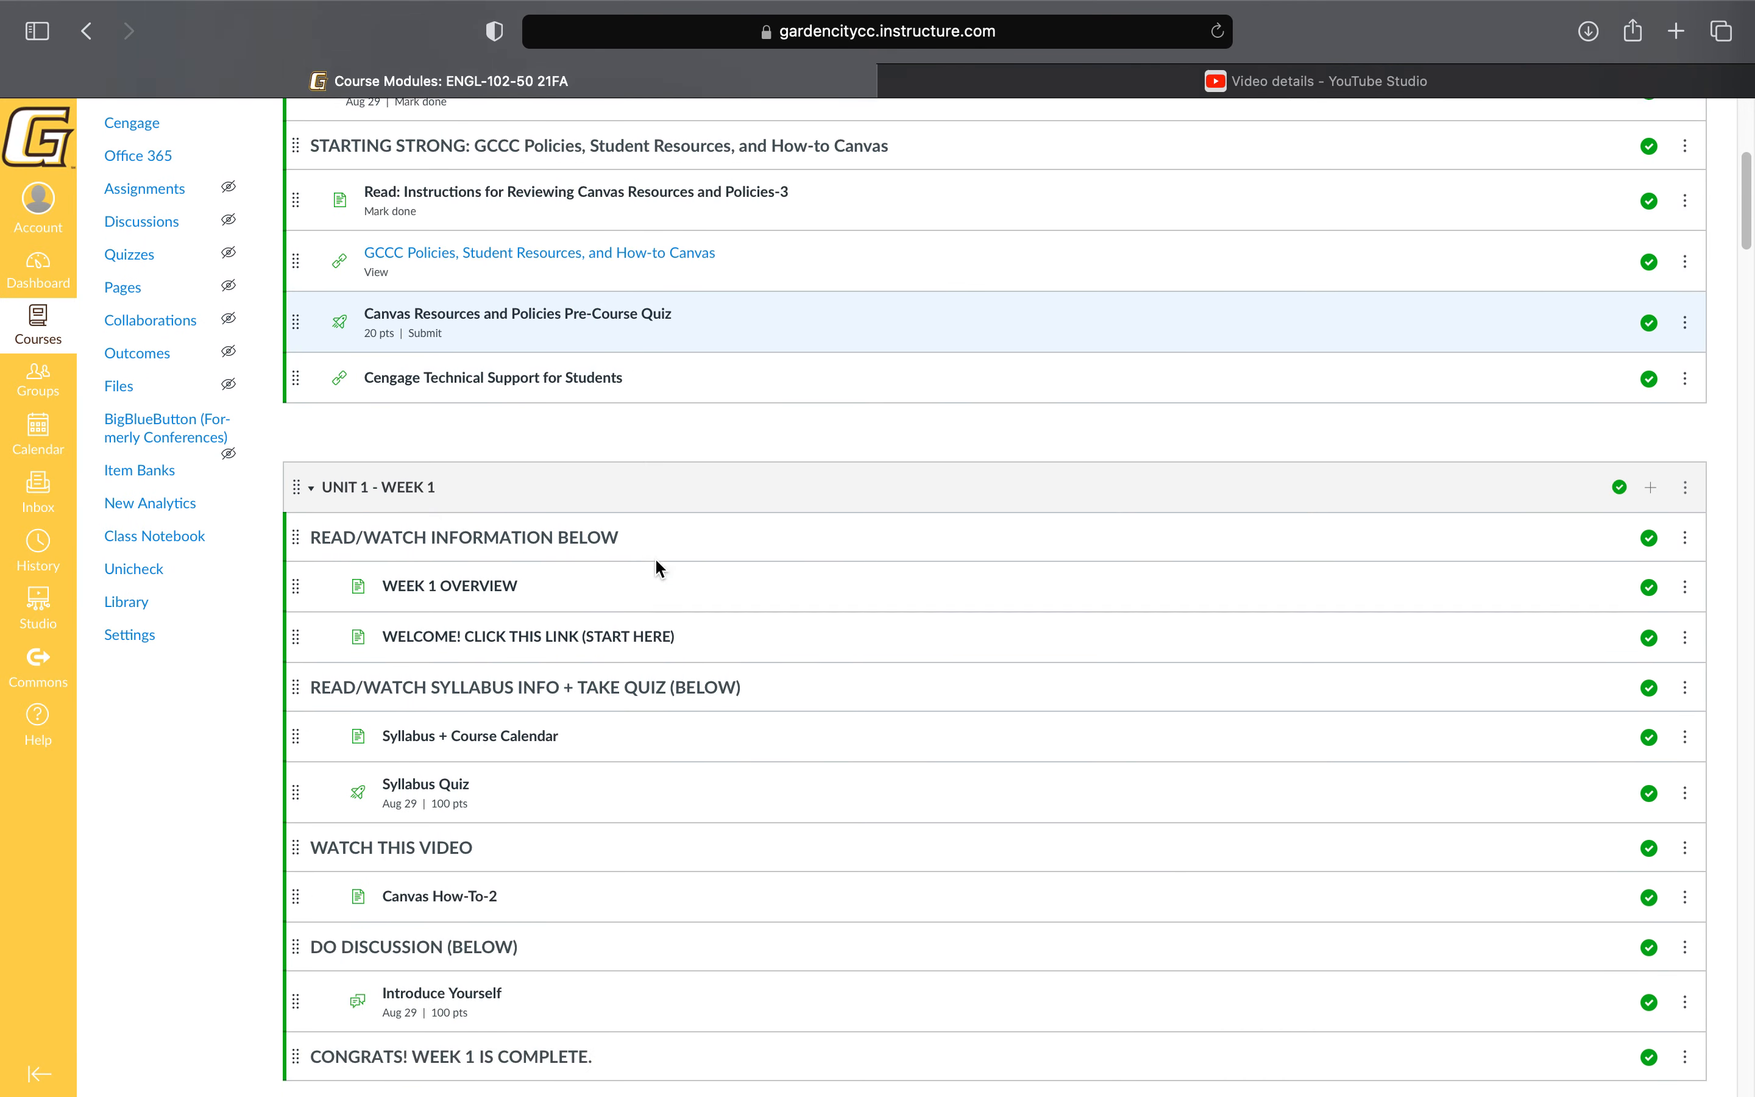
pyautogui.scroll(-3)
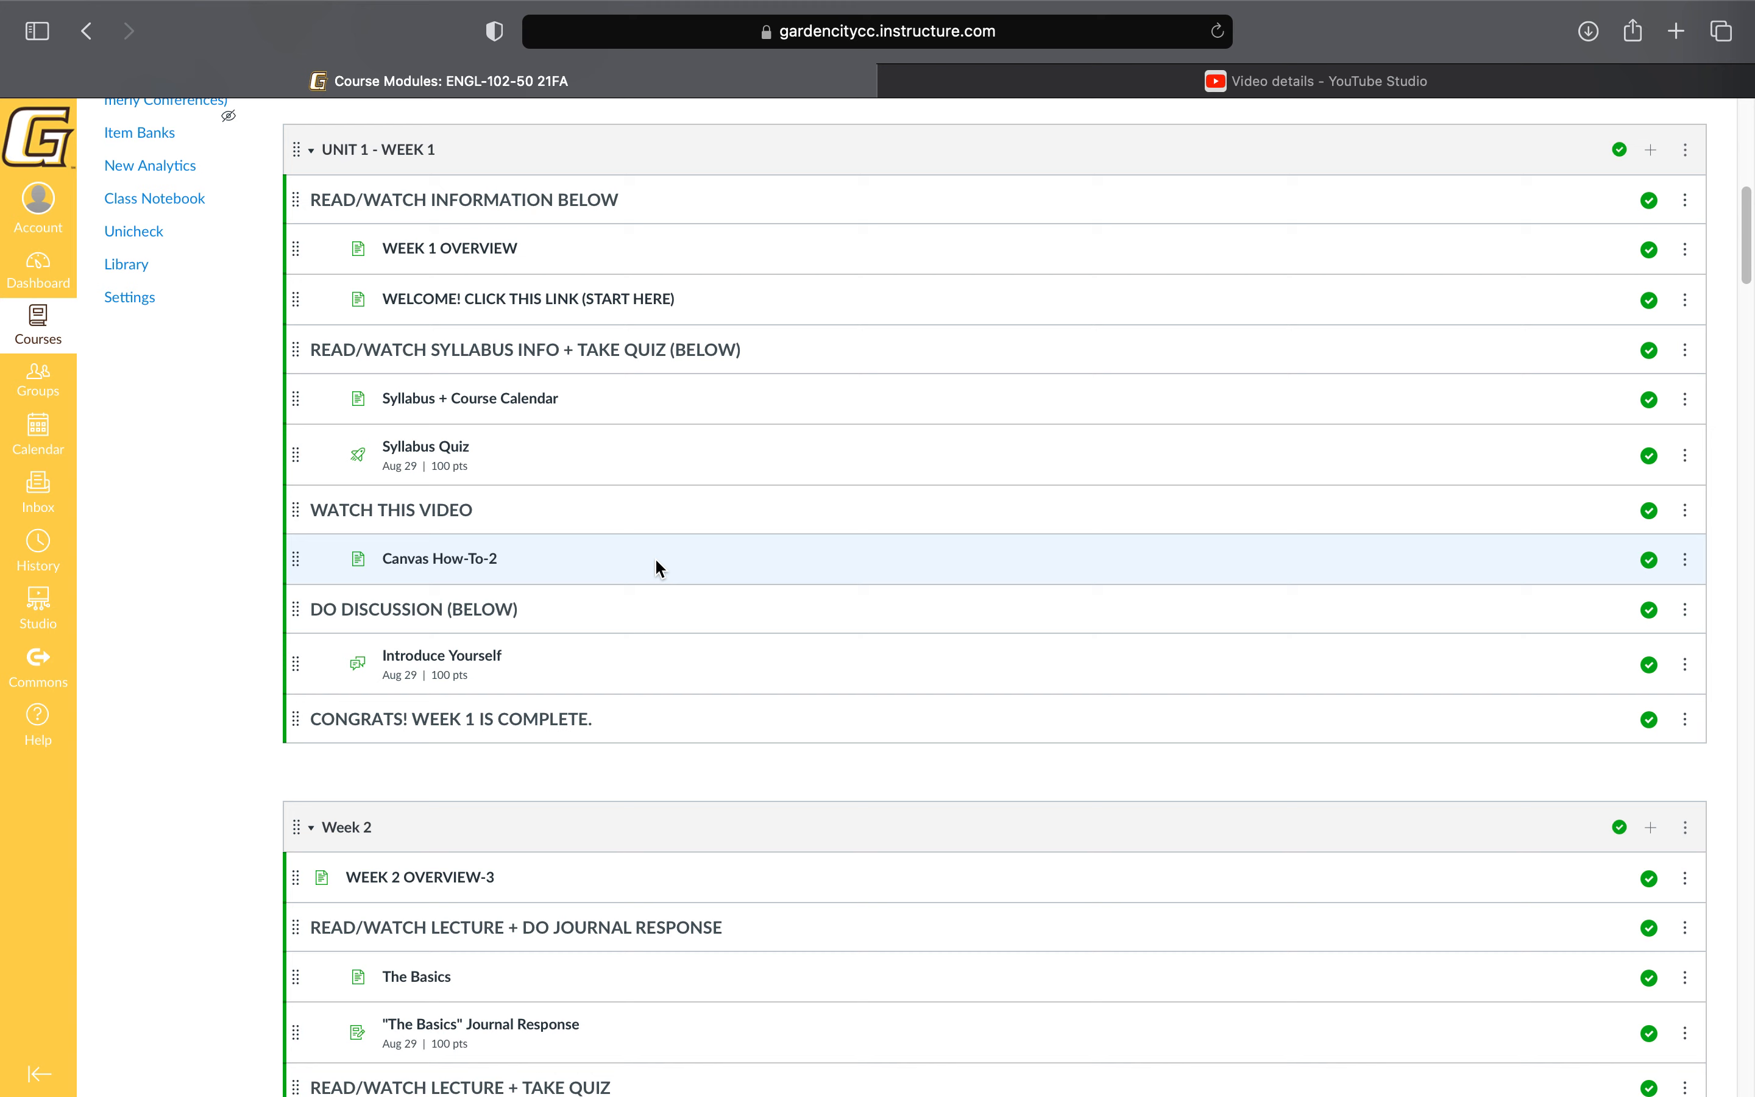
pyautogui.moveTo(642, 248)
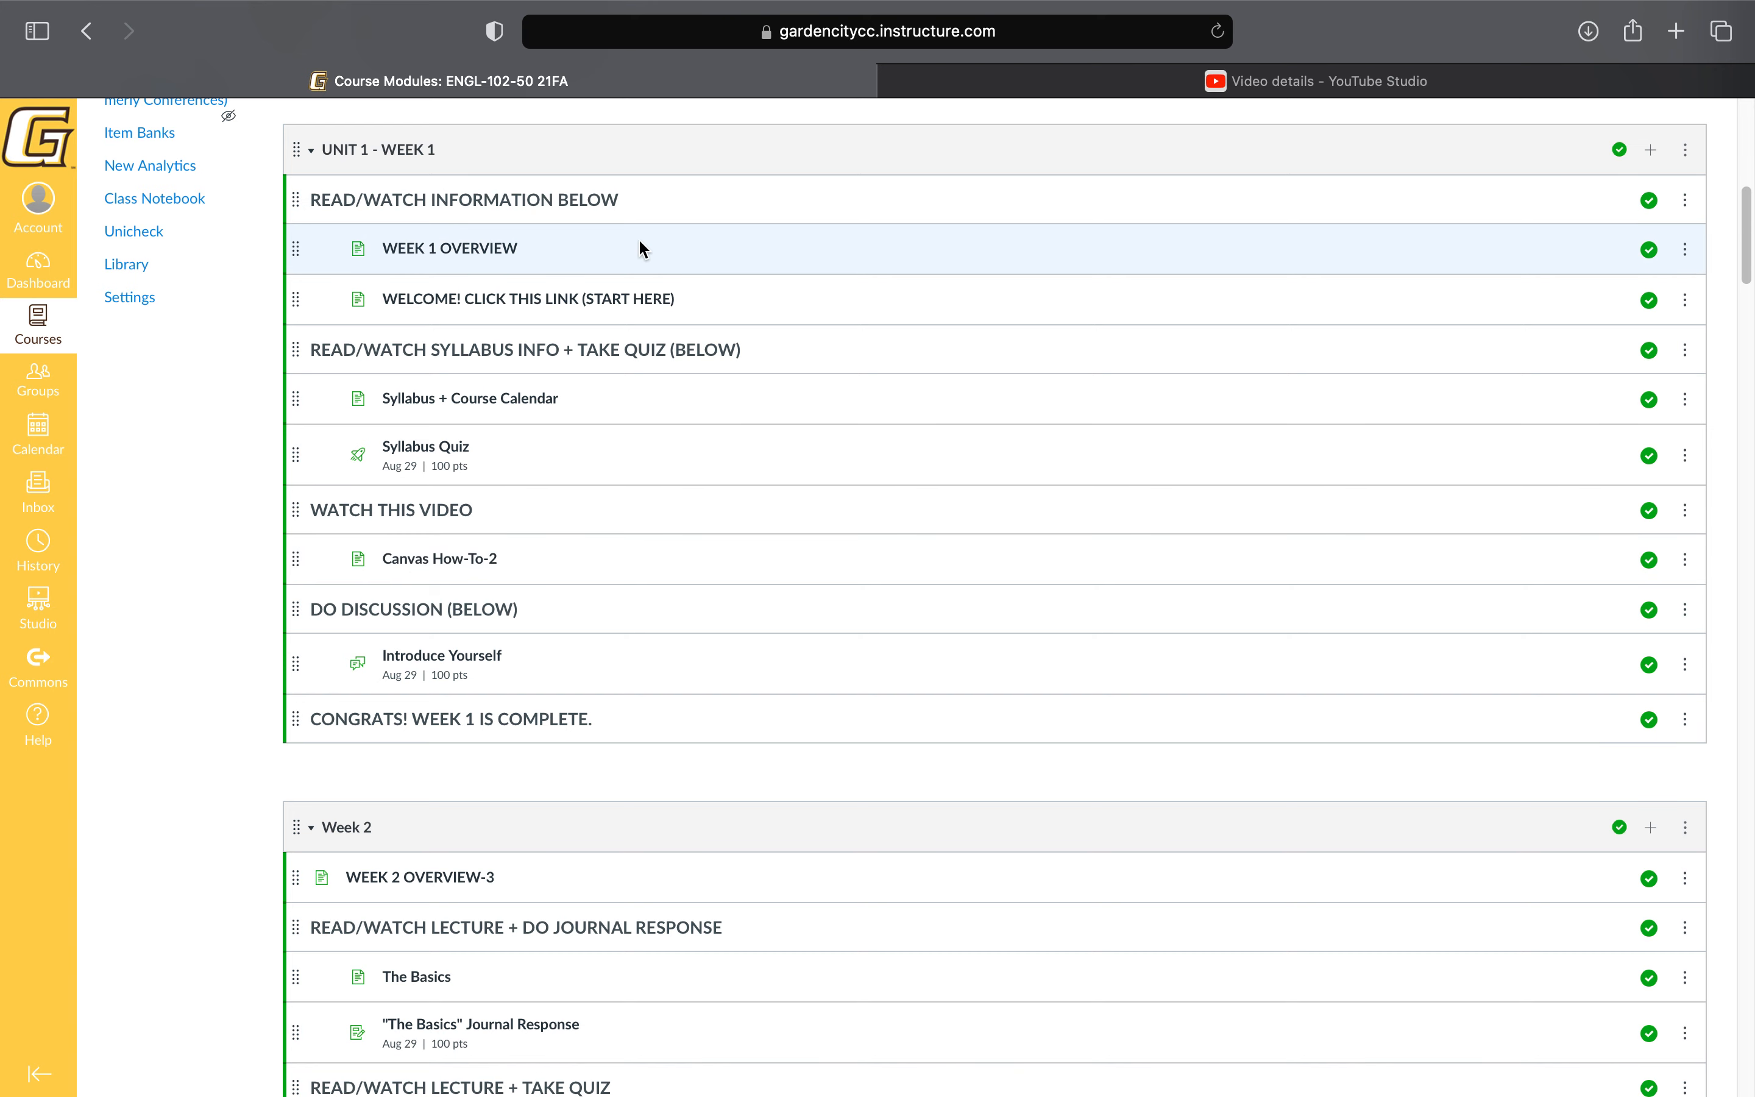
pyautogui.moveTo(505, 228)
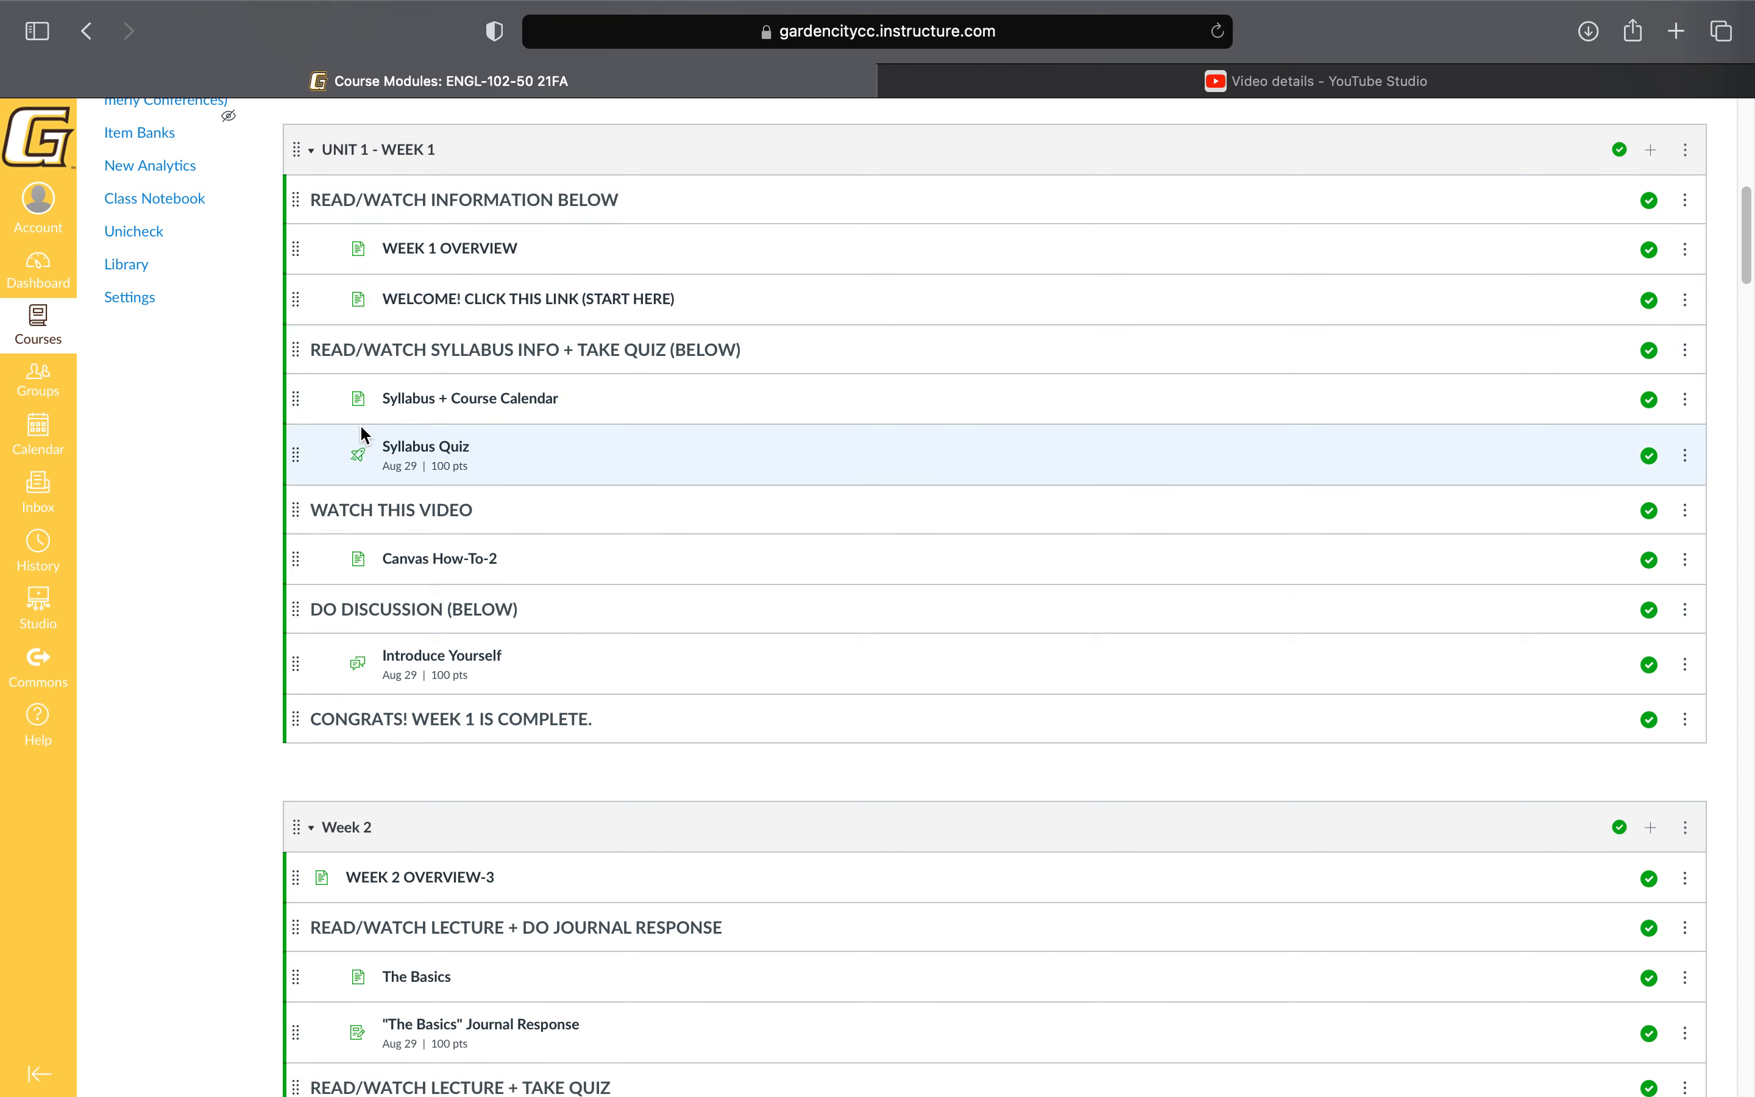
pyautogui.moveTo(358, 407)
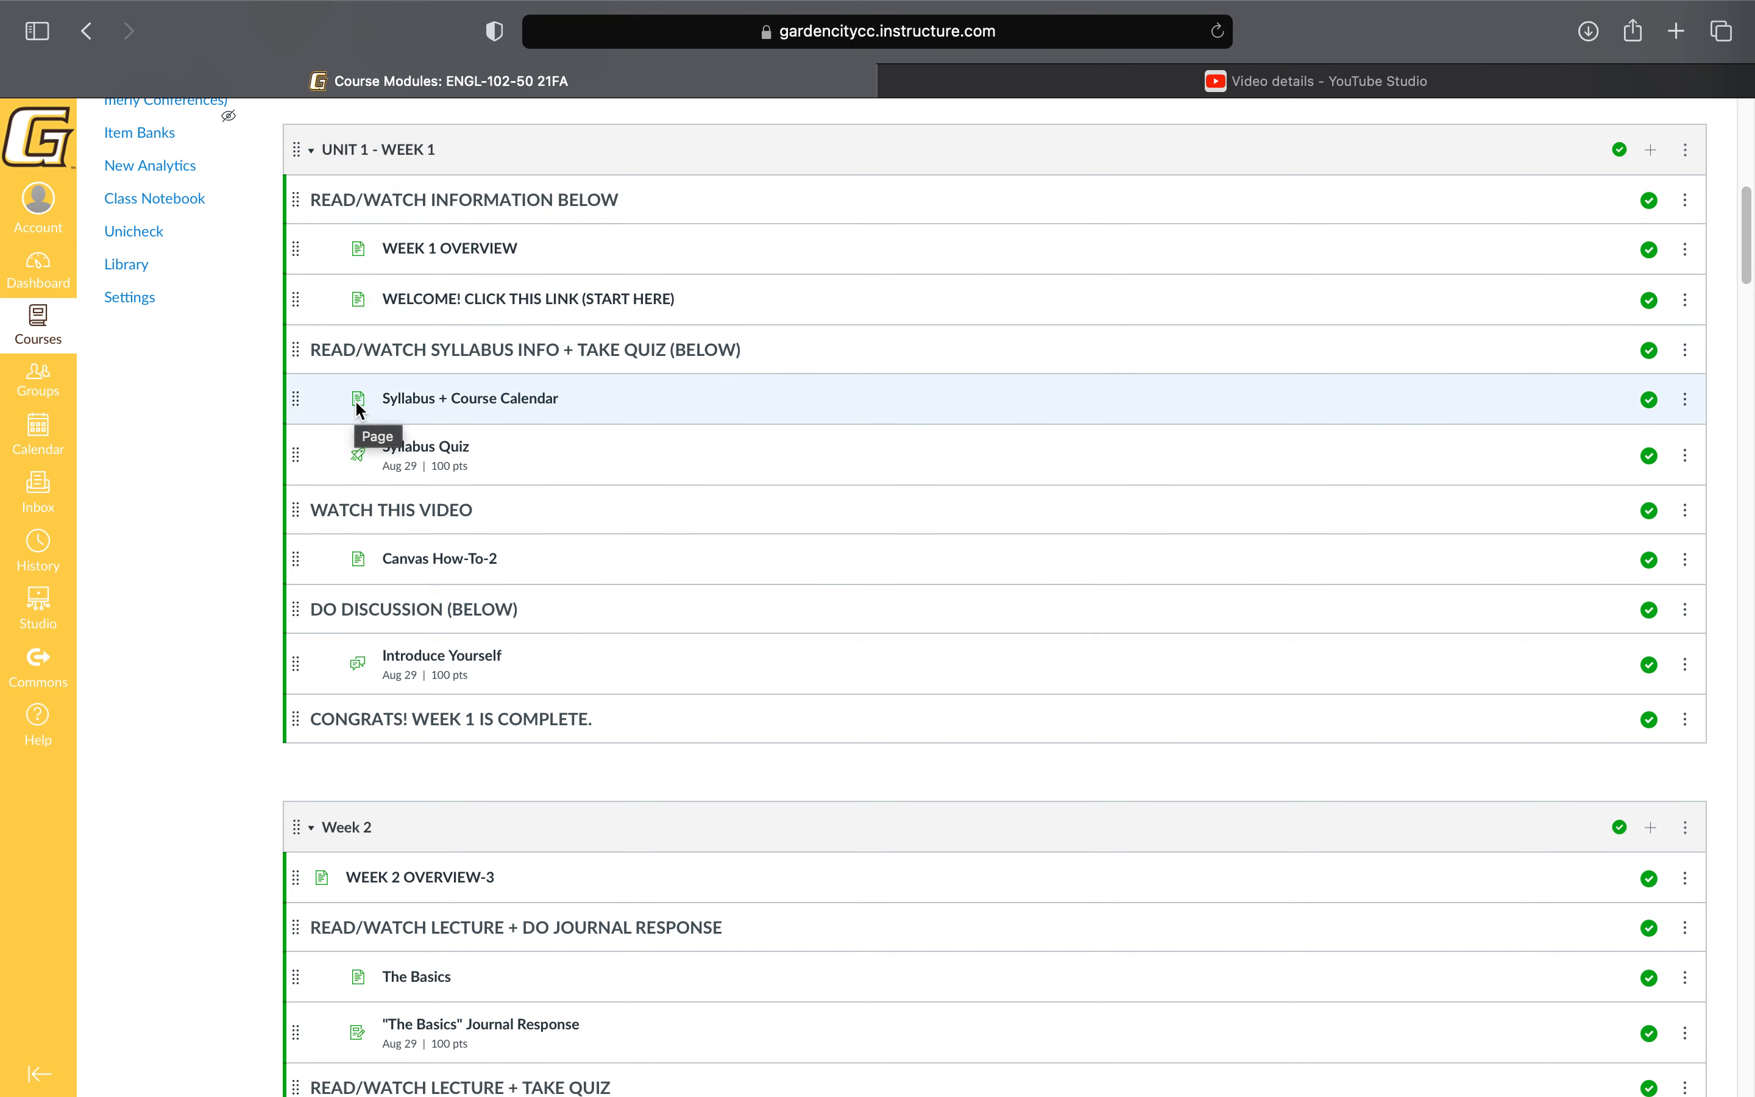
pyautogui.moveTo(371, 265)
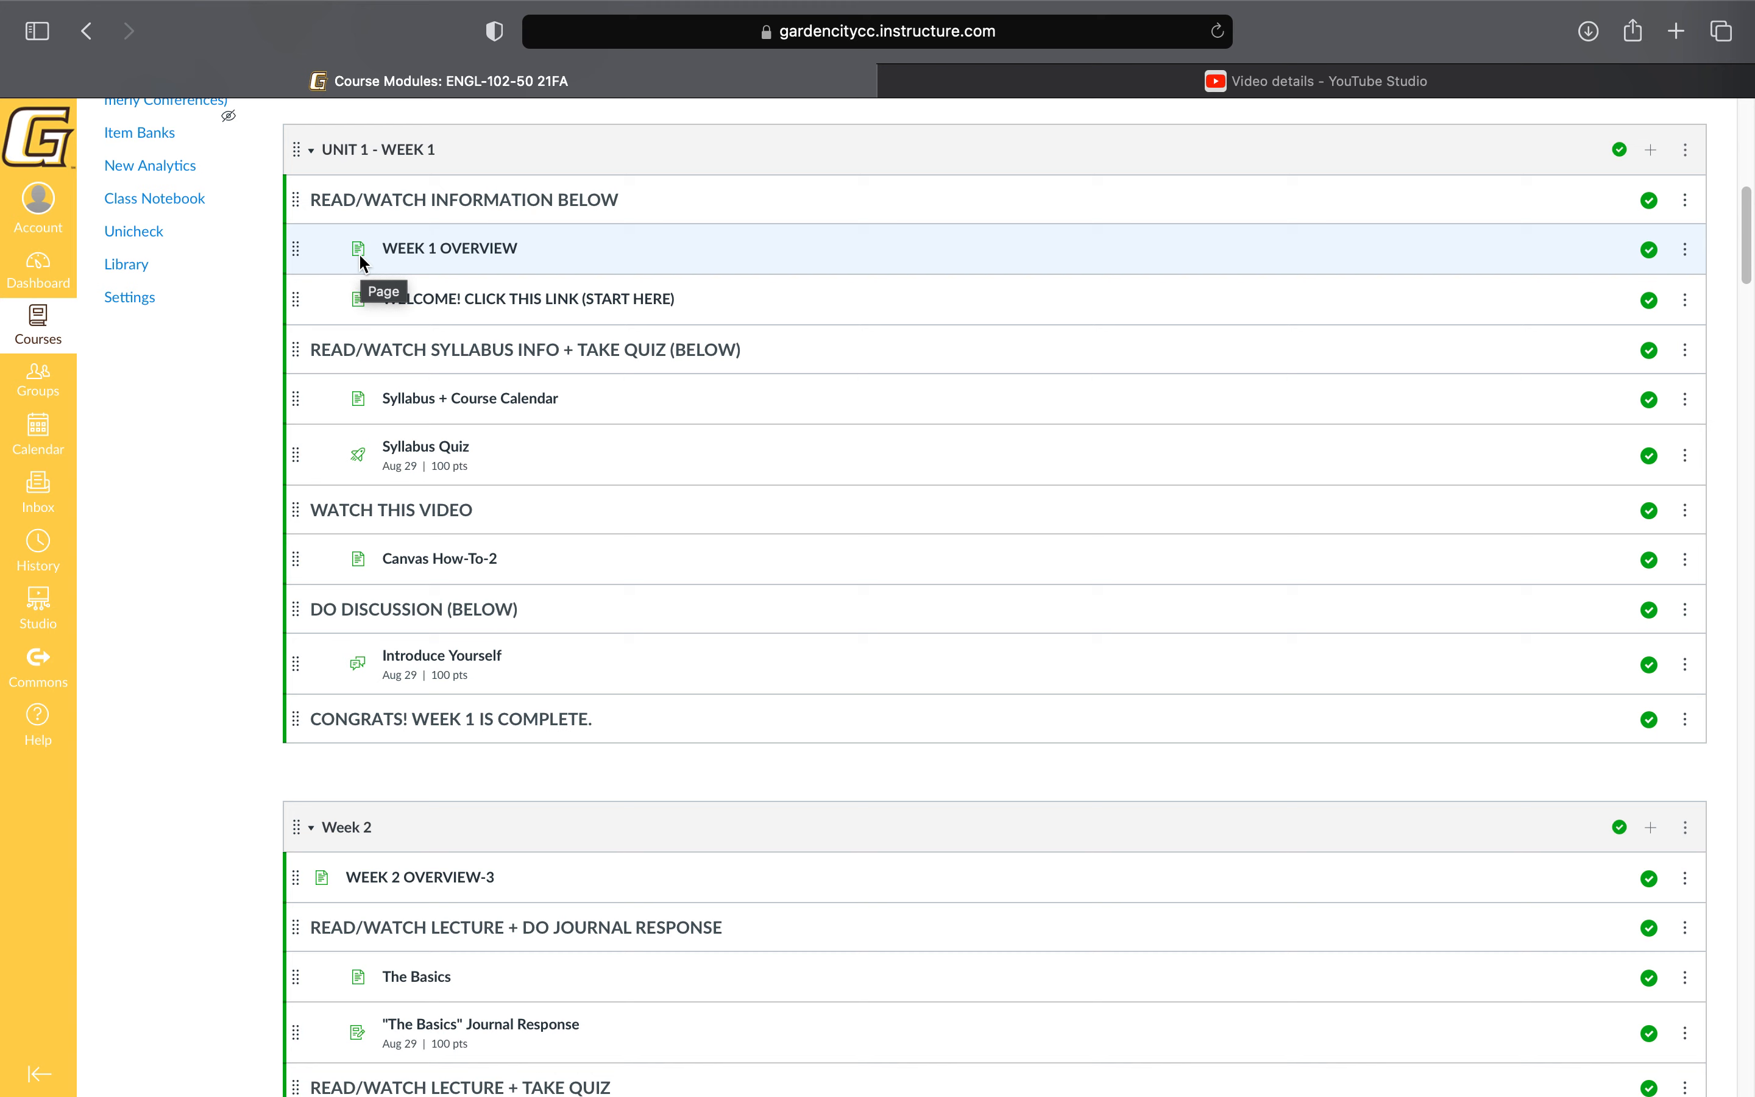
pyautogui.moveTo(358, 304)
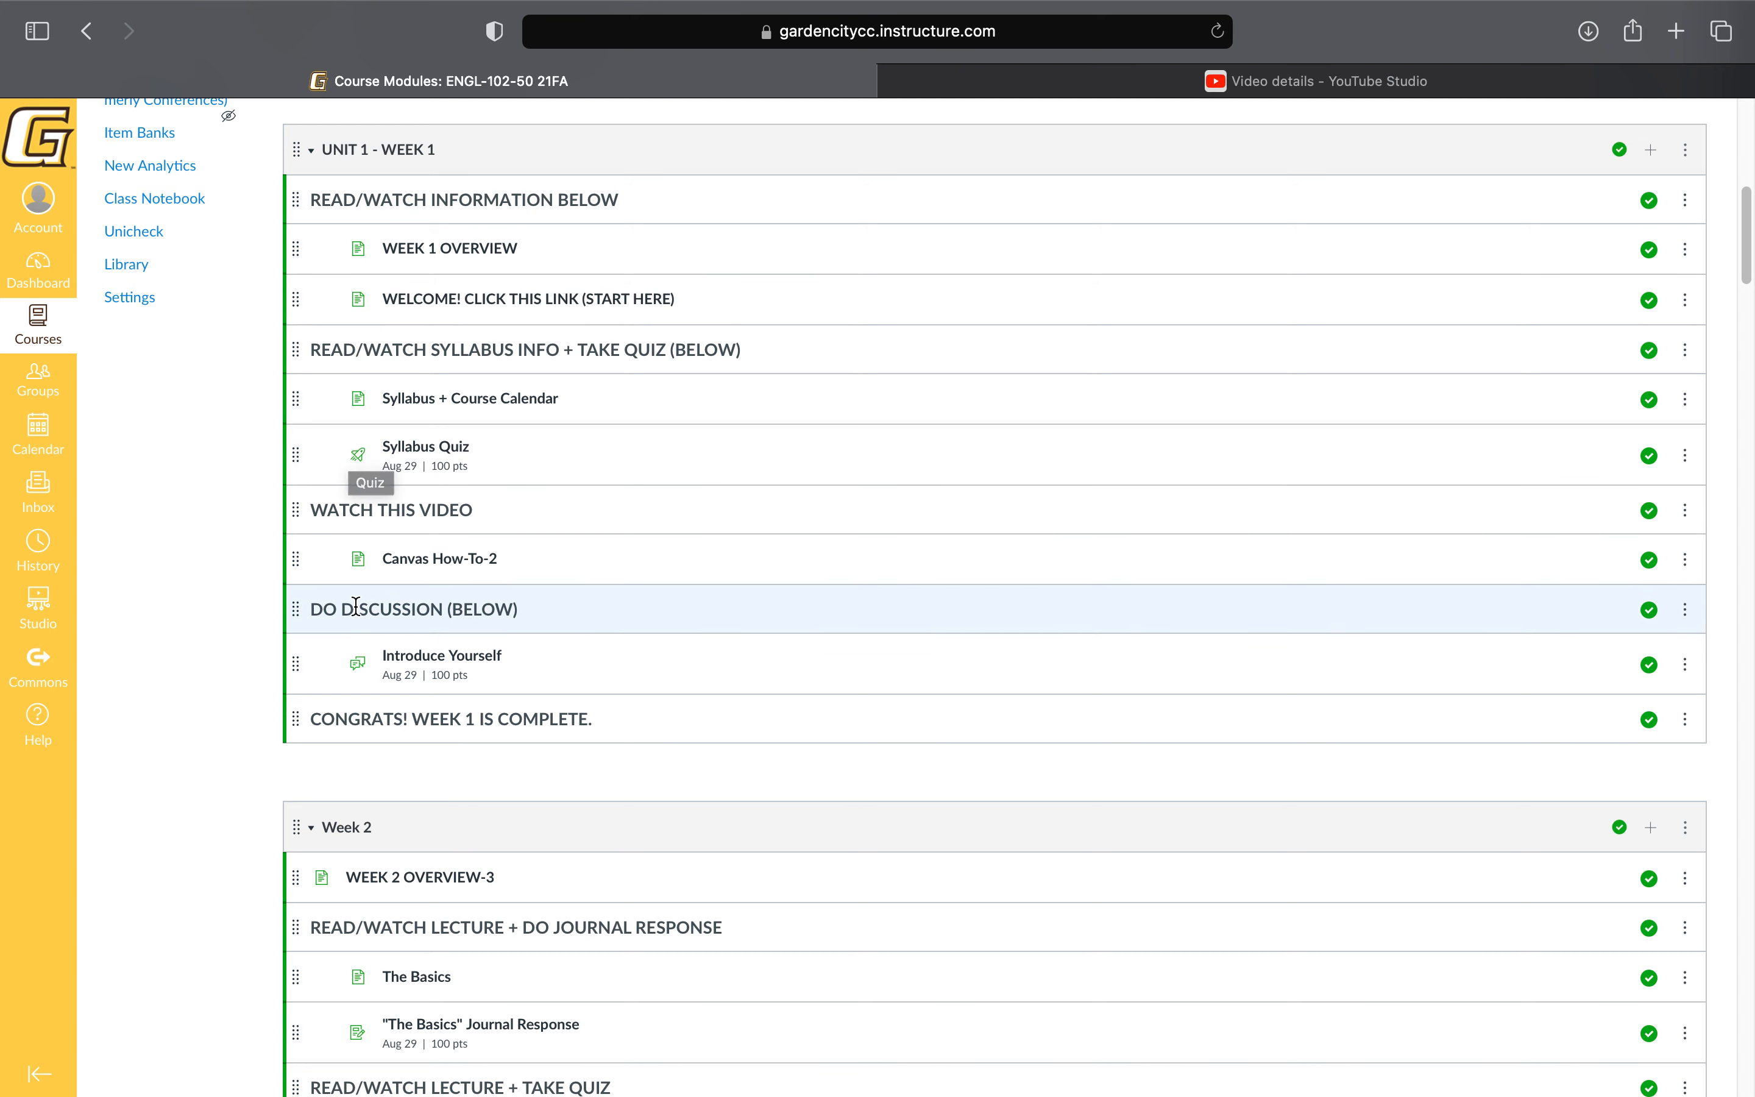
pyautogui.scroll(-3)
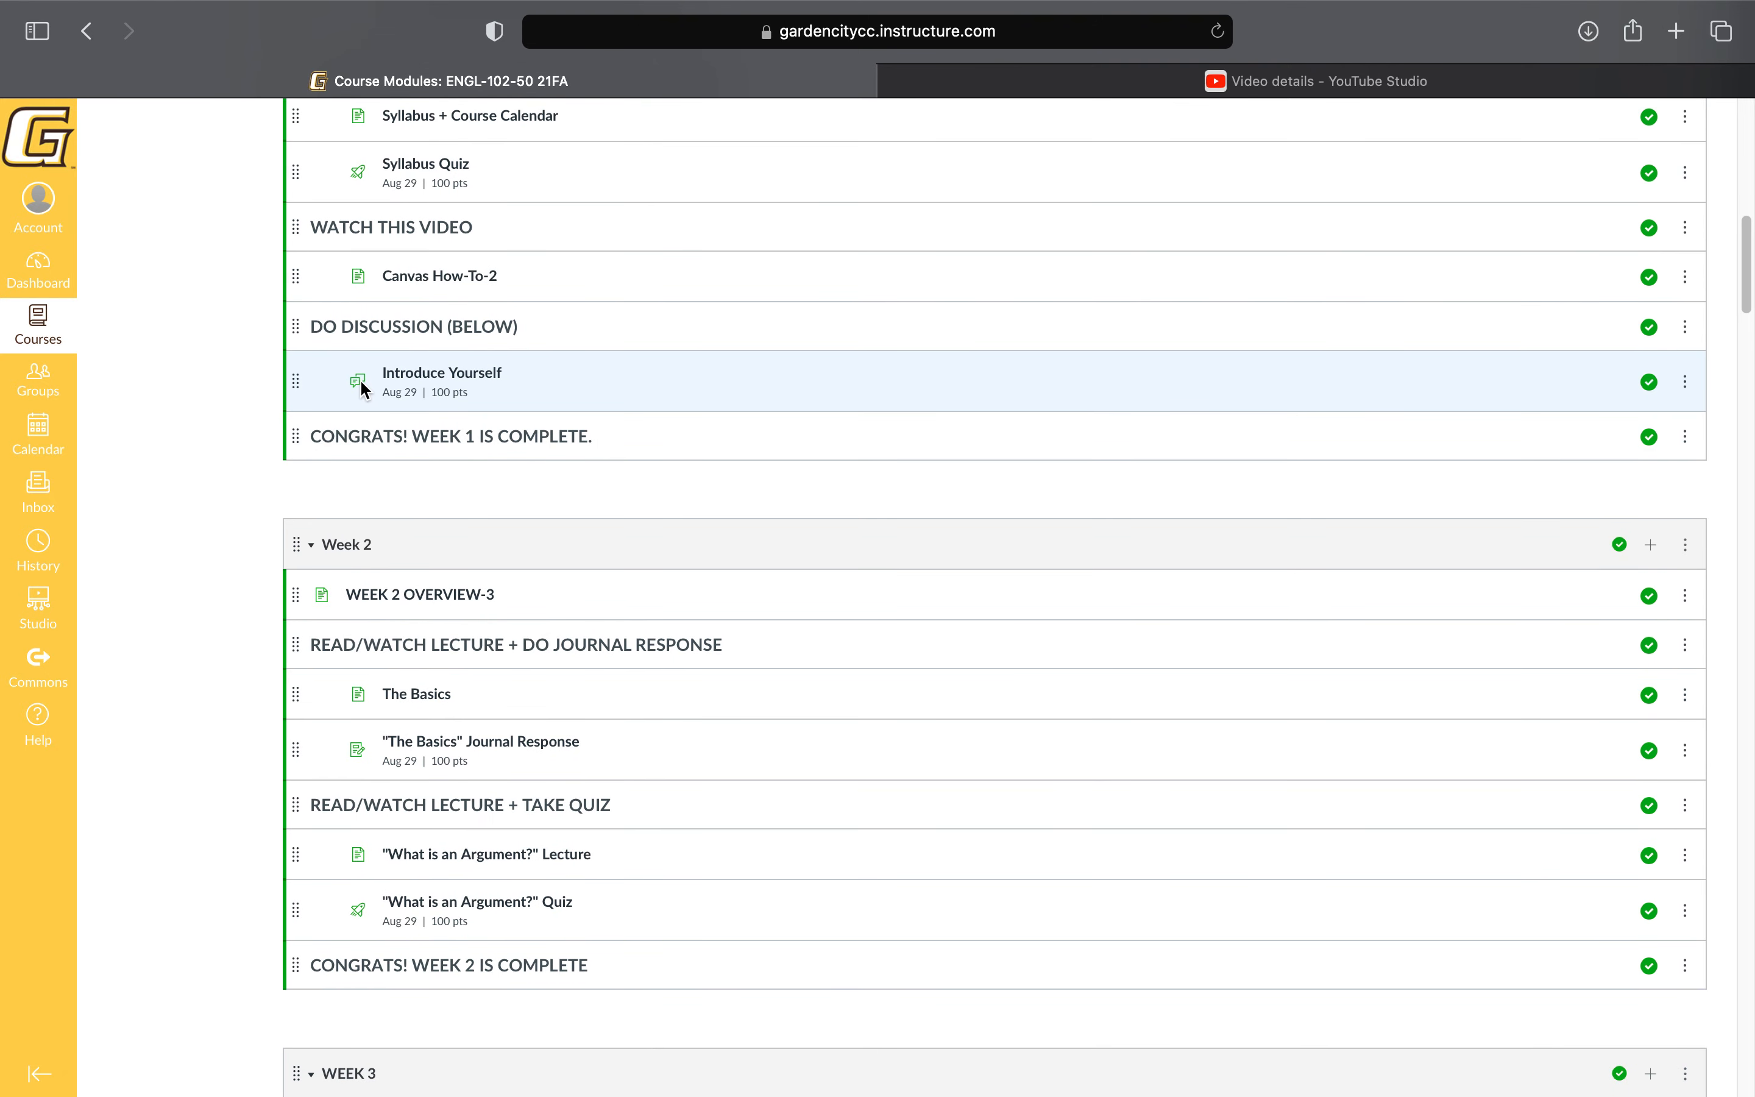
pyautogui.moveTo(358, 384)
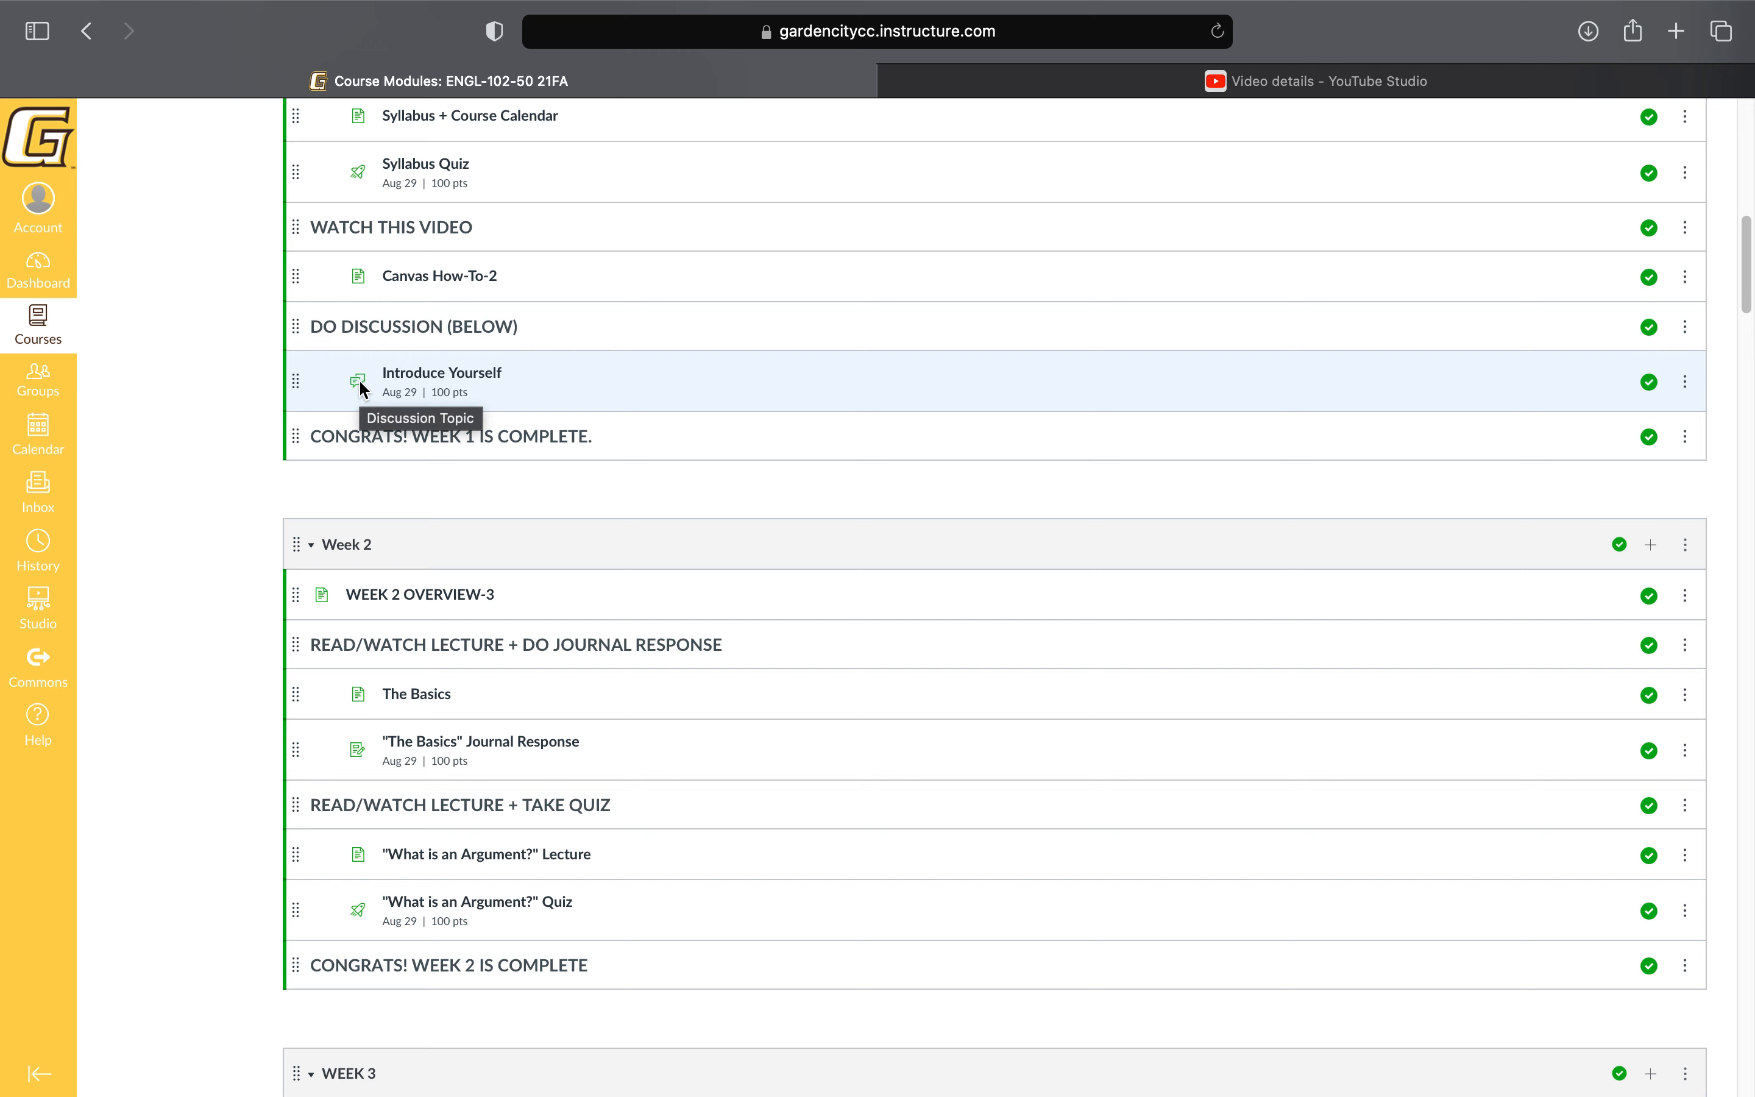
pyautogui.moveTo(369, 522)
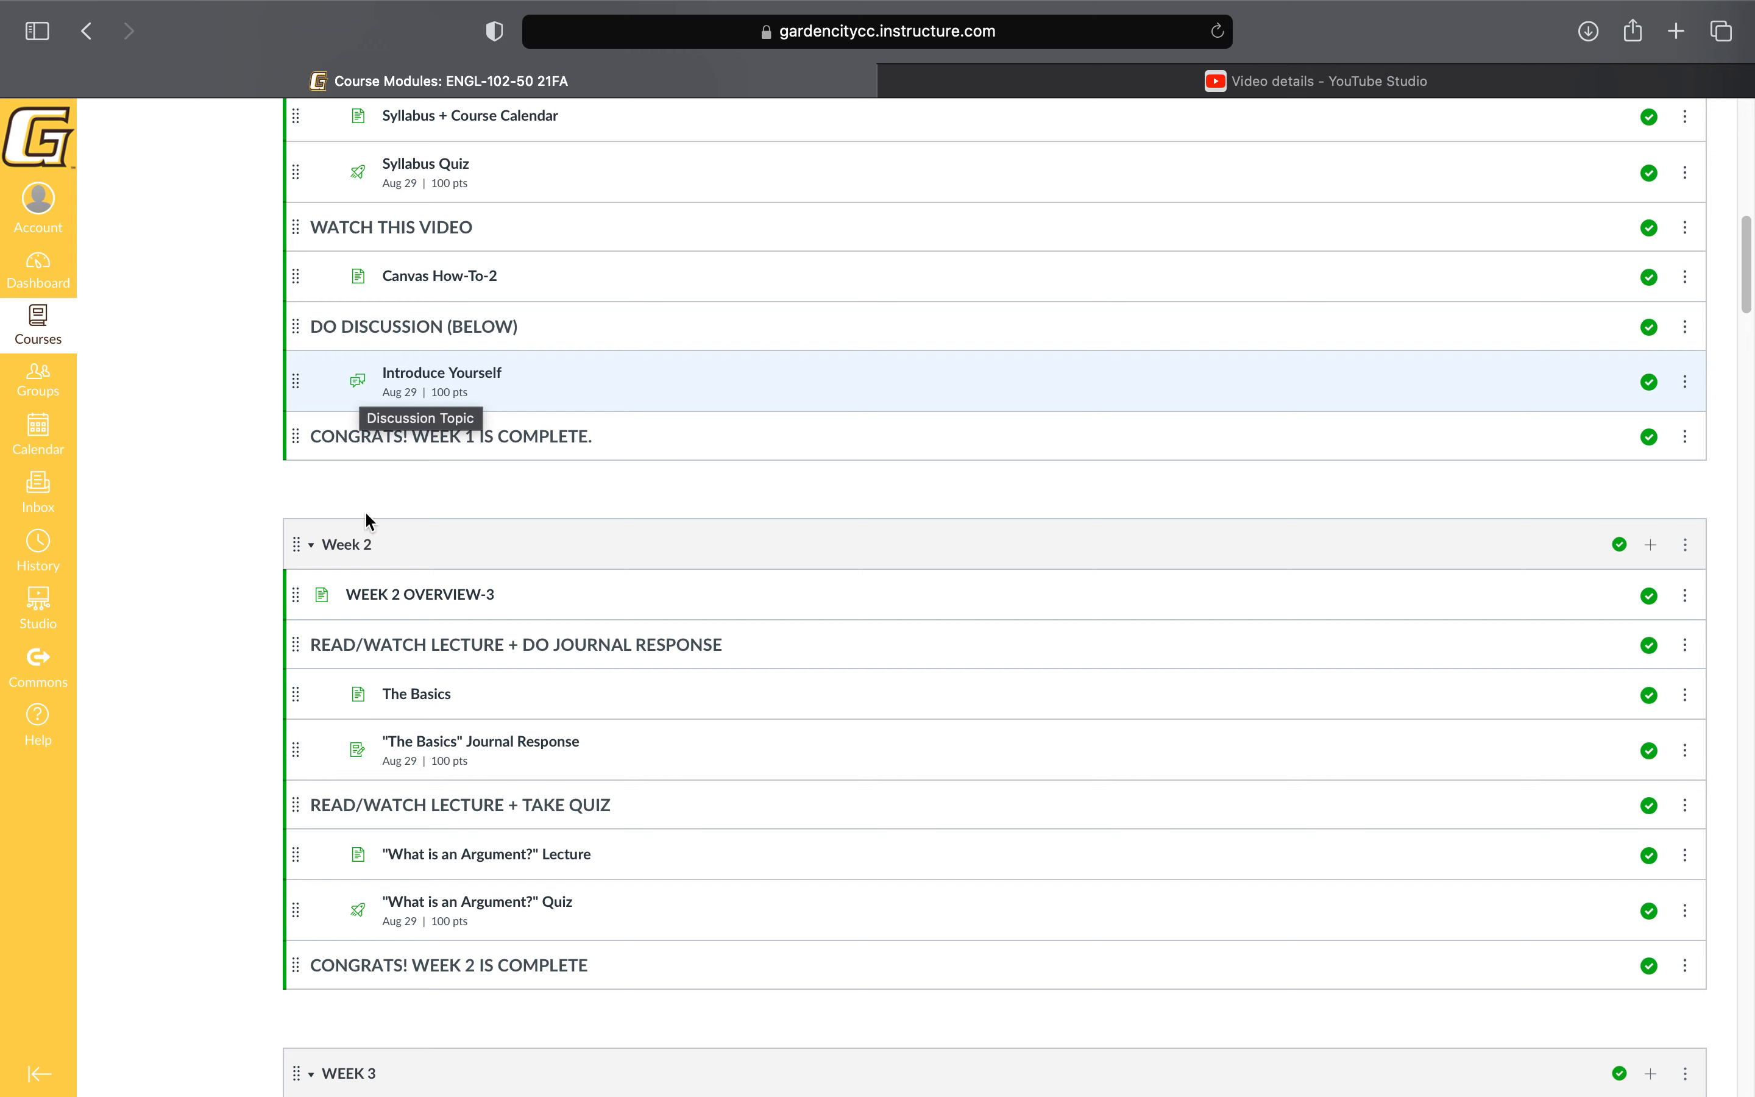
pyautogui.scroll(-3)
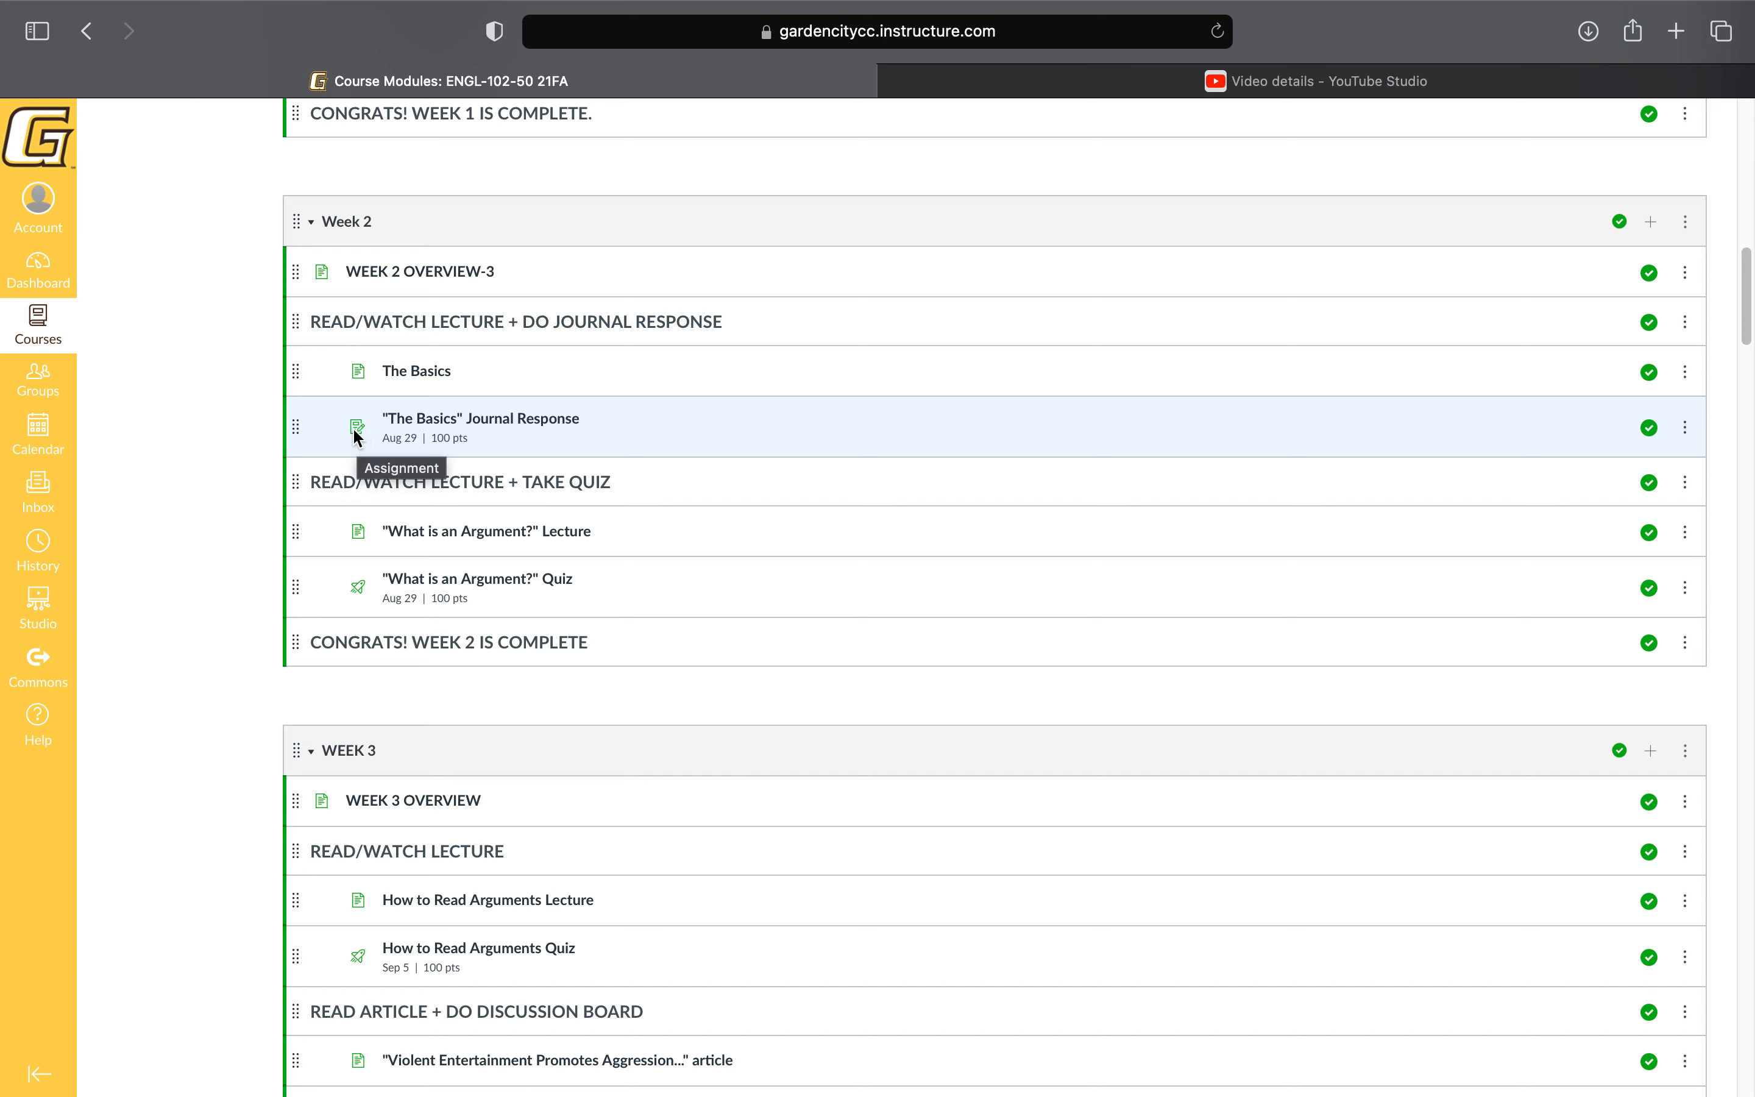
pyautogui.moveTo(361, 449)
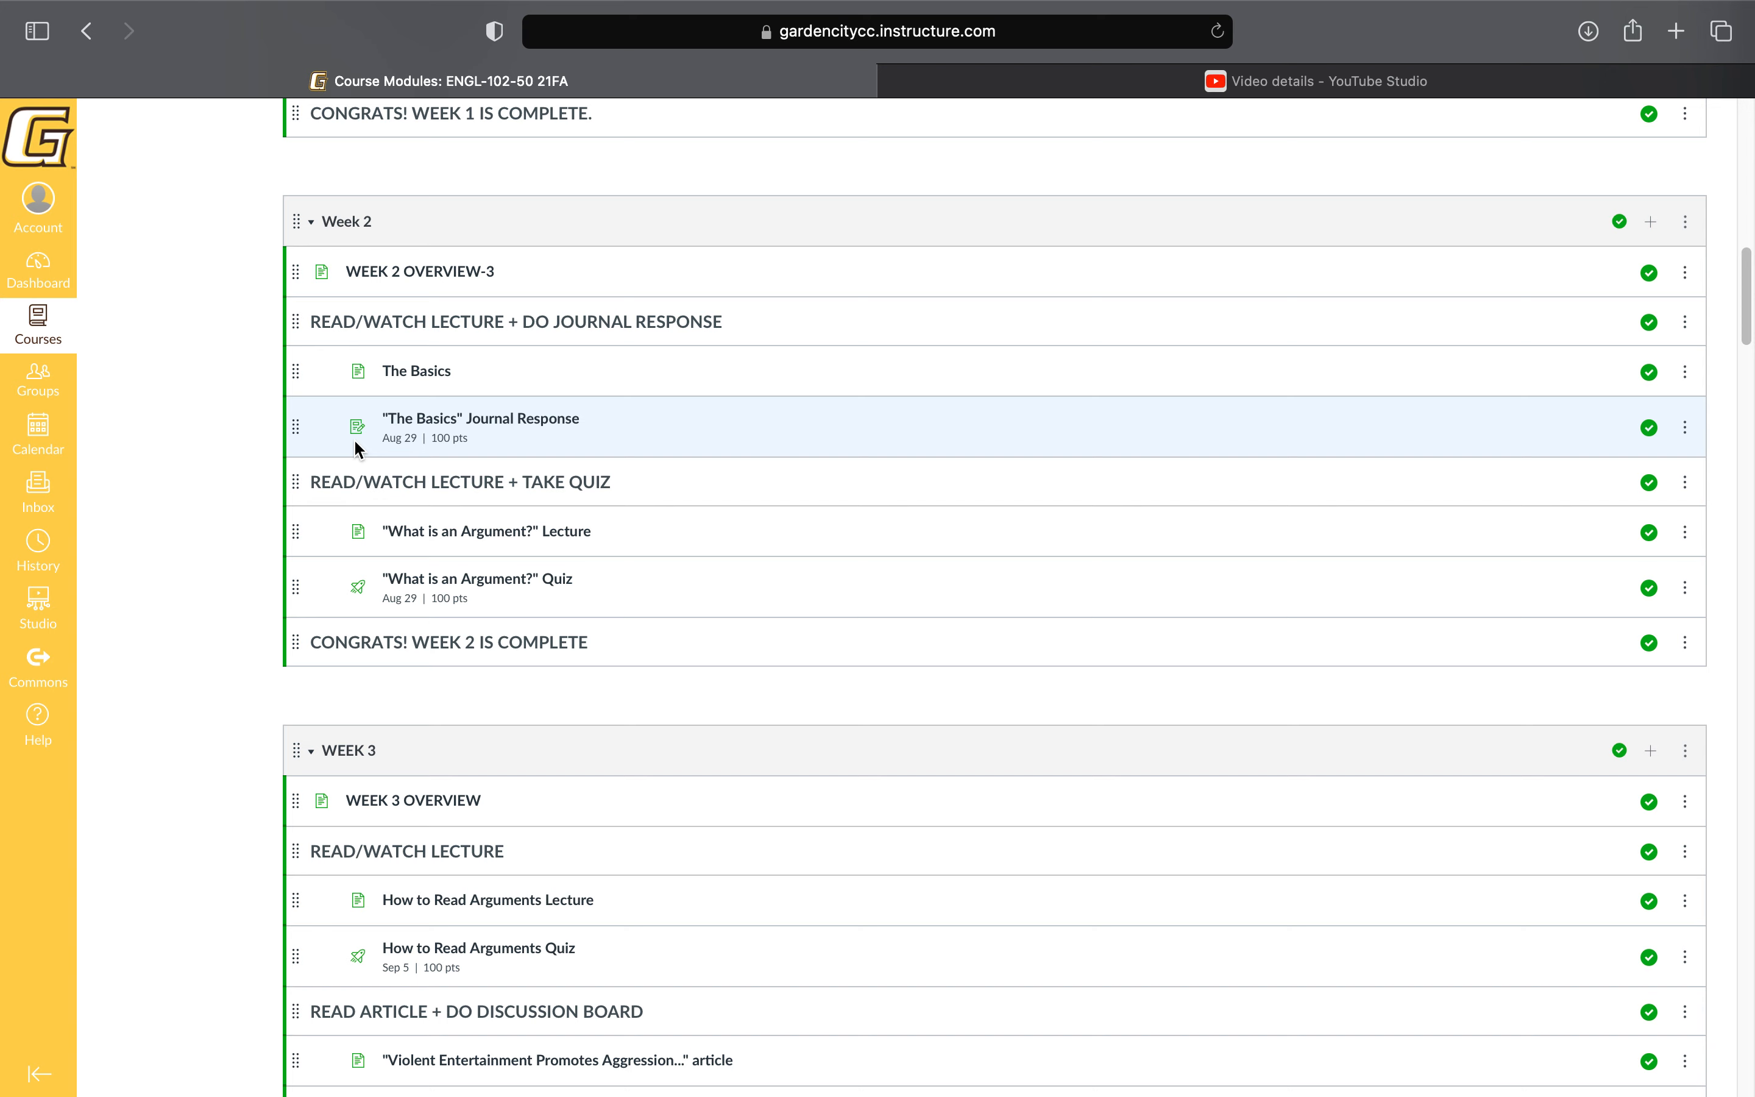
pyautogui.scroll(-3)
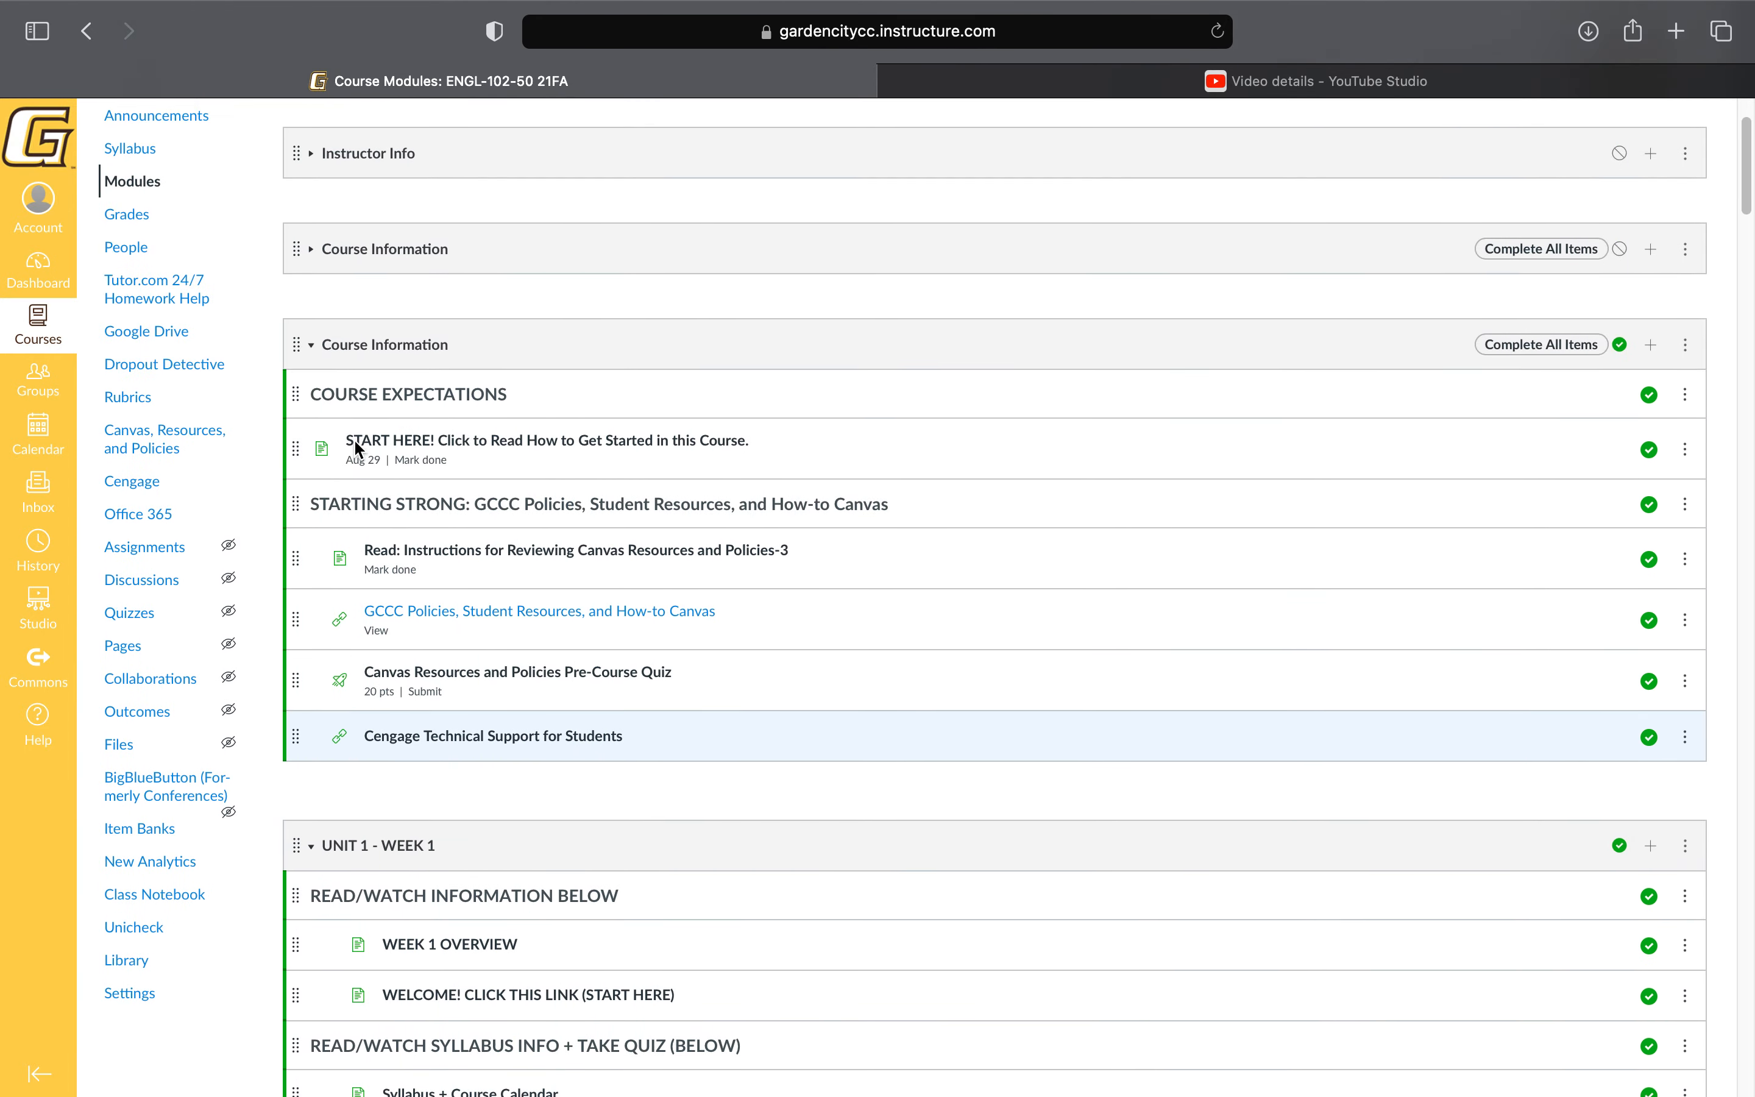
pyautogui.scroll(-3)
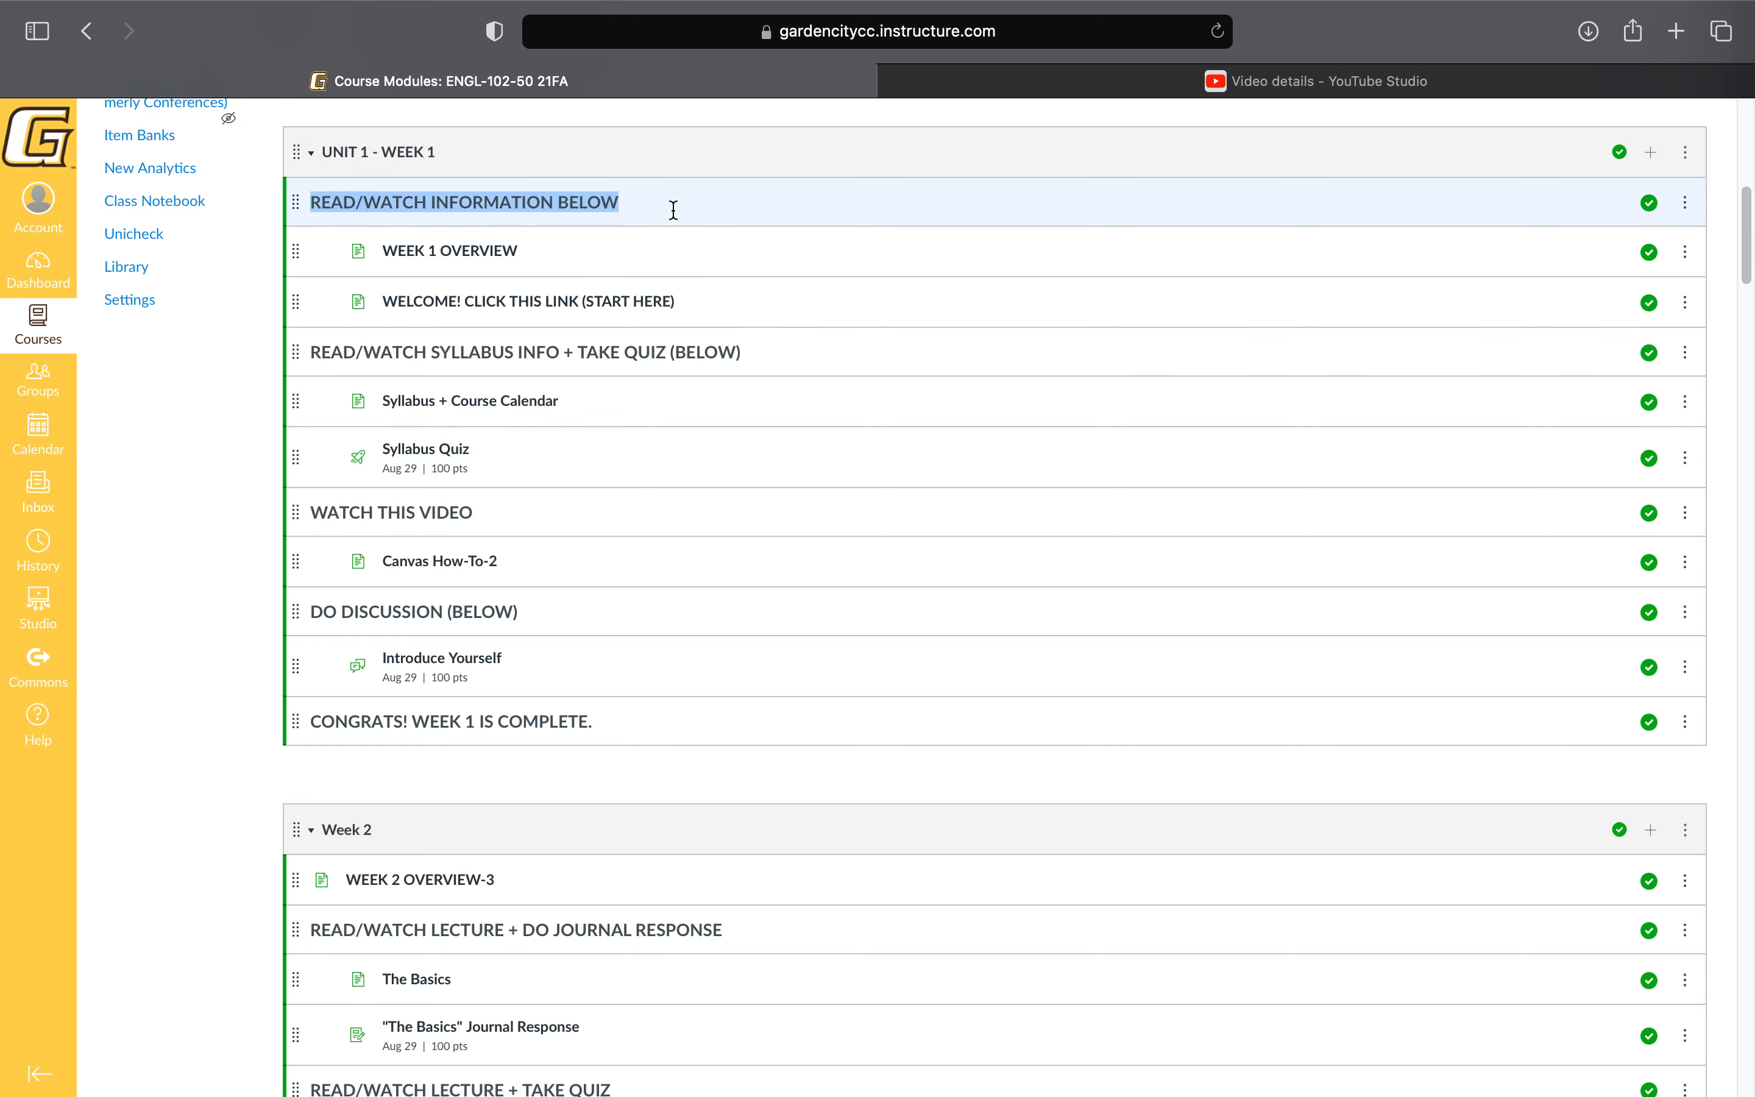
pyautogui.moveTo(480, 197)
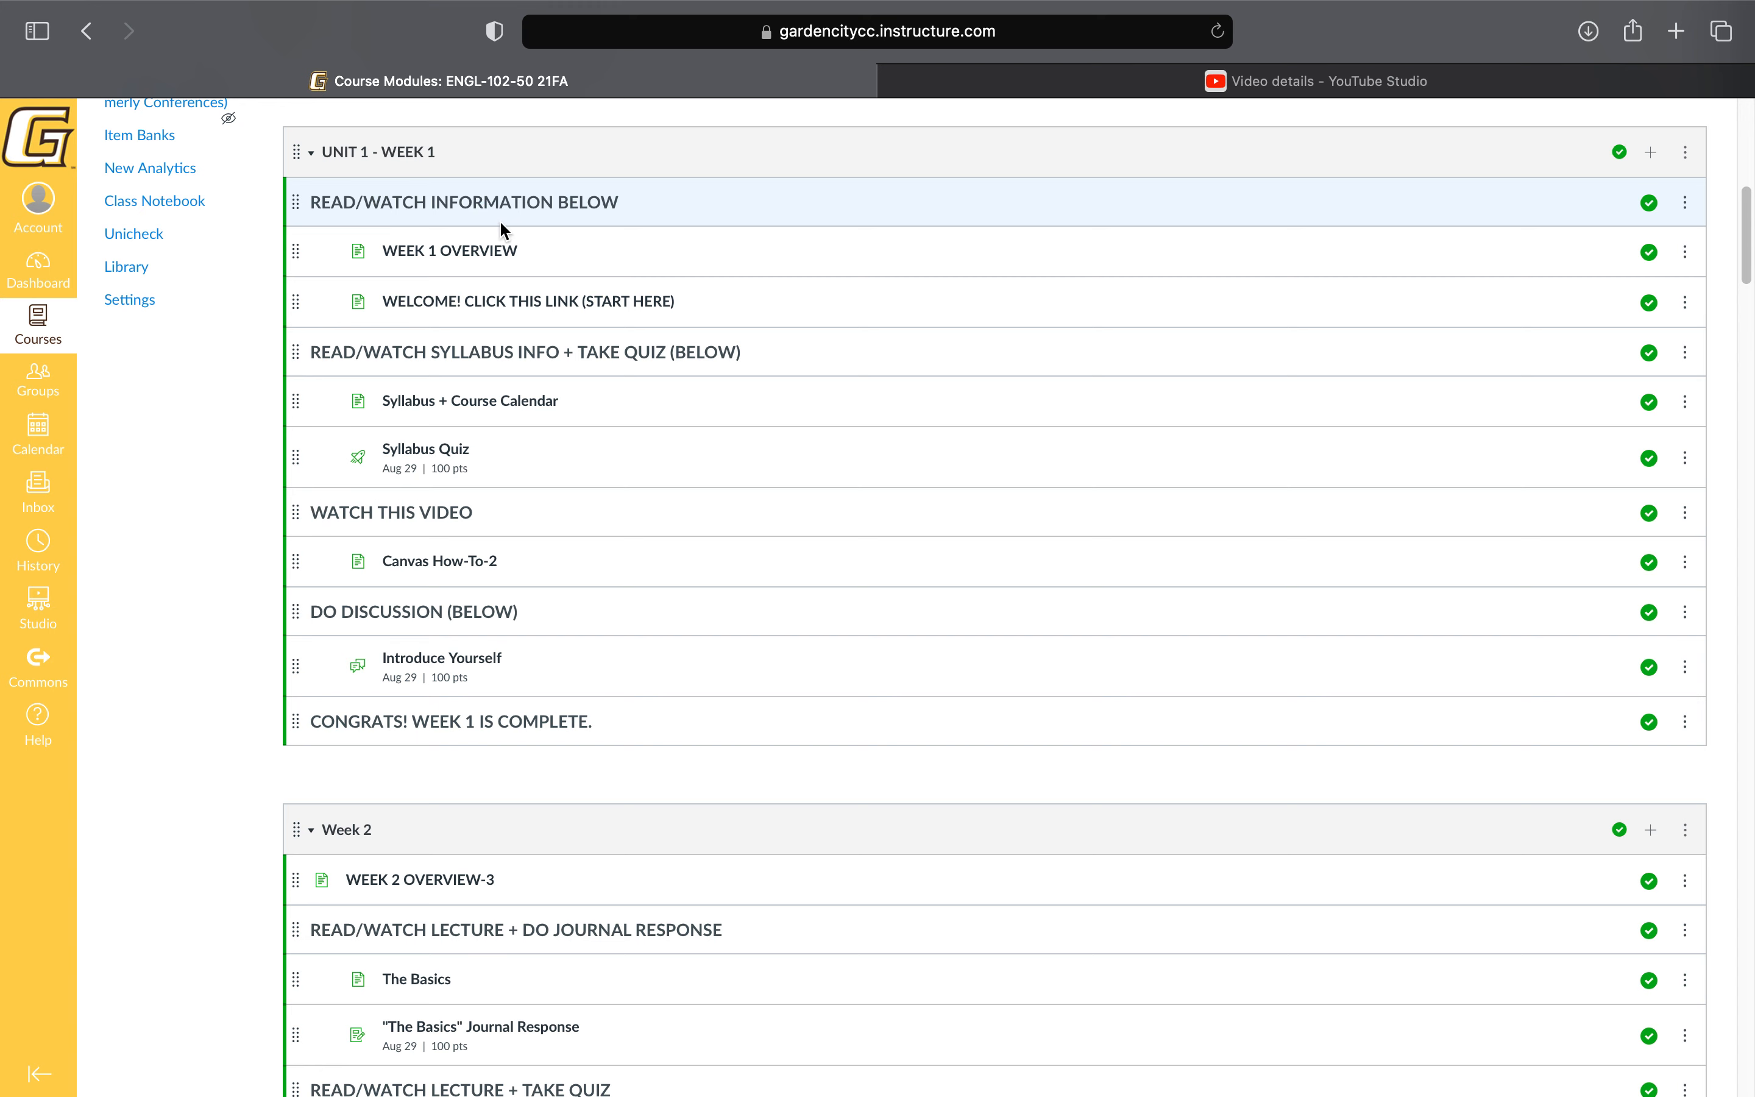
pyautogui.moveTo(468, 263)
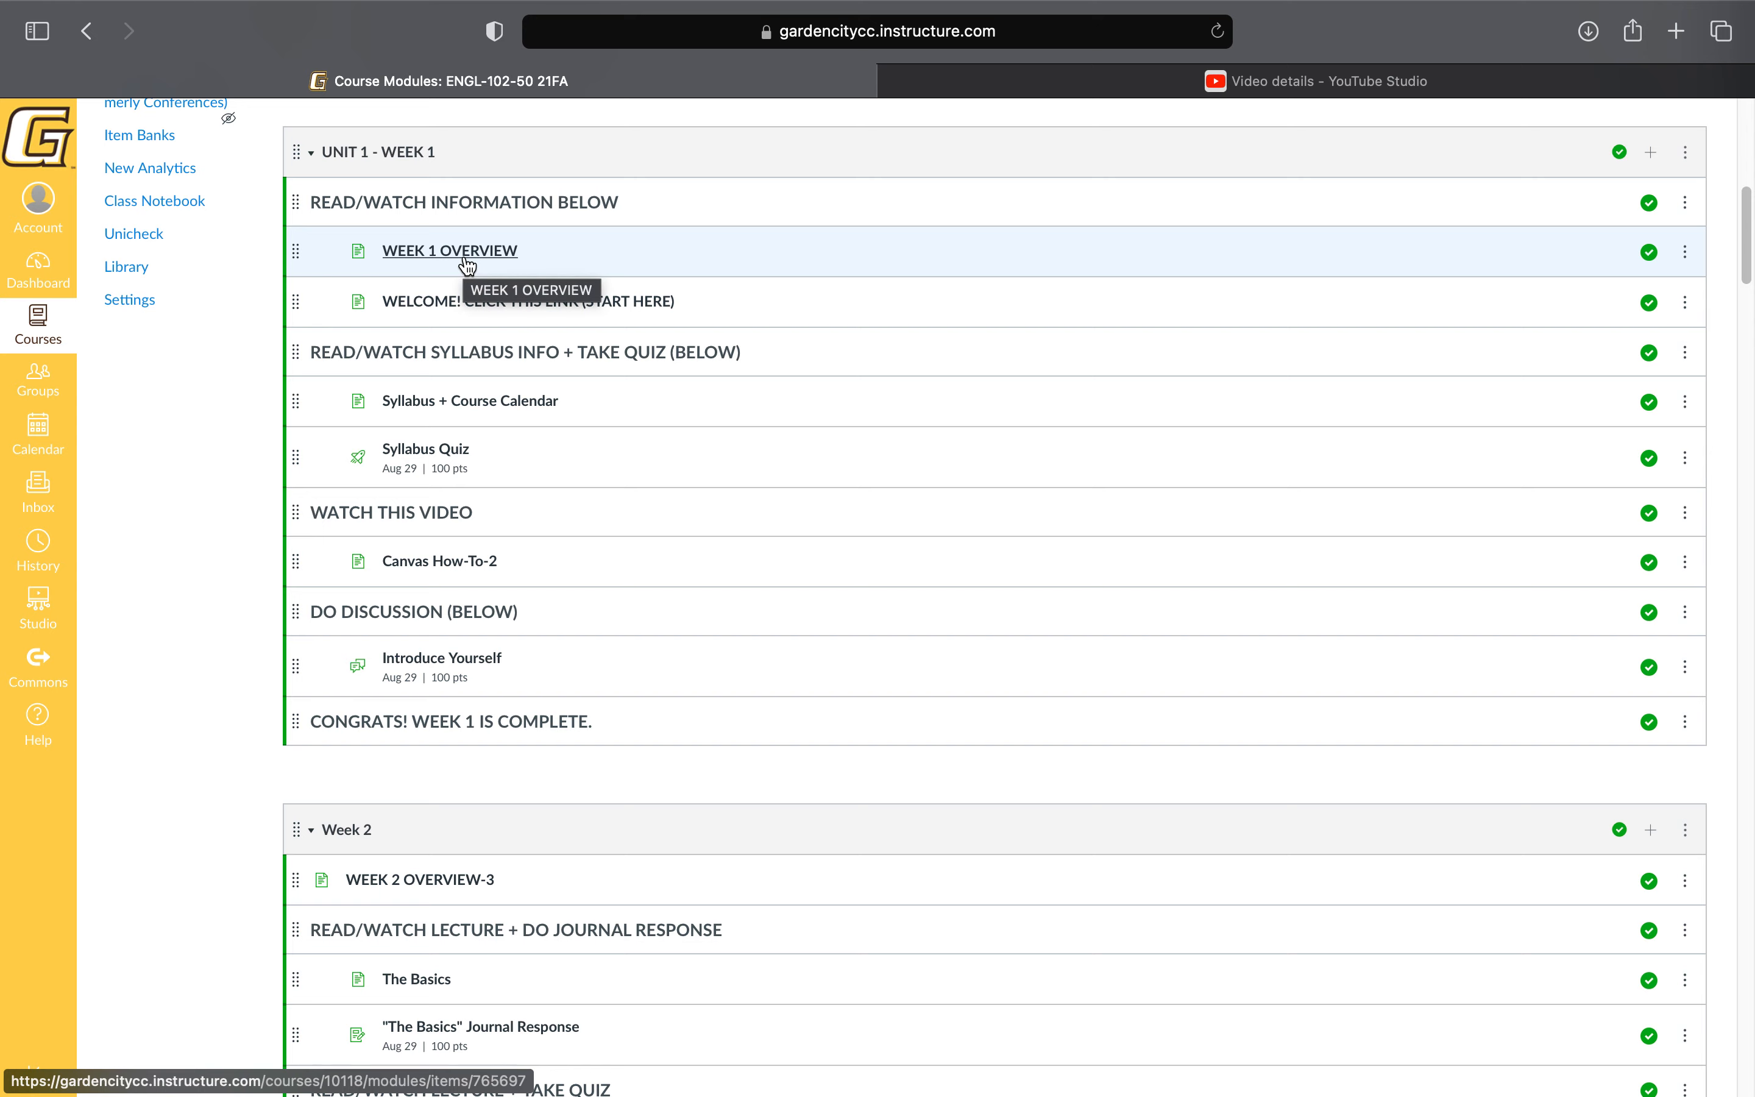
pyautogui.click(450, 250)
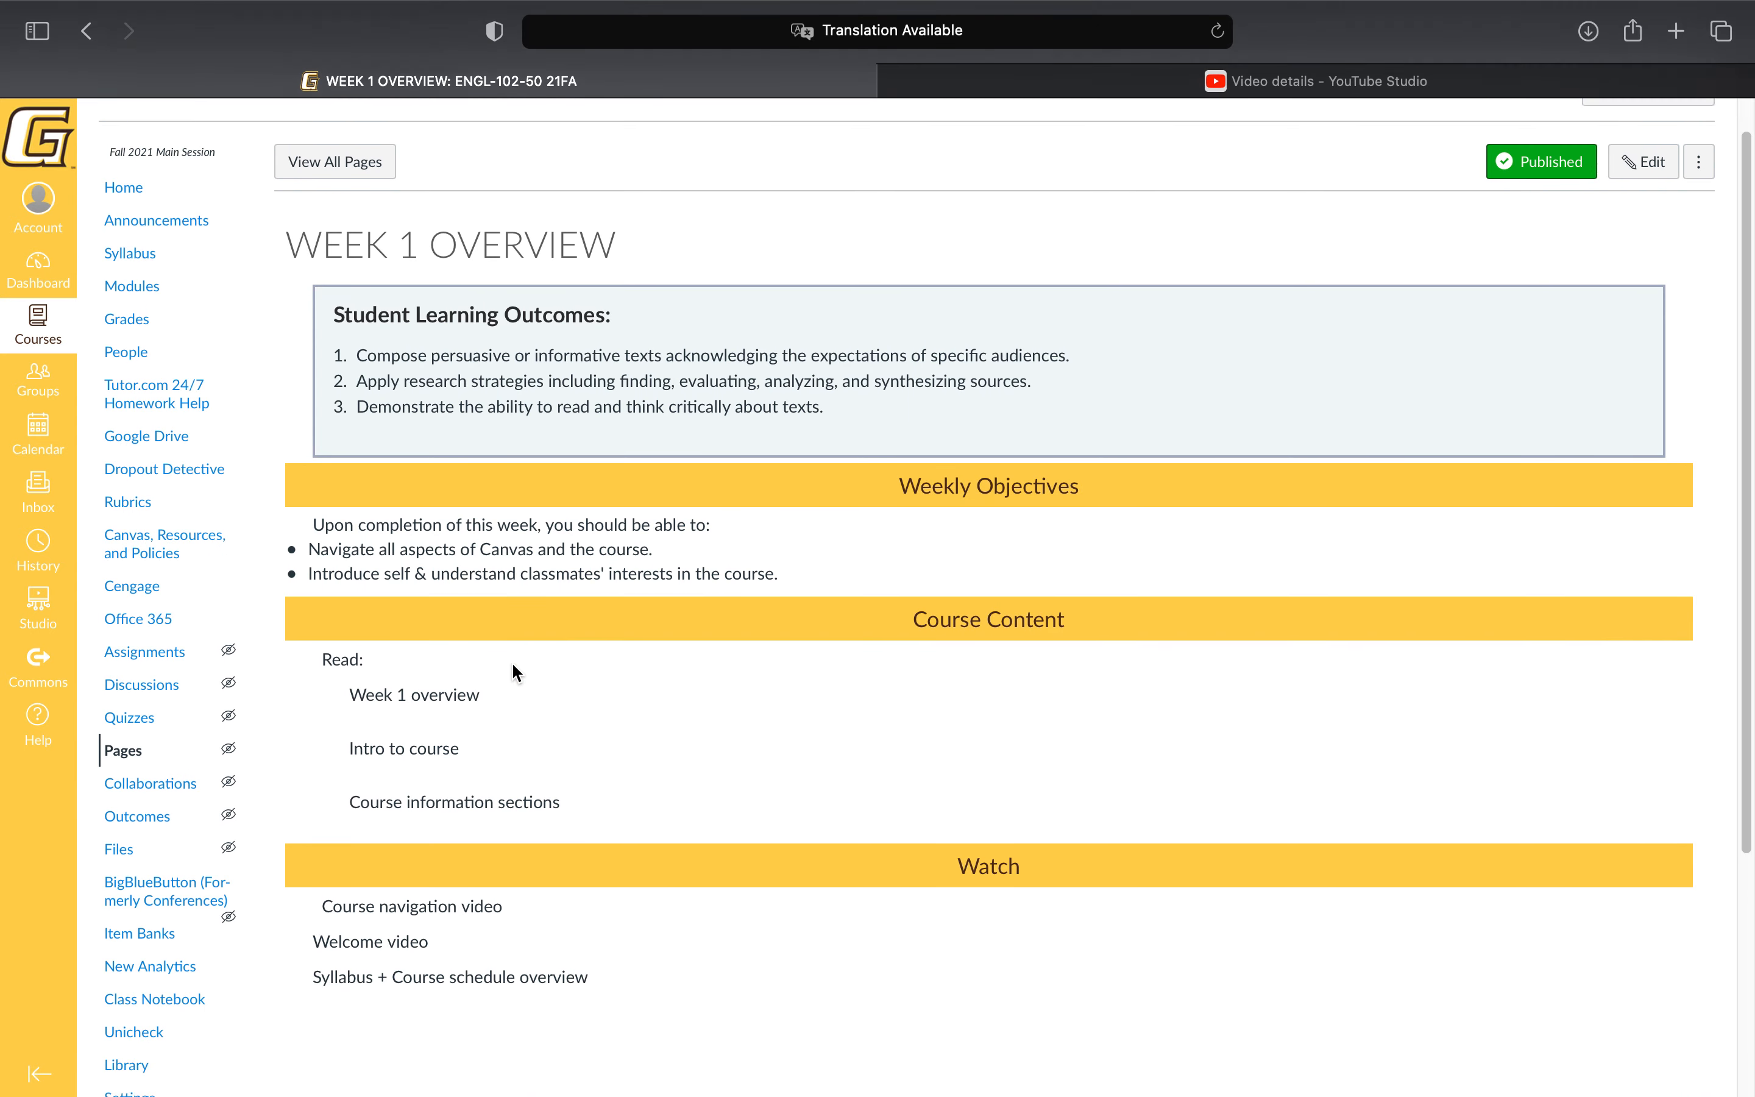
pyautogui.scroll(-3)
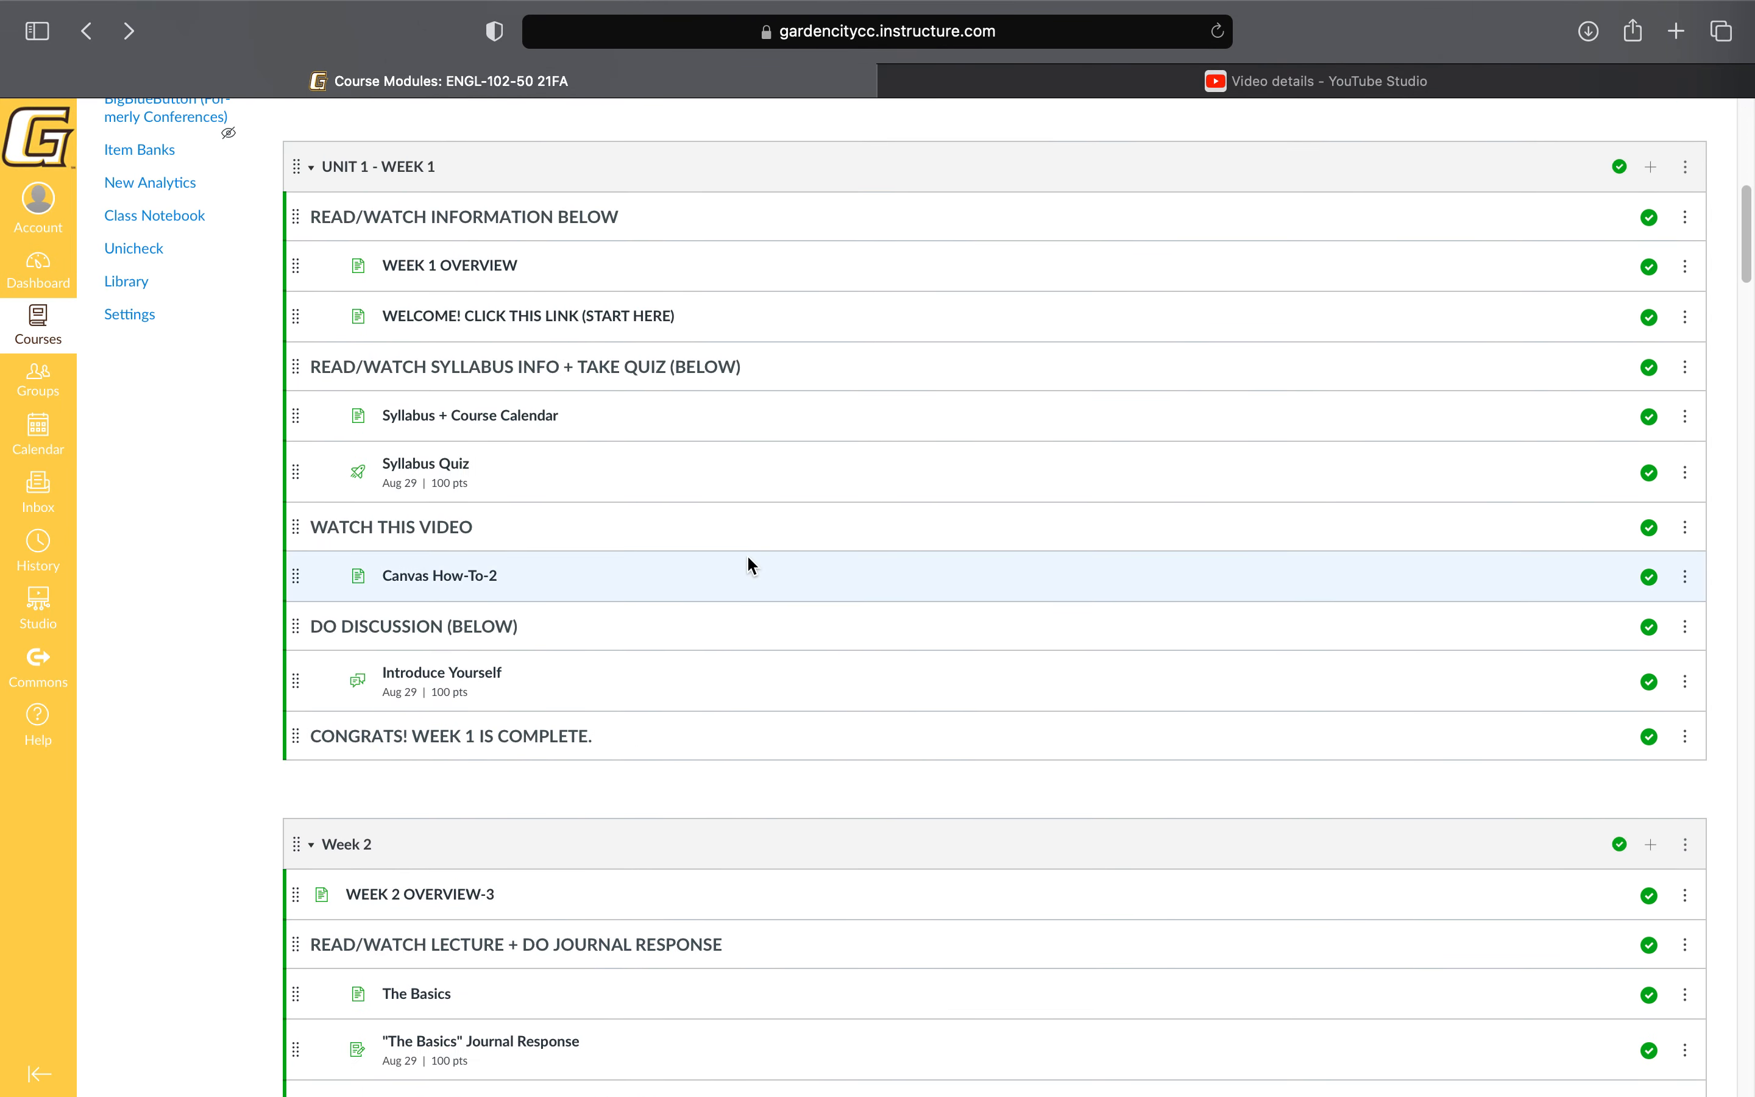
pyautogui.scroll(-3)
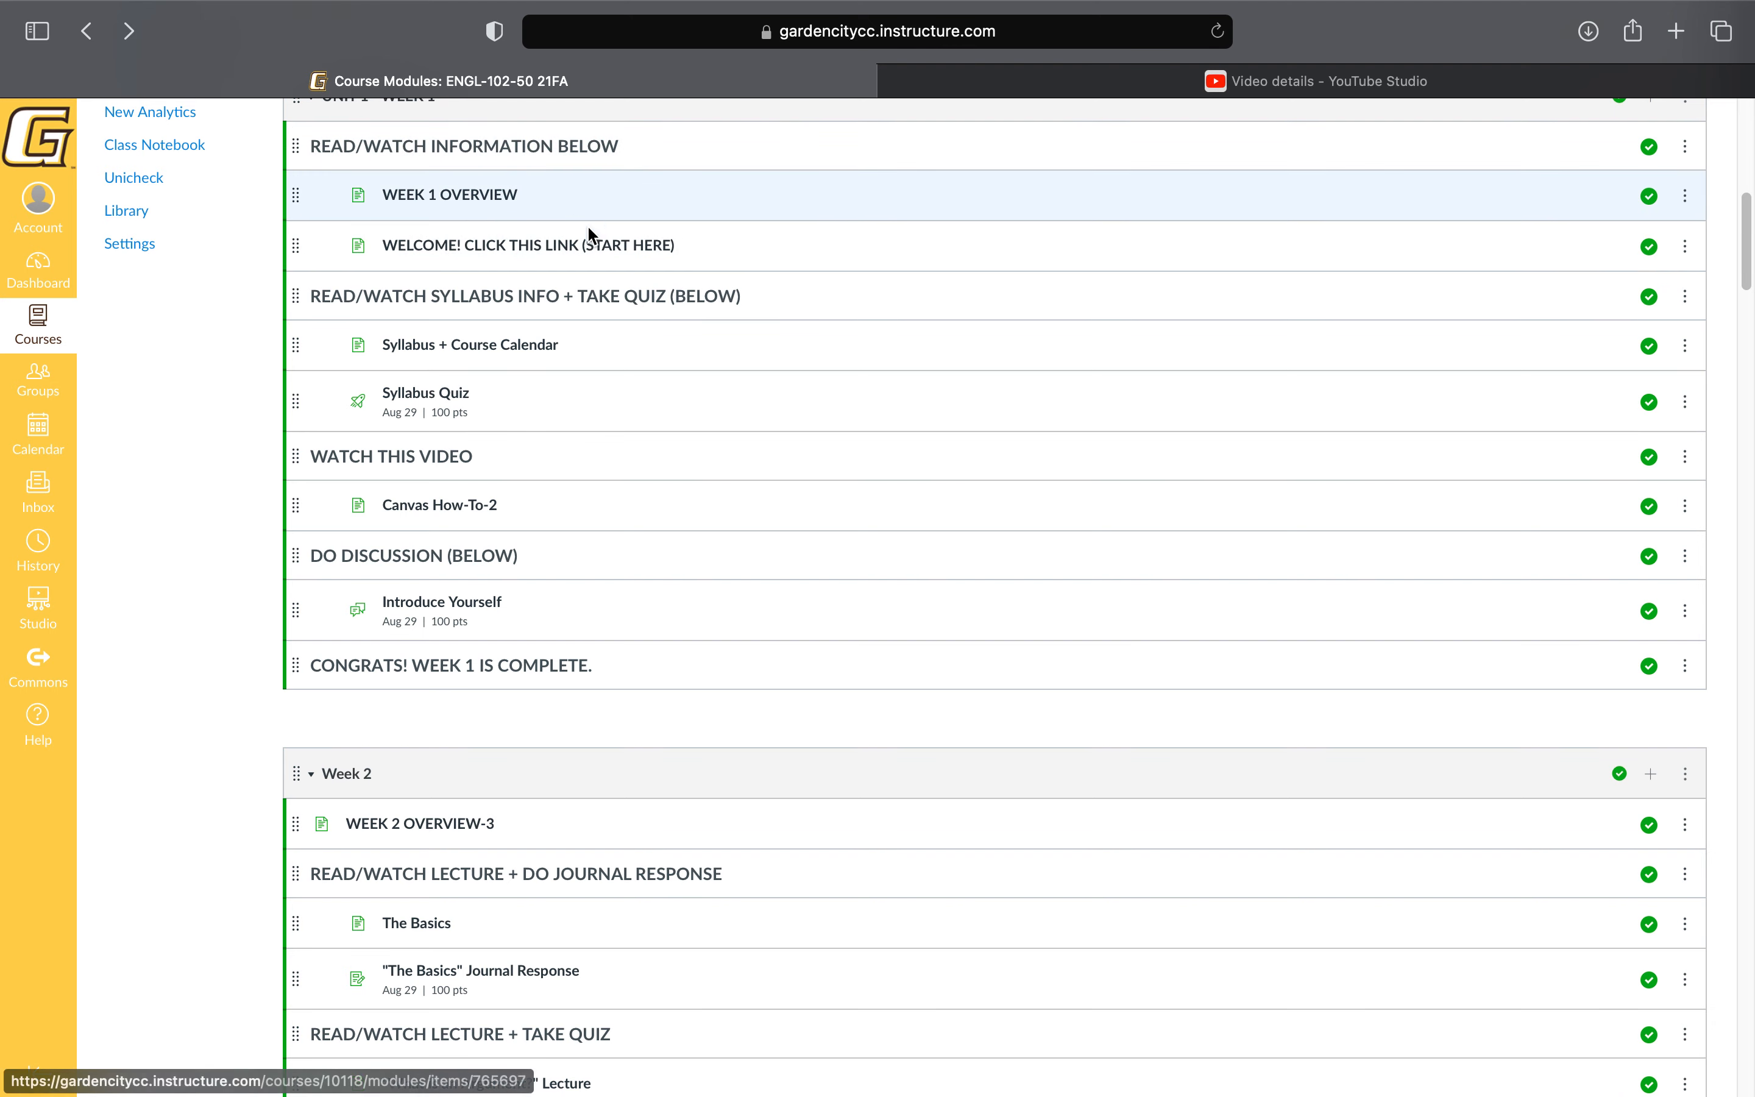
pyautogui.moveTo(546, 259)
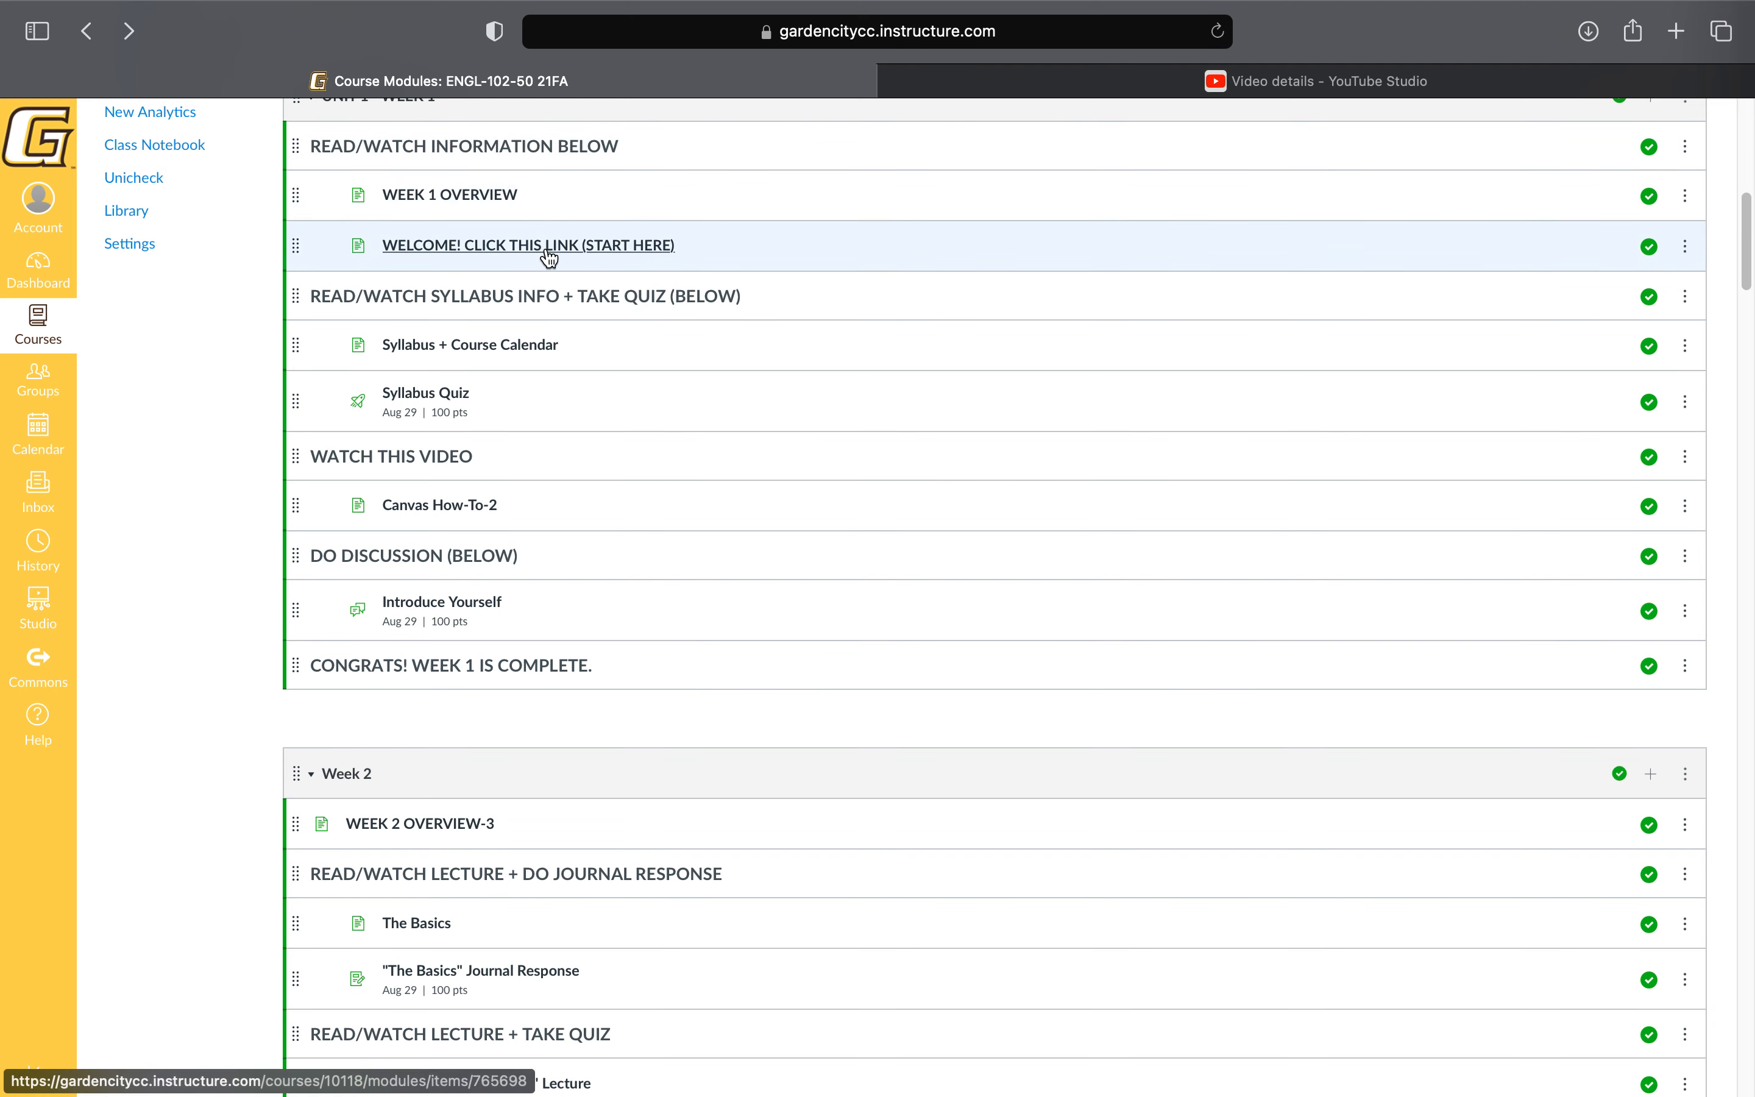
# Open the Welcome! (Start Here) page and select the phrase 'Textbook NOT required'.
pyautogui.click(546, 246)
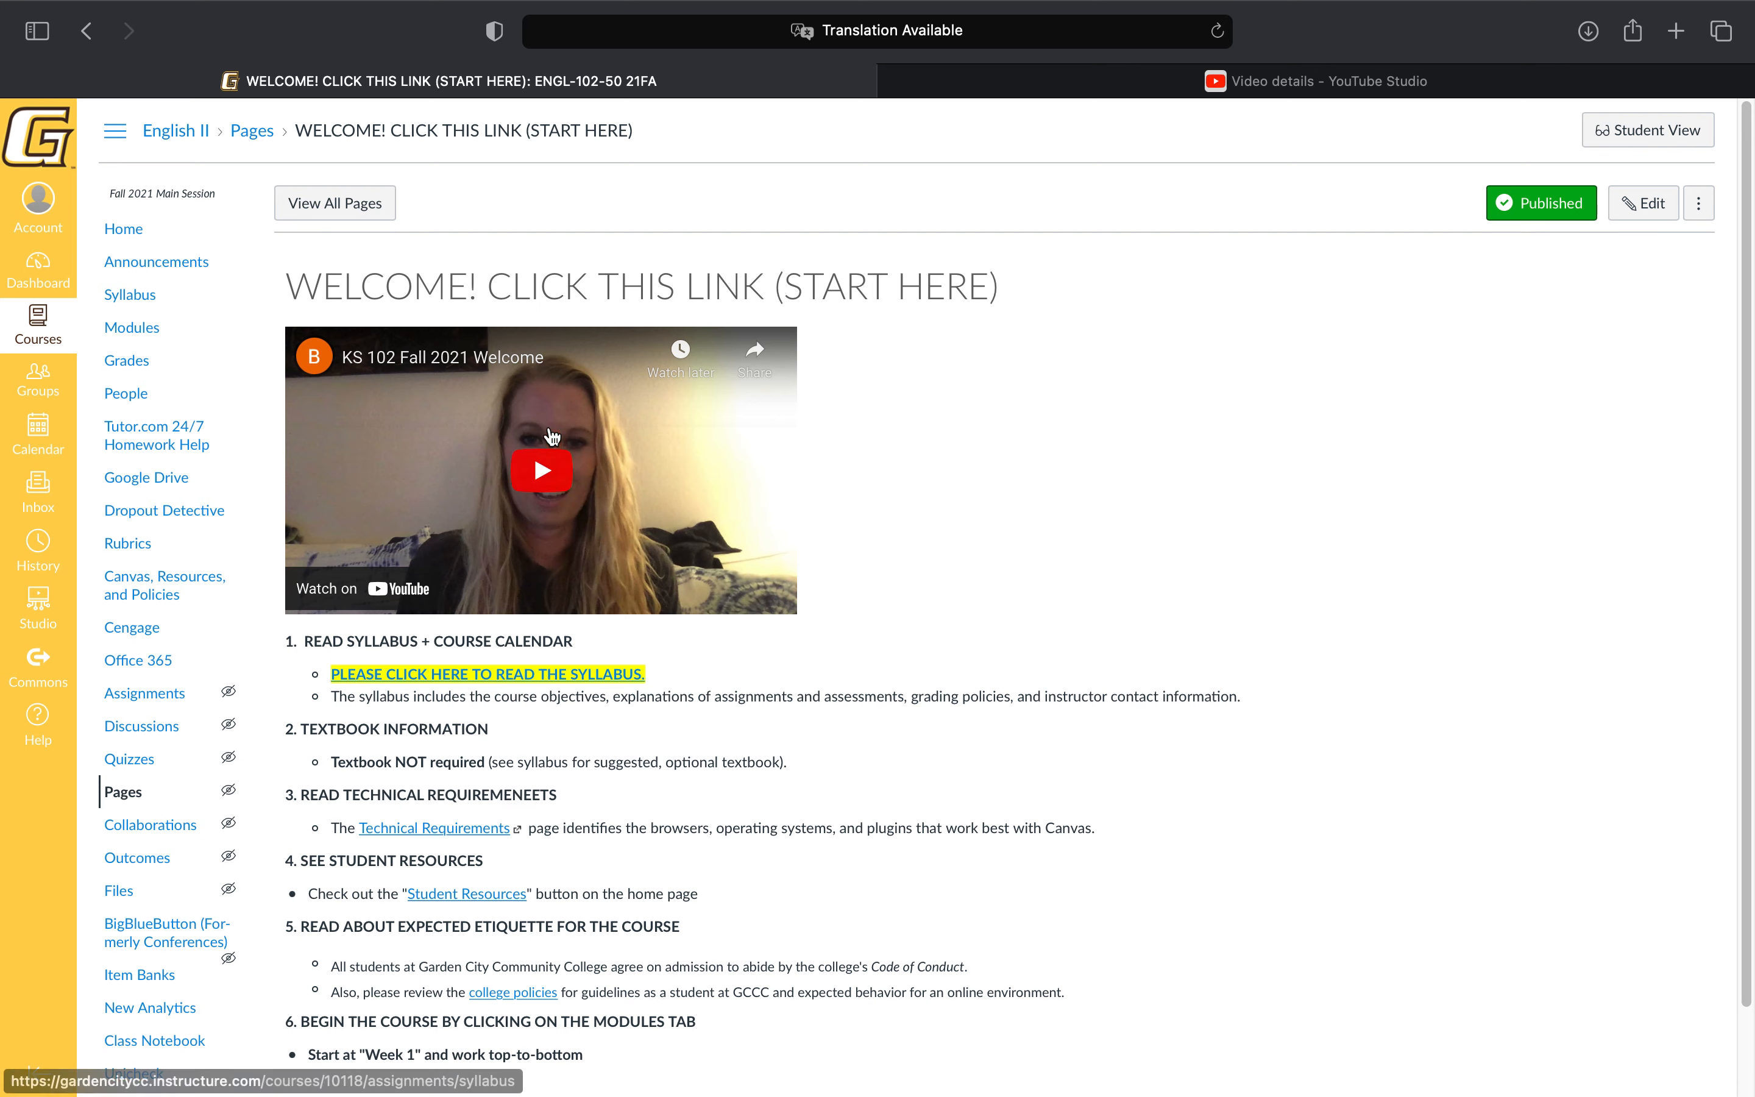
pyautogui.scroll(-3)
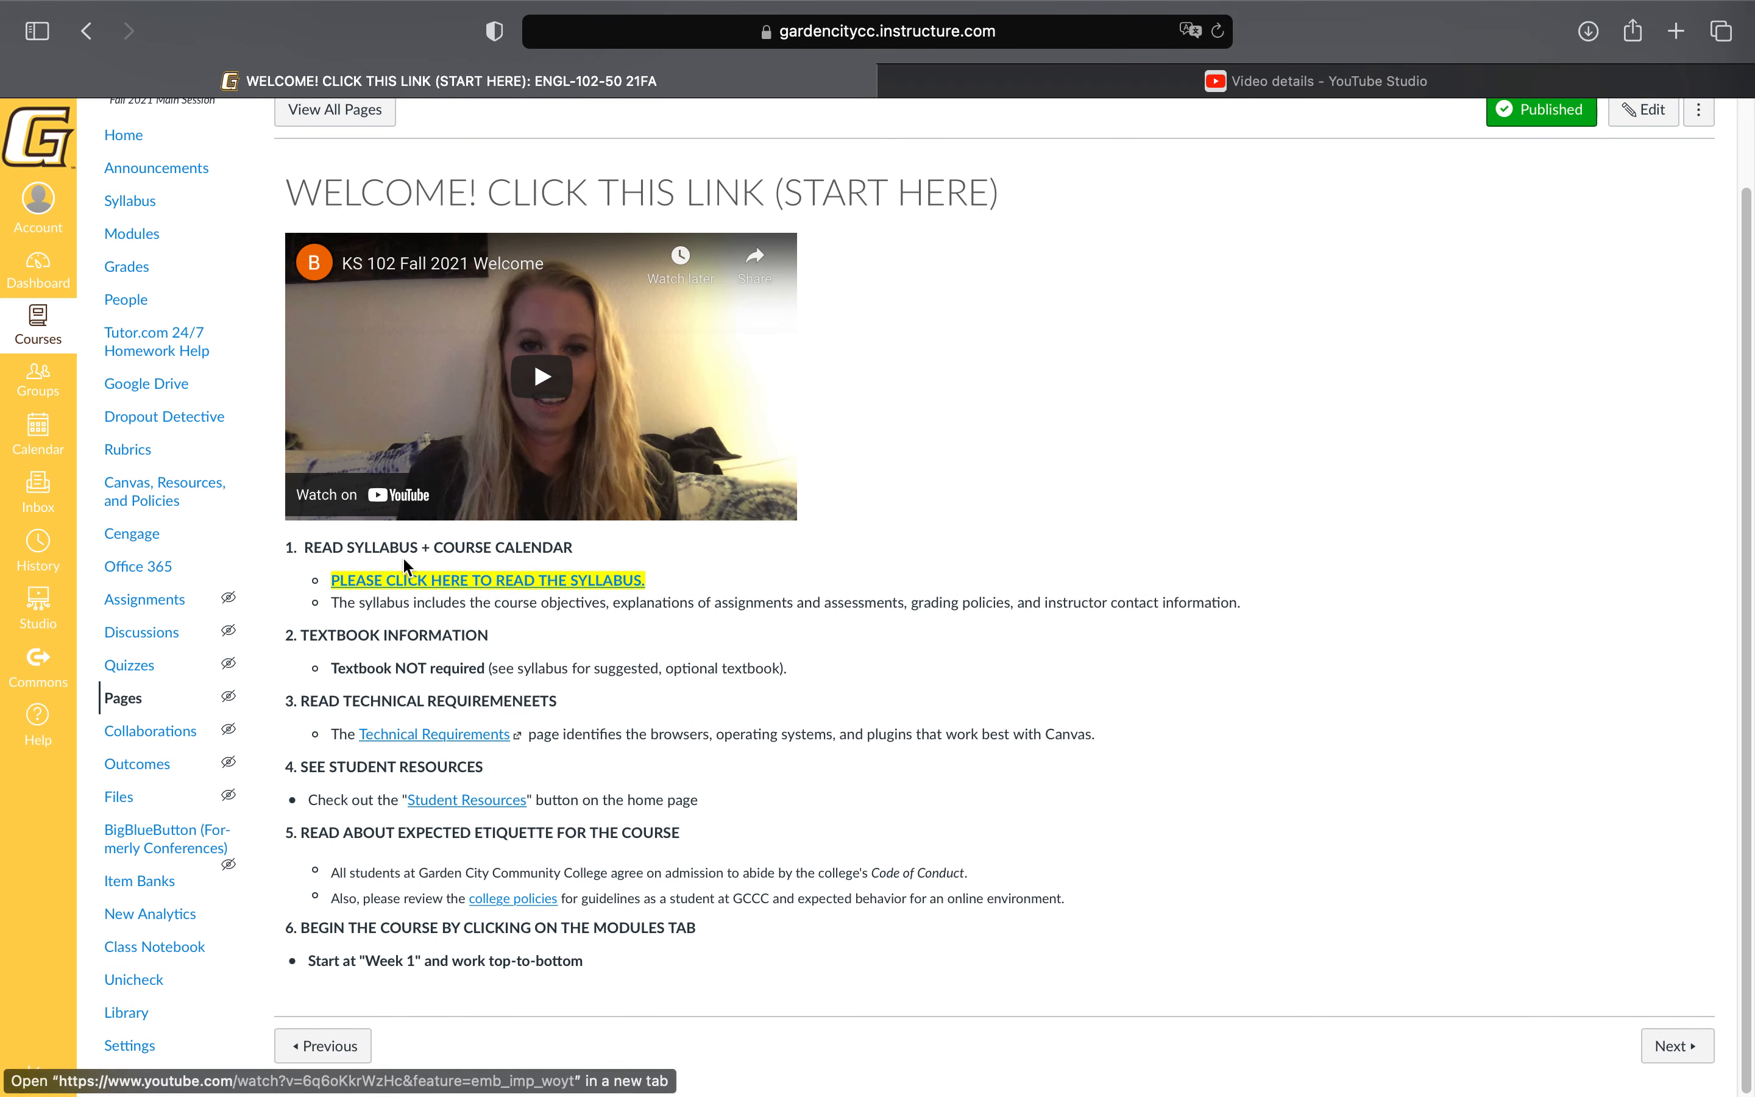
pyautogui.moveTo(471, 588)
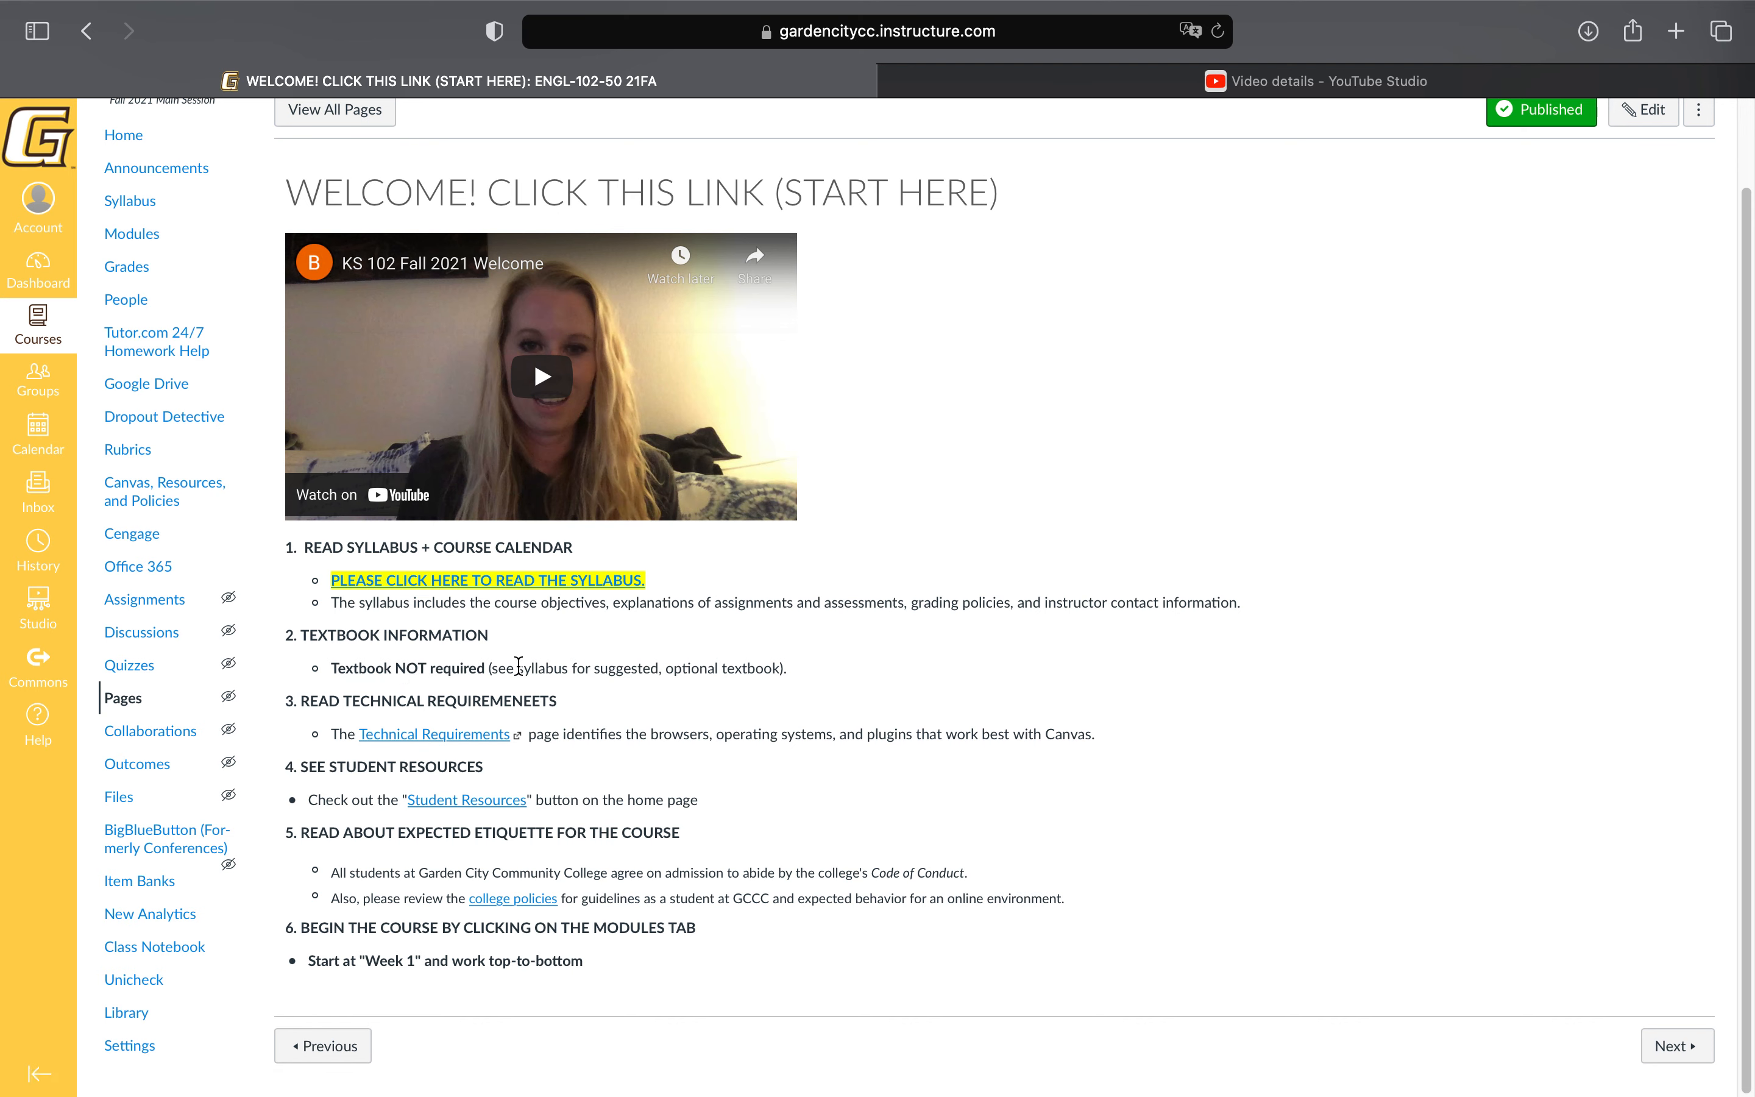
pyautogui.doubleClick(407, 668)
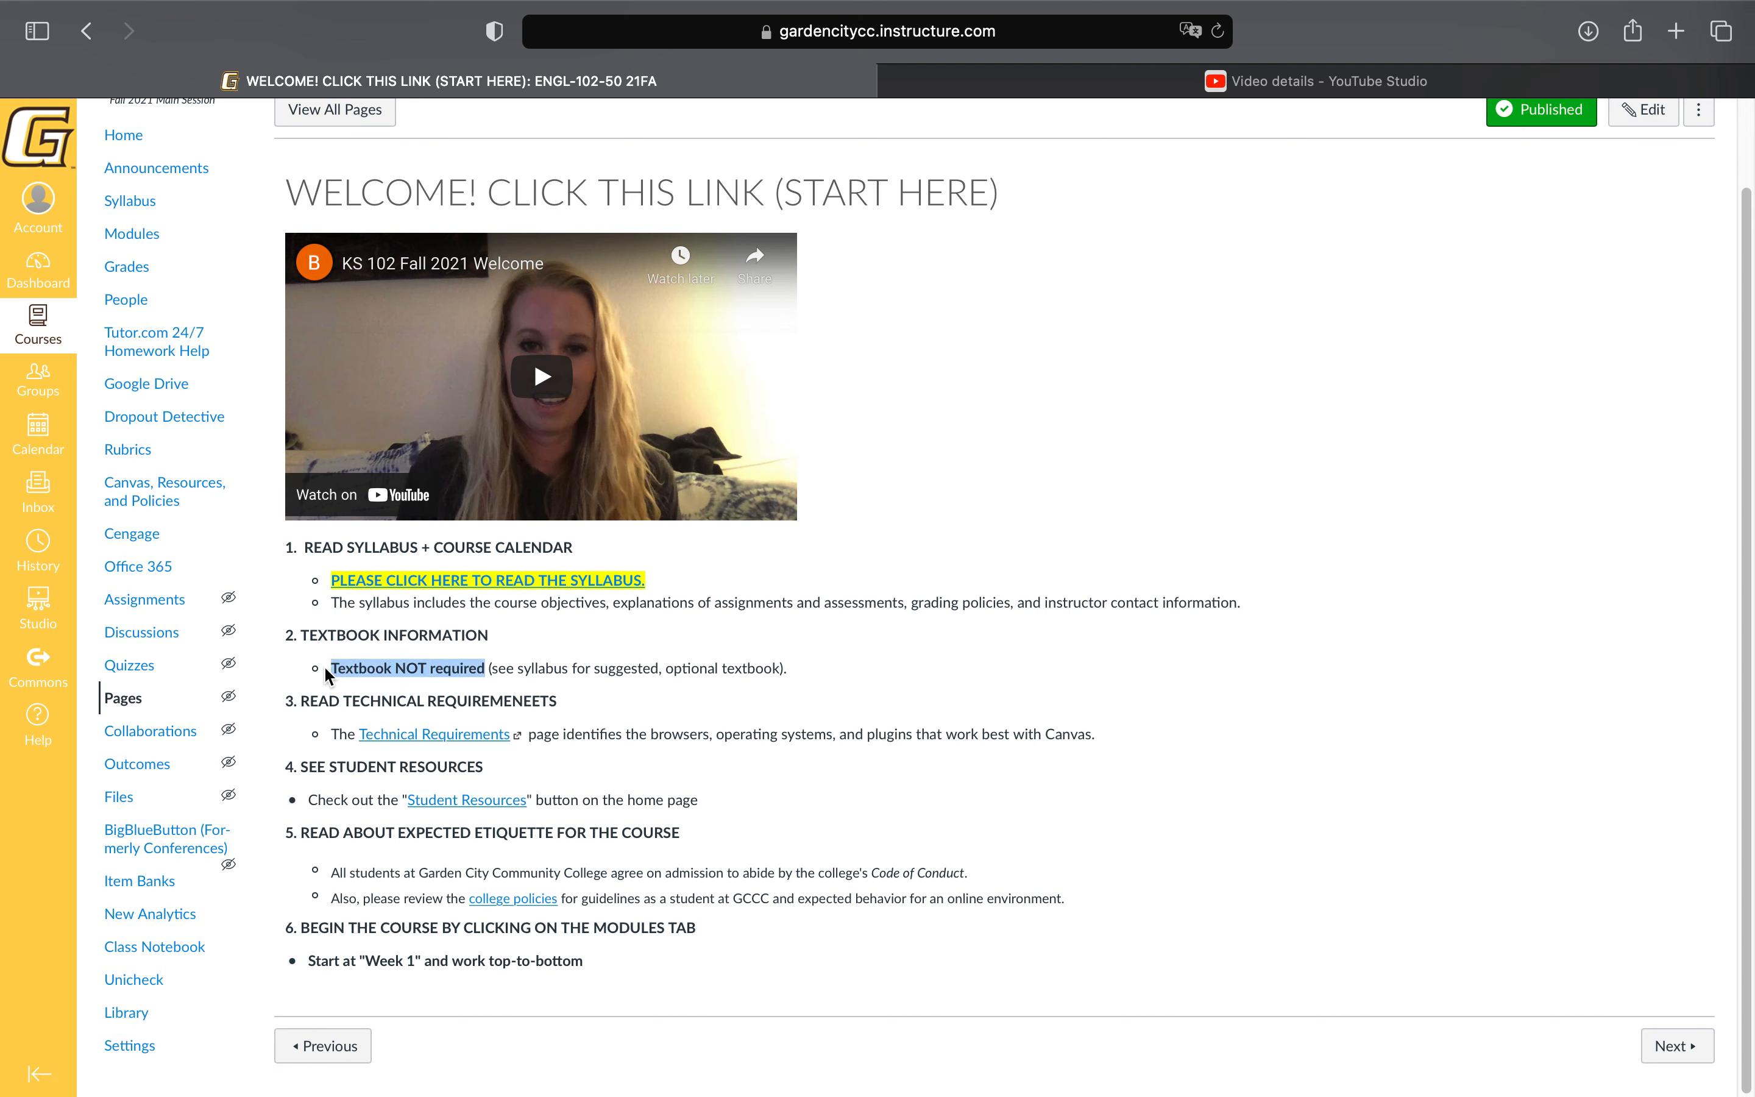
pyautogui.moveTo(376, 731)
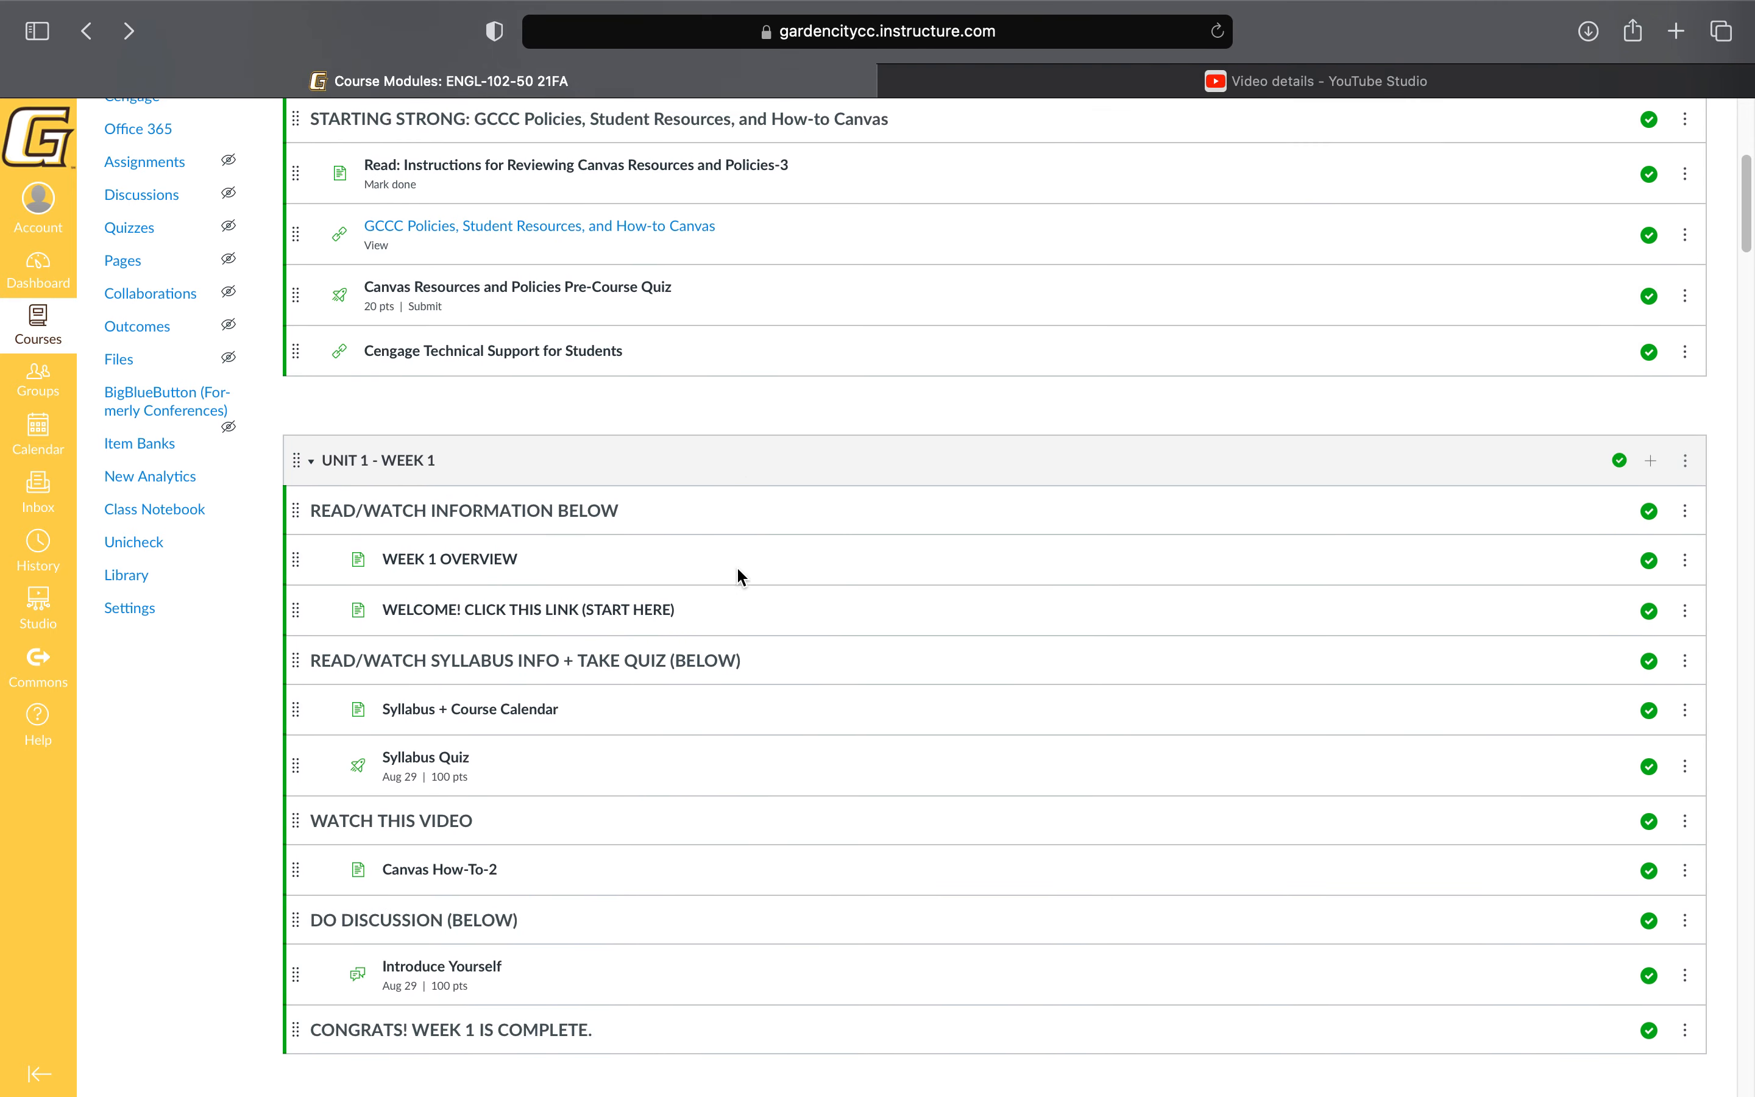
pyautogui.scroll(-3)
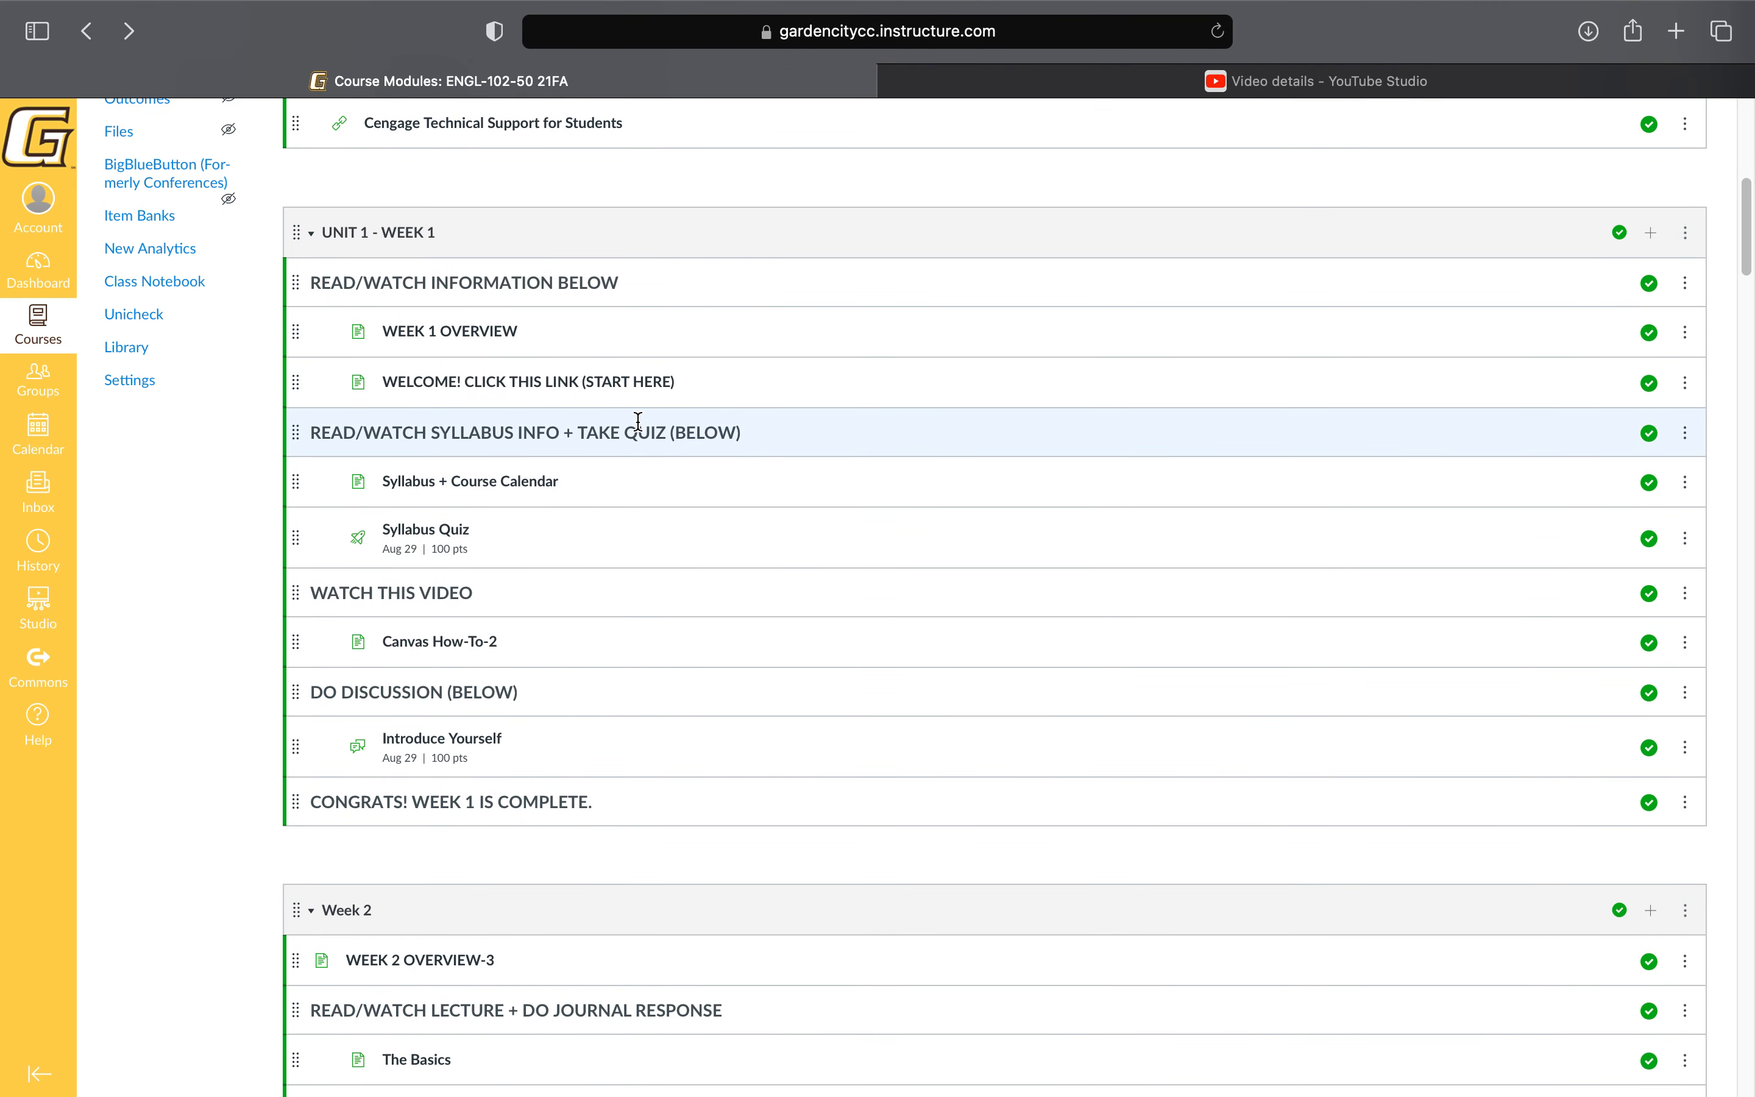
pyautogui.moveTo(497, 485)
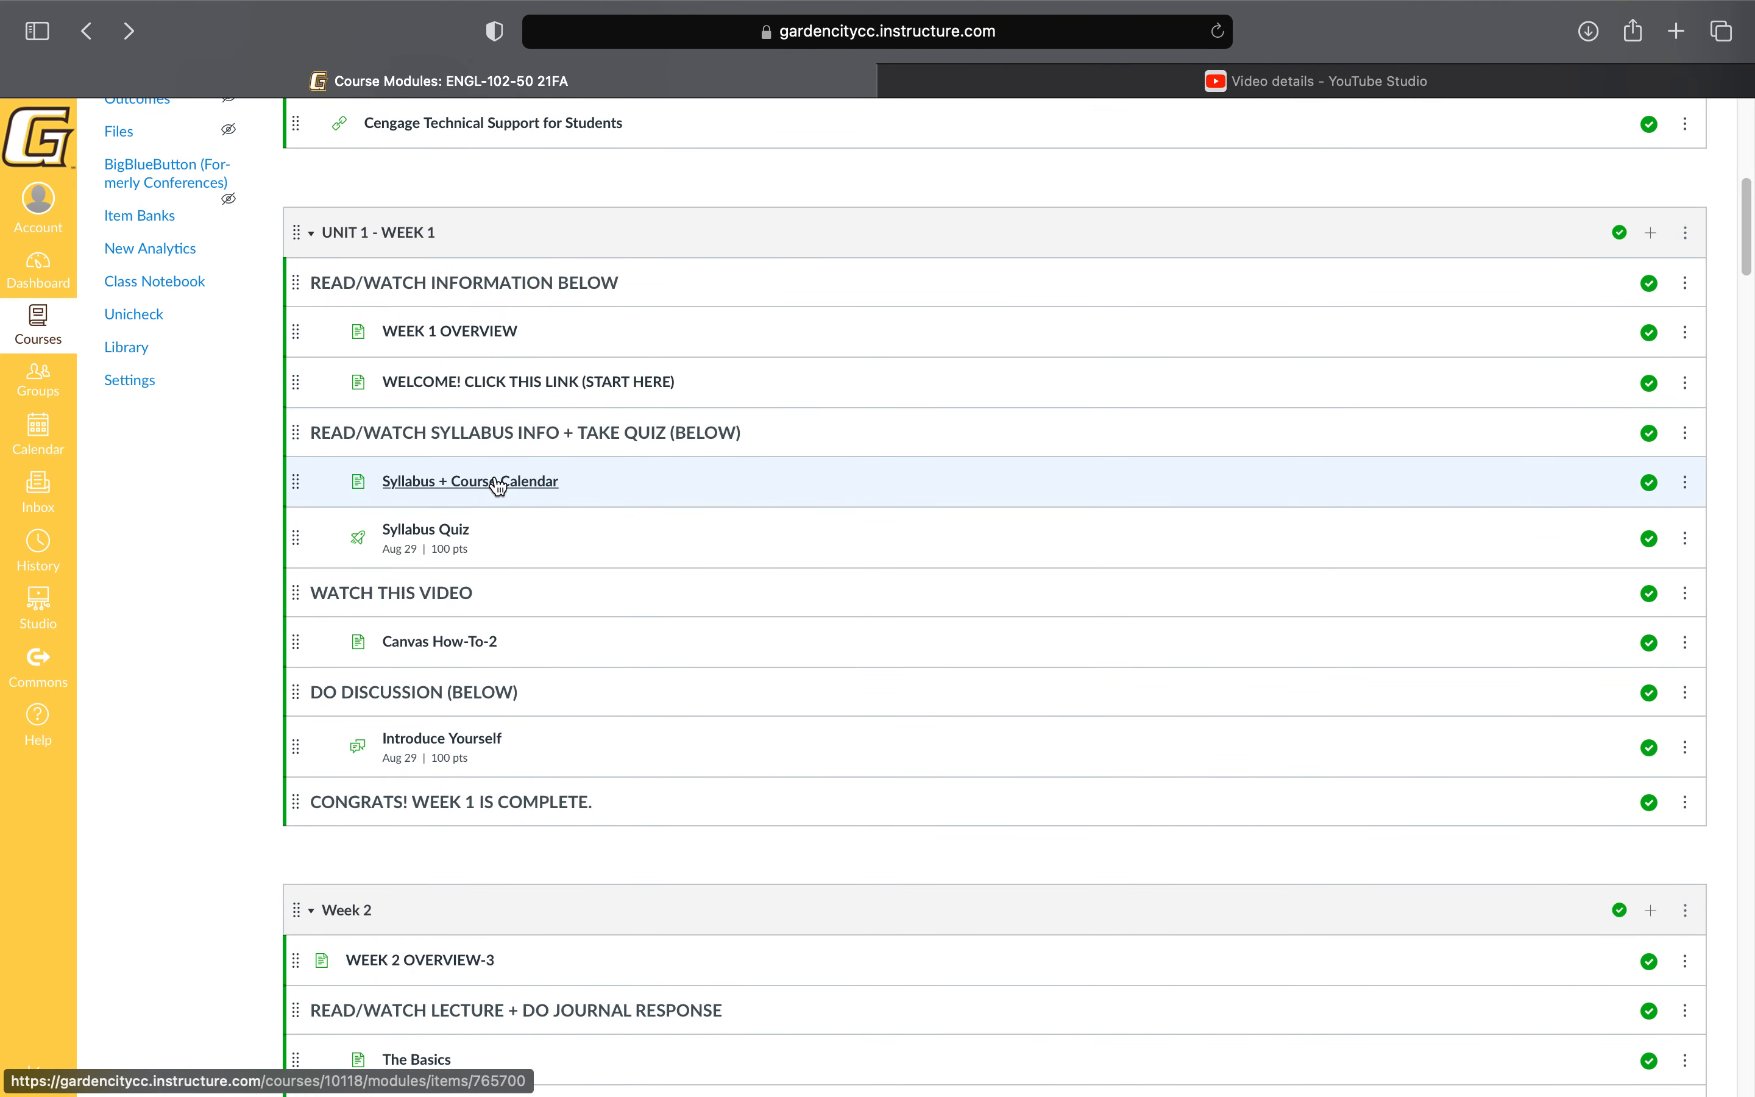
pyautogui.moveTo(498, 484)
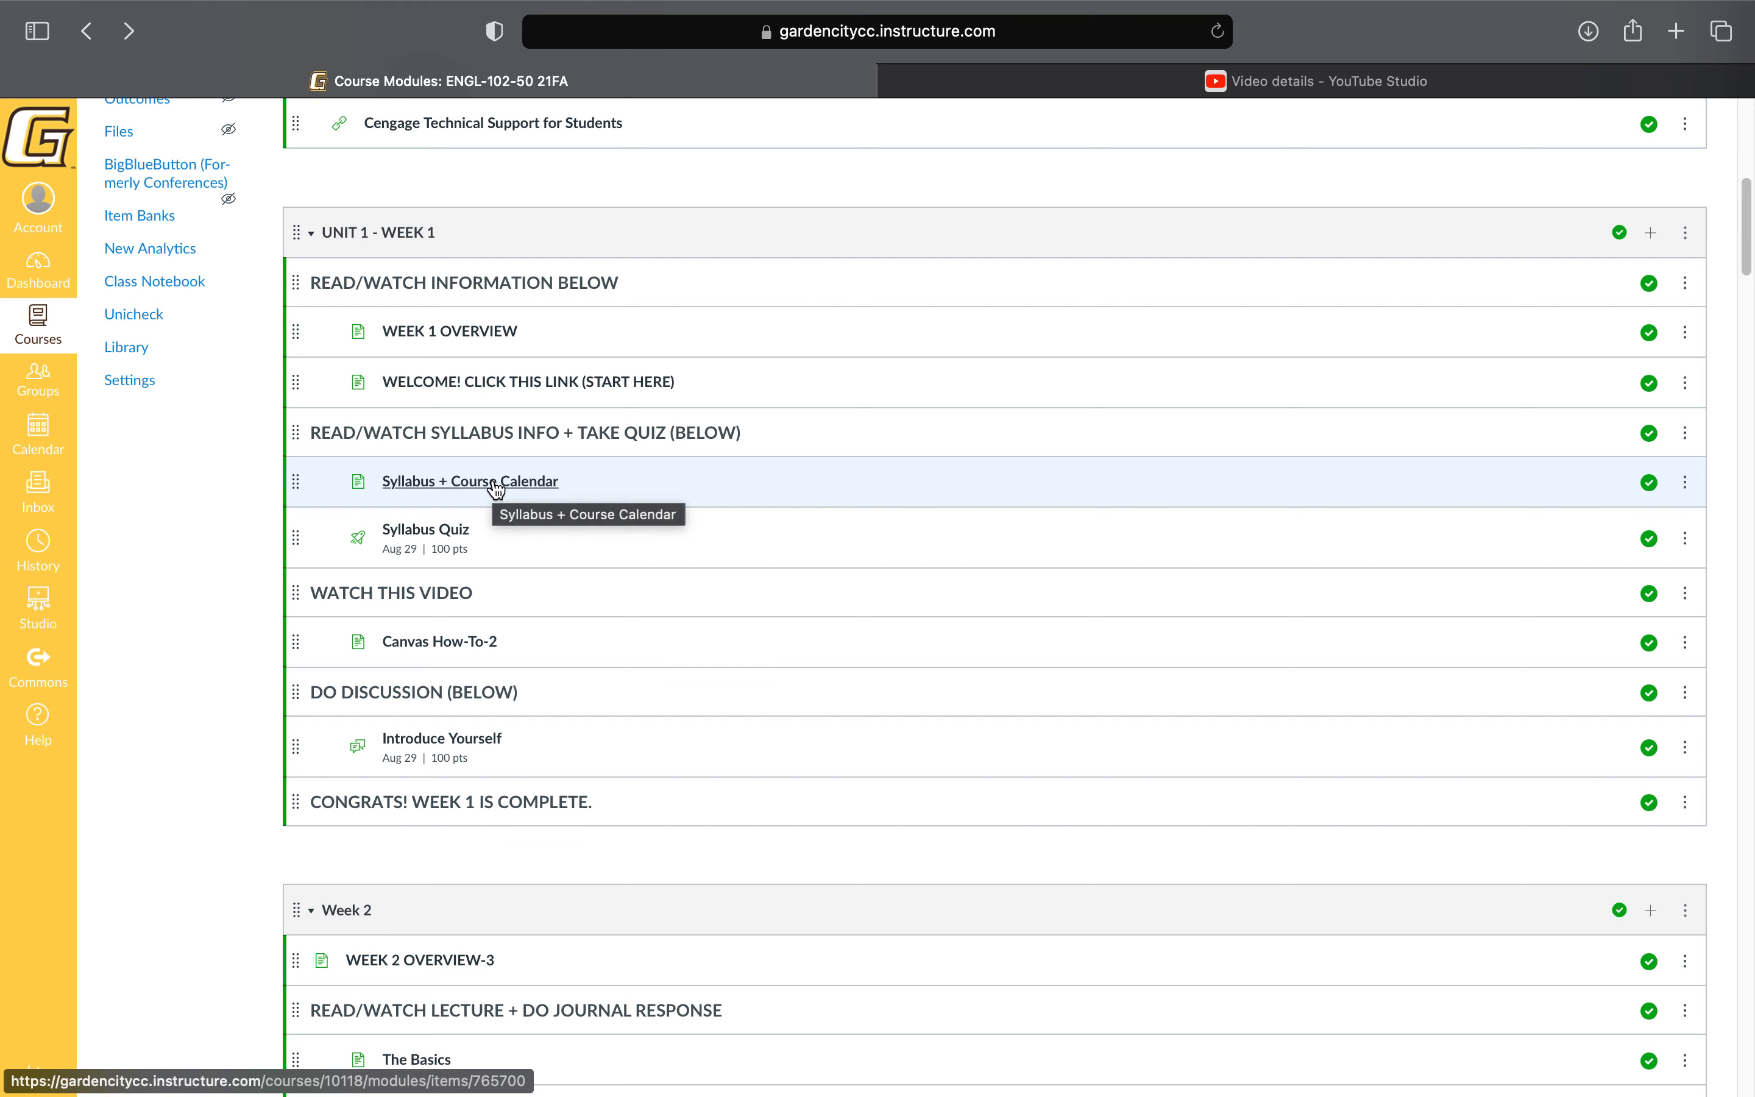
pyautogui.click(471, 481)
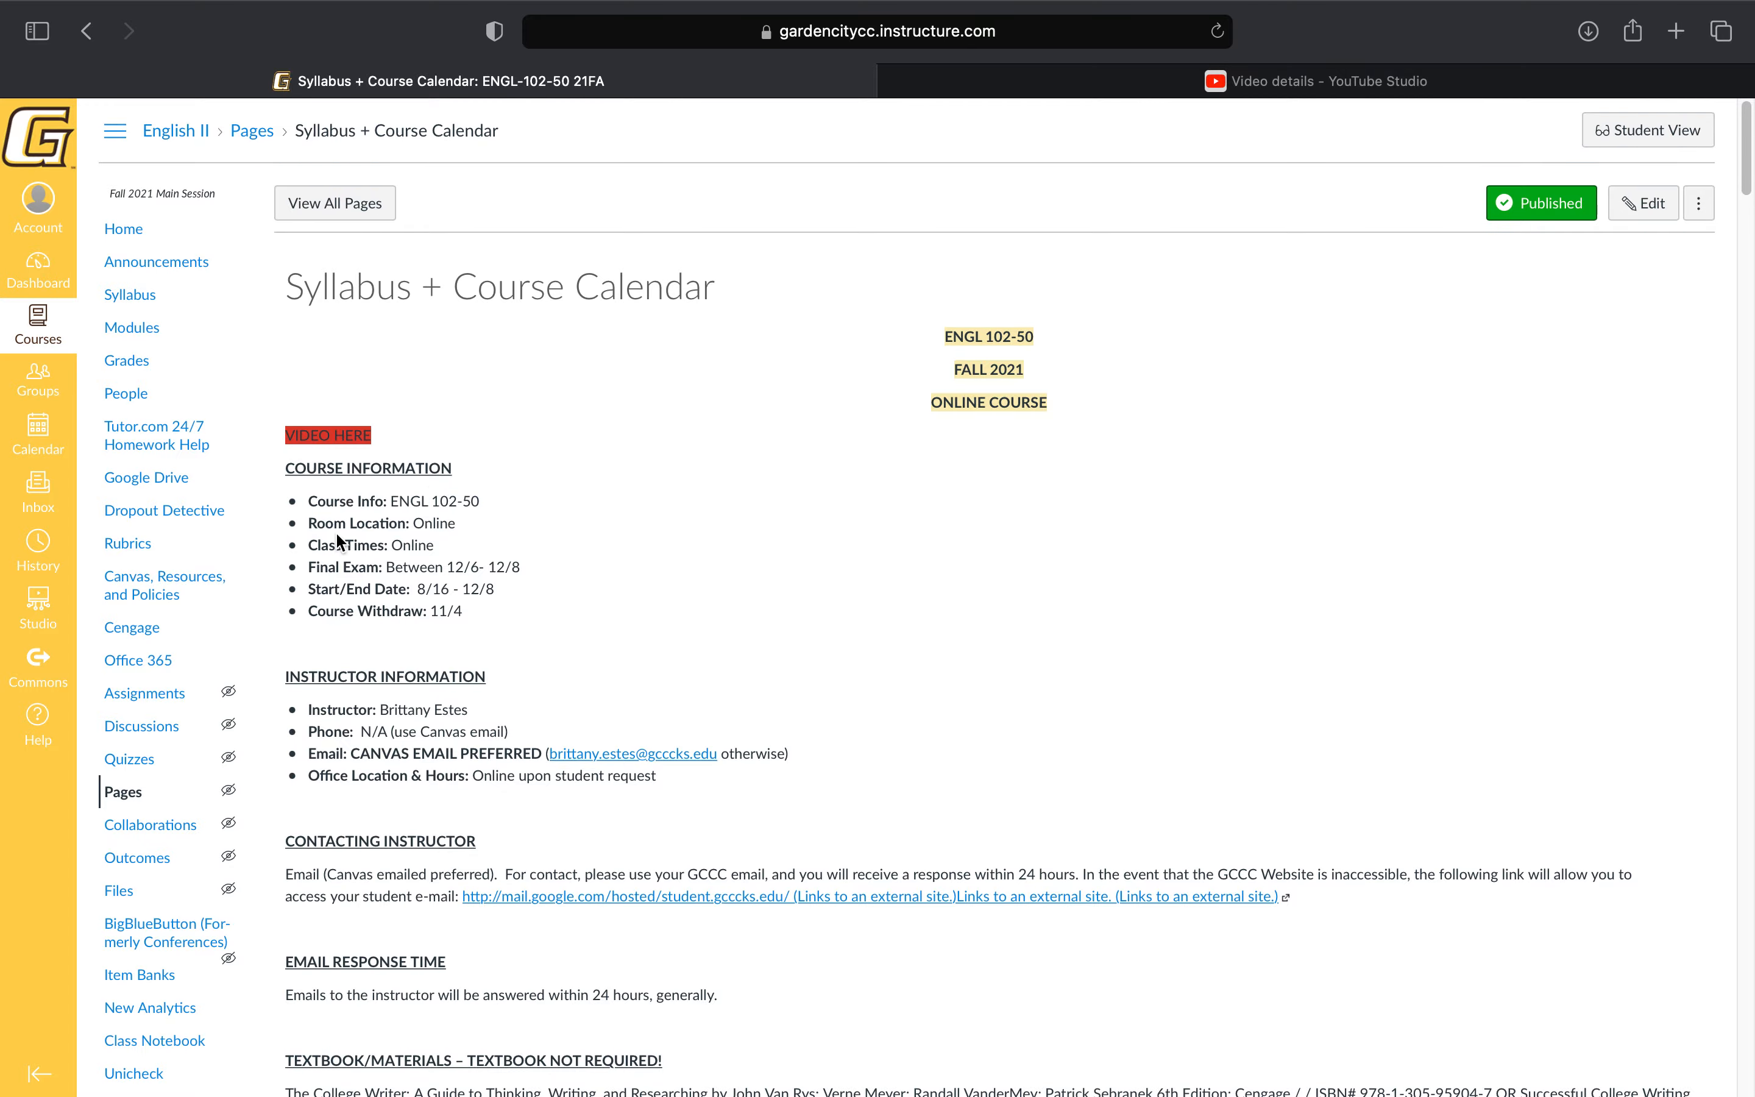
pyautogui.scroll(-3)
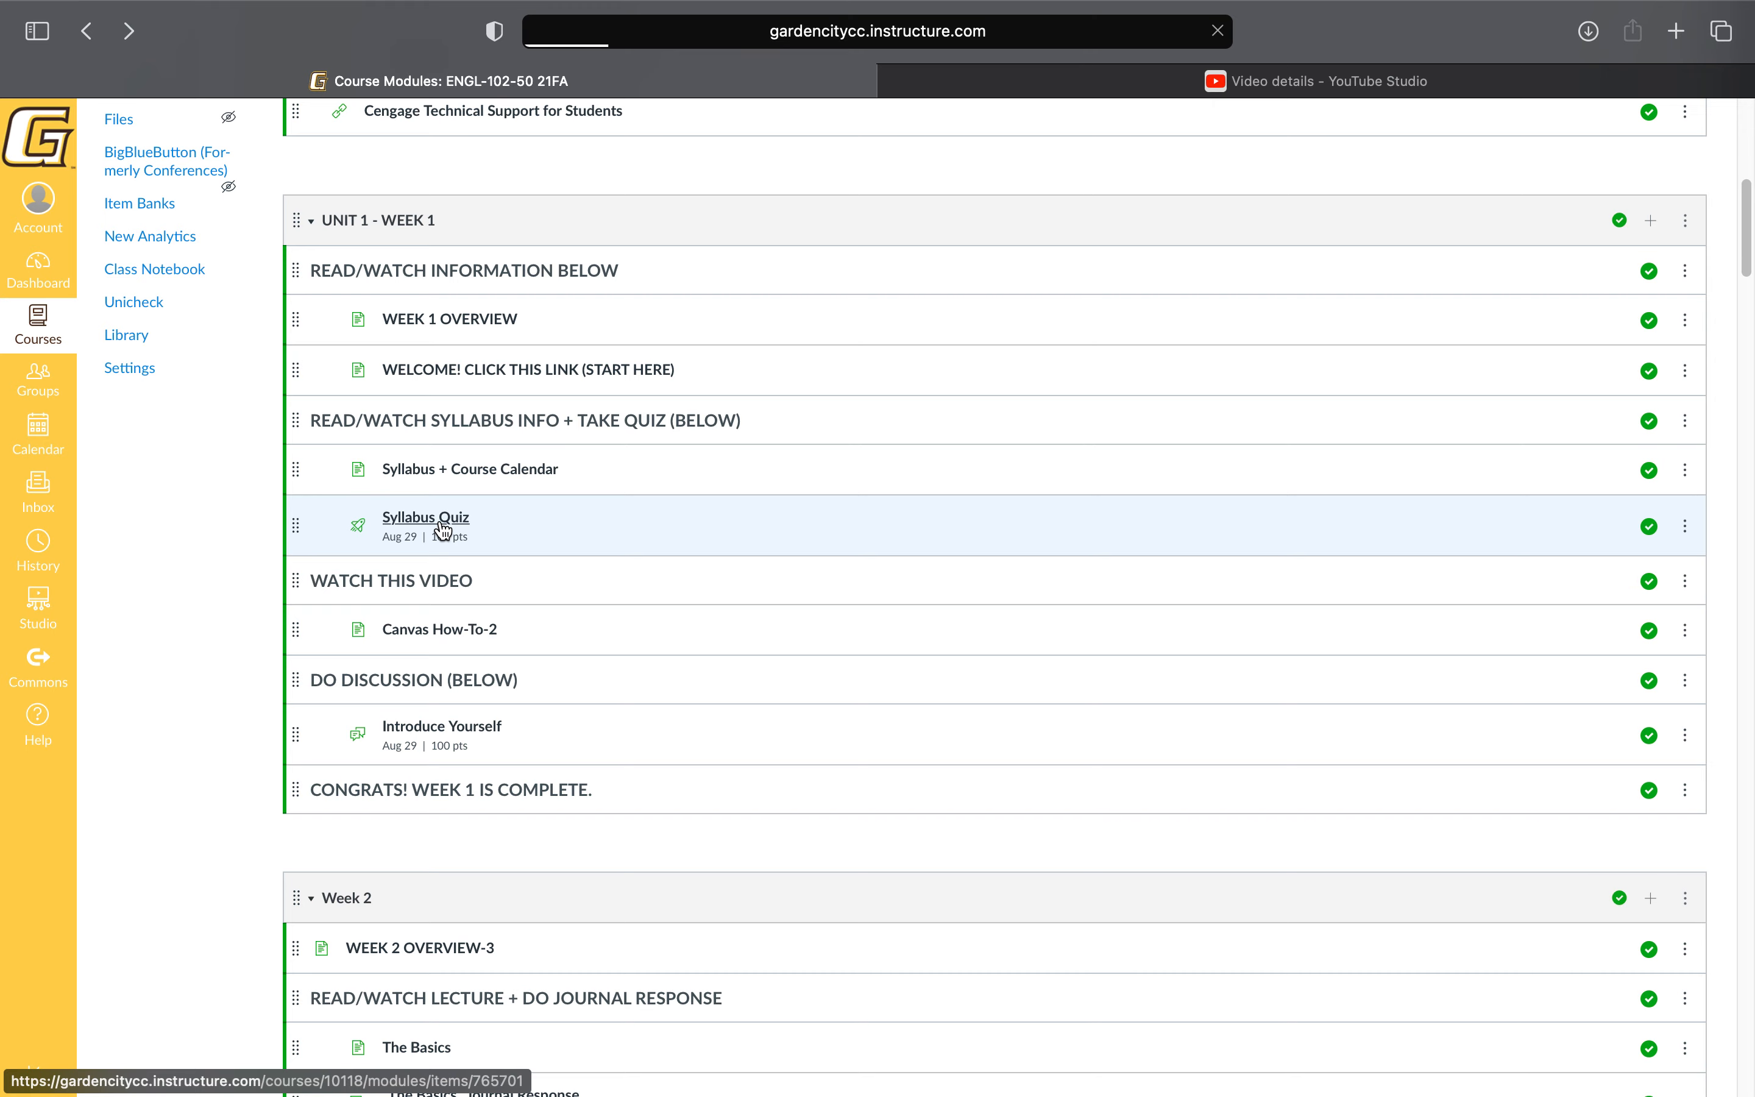
# Open the Syllabus Quiz, preview it in Student View (locked until Aug 16), then leave Student View.
pyautogui.click(425, 516)
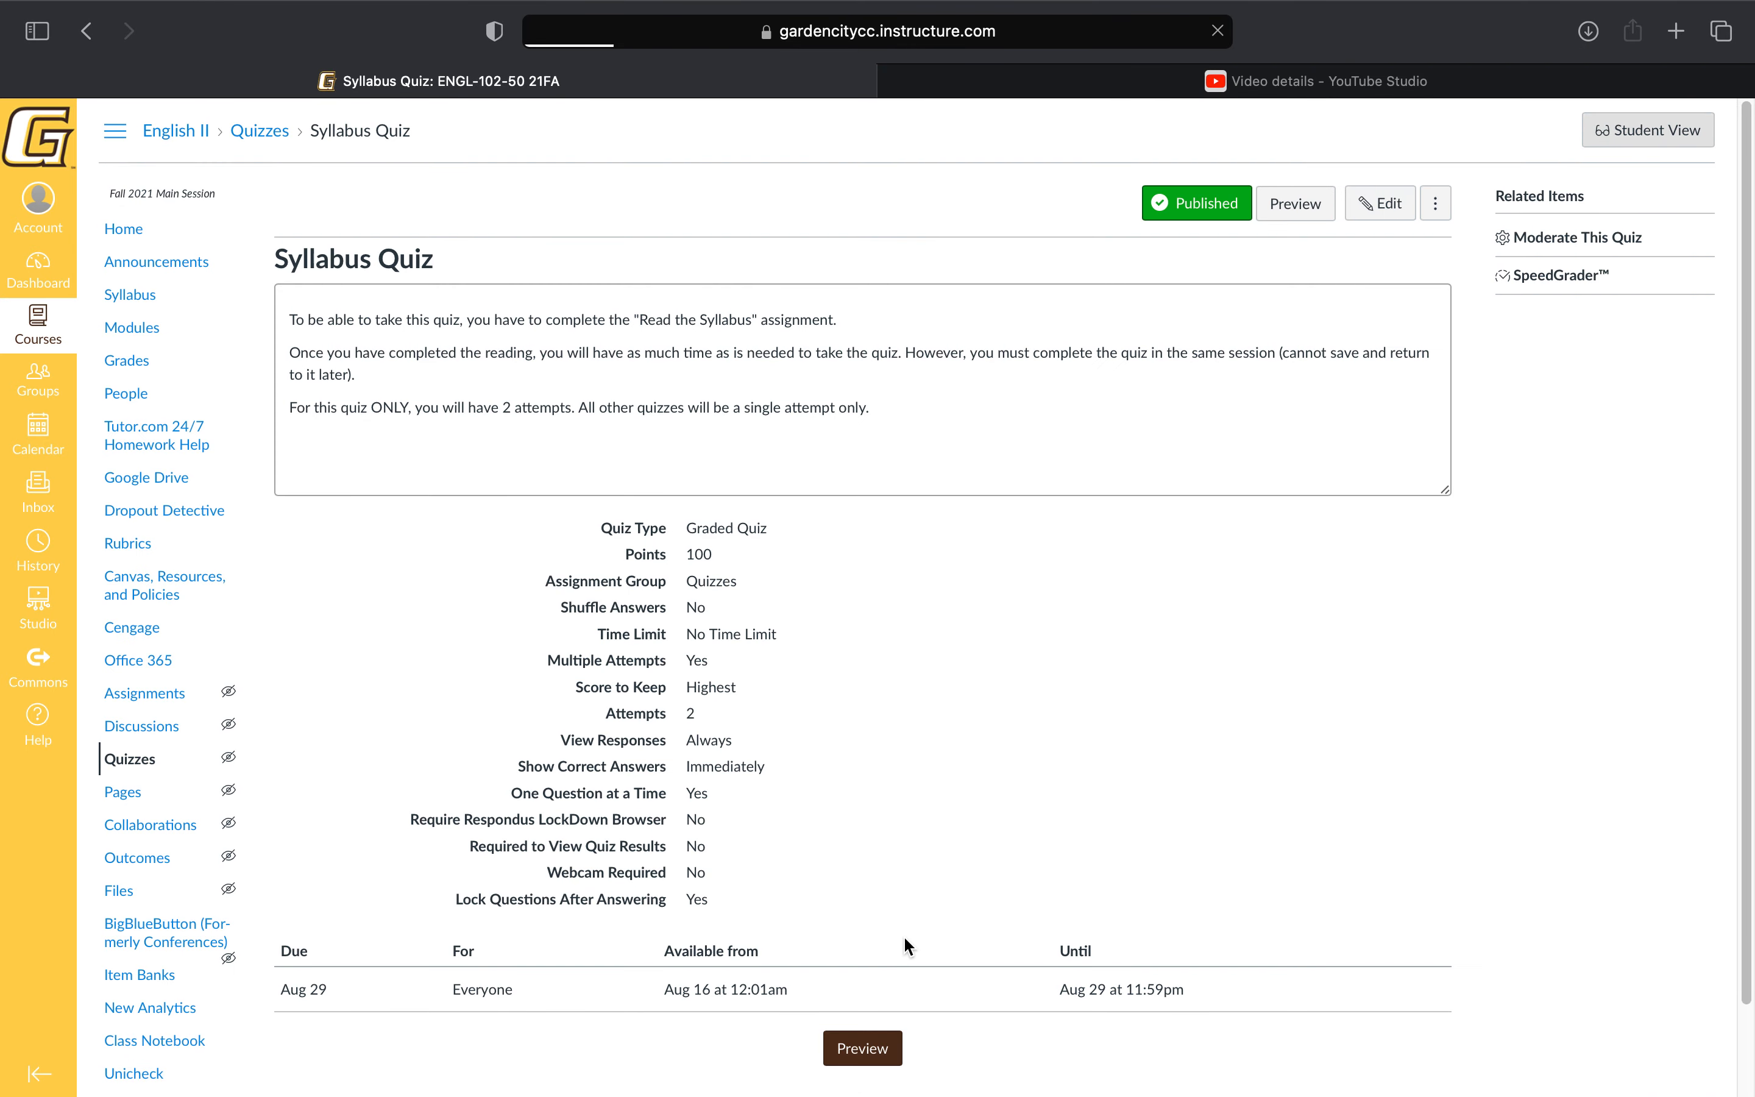
pyautogui.click(1648, 130)
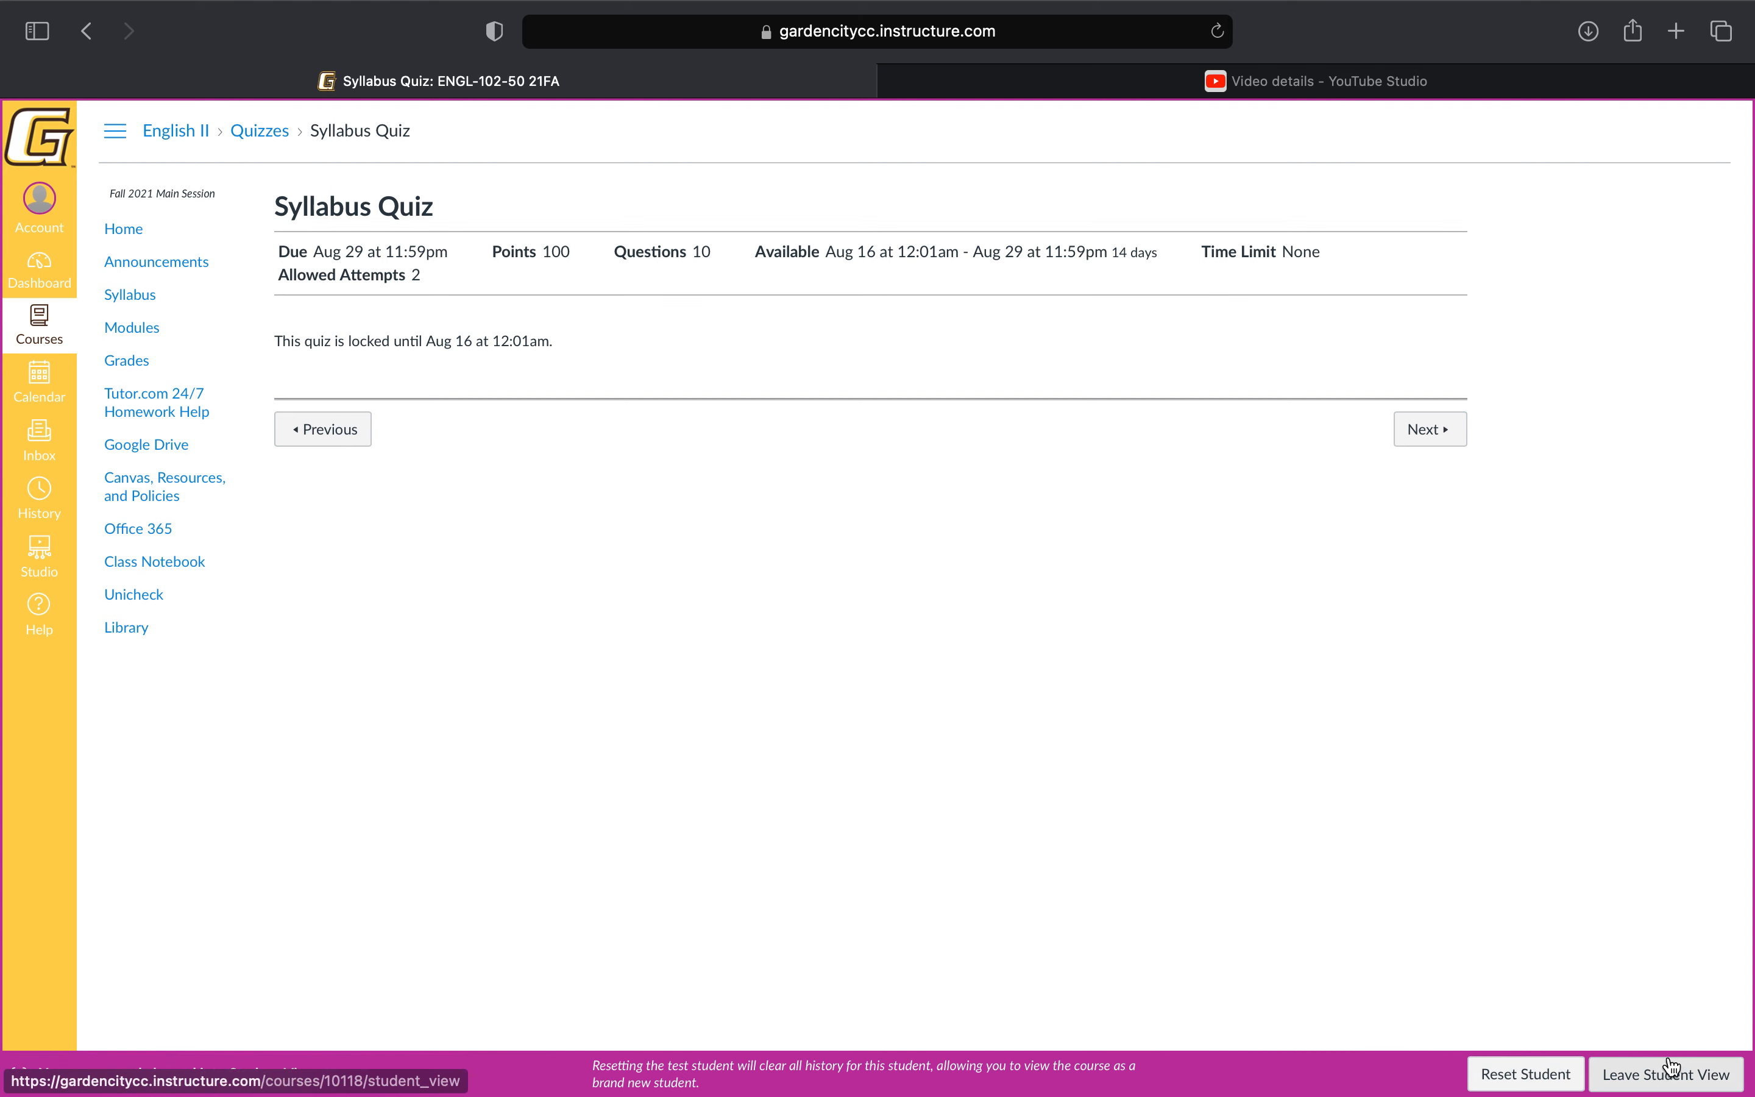
pyautogui.click(1667, 1074)
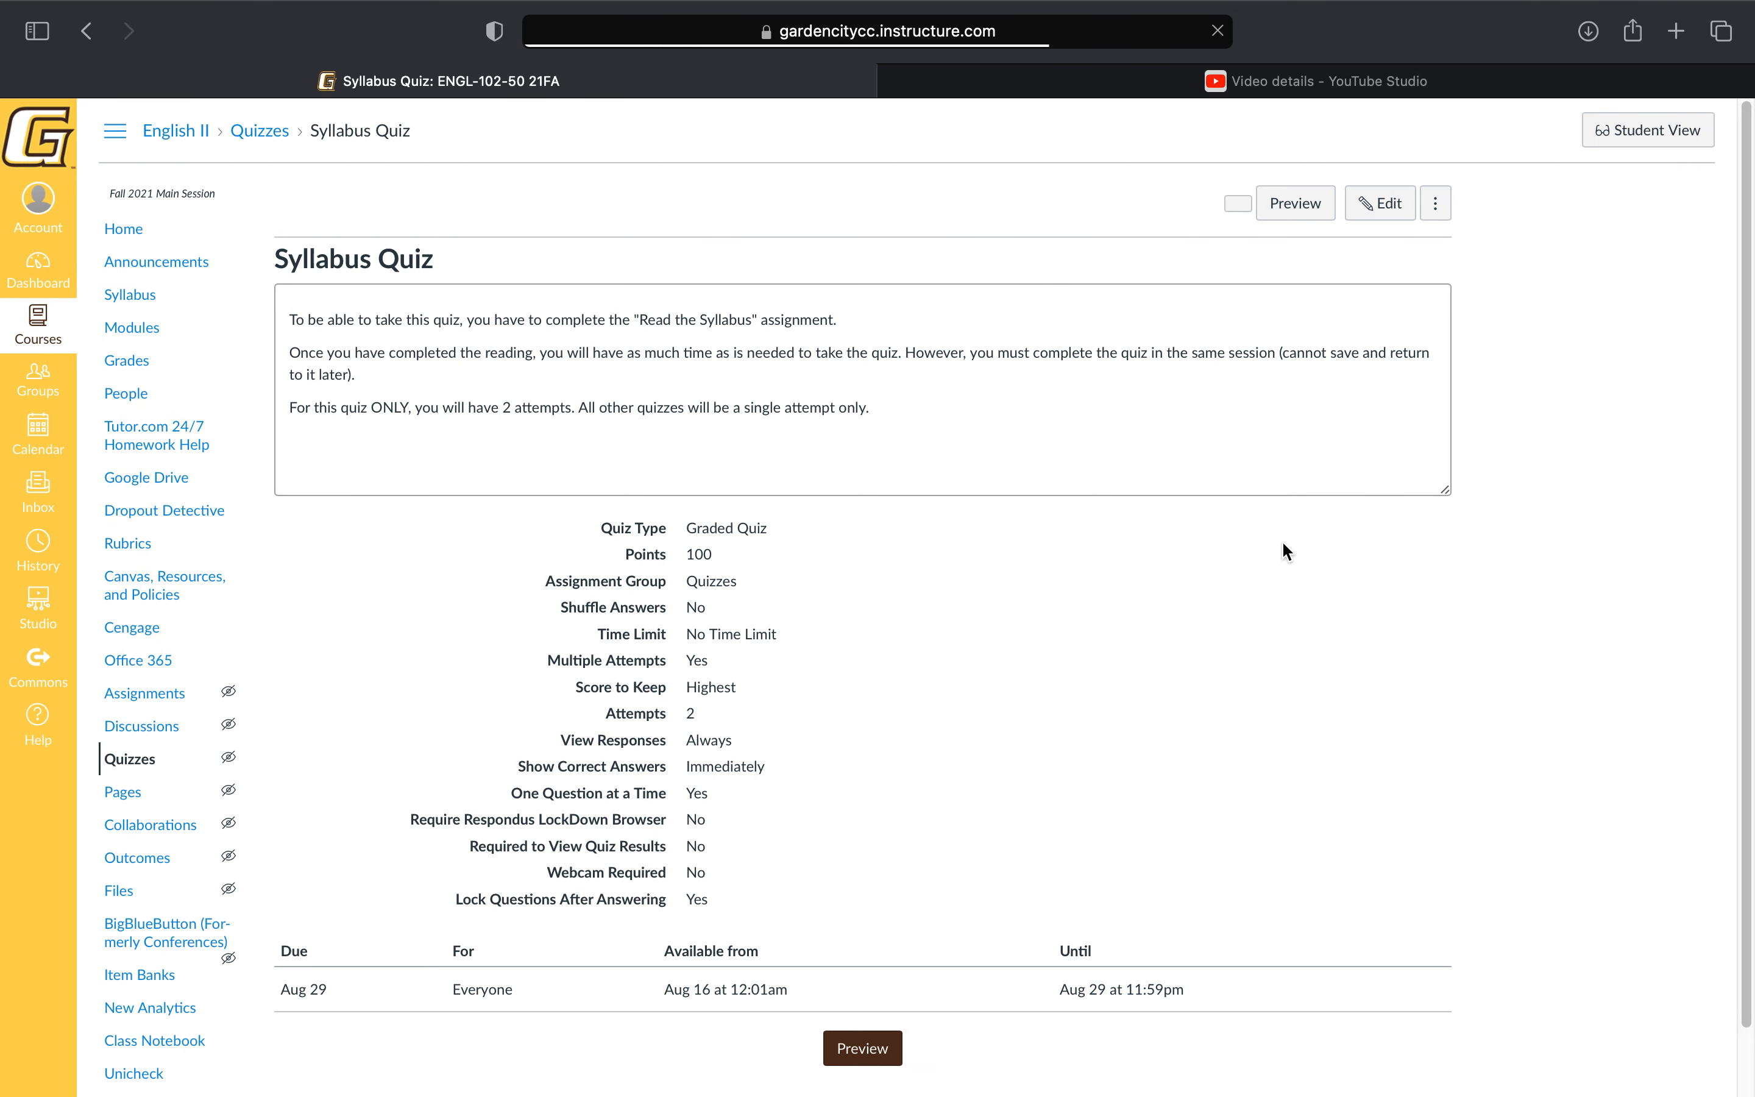
pyautogui.click(1238, 202)
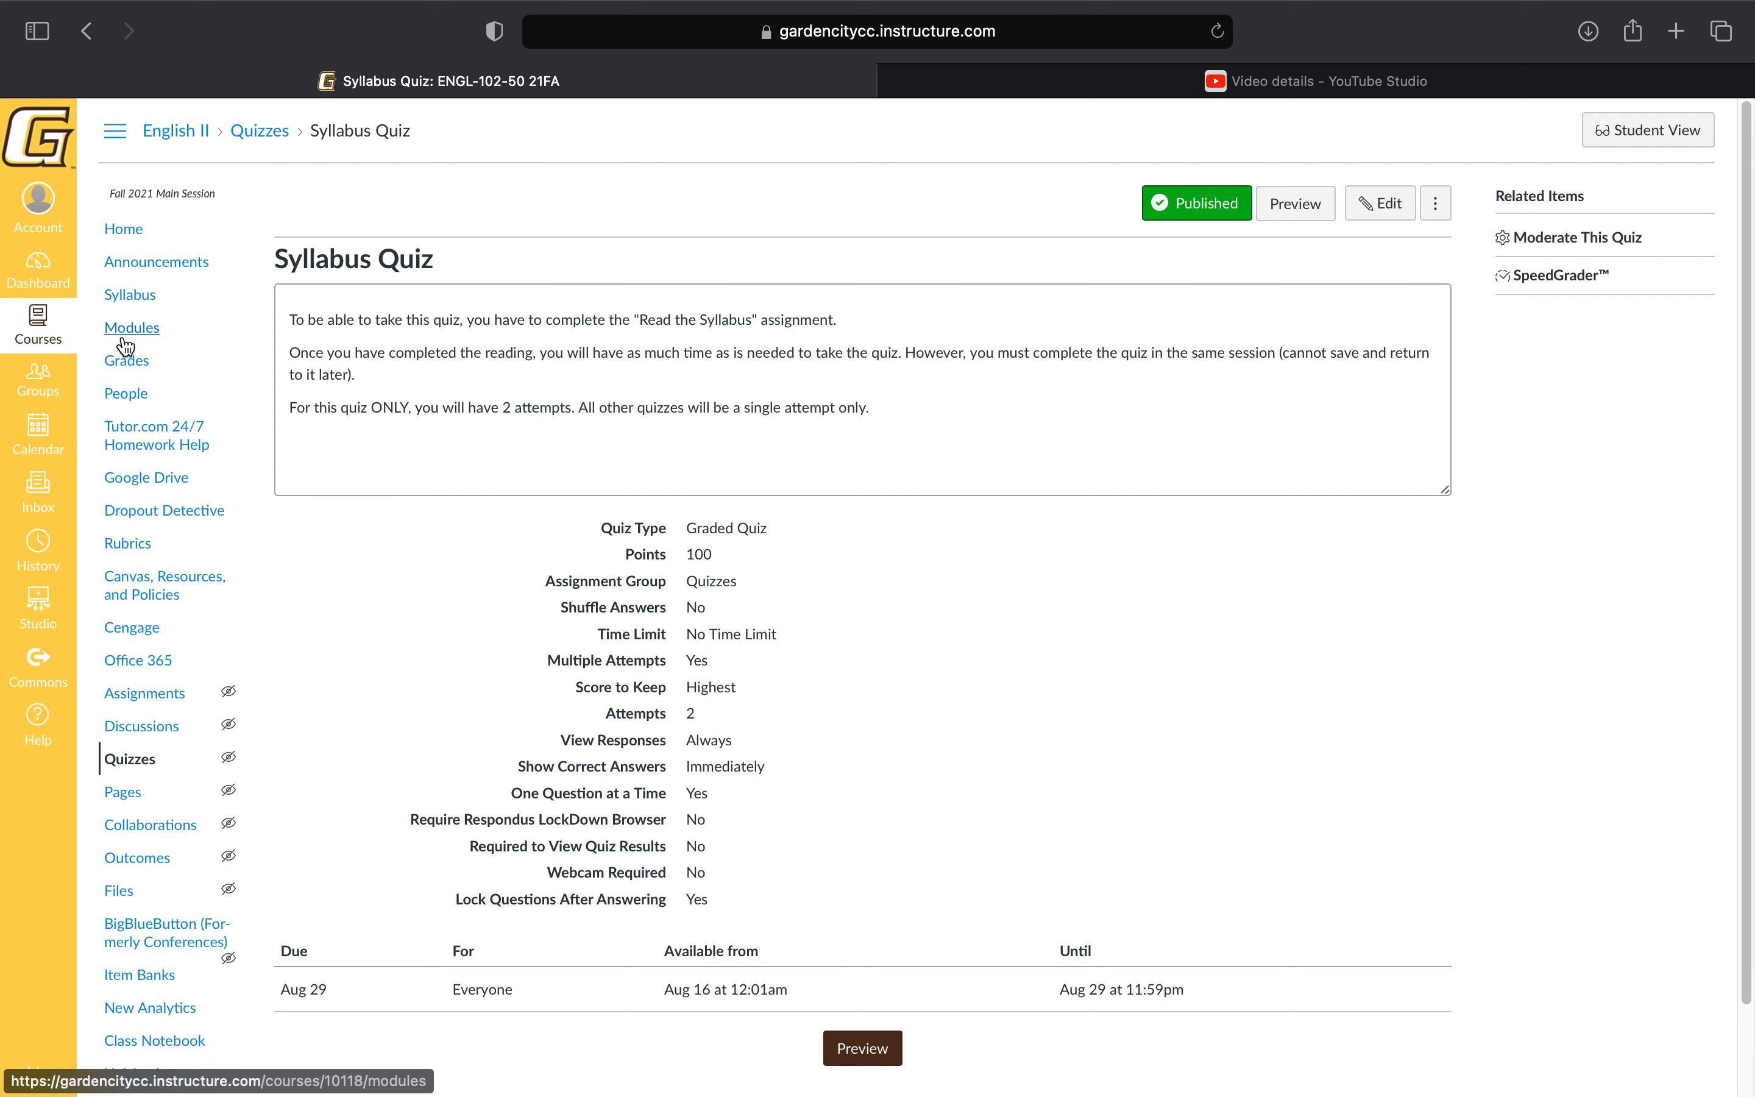
# Return to the Modules list and scroll to the Unit 1 – Week 1 items.
pyautogui.click(132, 326)
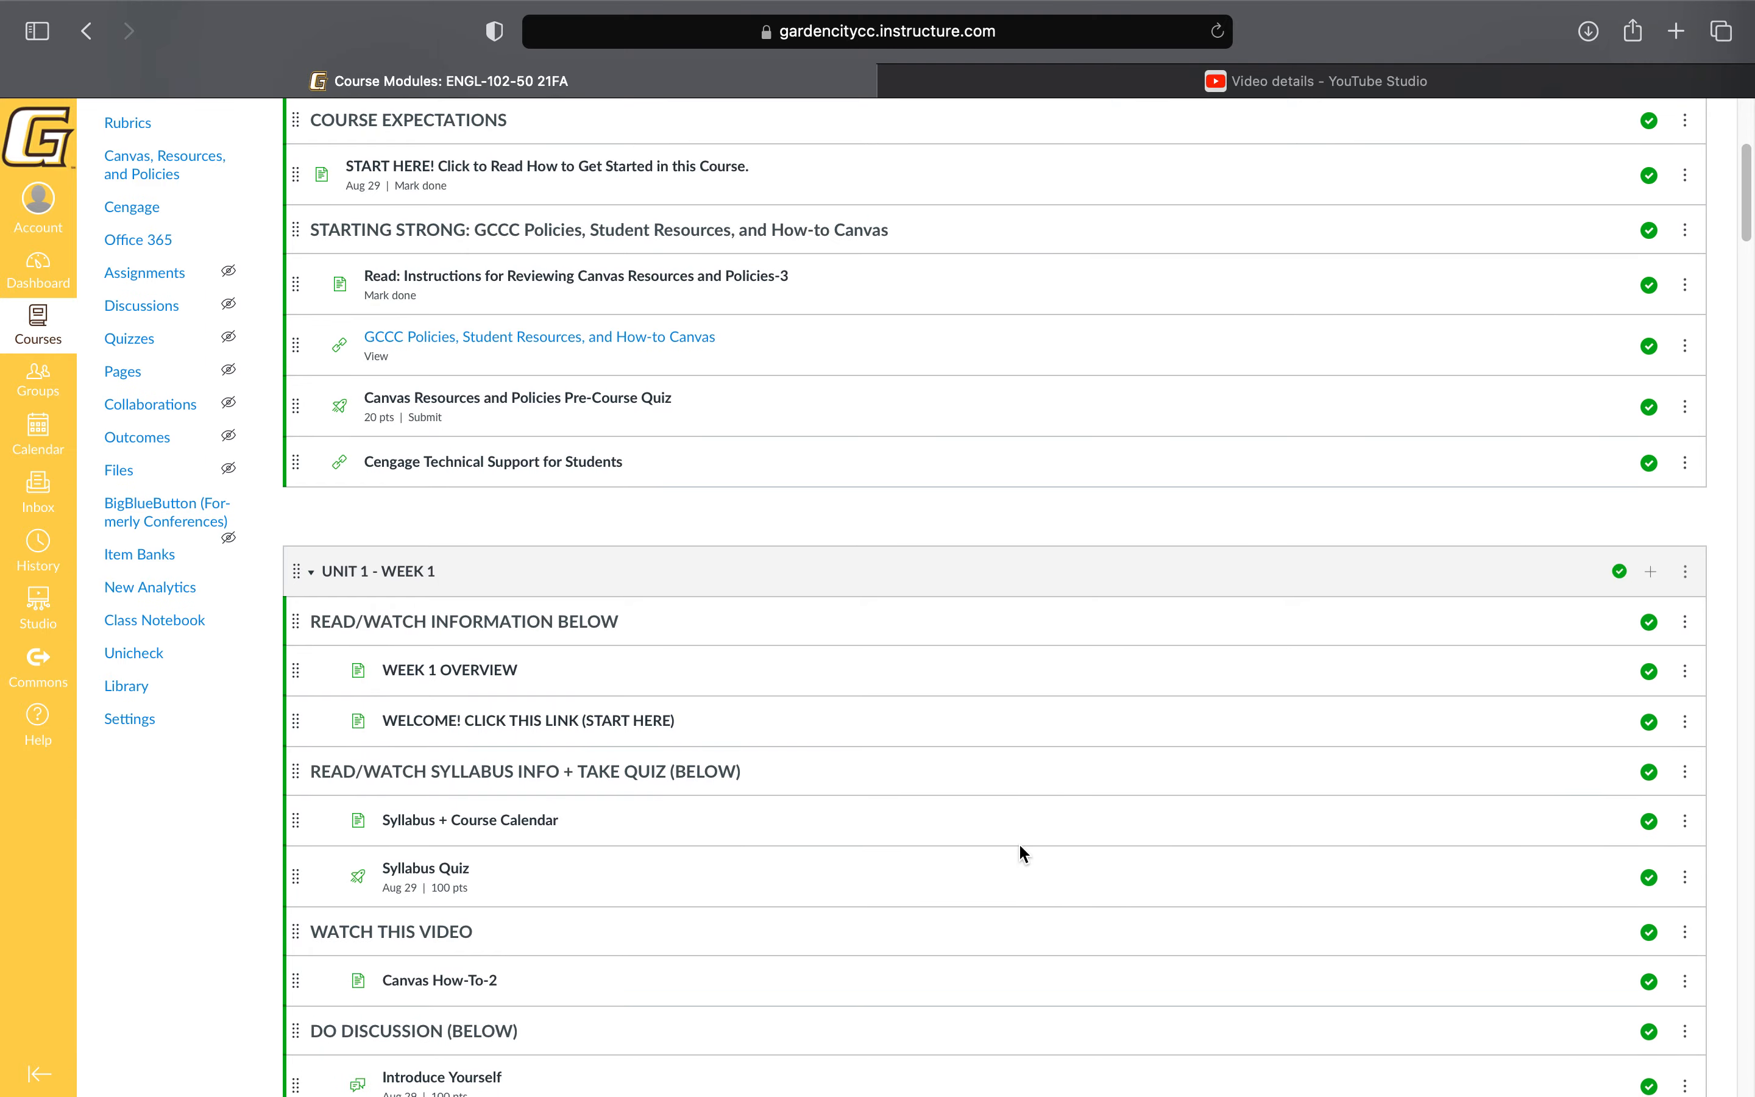
pyautogui.scroll(-3)
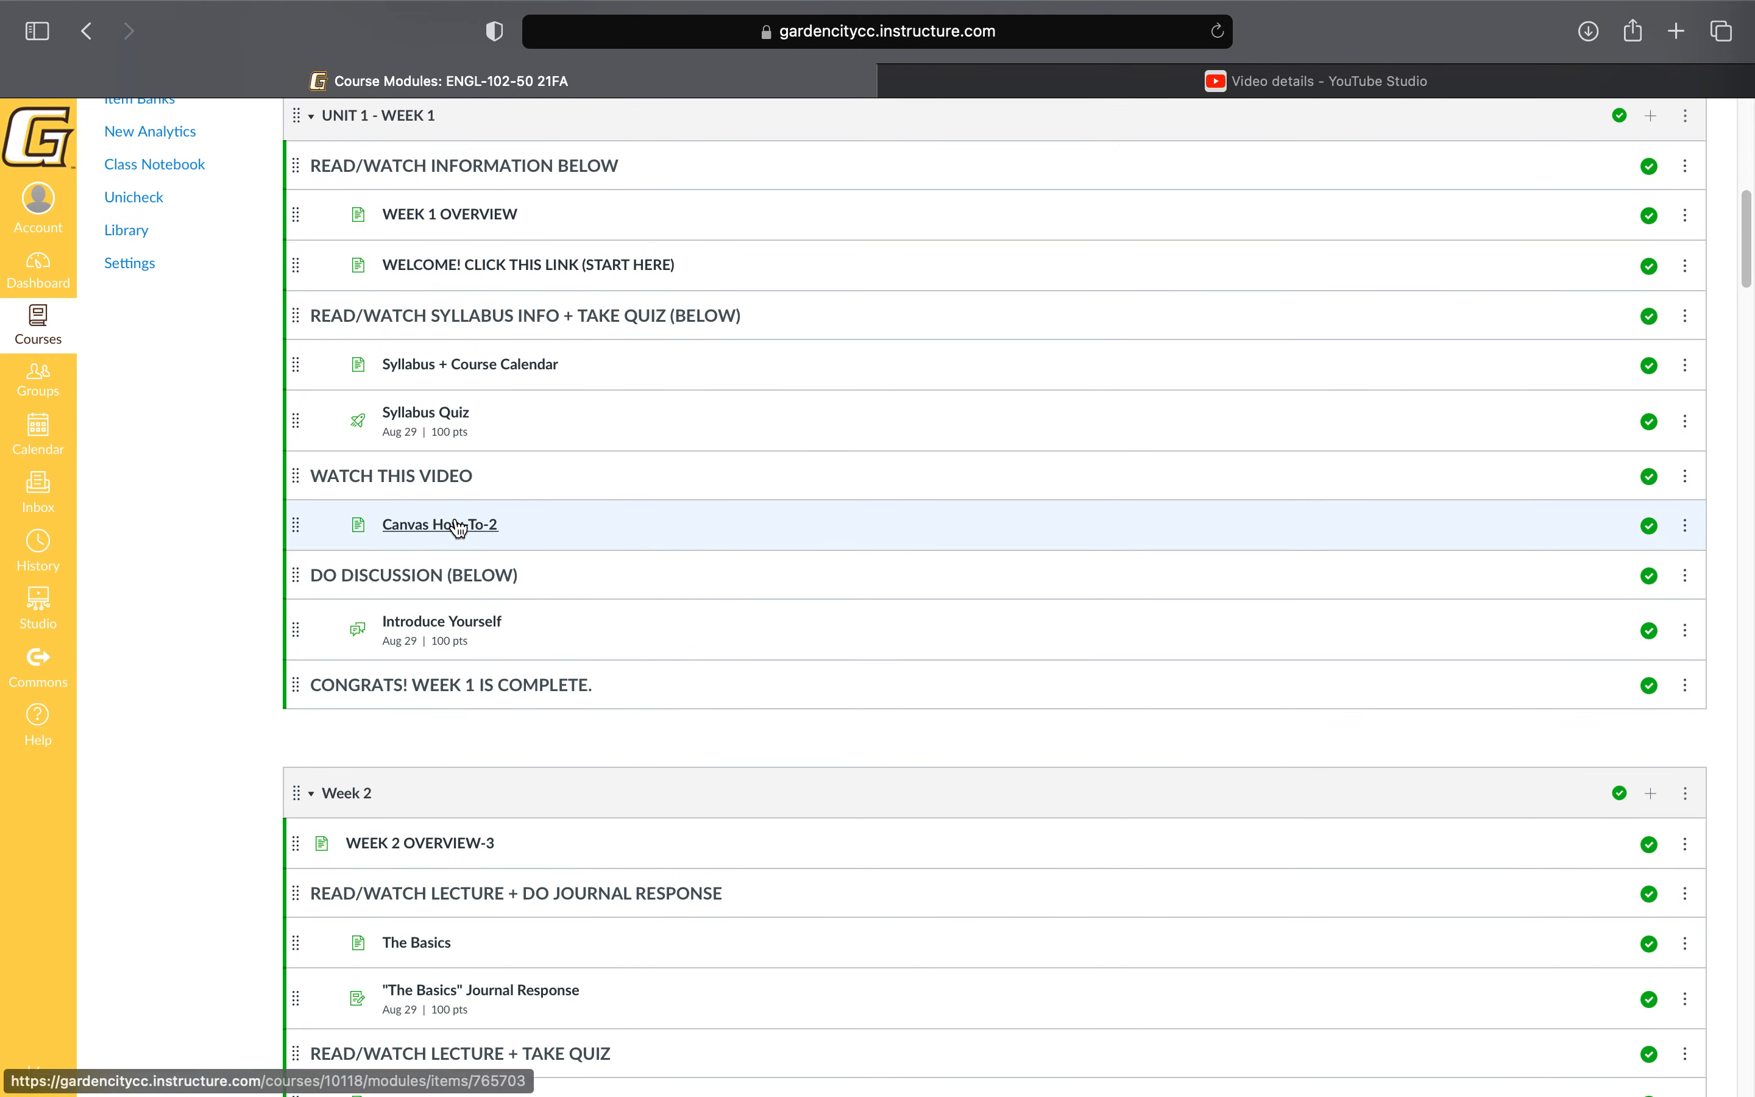
pyautogui.moveTo(459, 529)
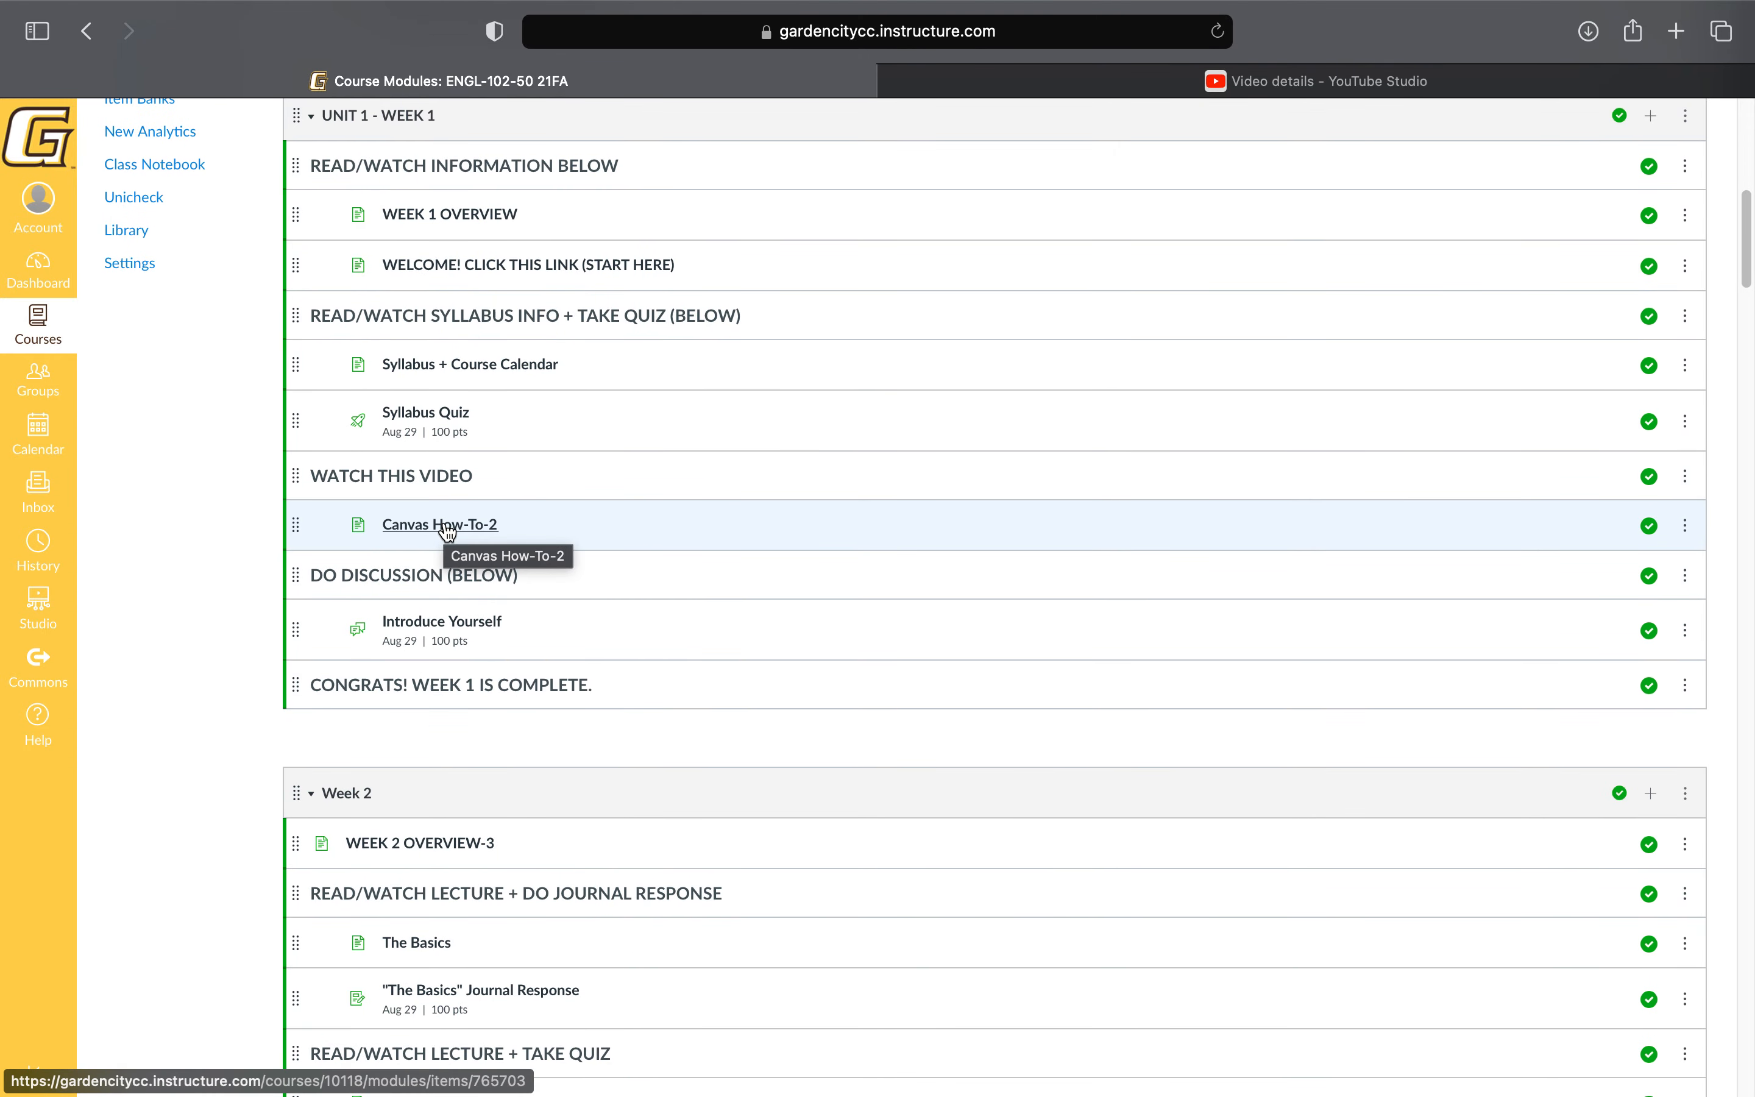
pyautogui.moveTo(414, 537)
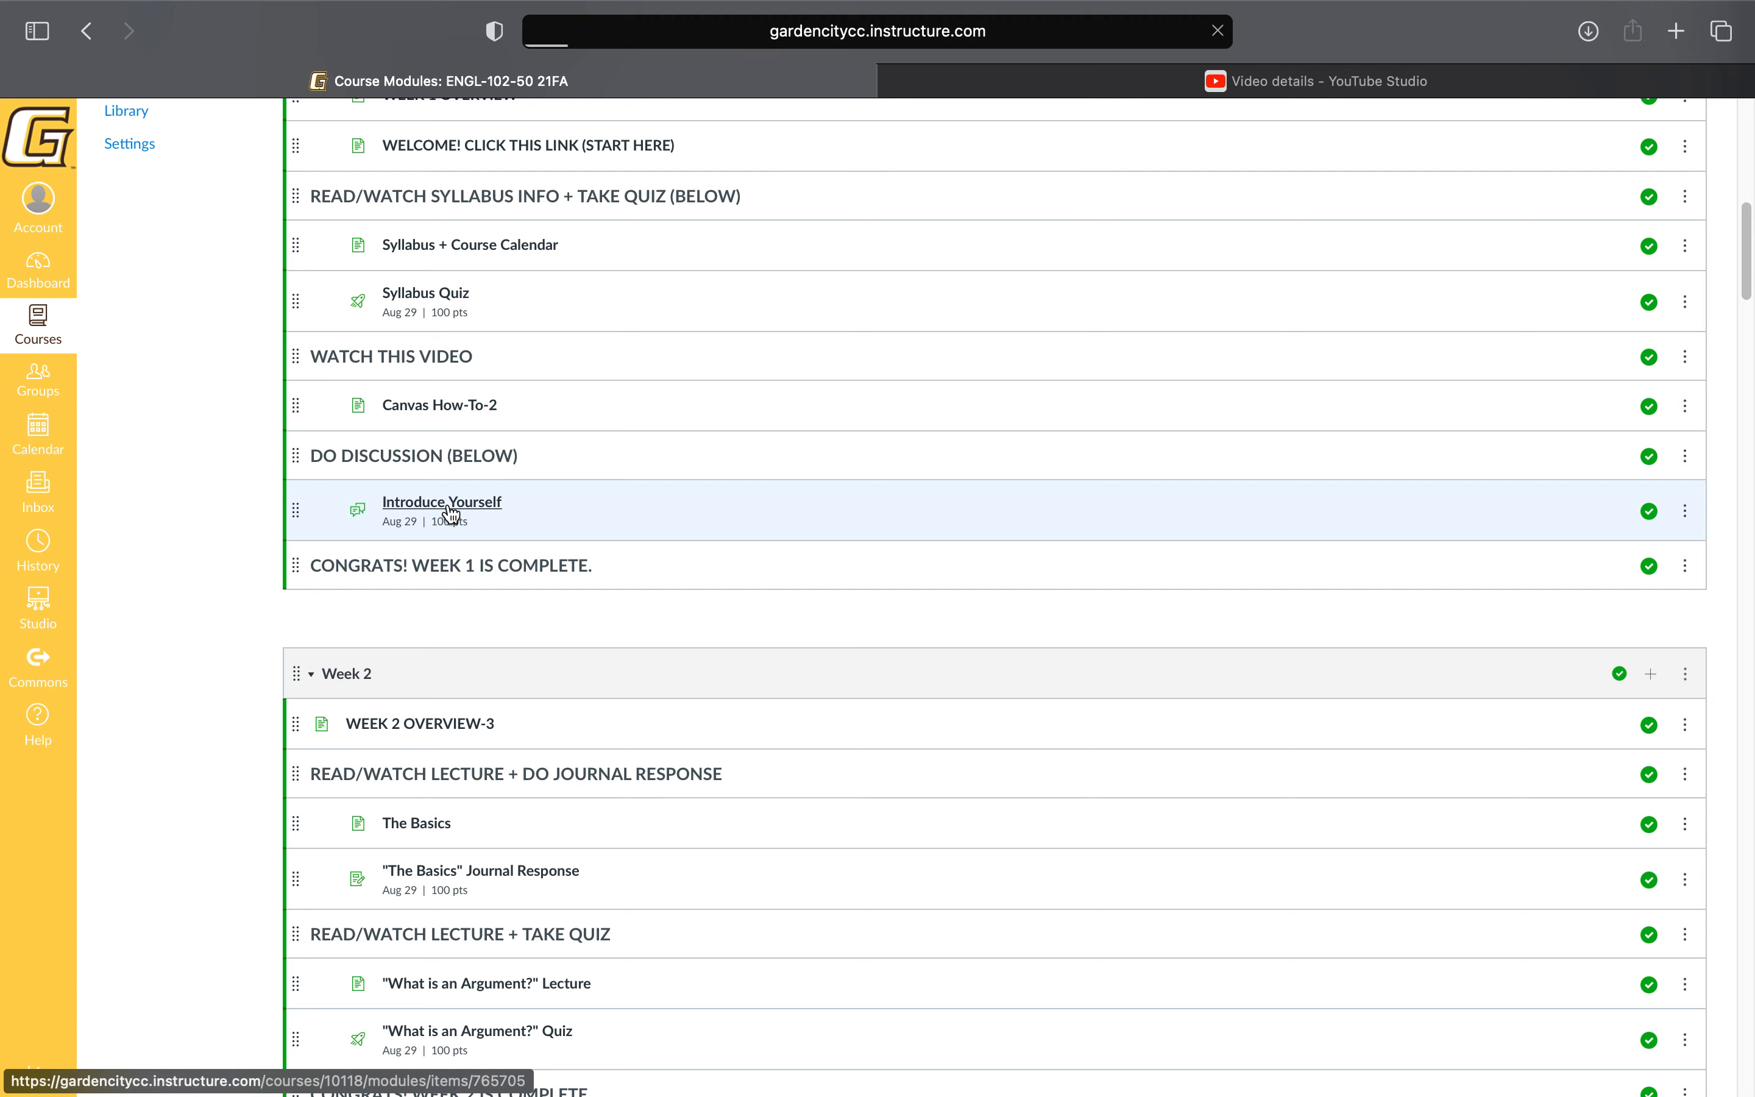
# Open the Introduce Yourself graded discussion and start an empty reply in the editor.
pyautogui.click(441, 502)
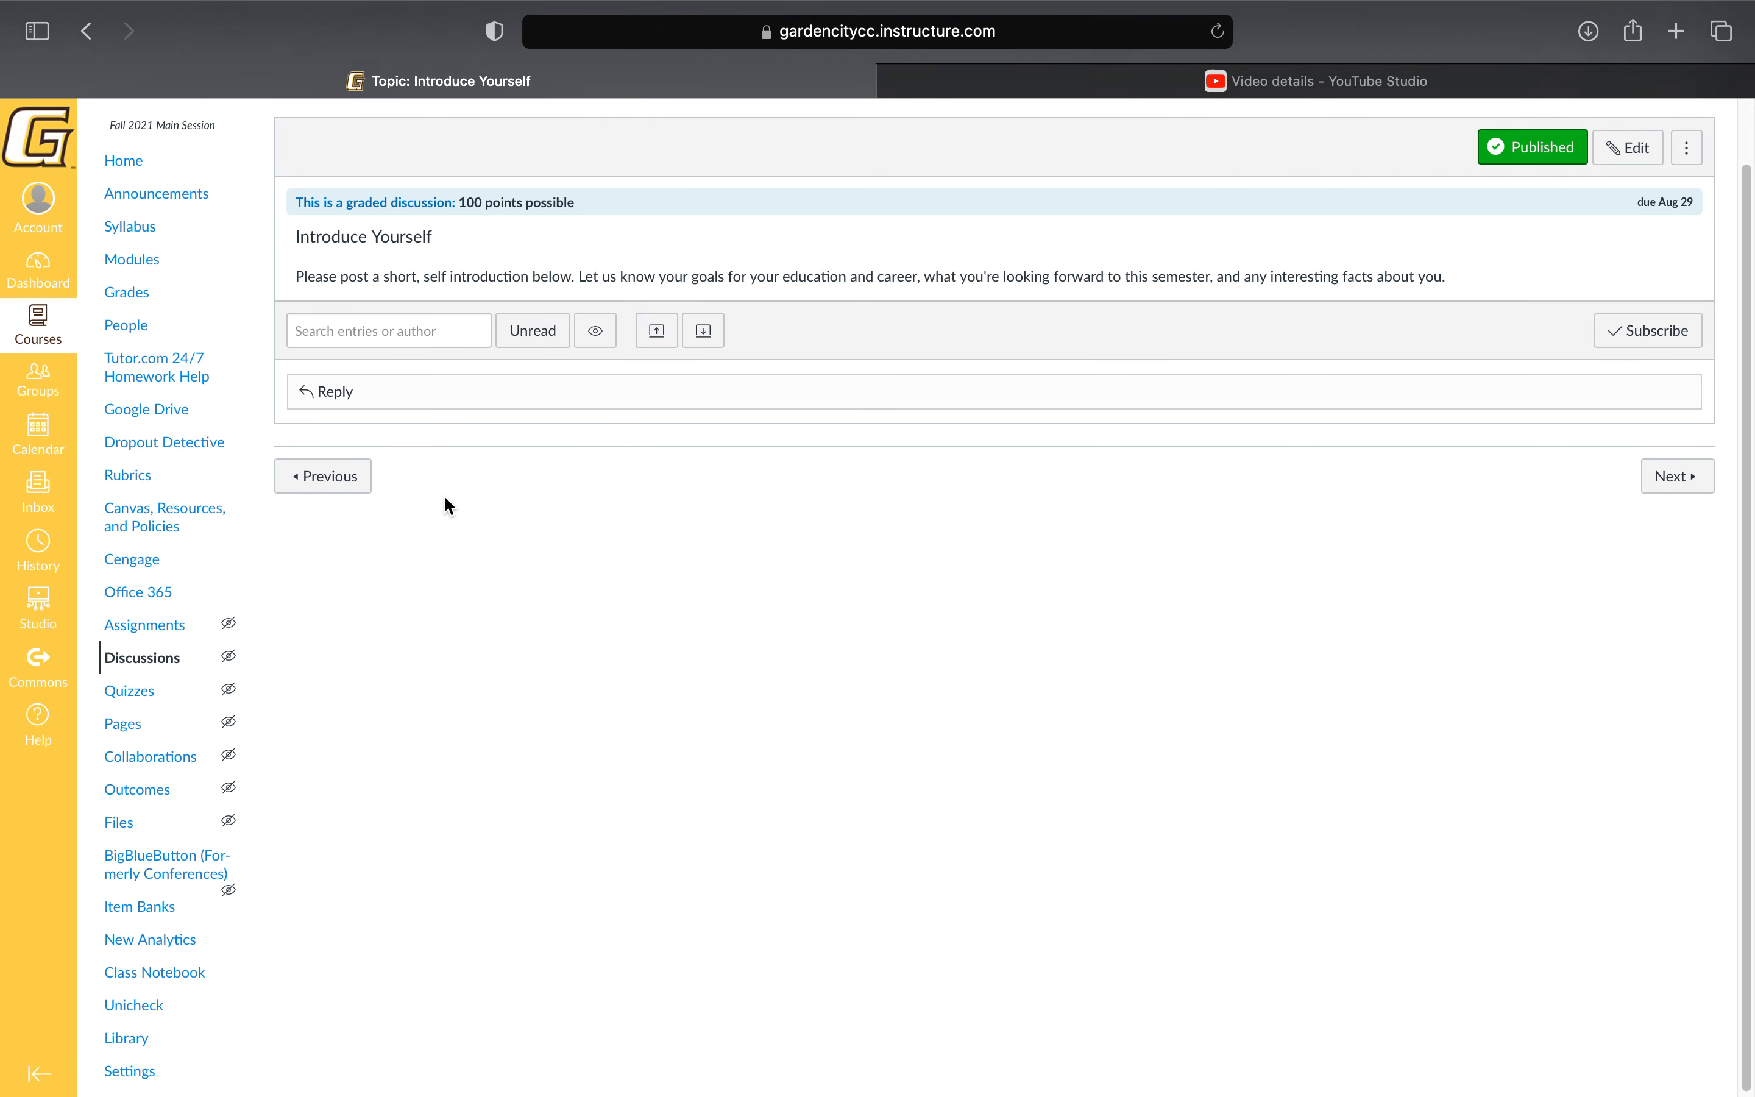
pyautogui.click(335, 392)
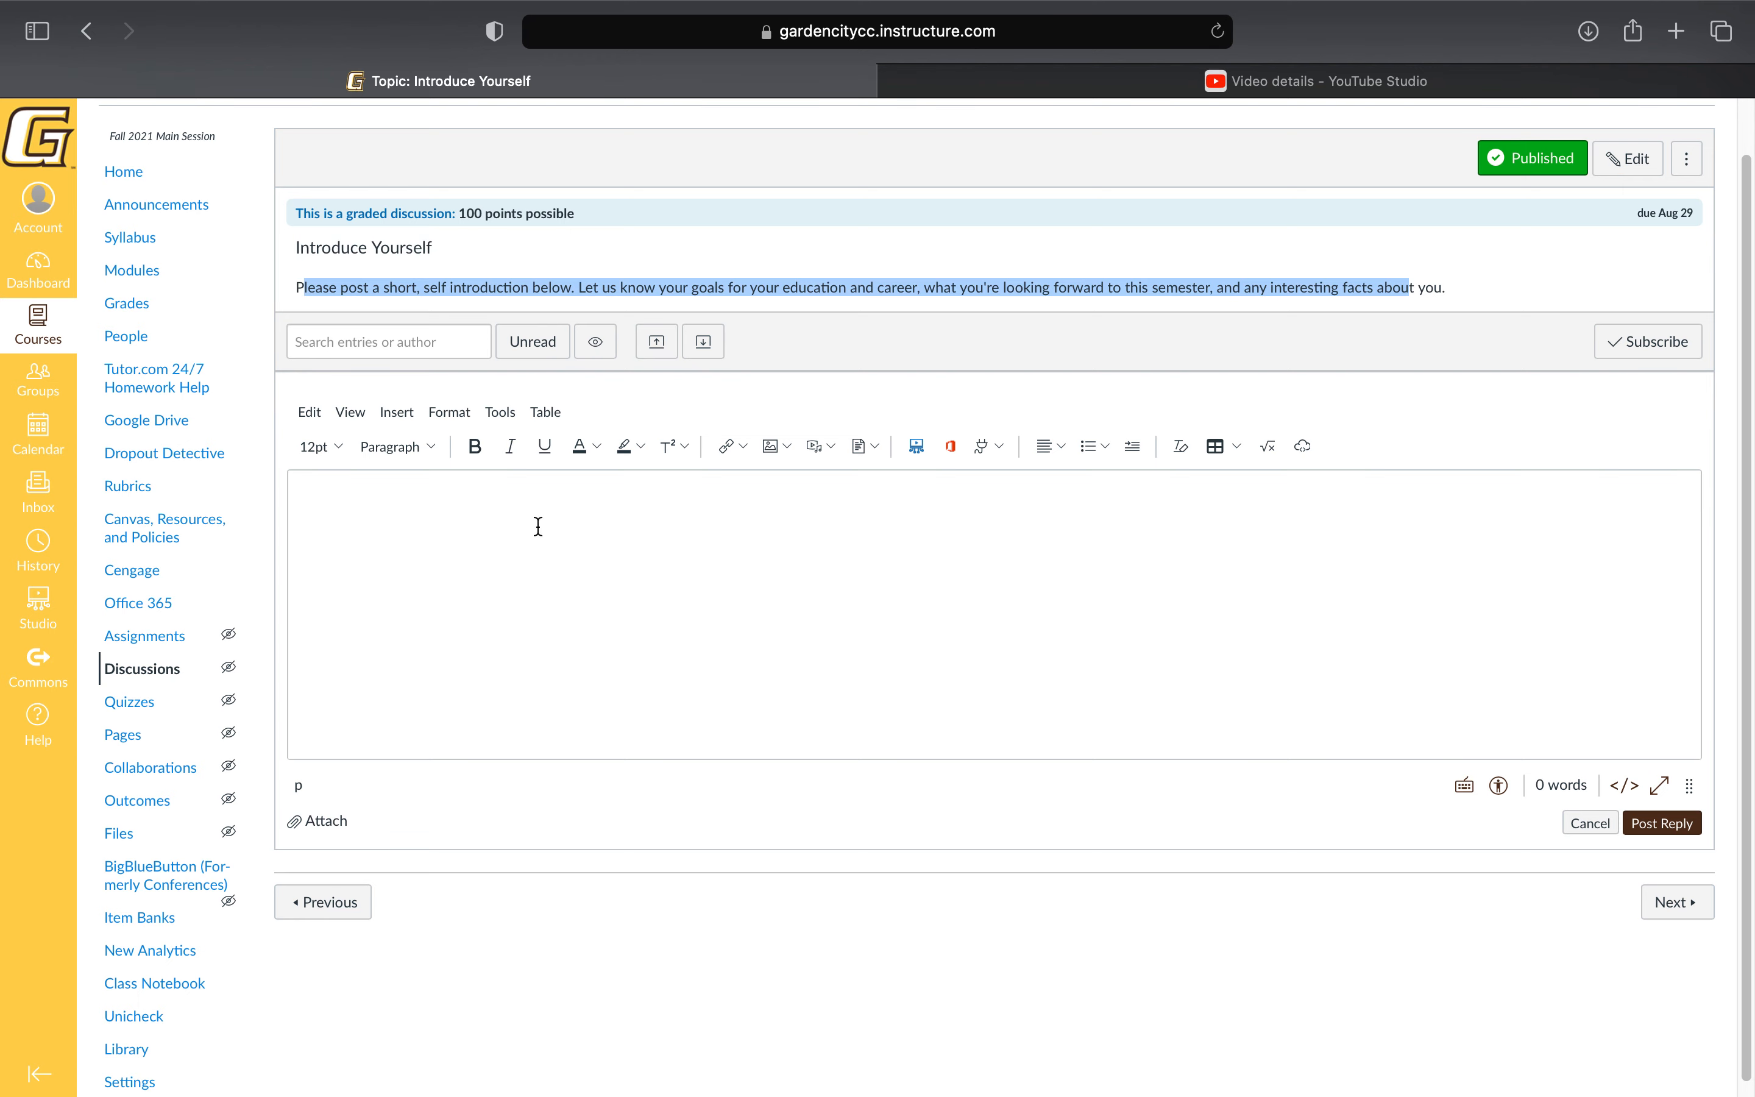
pyautogui.moveTo(495, 492)
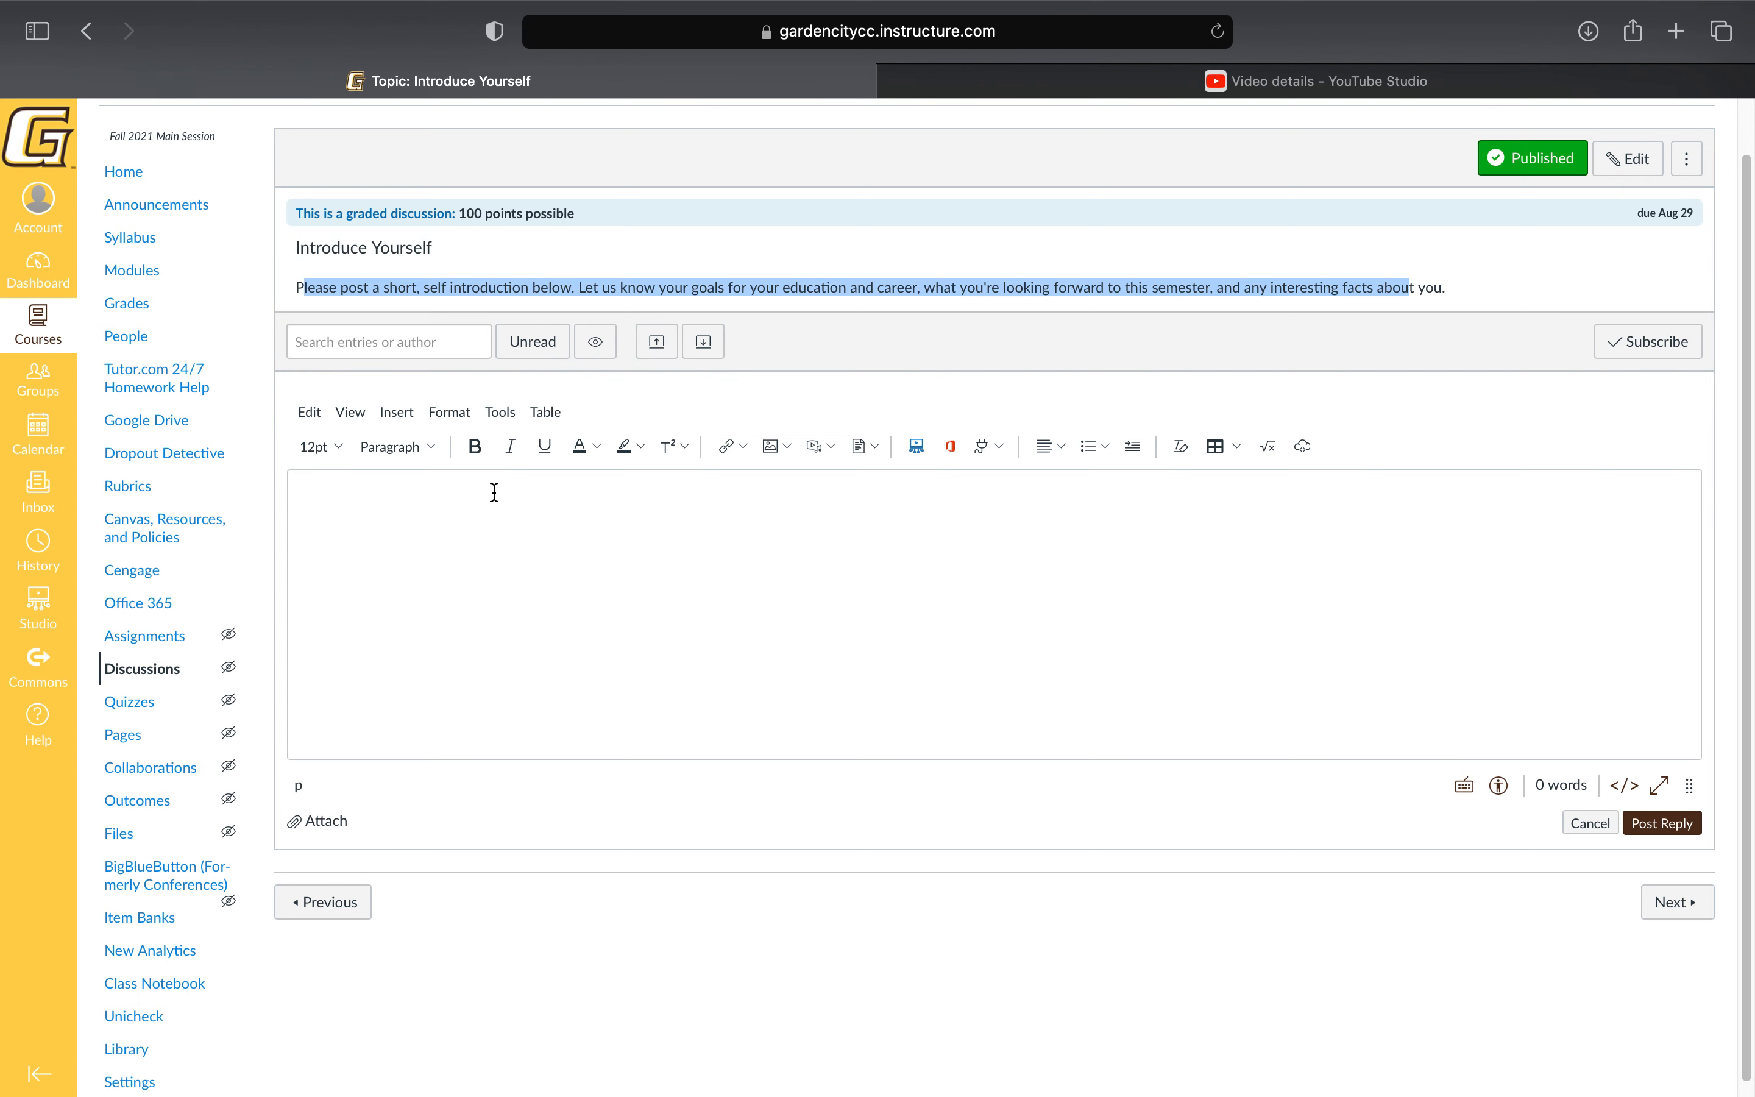
pyautogui.moveTo(373, 469)
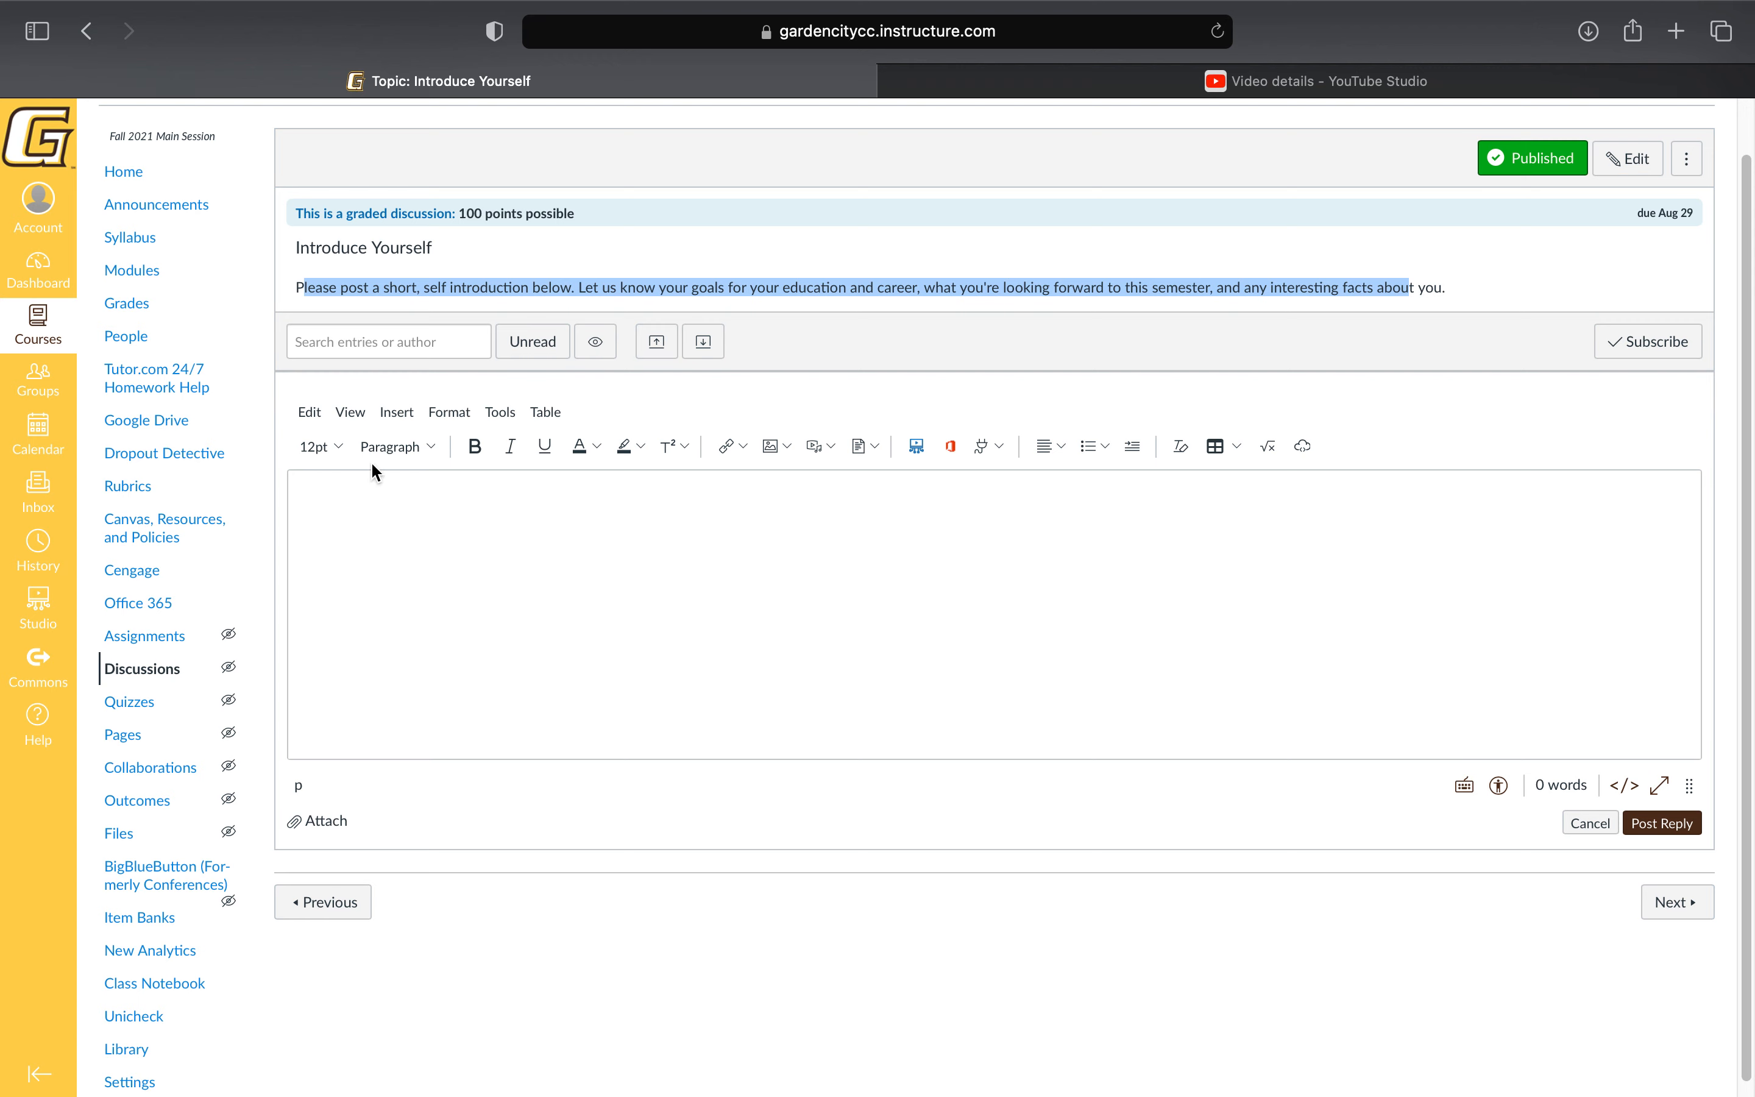
pyautogui.moveTo(546, 741)
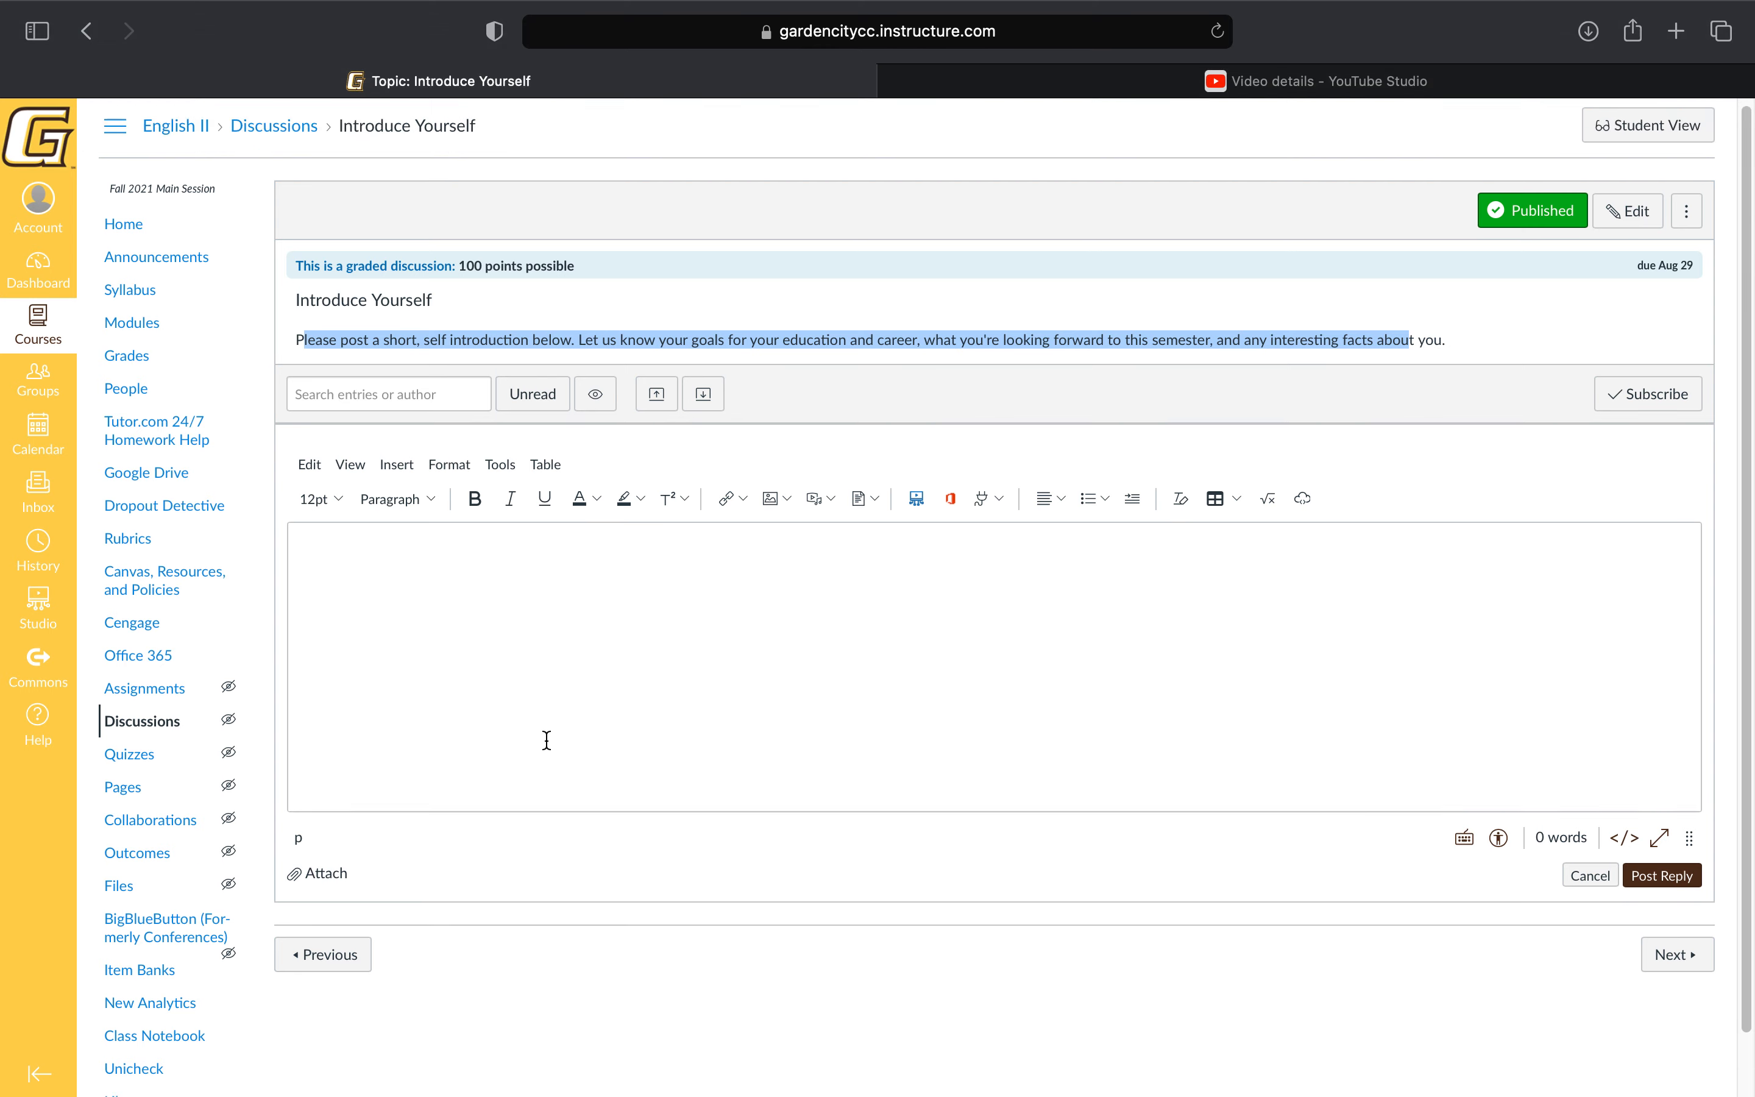
pyautogui.moveTo(132, 329)
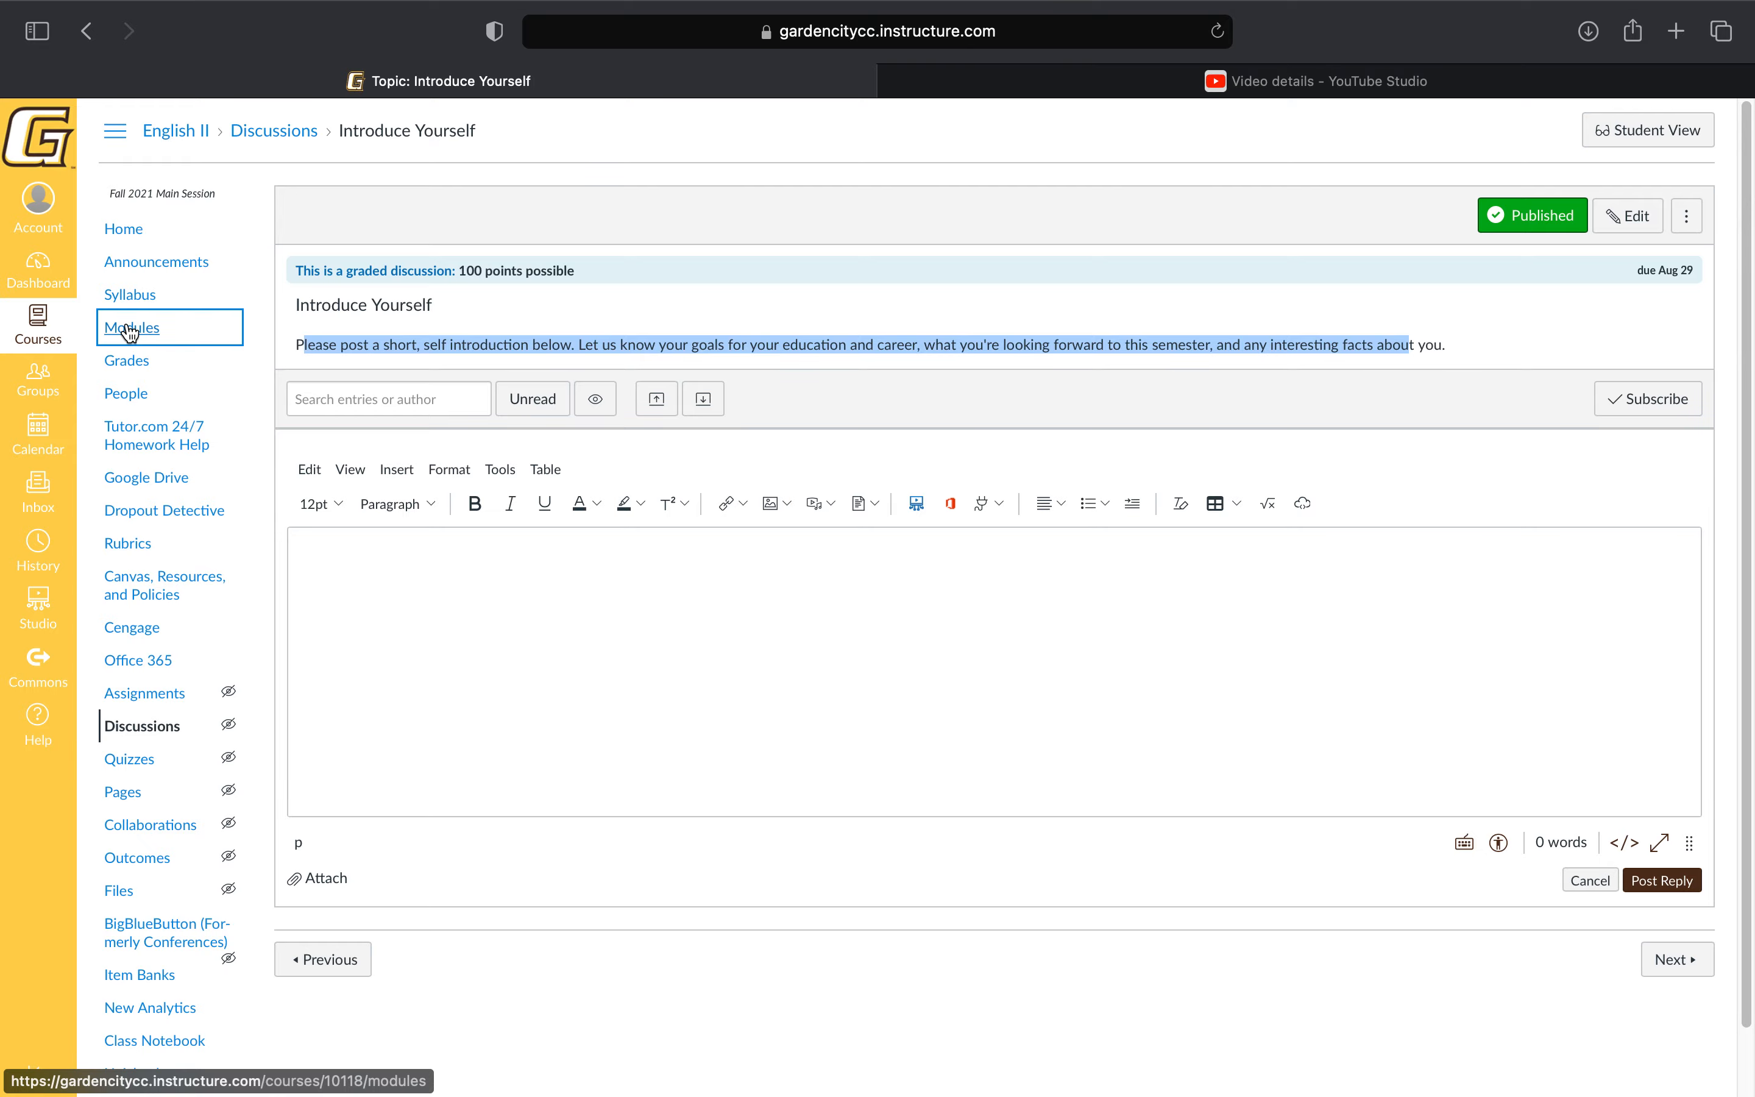
# From the Modules list's Week 2 module, open 'The Basics' Journal Response assignment page.
pyautogui.click(131, 327)
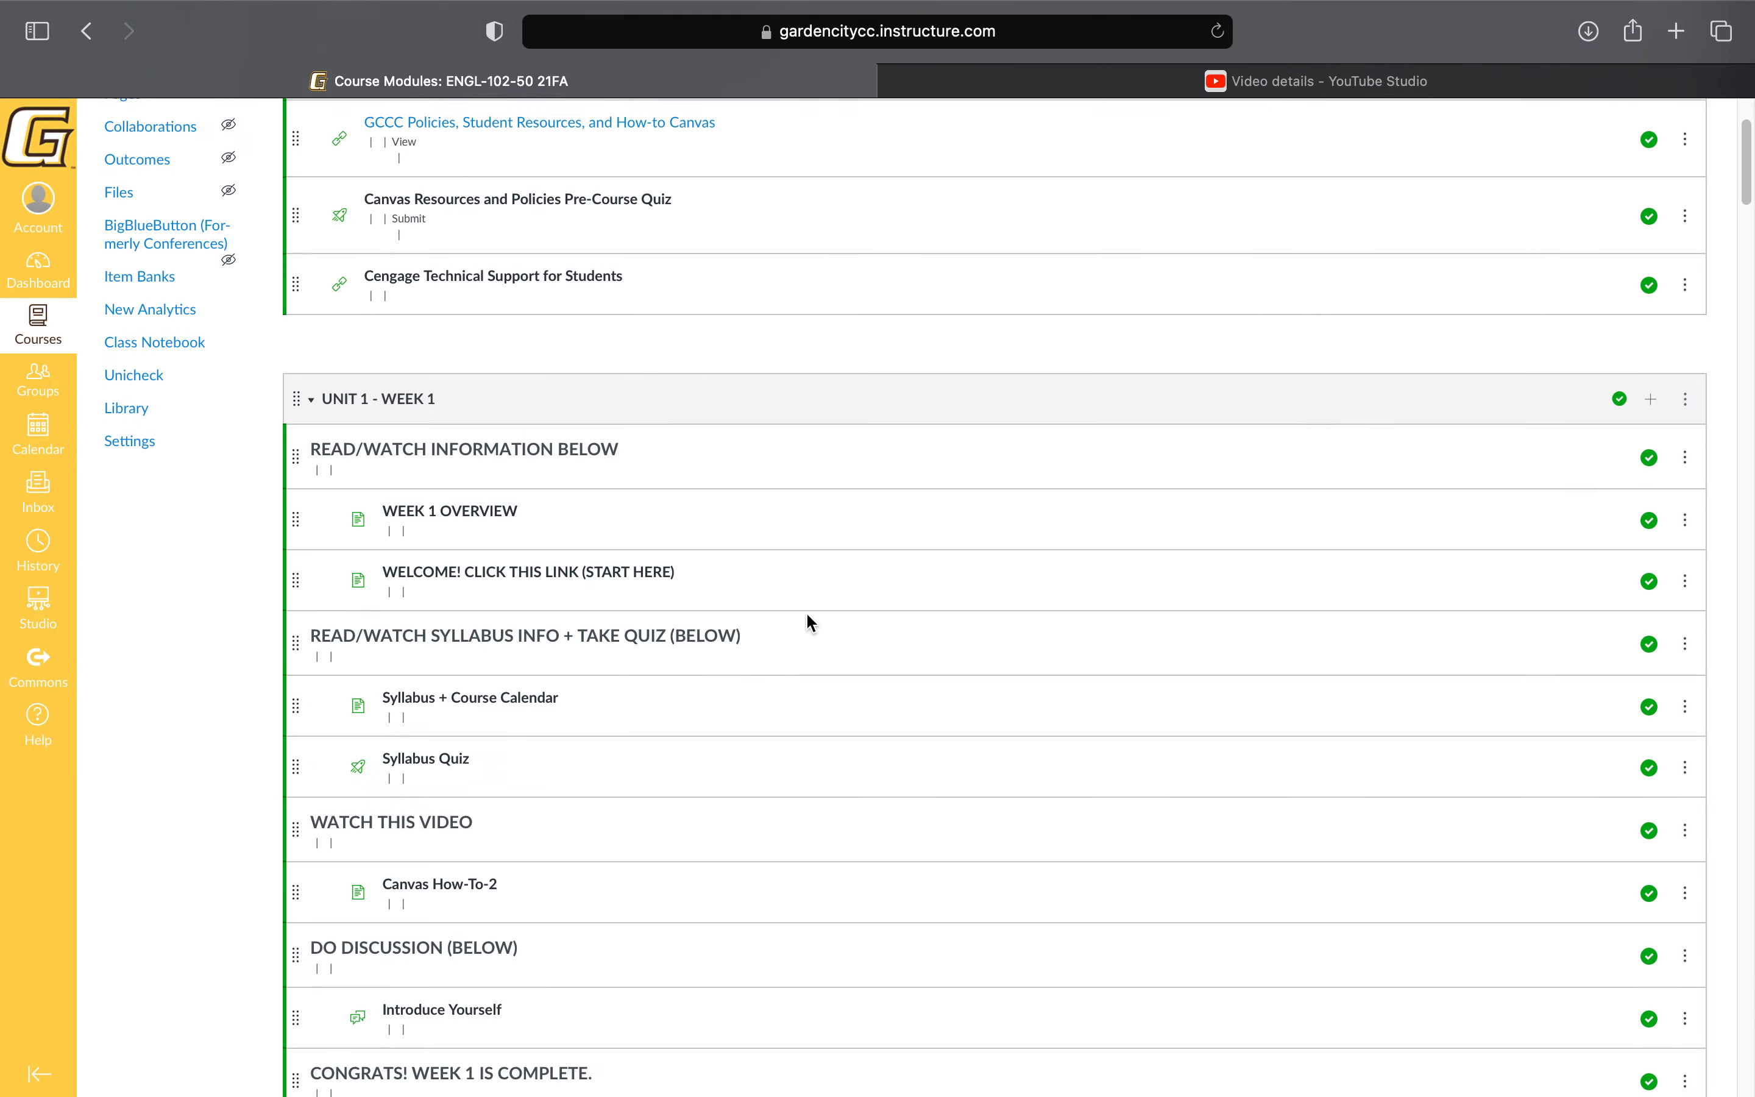
pyautogui.scroll(-3)
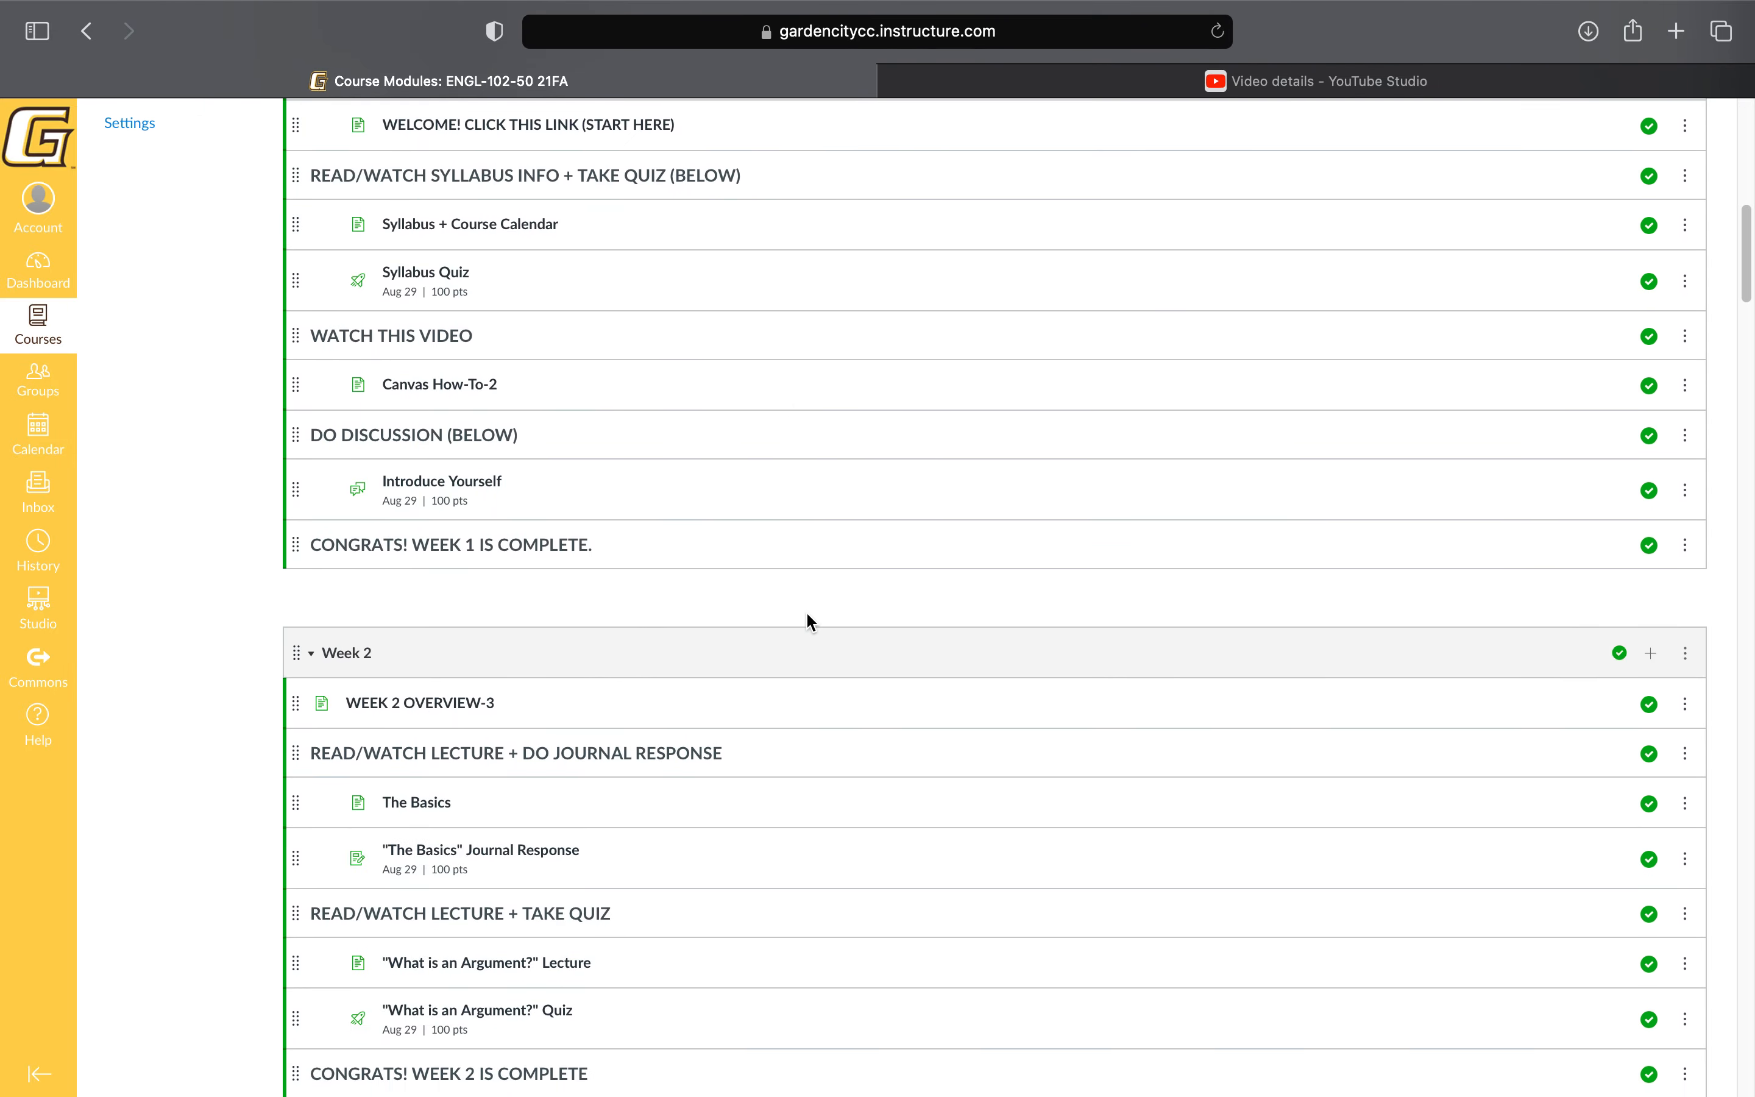
pyautogui.scroll(-3)
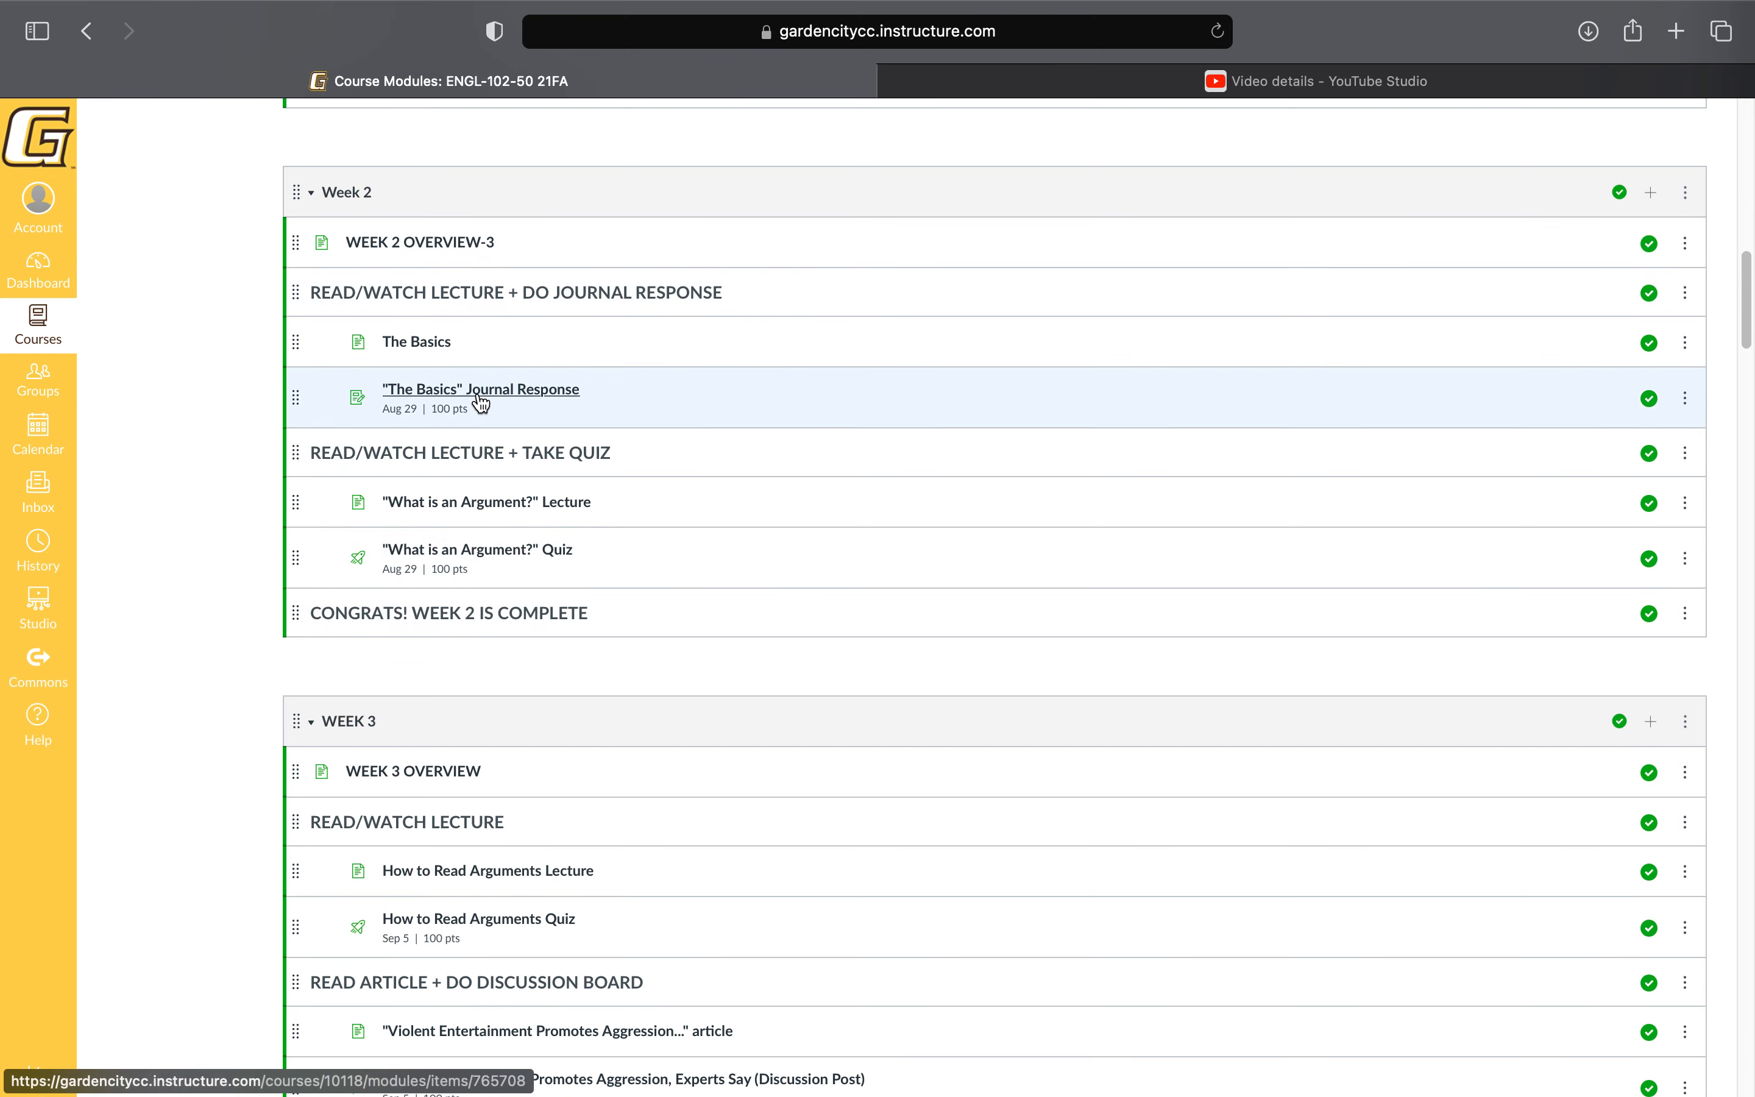
pyautogui.click(481, 389)
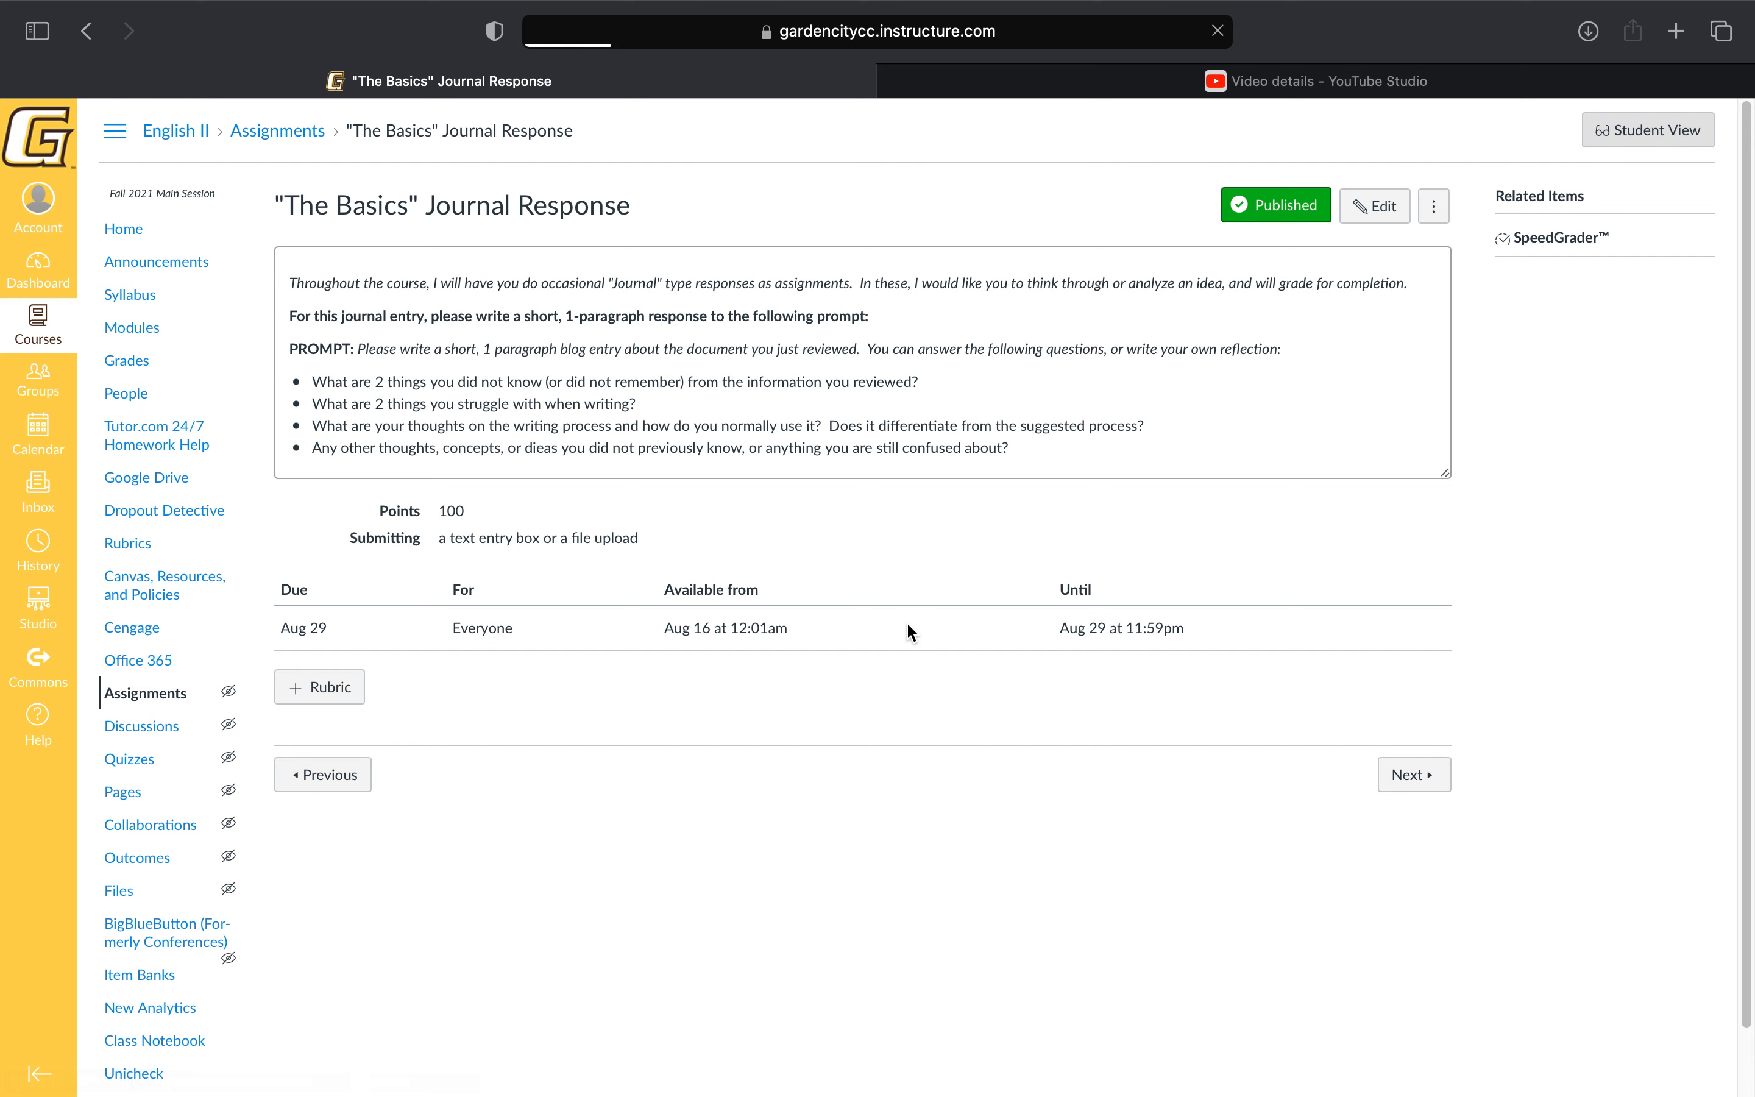
pyautogui.click(1648, 129)
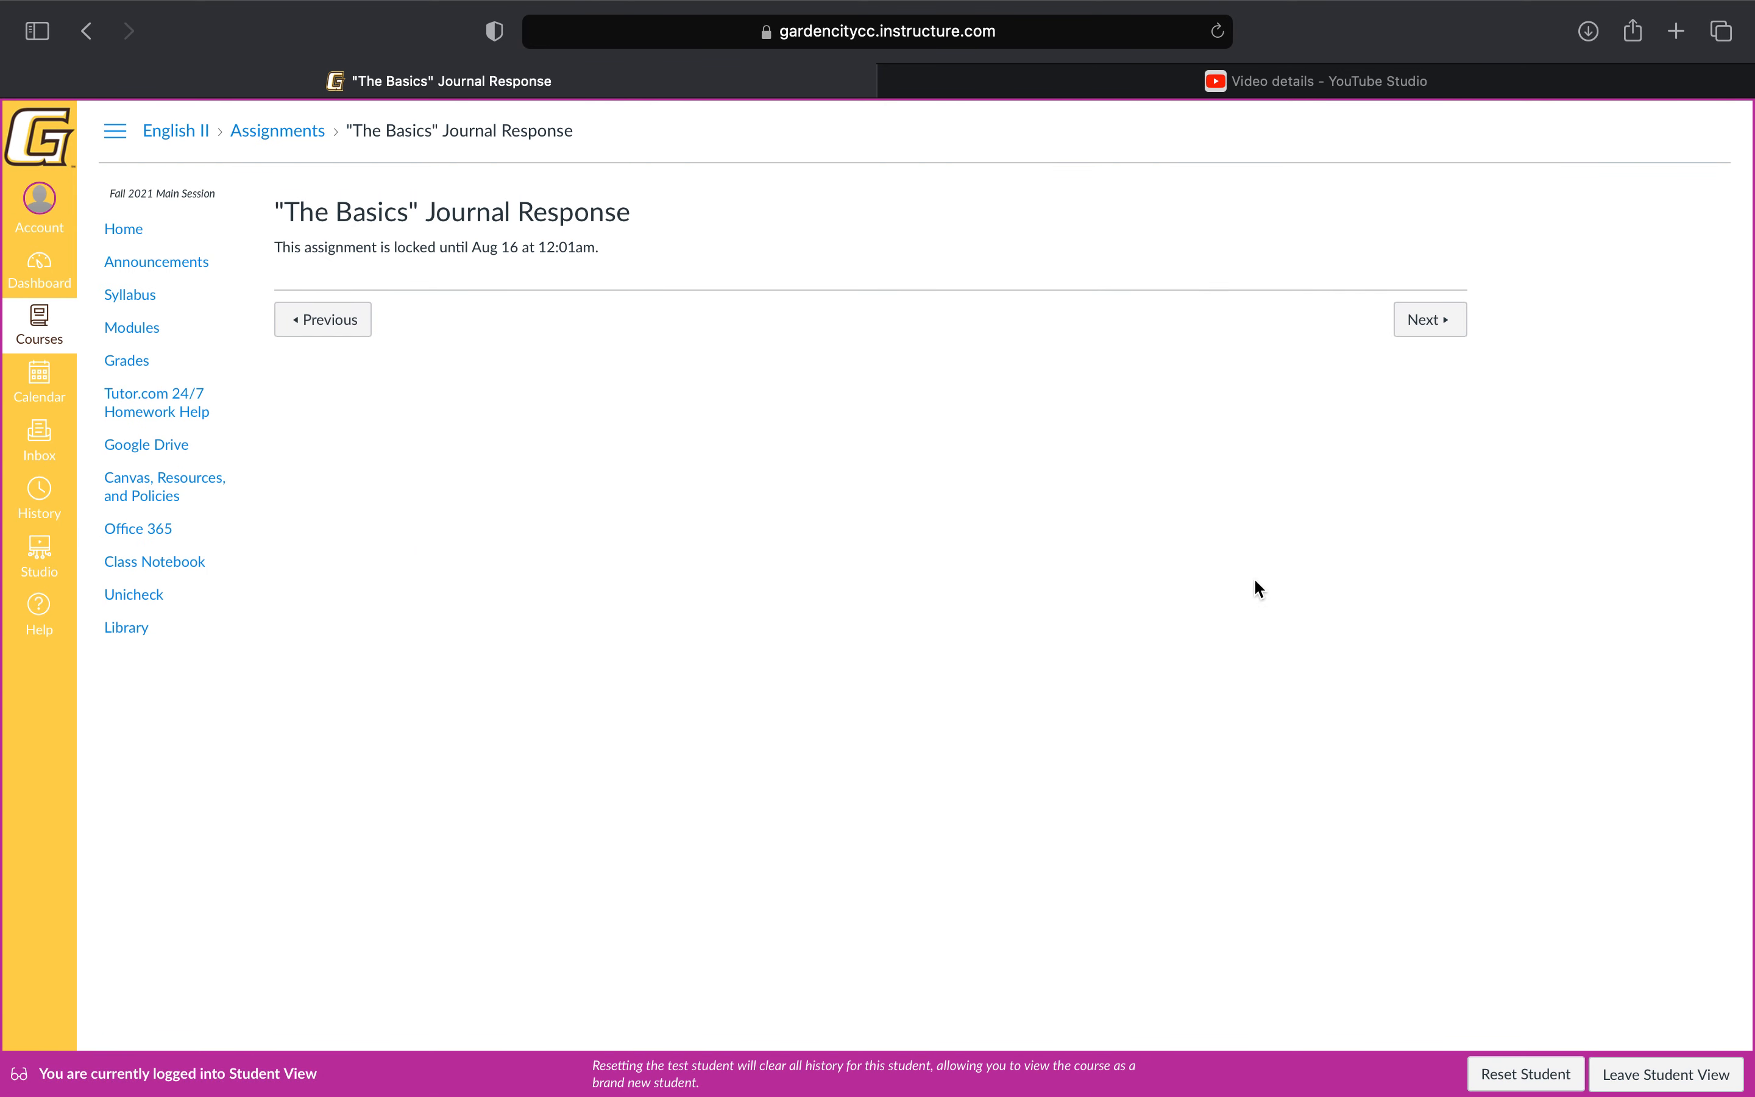
pyautogui.moveTo(1195, 532)
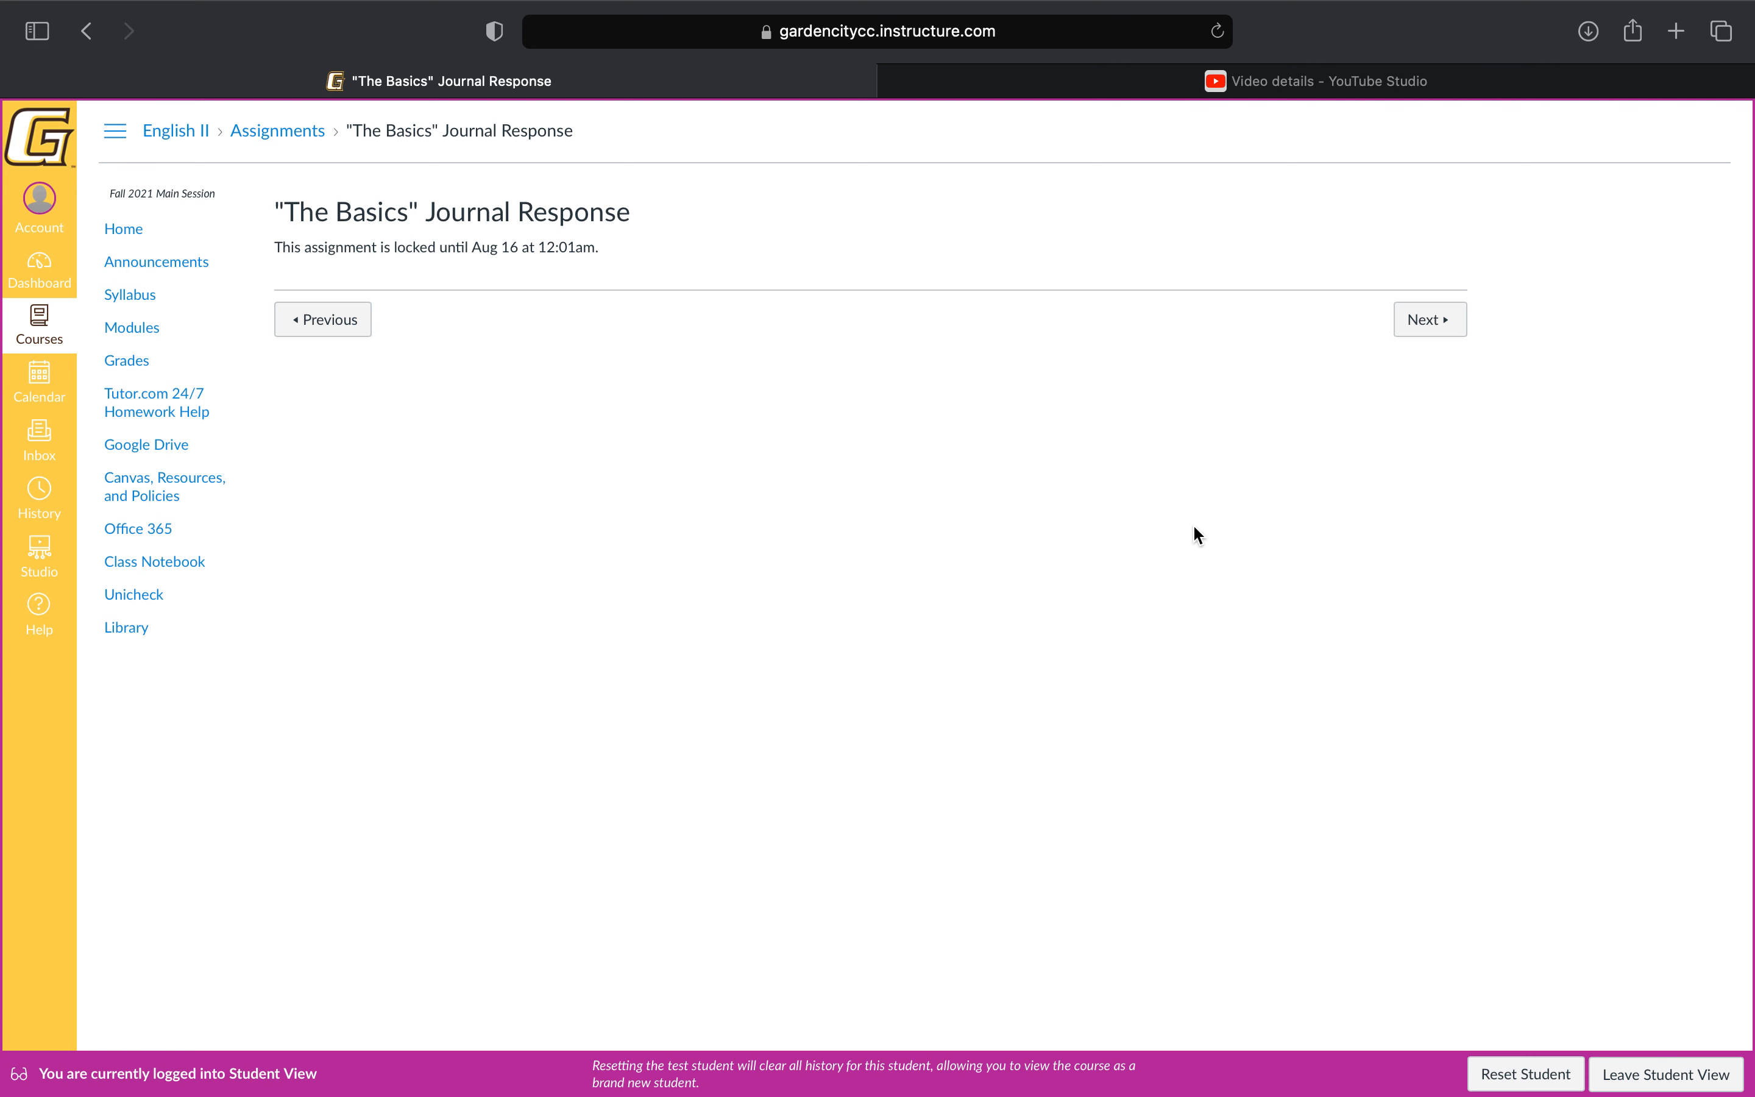
pyautogui.moveTo(931, 335)
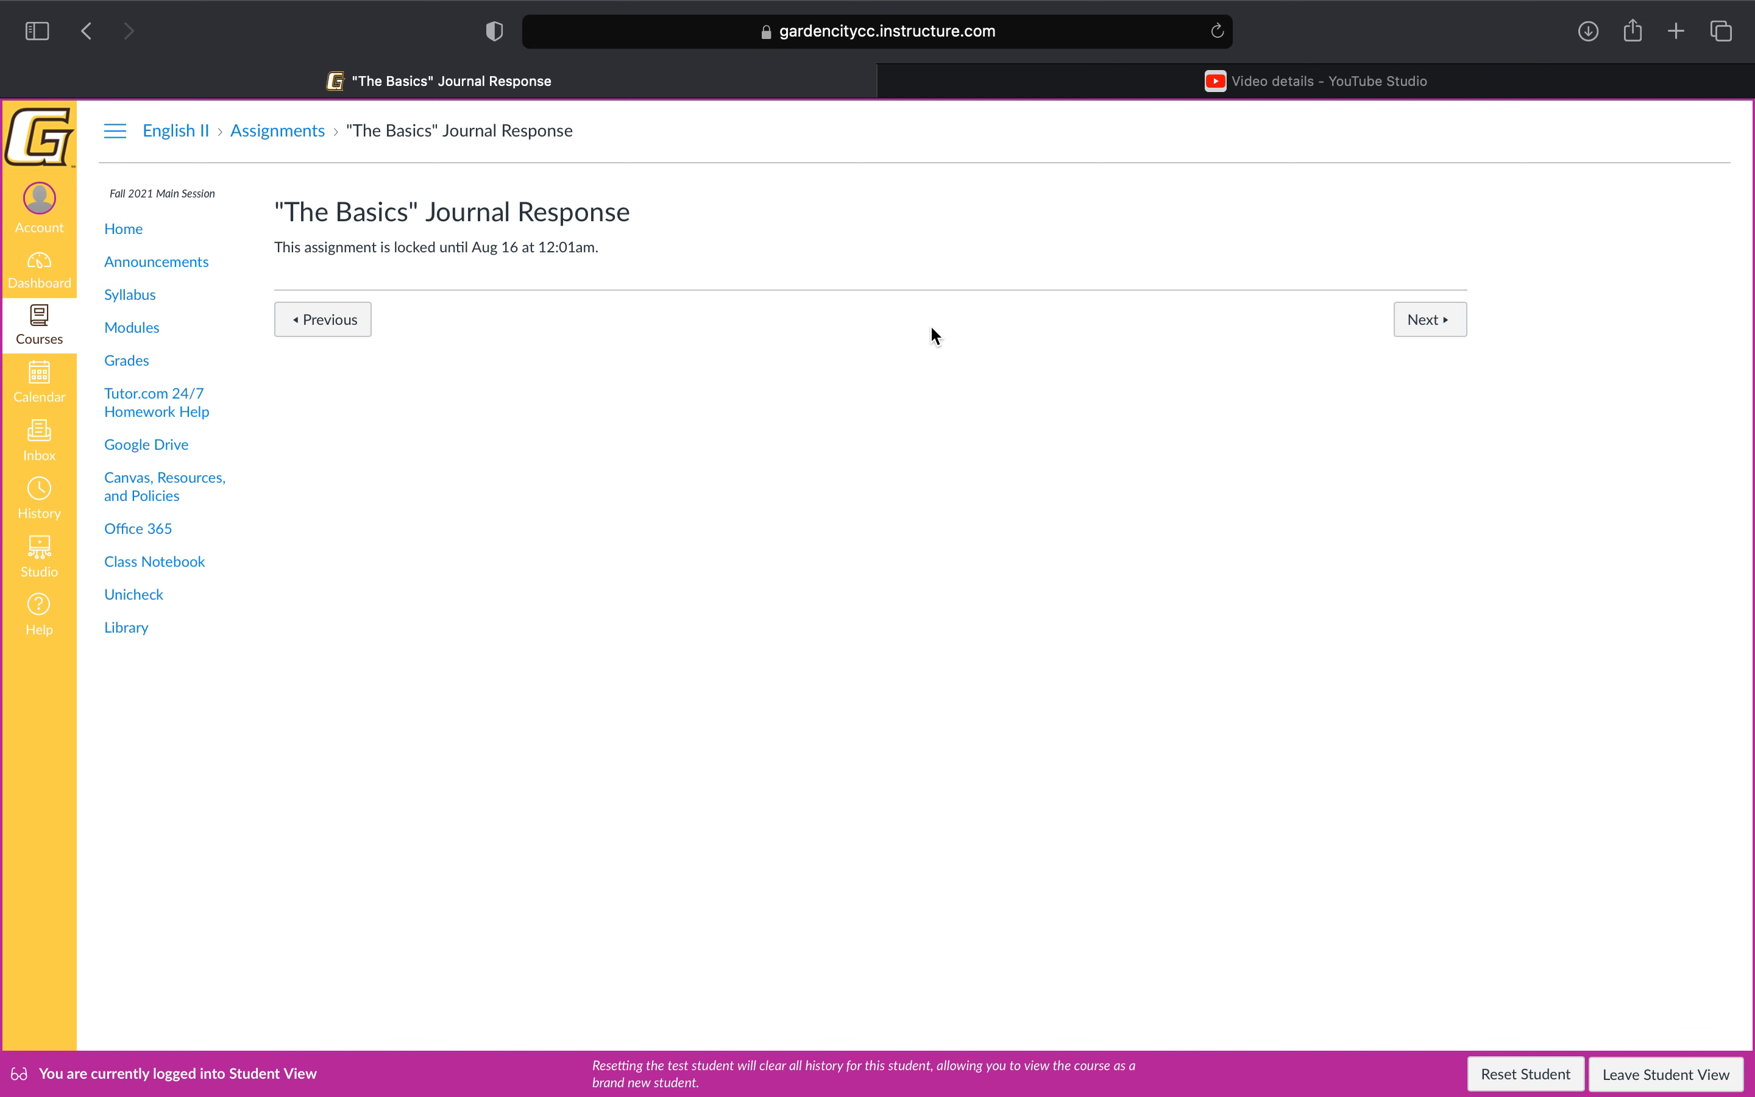
pyautogui.moveTo(1592, 1046)
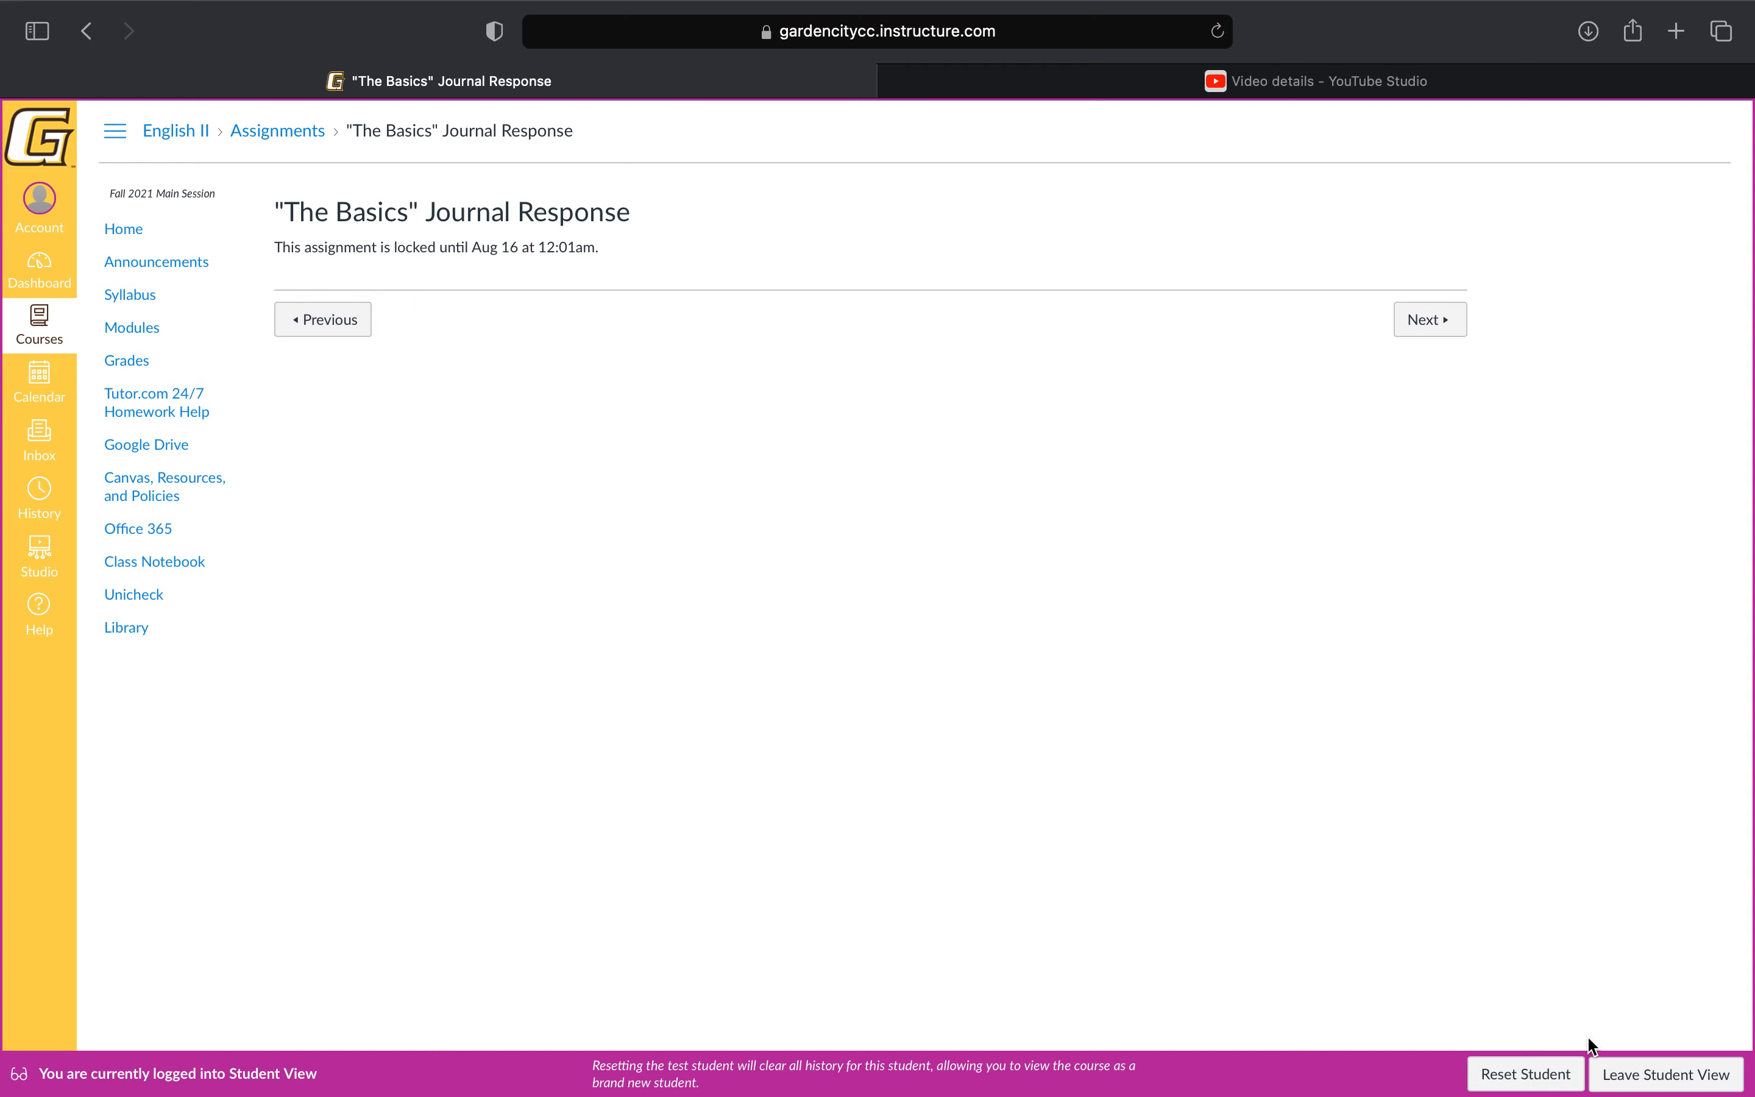
pyautogui.click(1665, 1073)
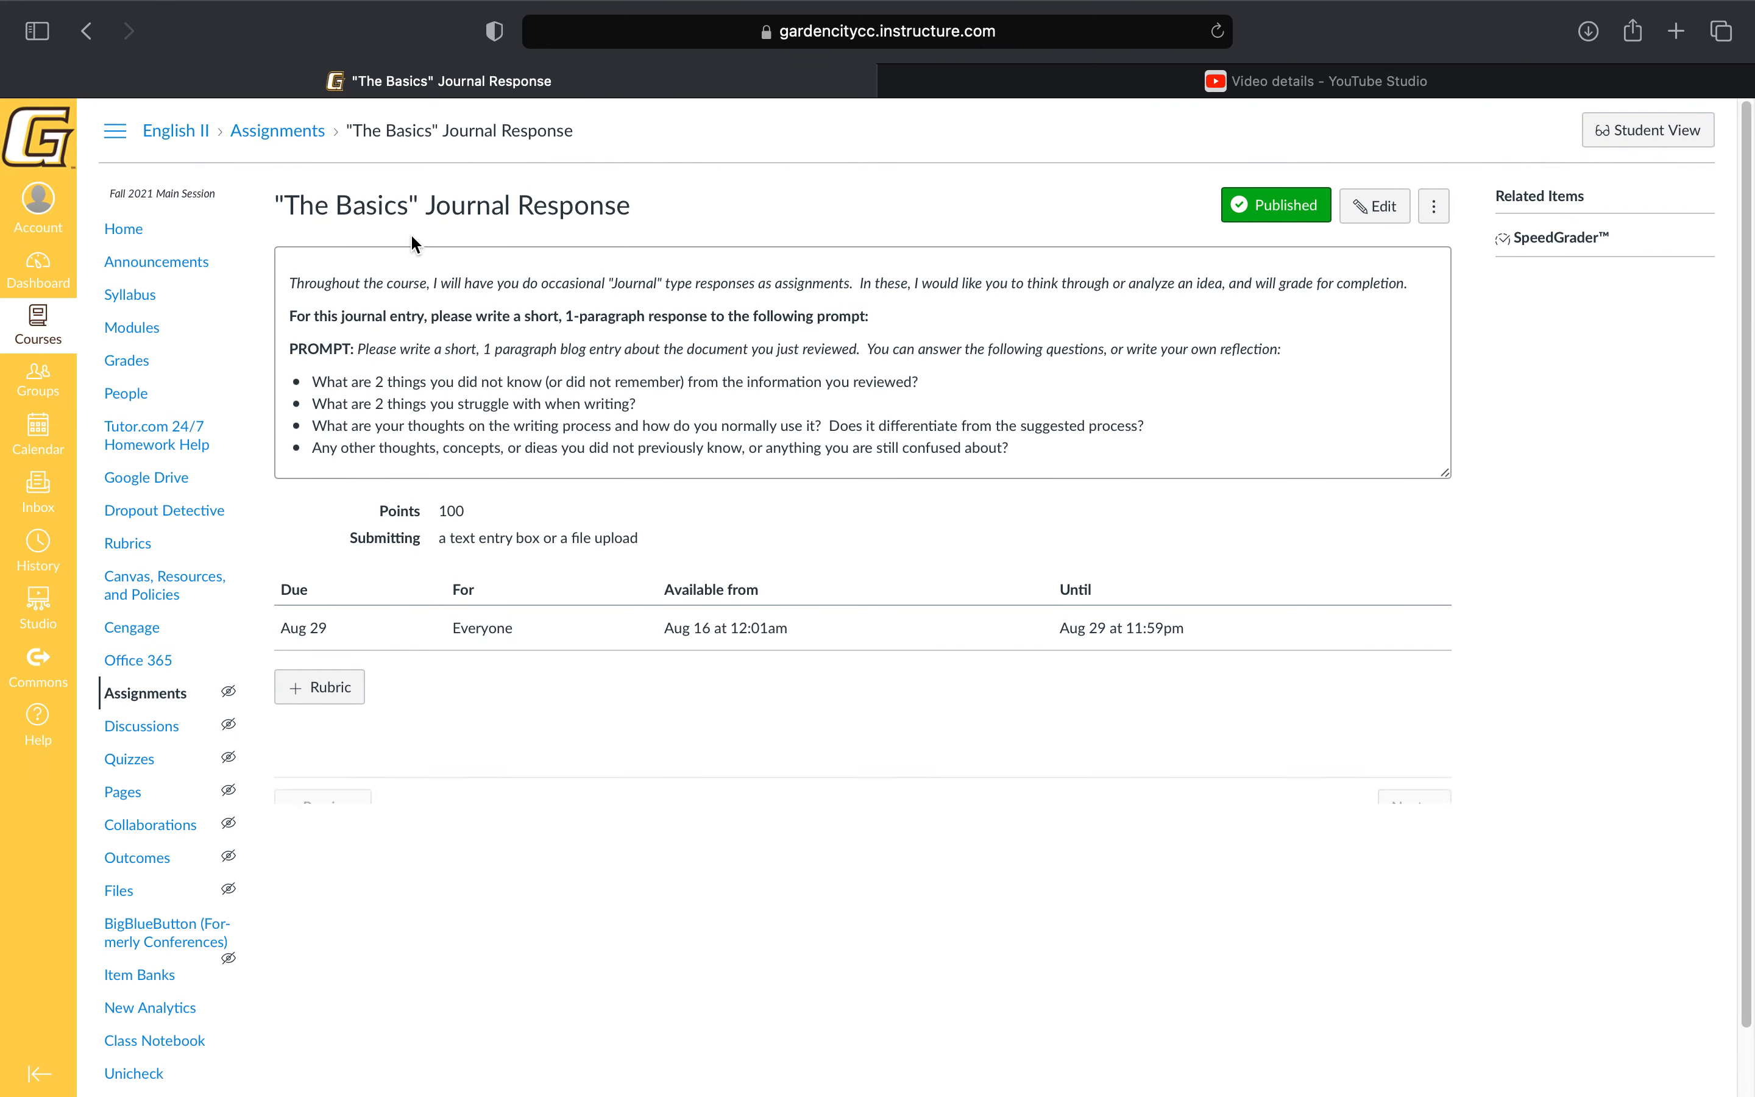
# Return to the Modules list and scroll down through the Week 4 to mid-semester modules.
pyautogui.click(132, 327)
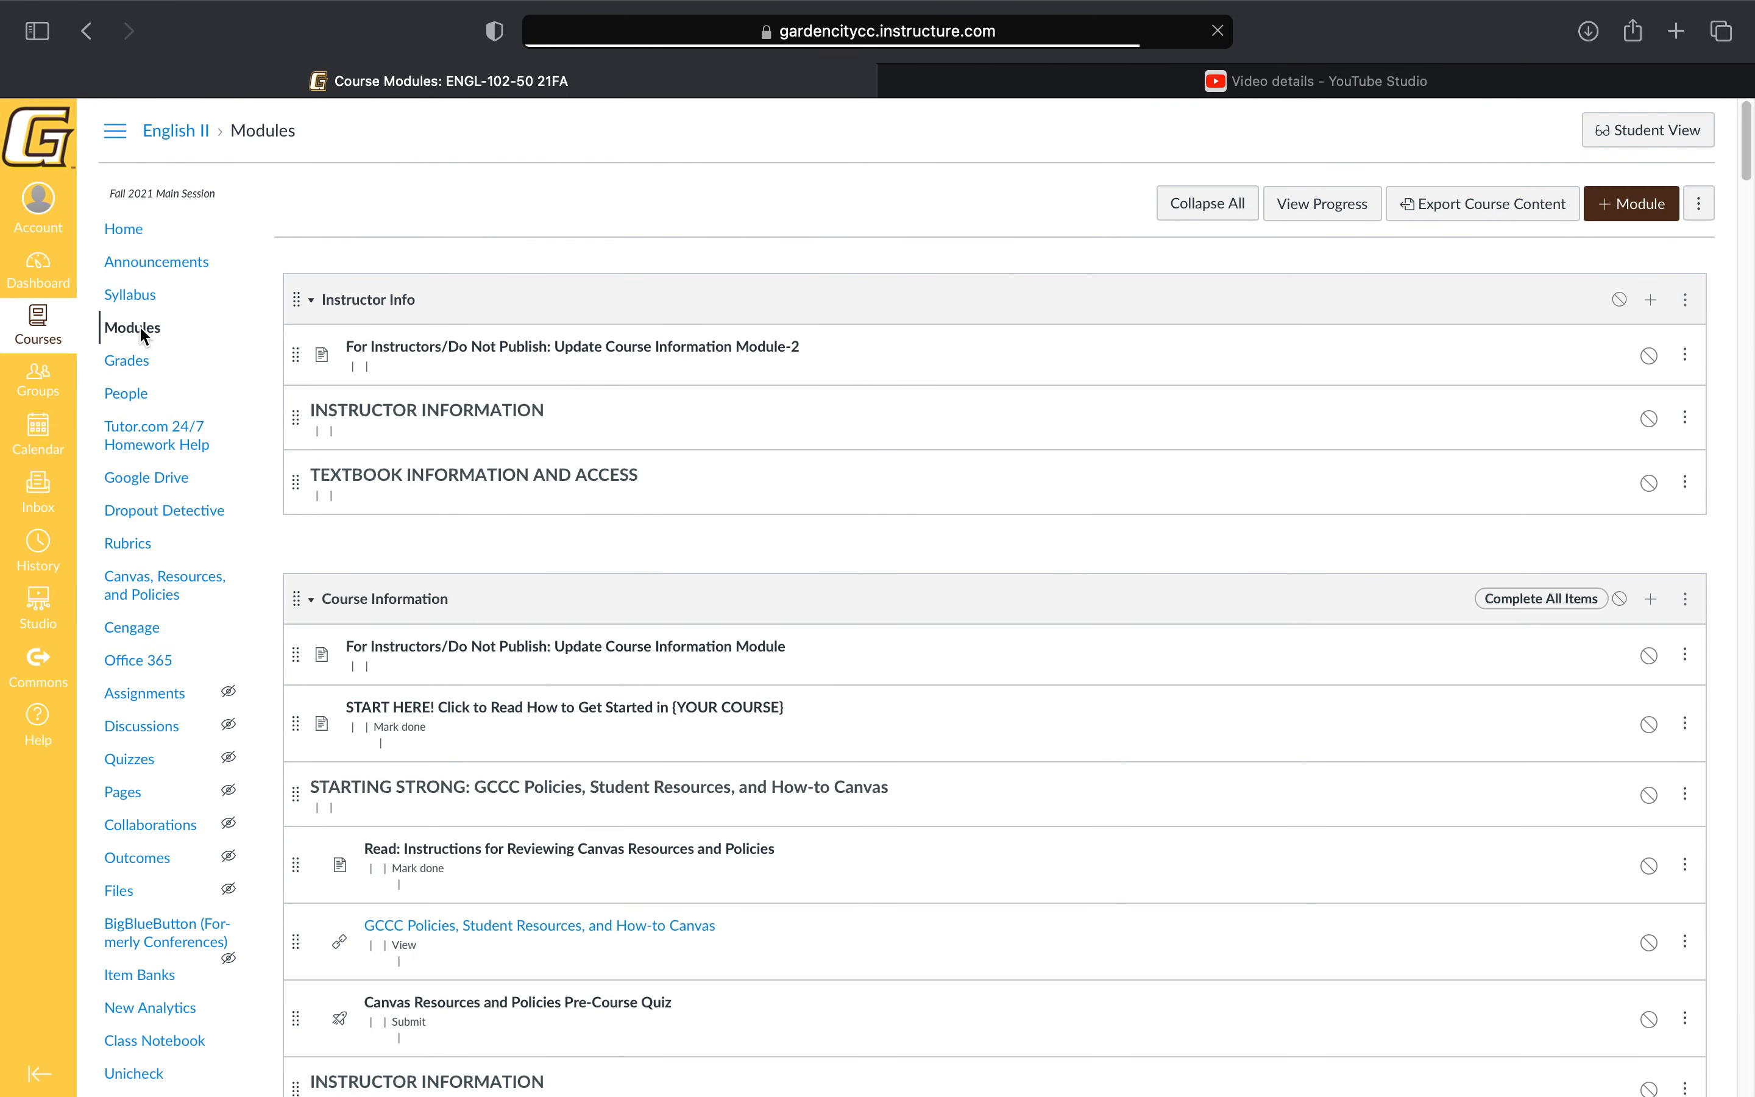
pyautogui.scroll(-3)
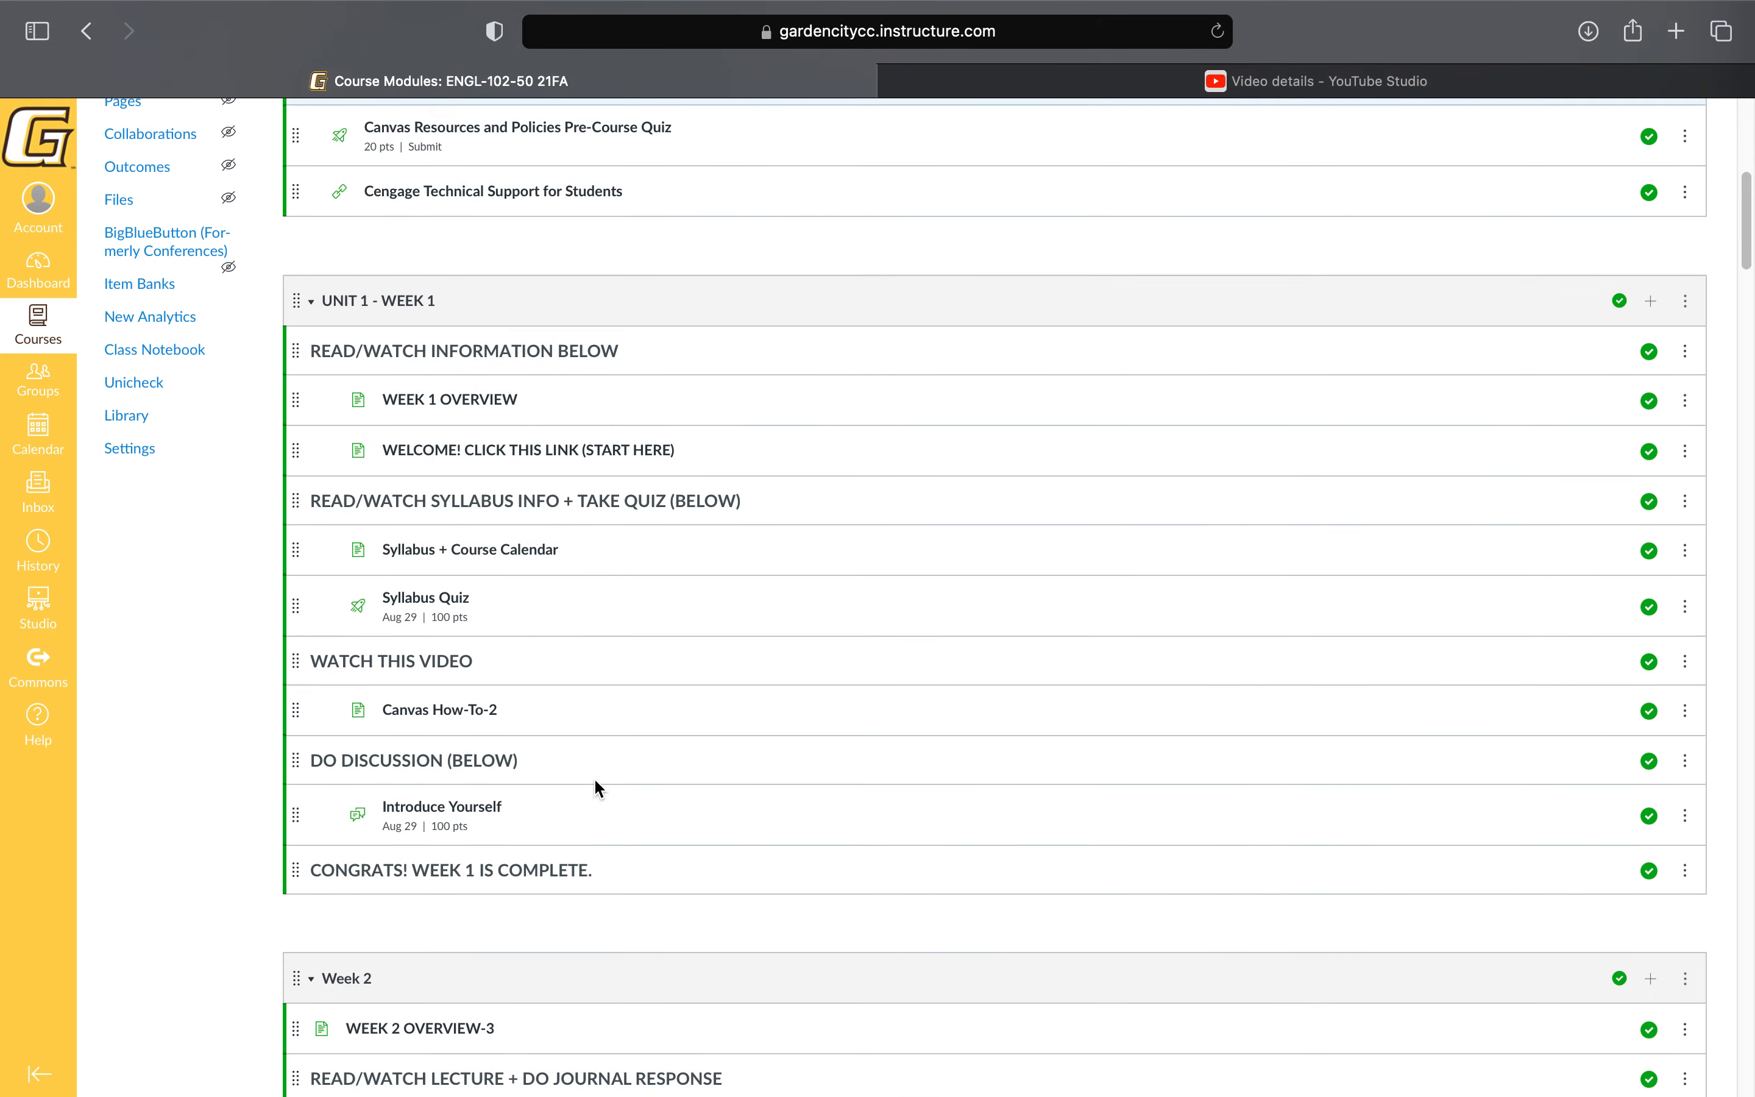
pyautogui.scroll(-3)
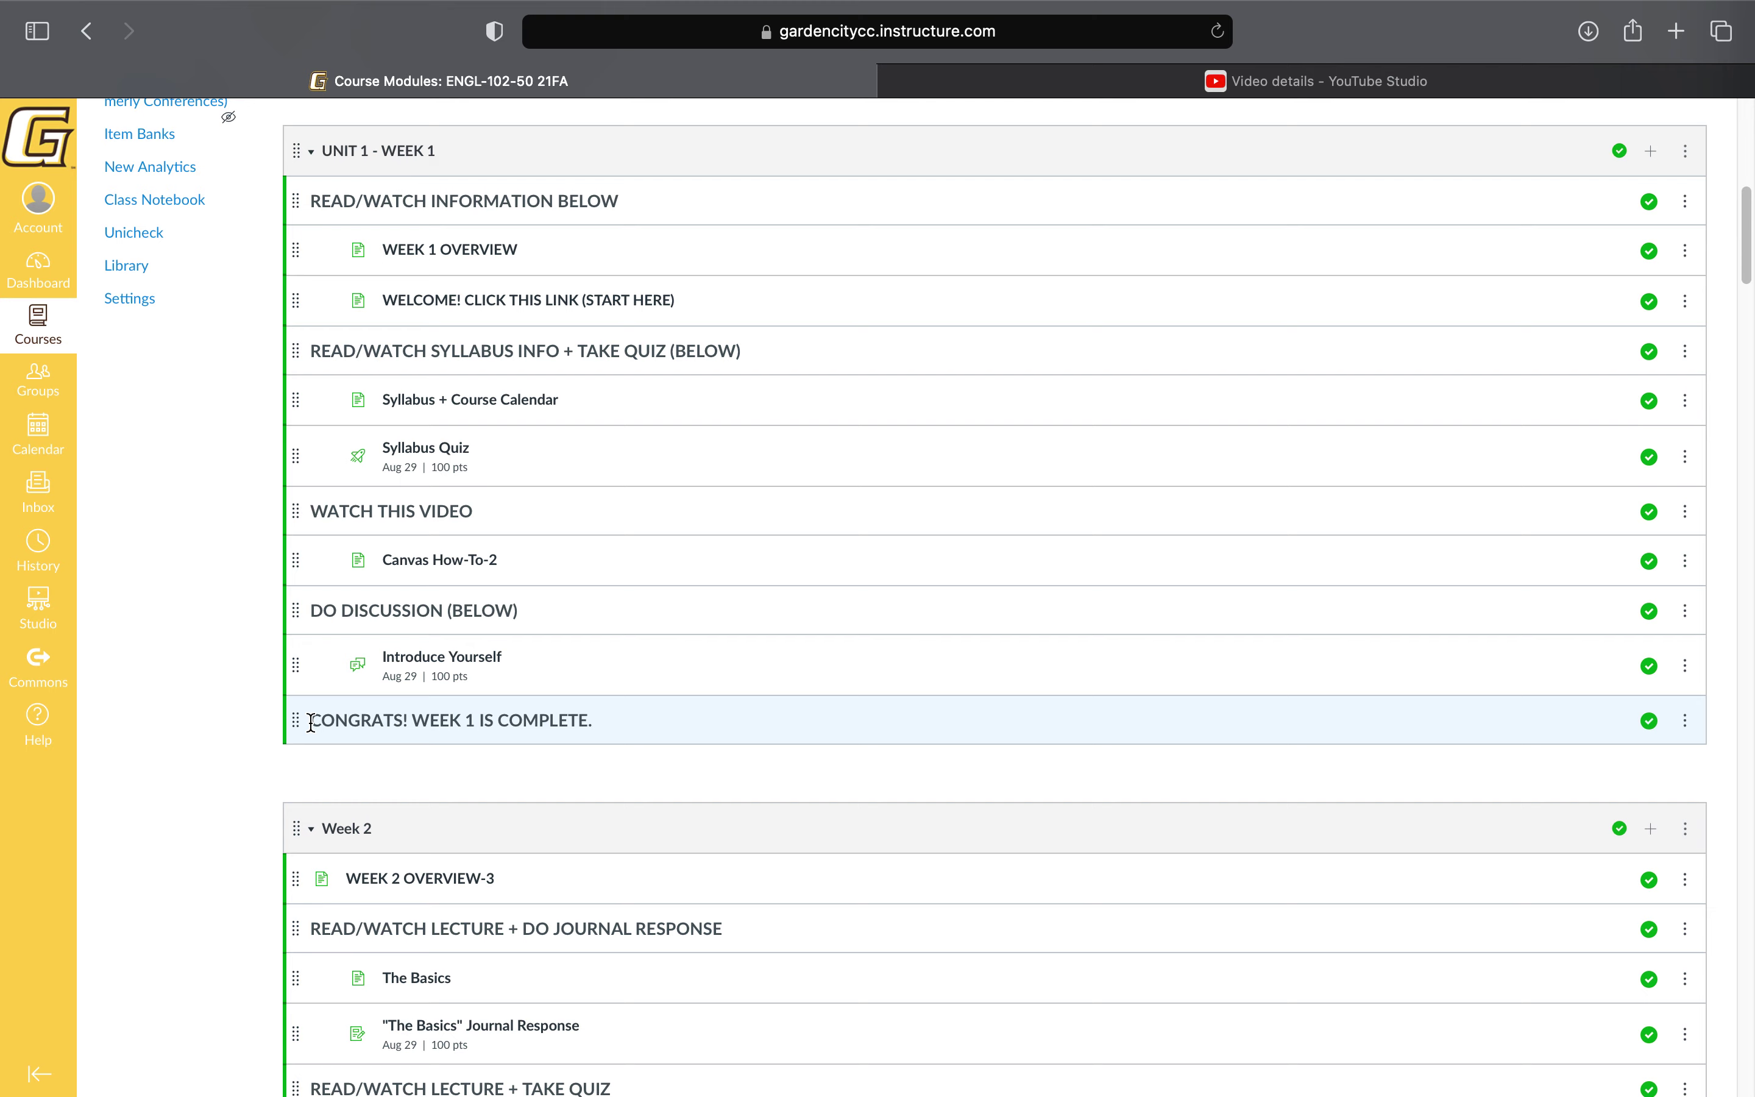
pyautogui.scroll(-3)
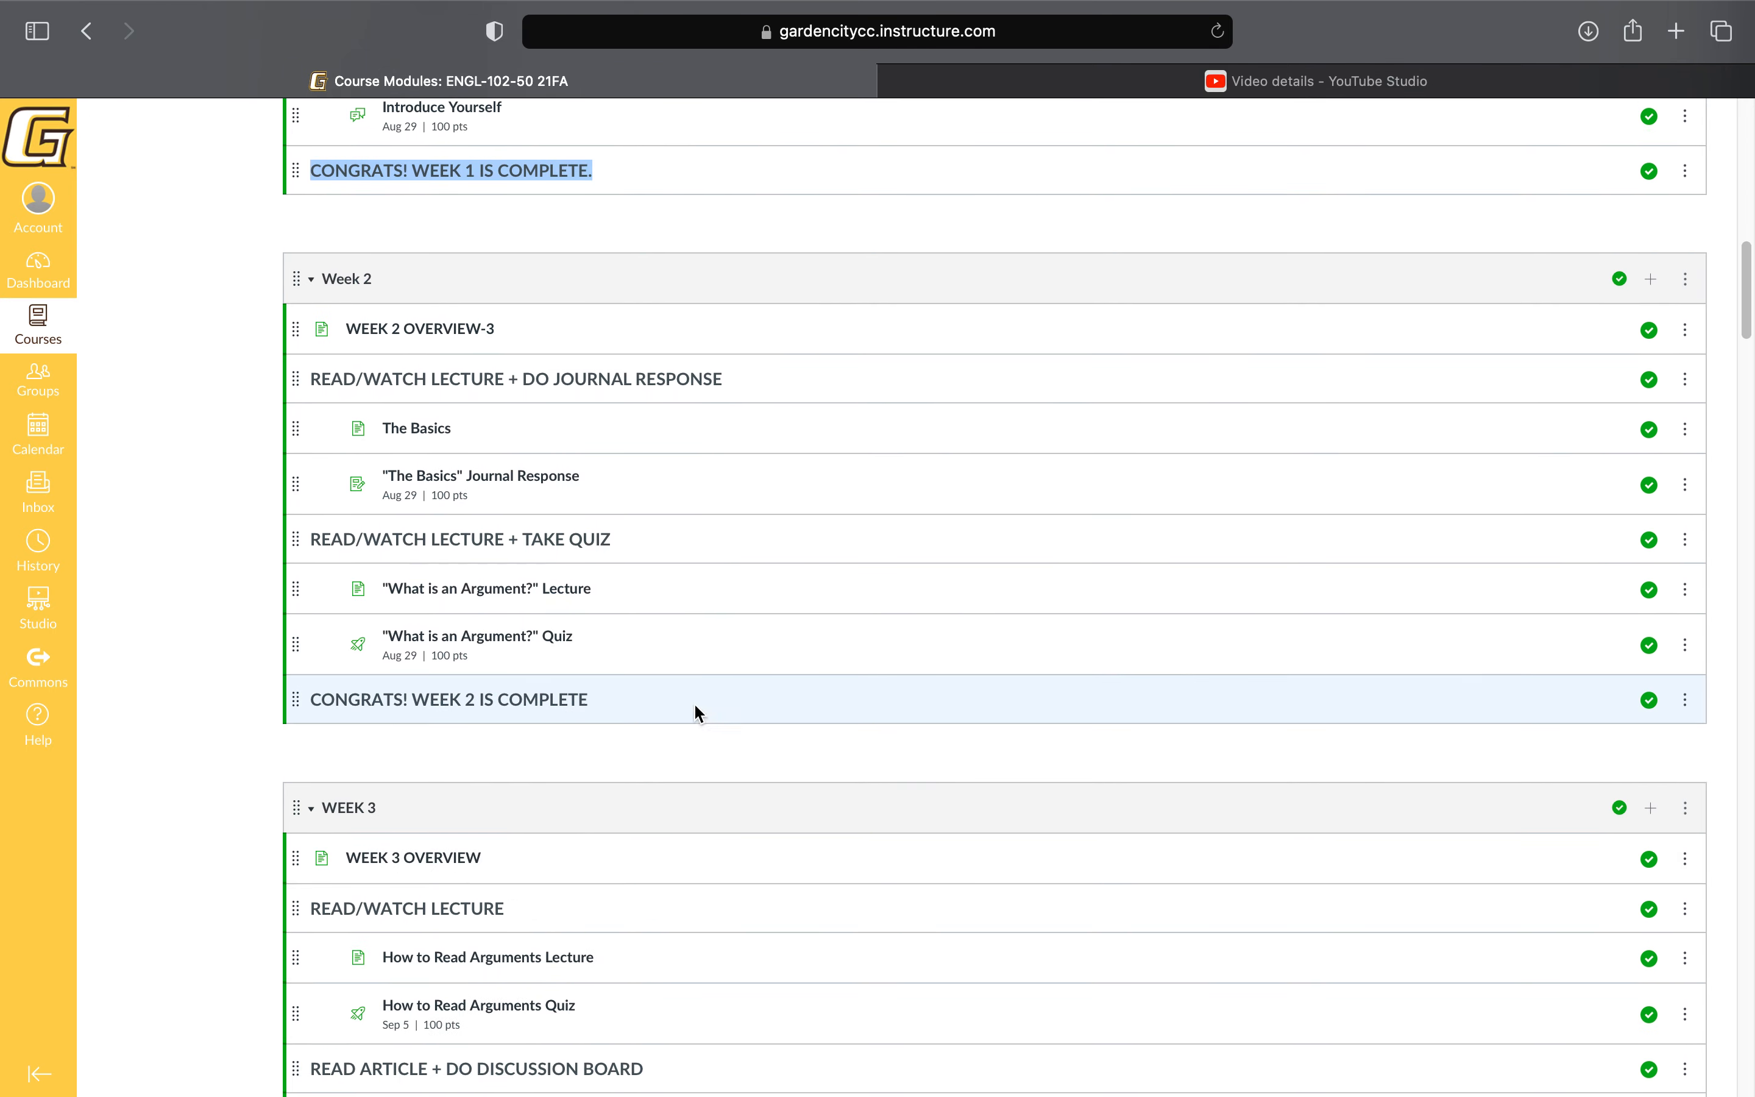
pyautogui.moveTo(514, 755)
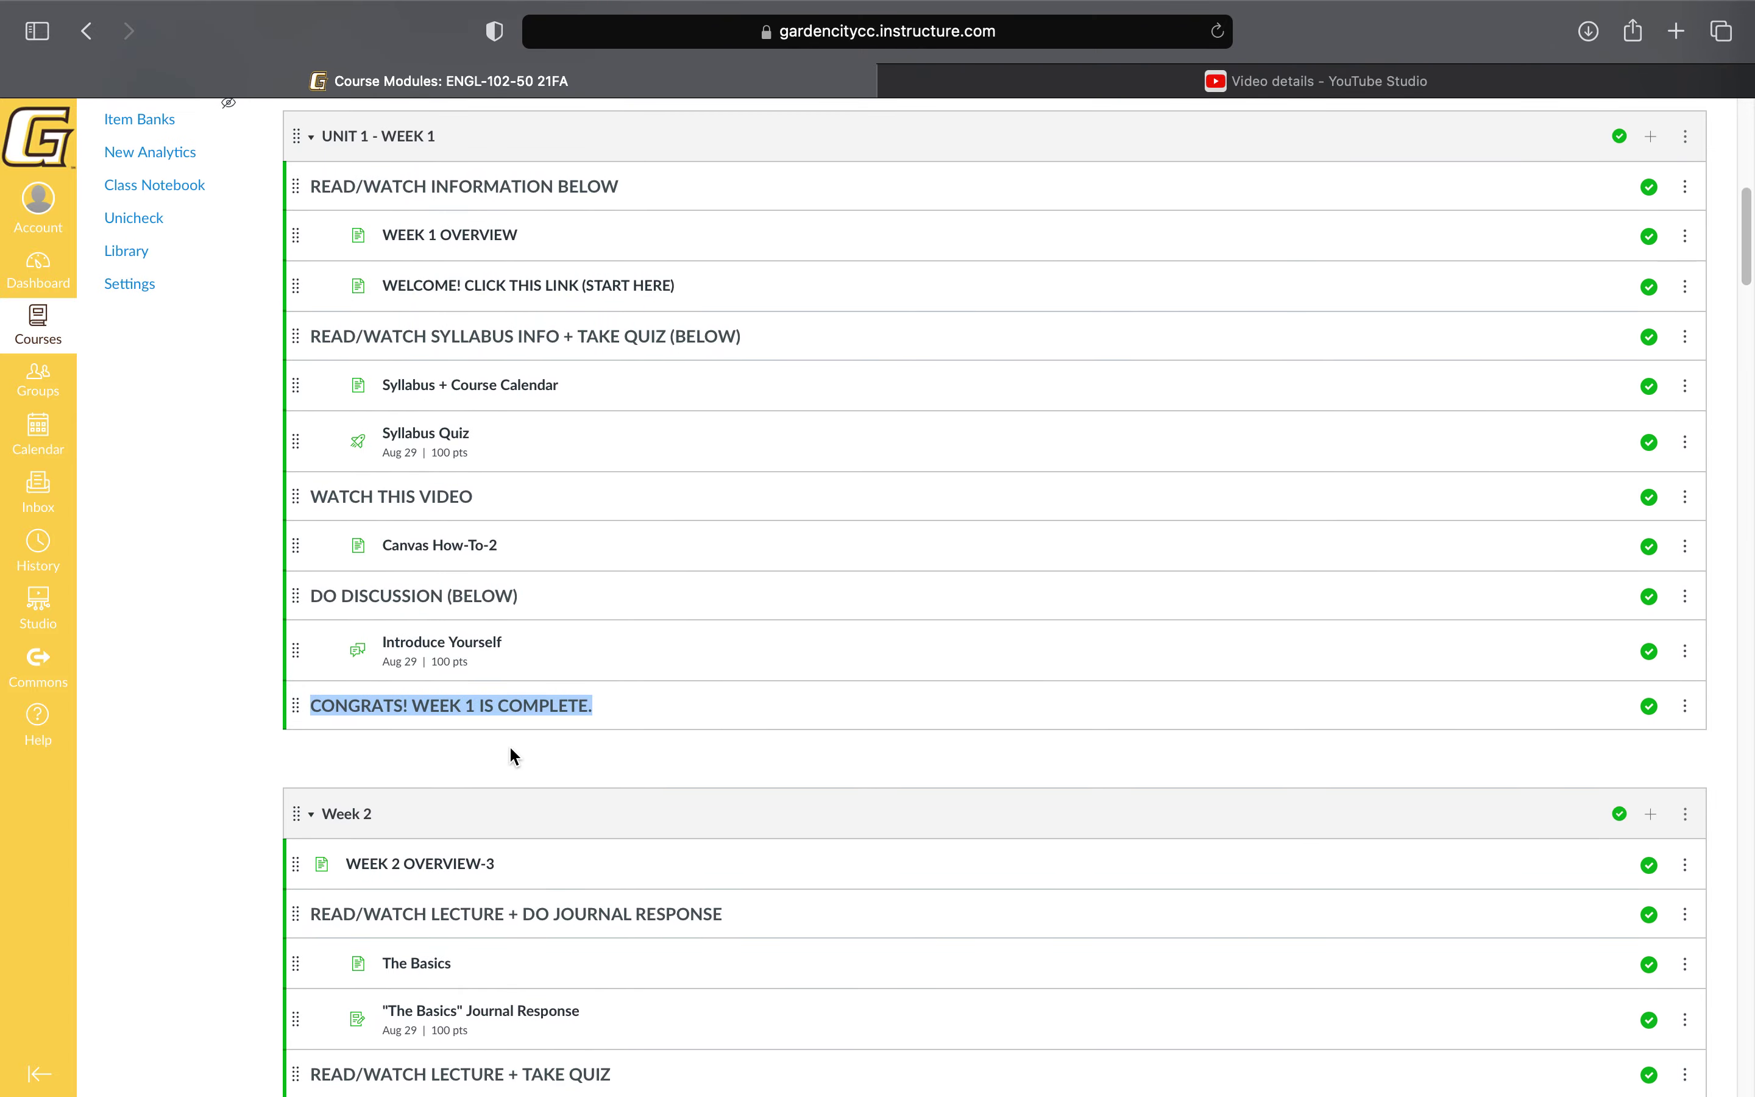
pyautogui.scroll(-3)
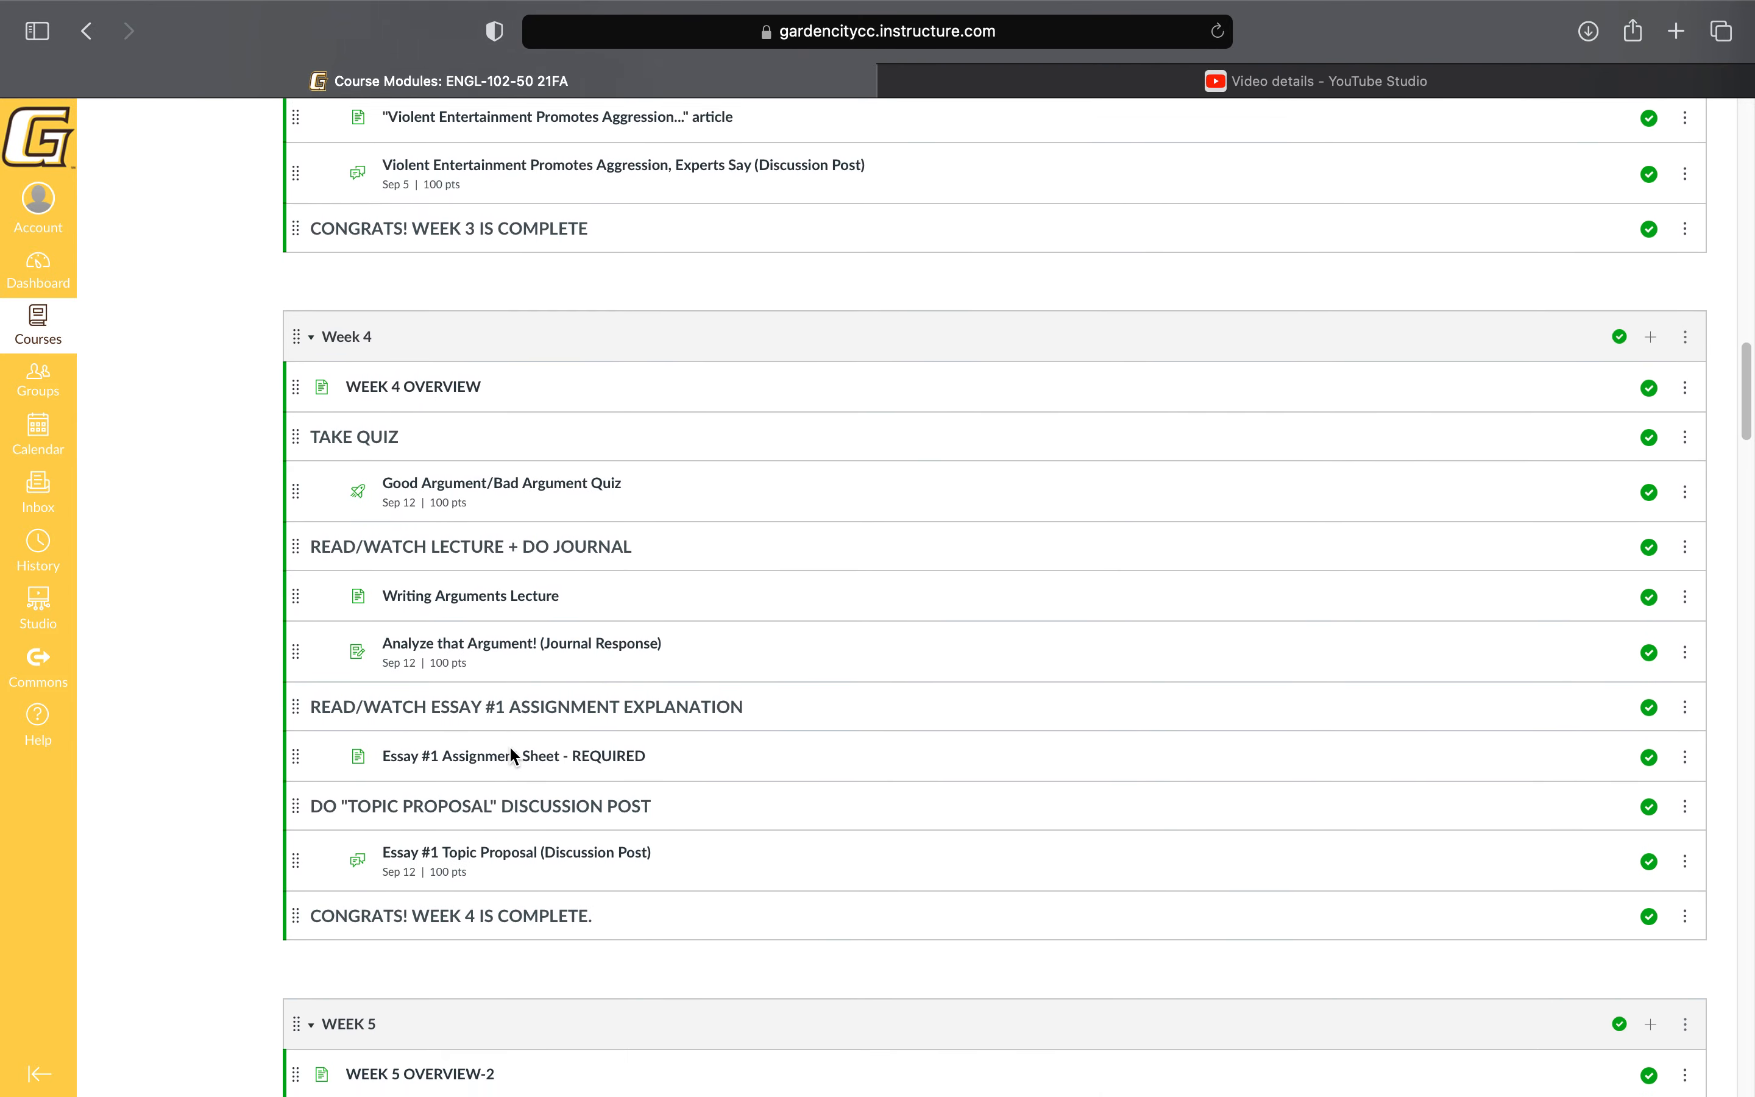
pyautogui.scroll(-3)
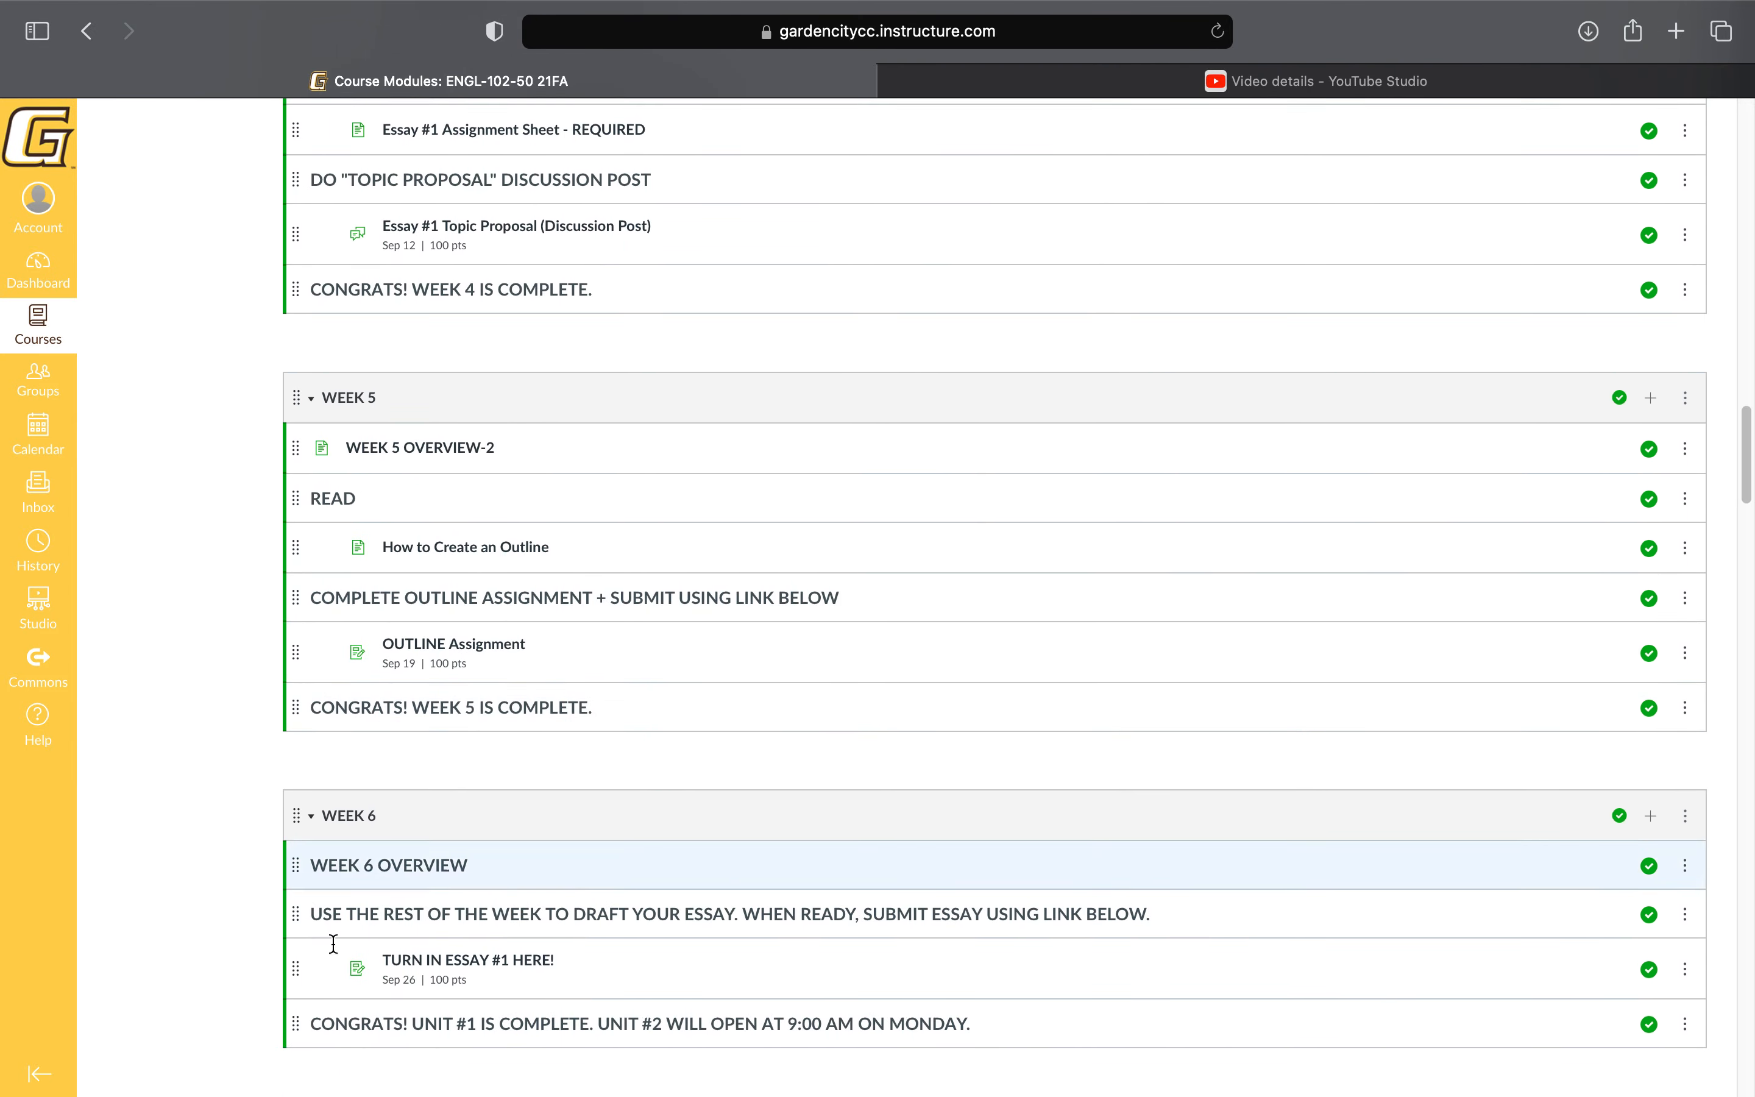
pyautogui.moveTo(581, 916)
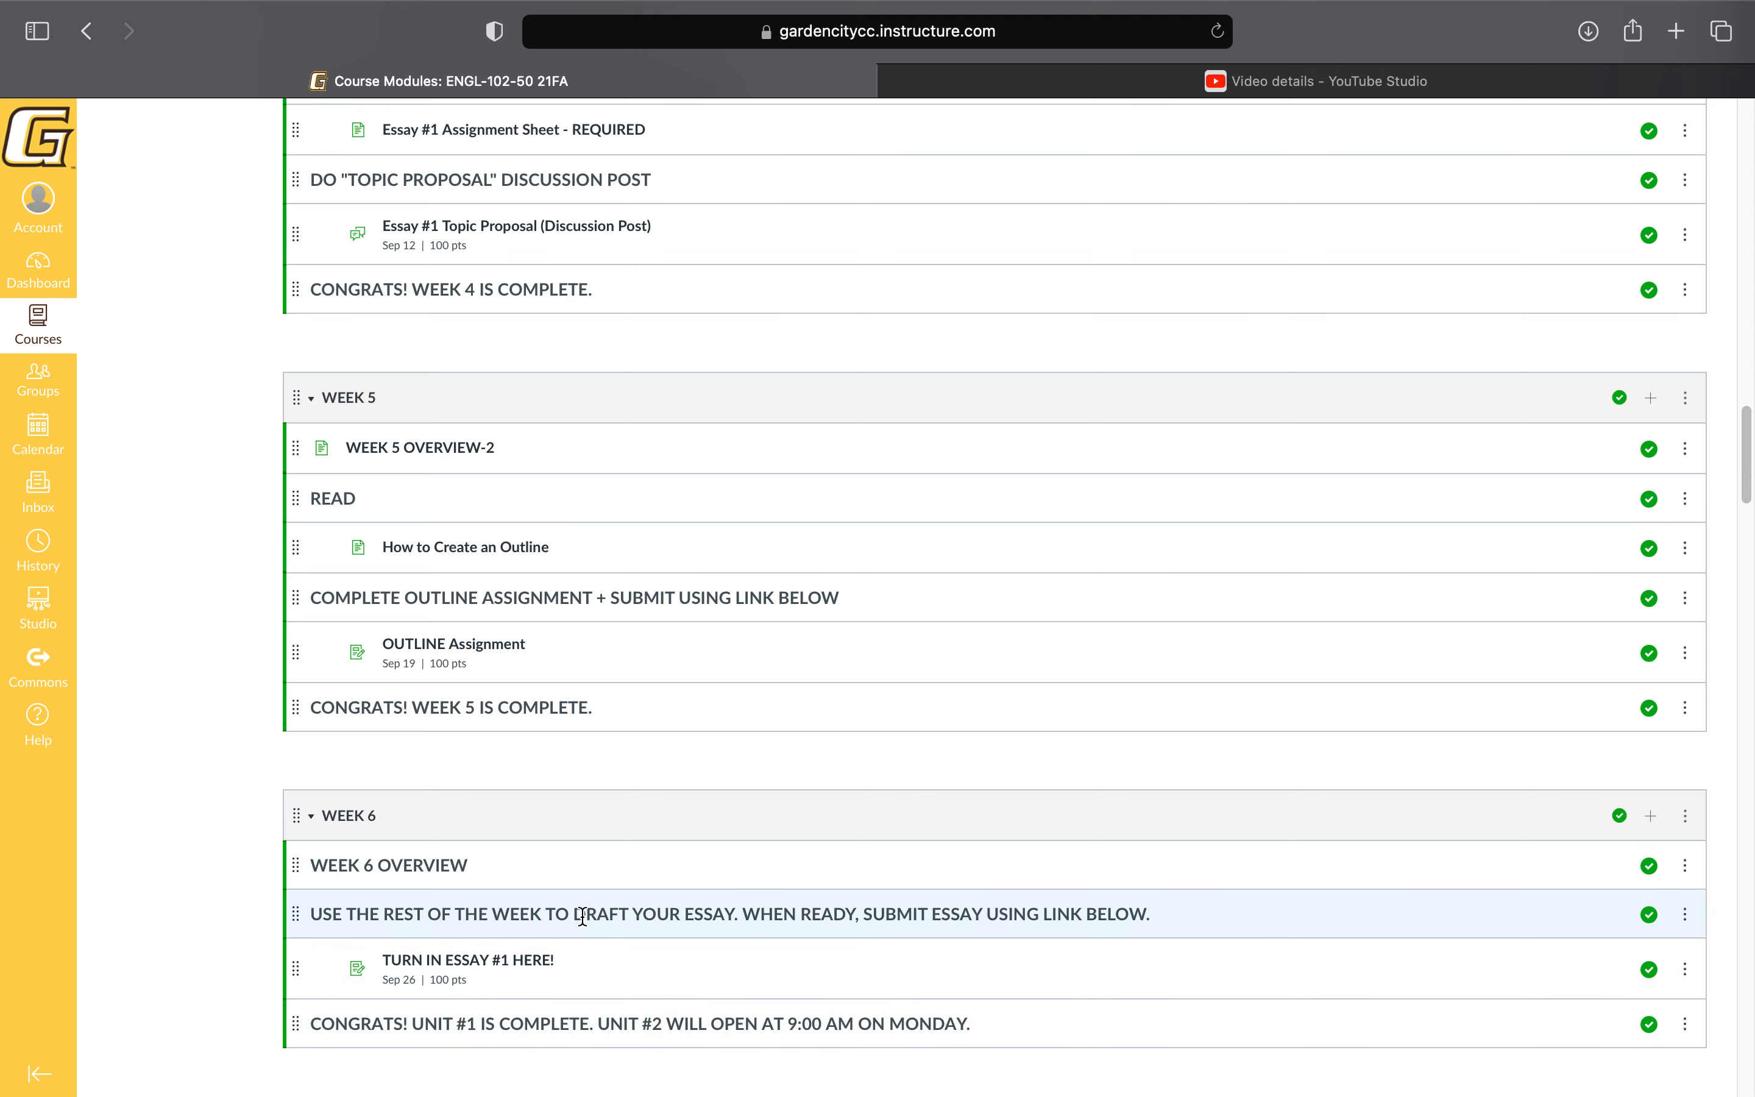
pyautogui.scroll(3)
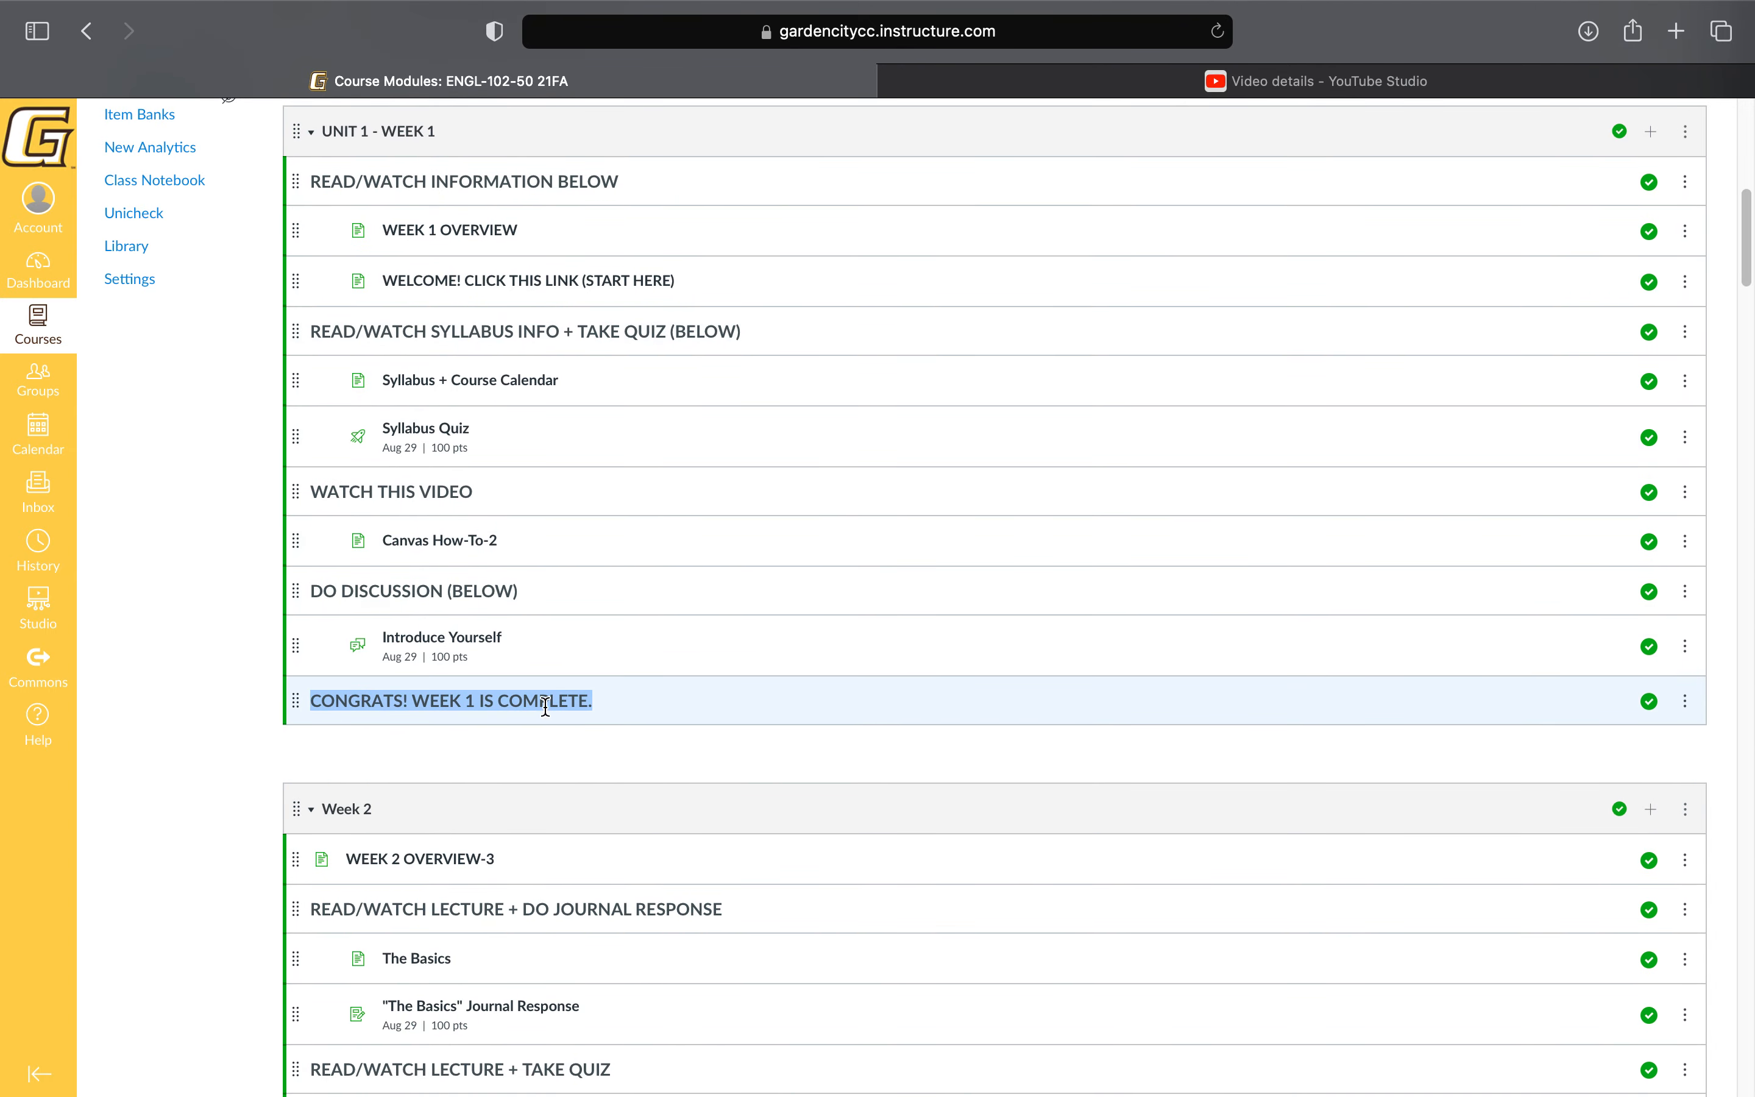
pyautogui.scroll(-3)
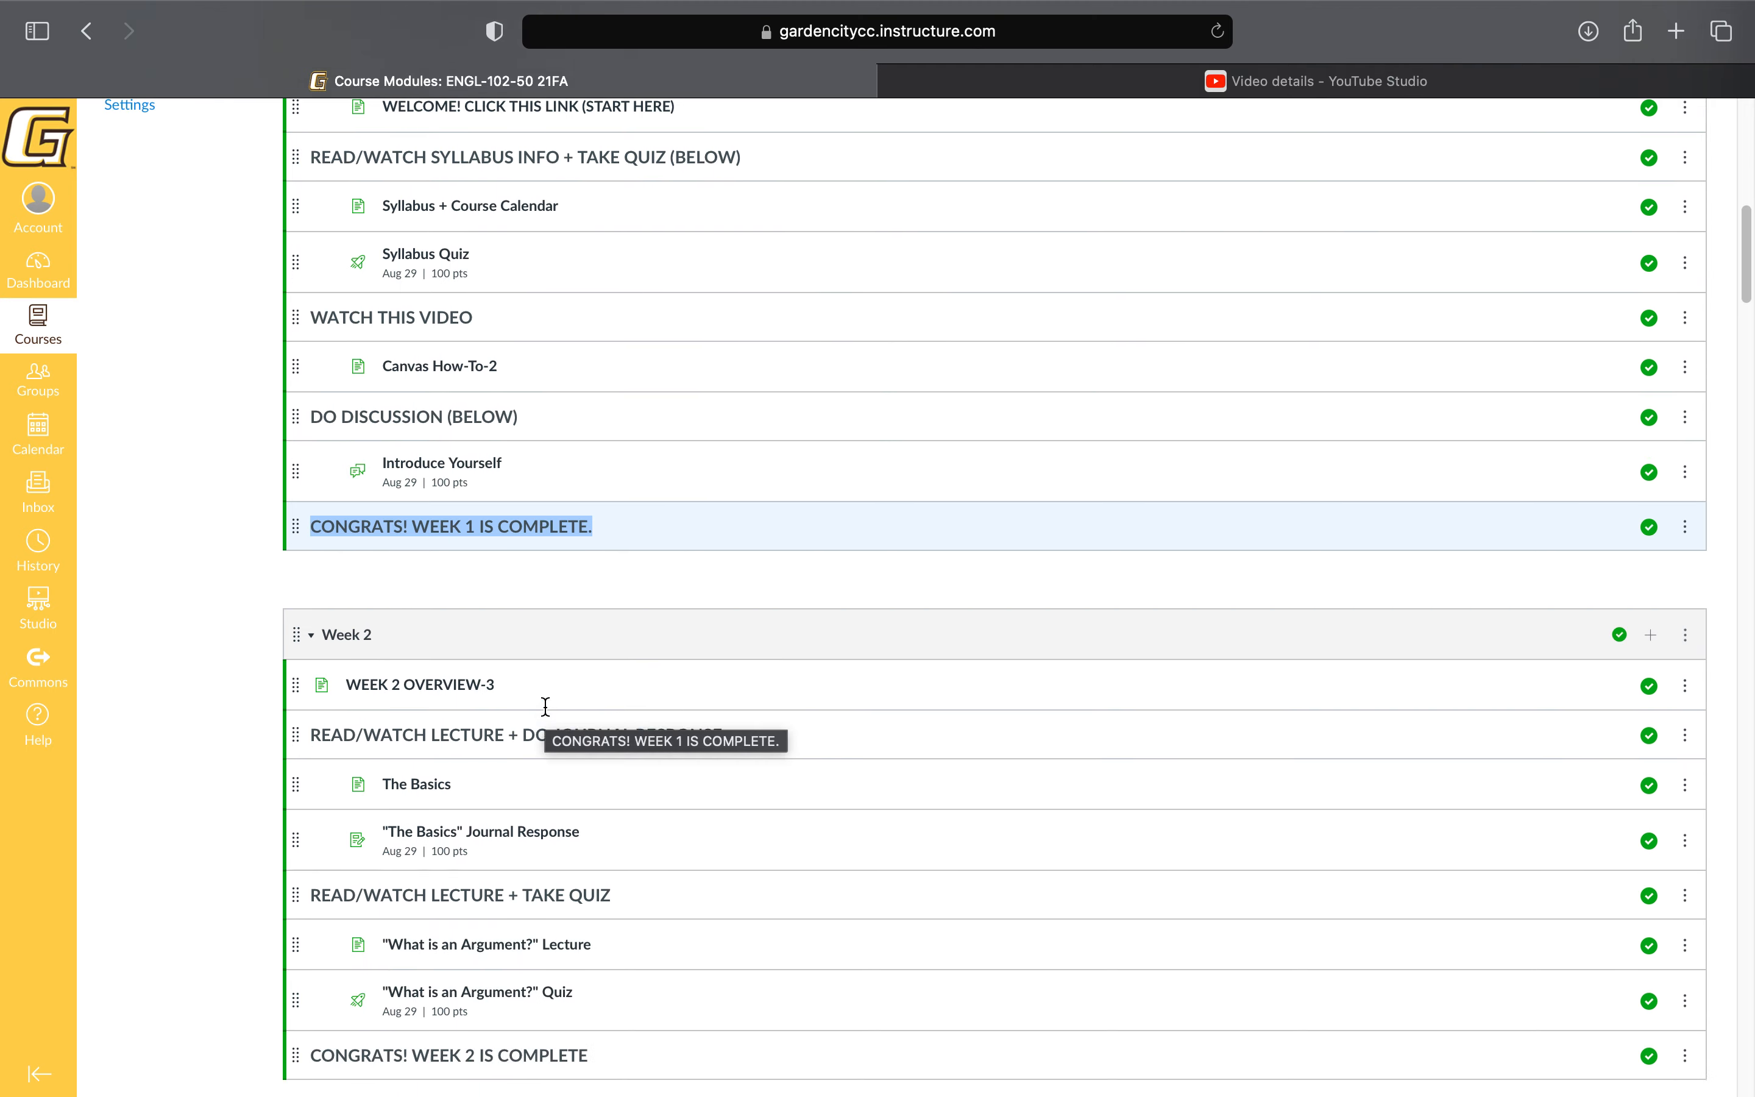
pyautogui.scroll(-3)
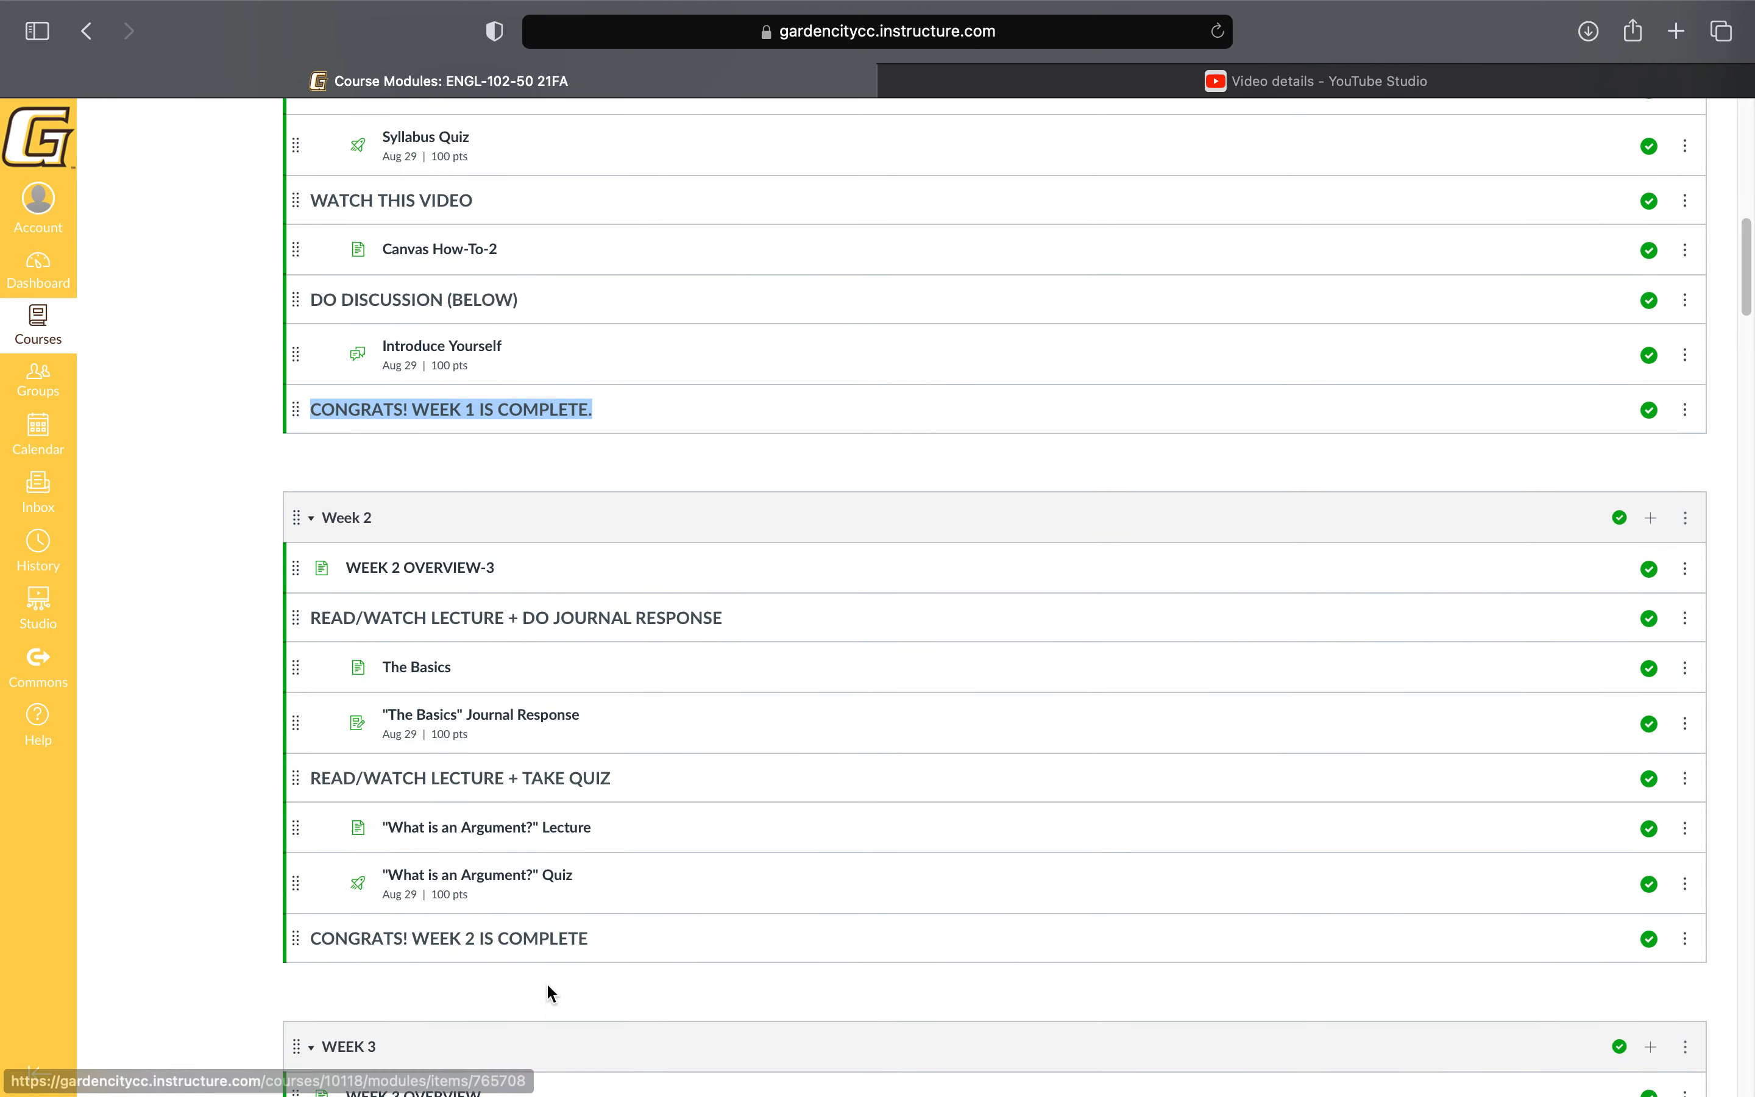
pyautogui.moveTo(581, 890)
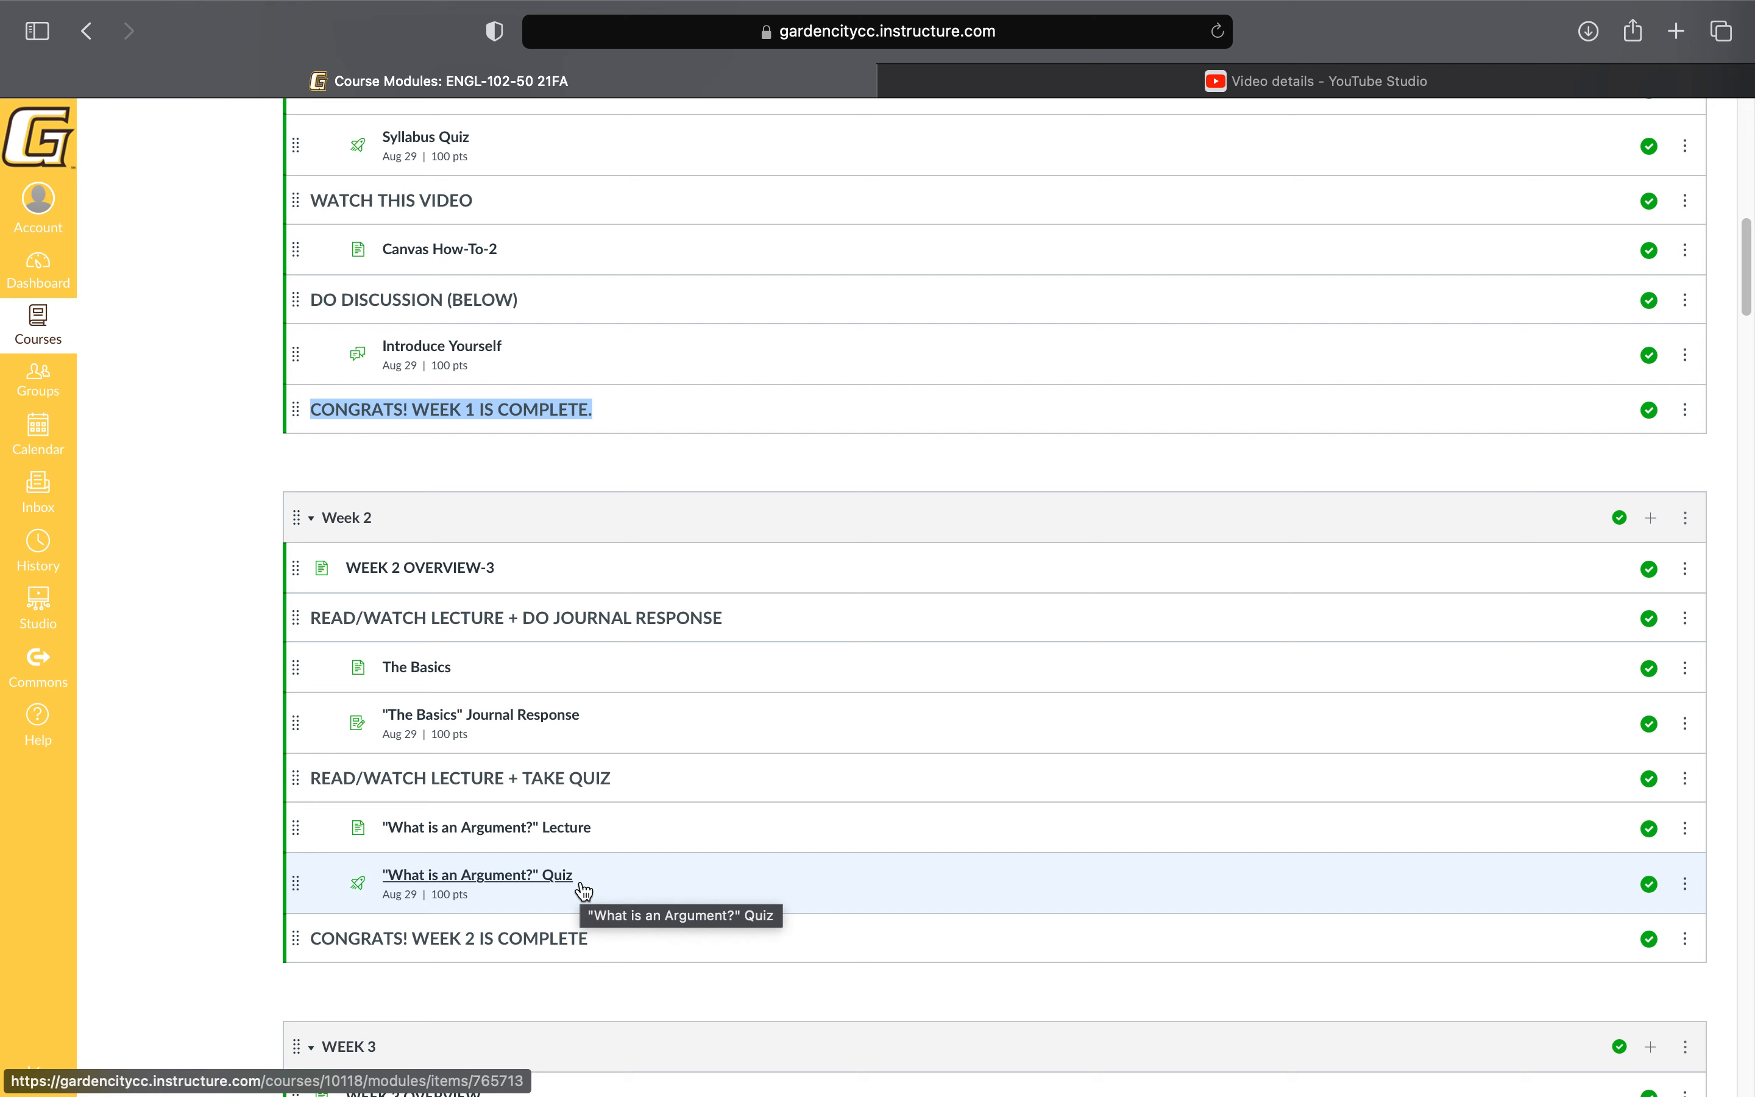
# Continue scrolling through the later weeks to Week 15's Thanksgiving break and the Week 16 final exam.
pyautogui.scroll(-3)
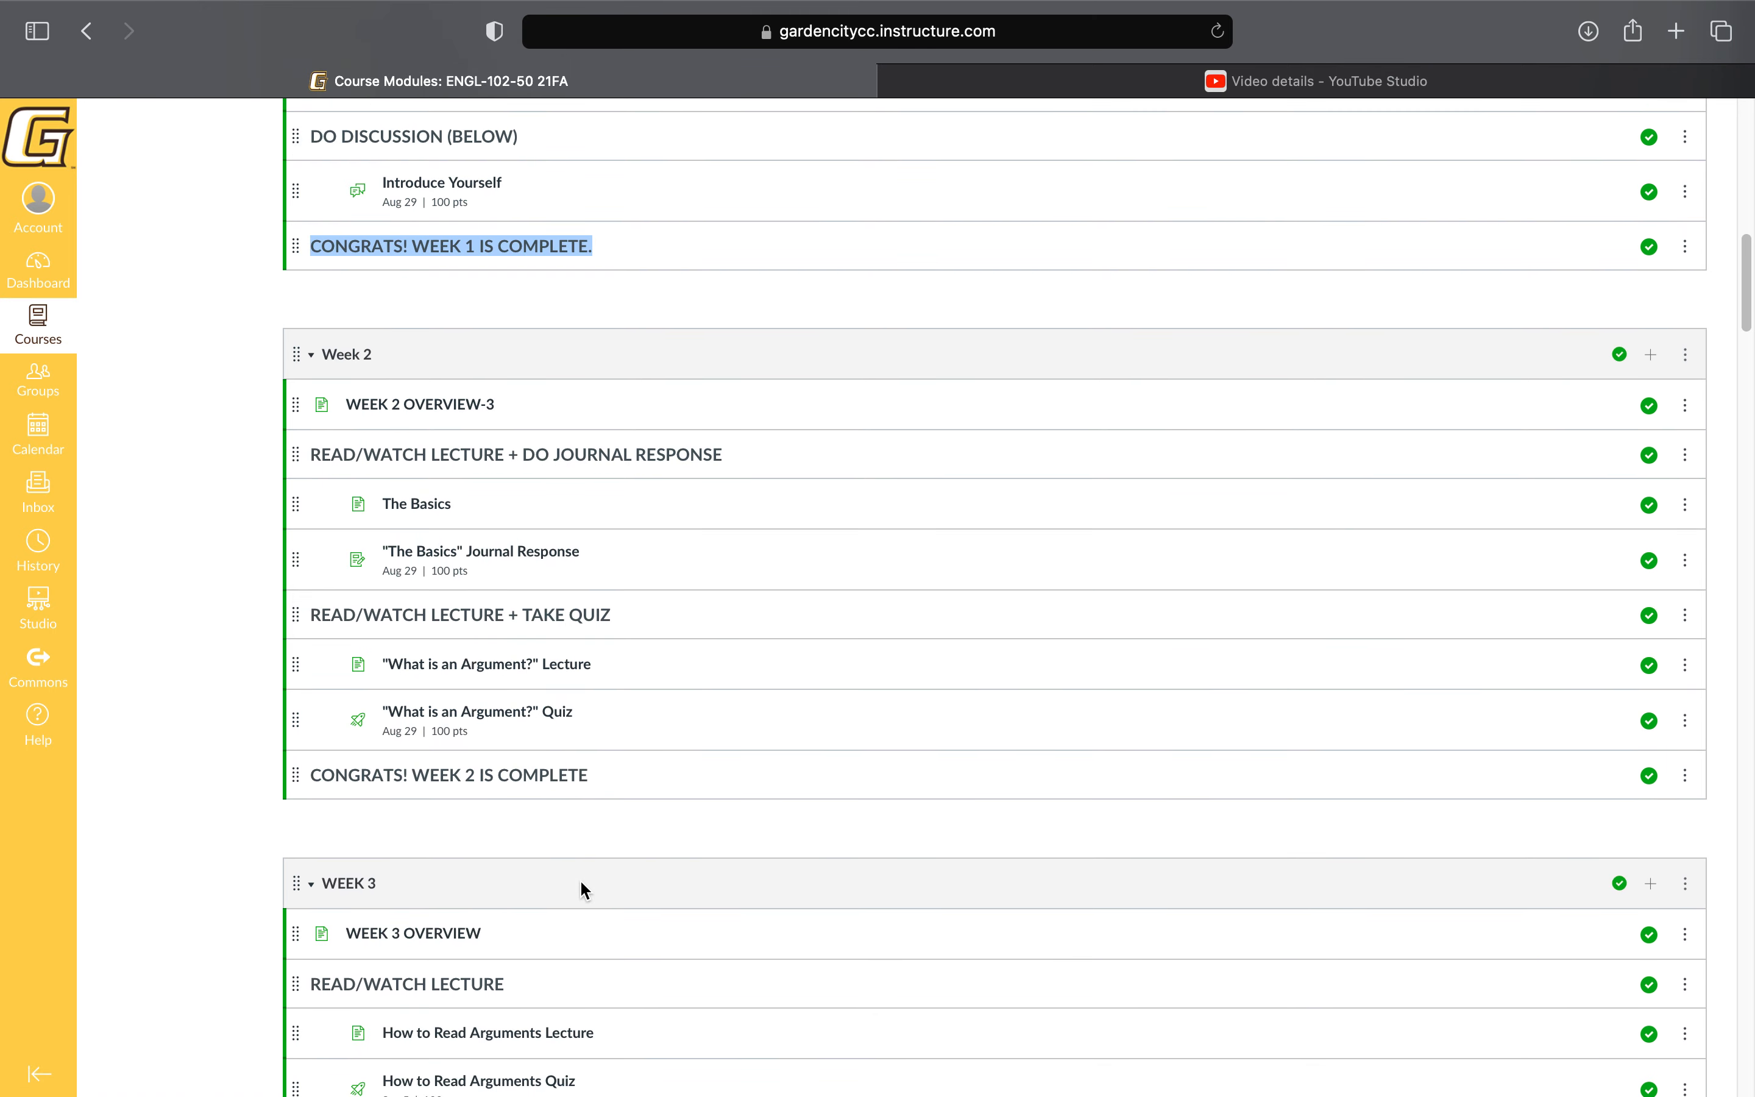
pyautogui.scroll(-3)
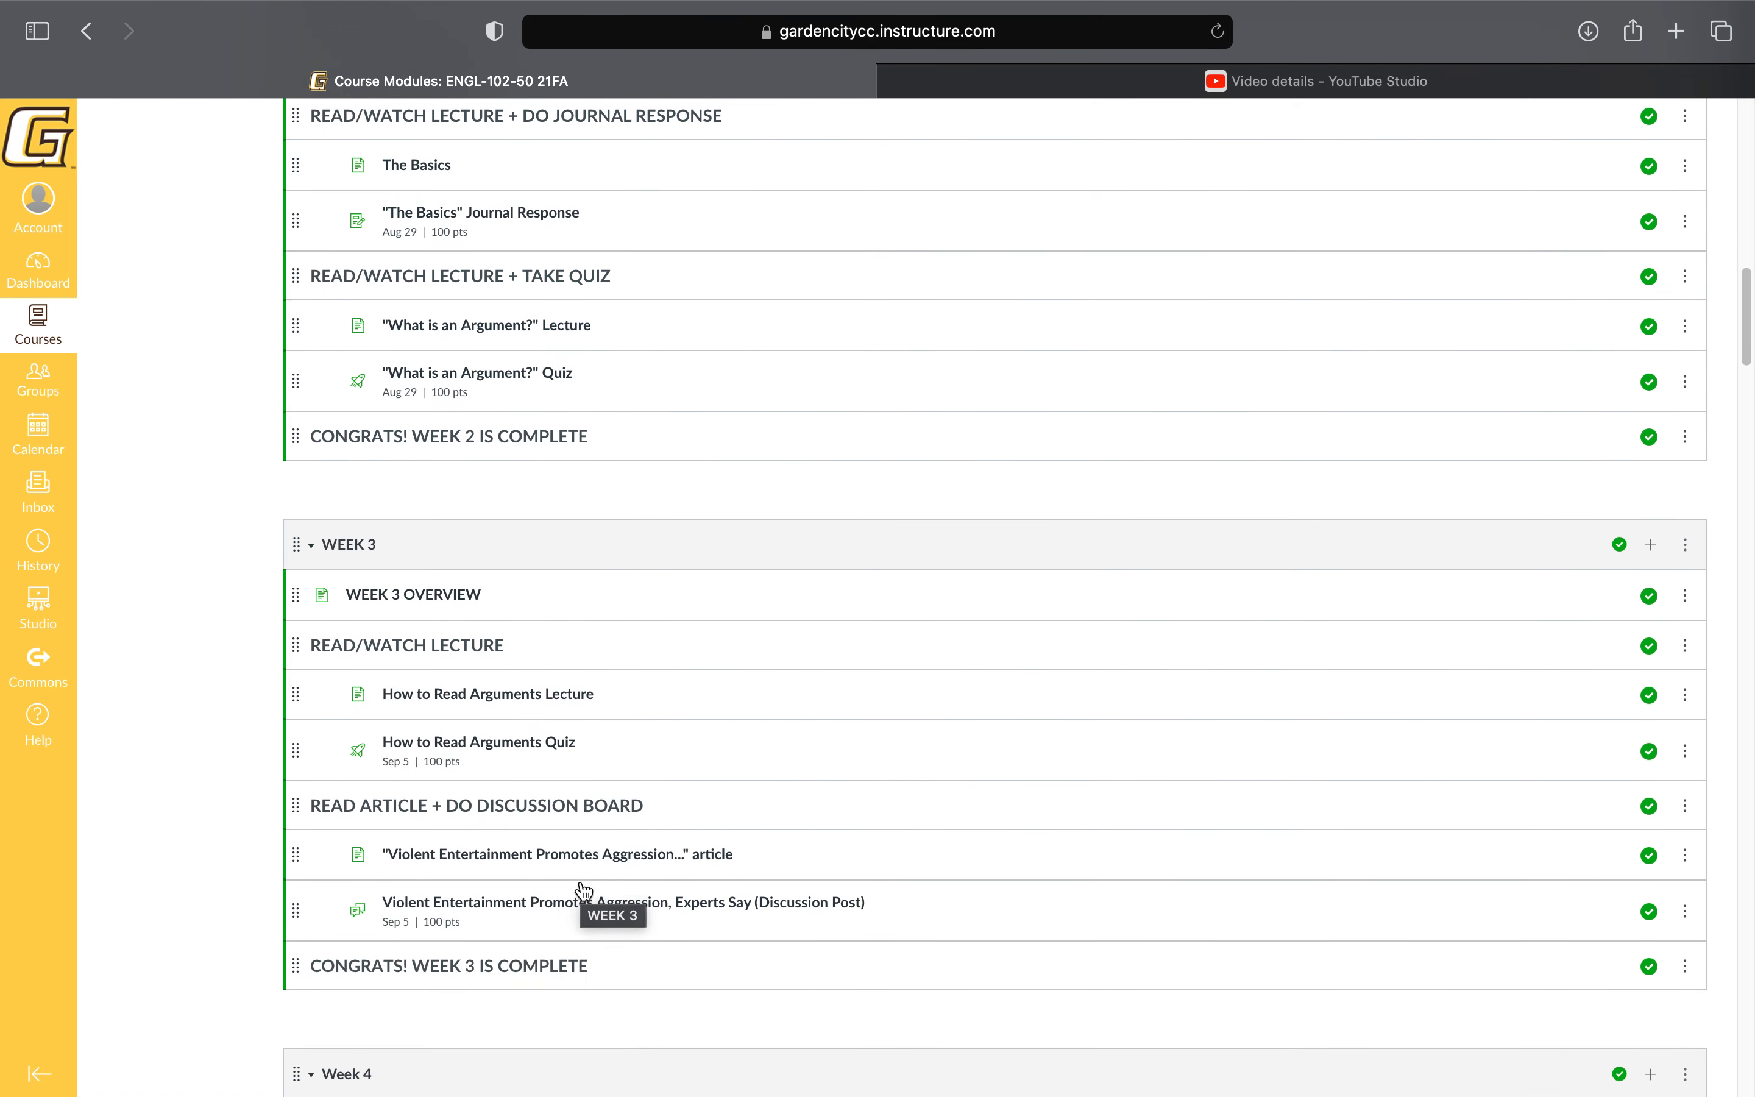
pyautogui.scroll(-3)
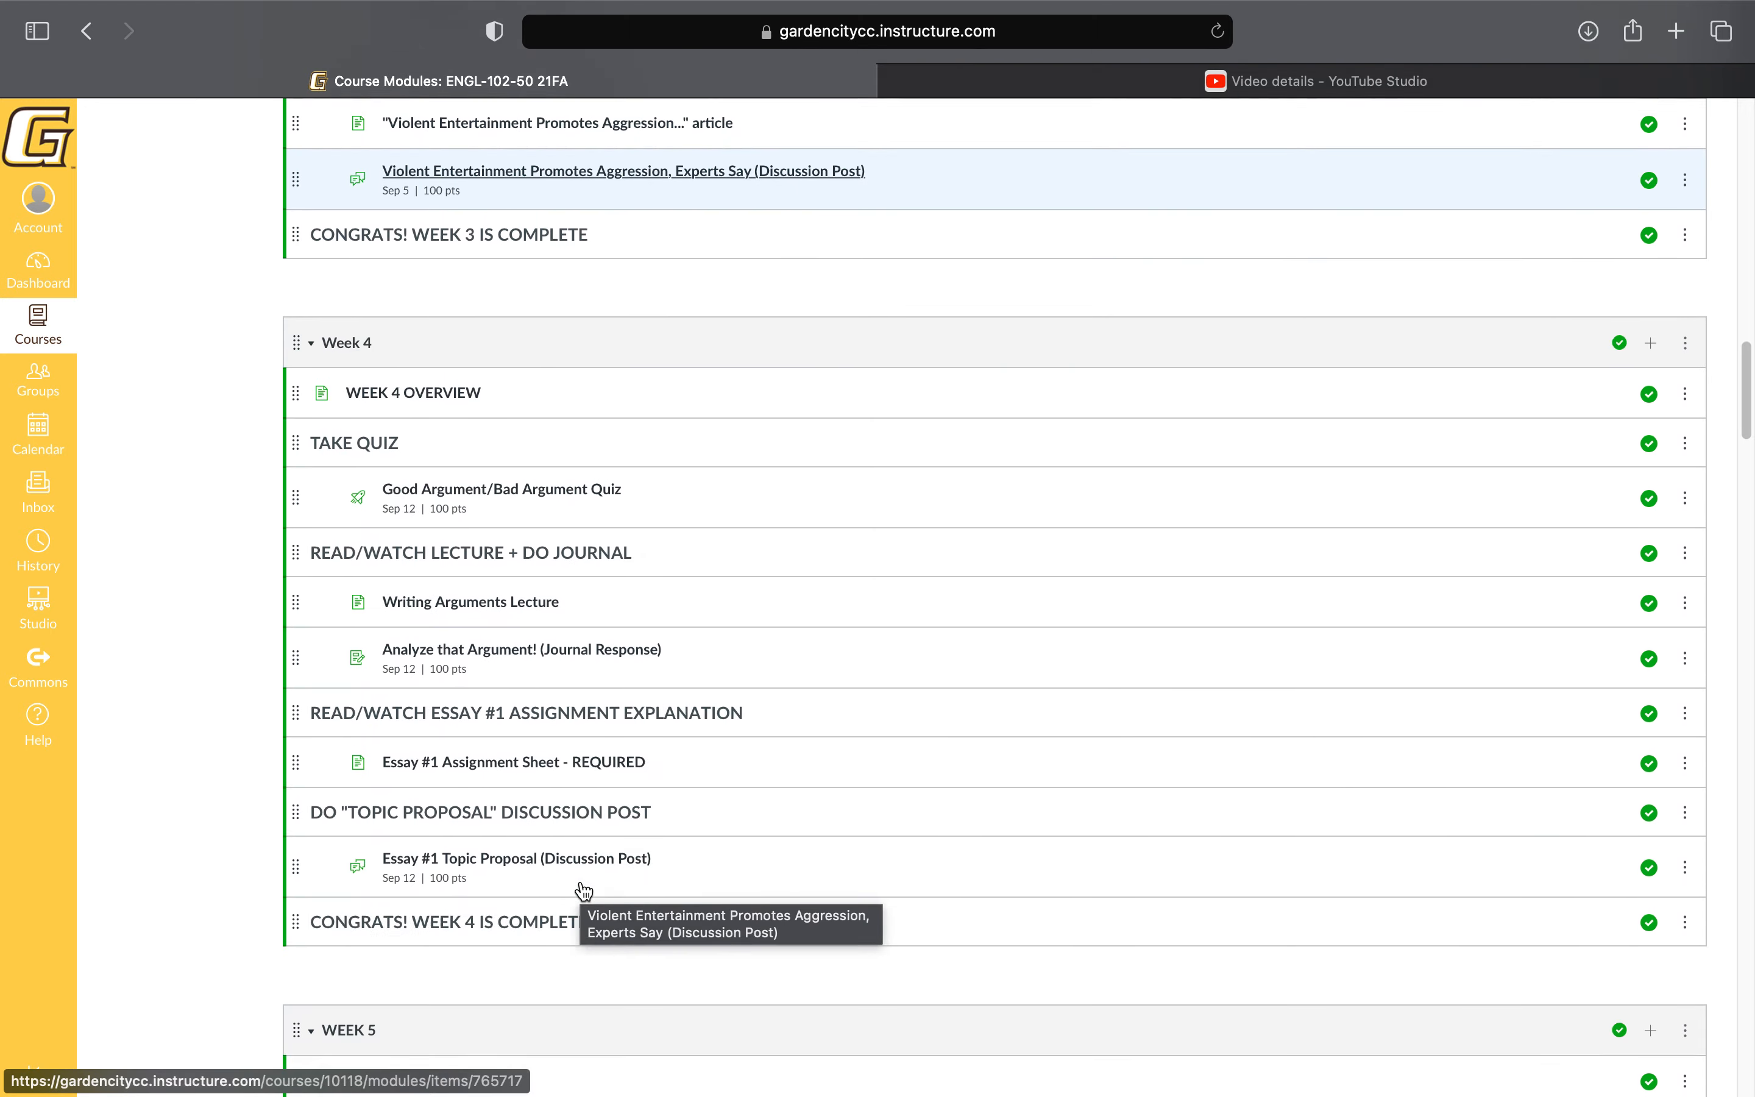
pyautogui.scroll(-3)
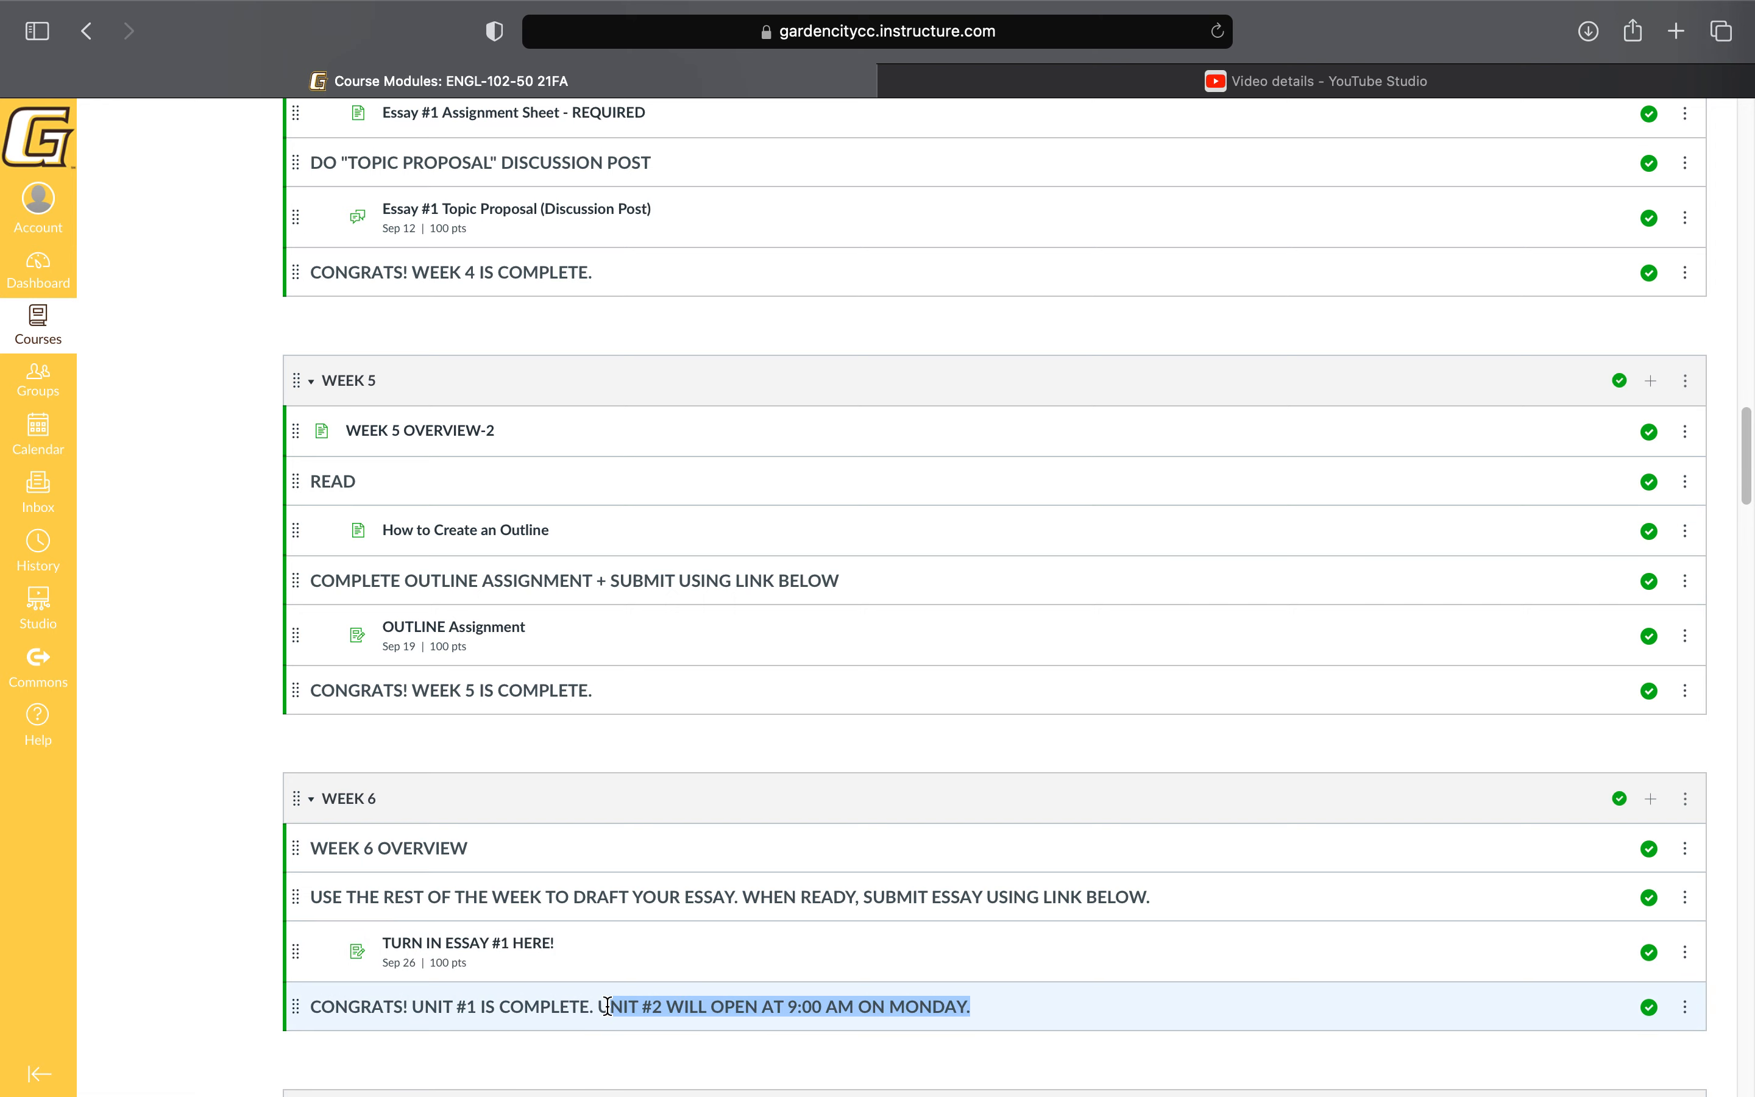
pyautogui.scroll(-3)
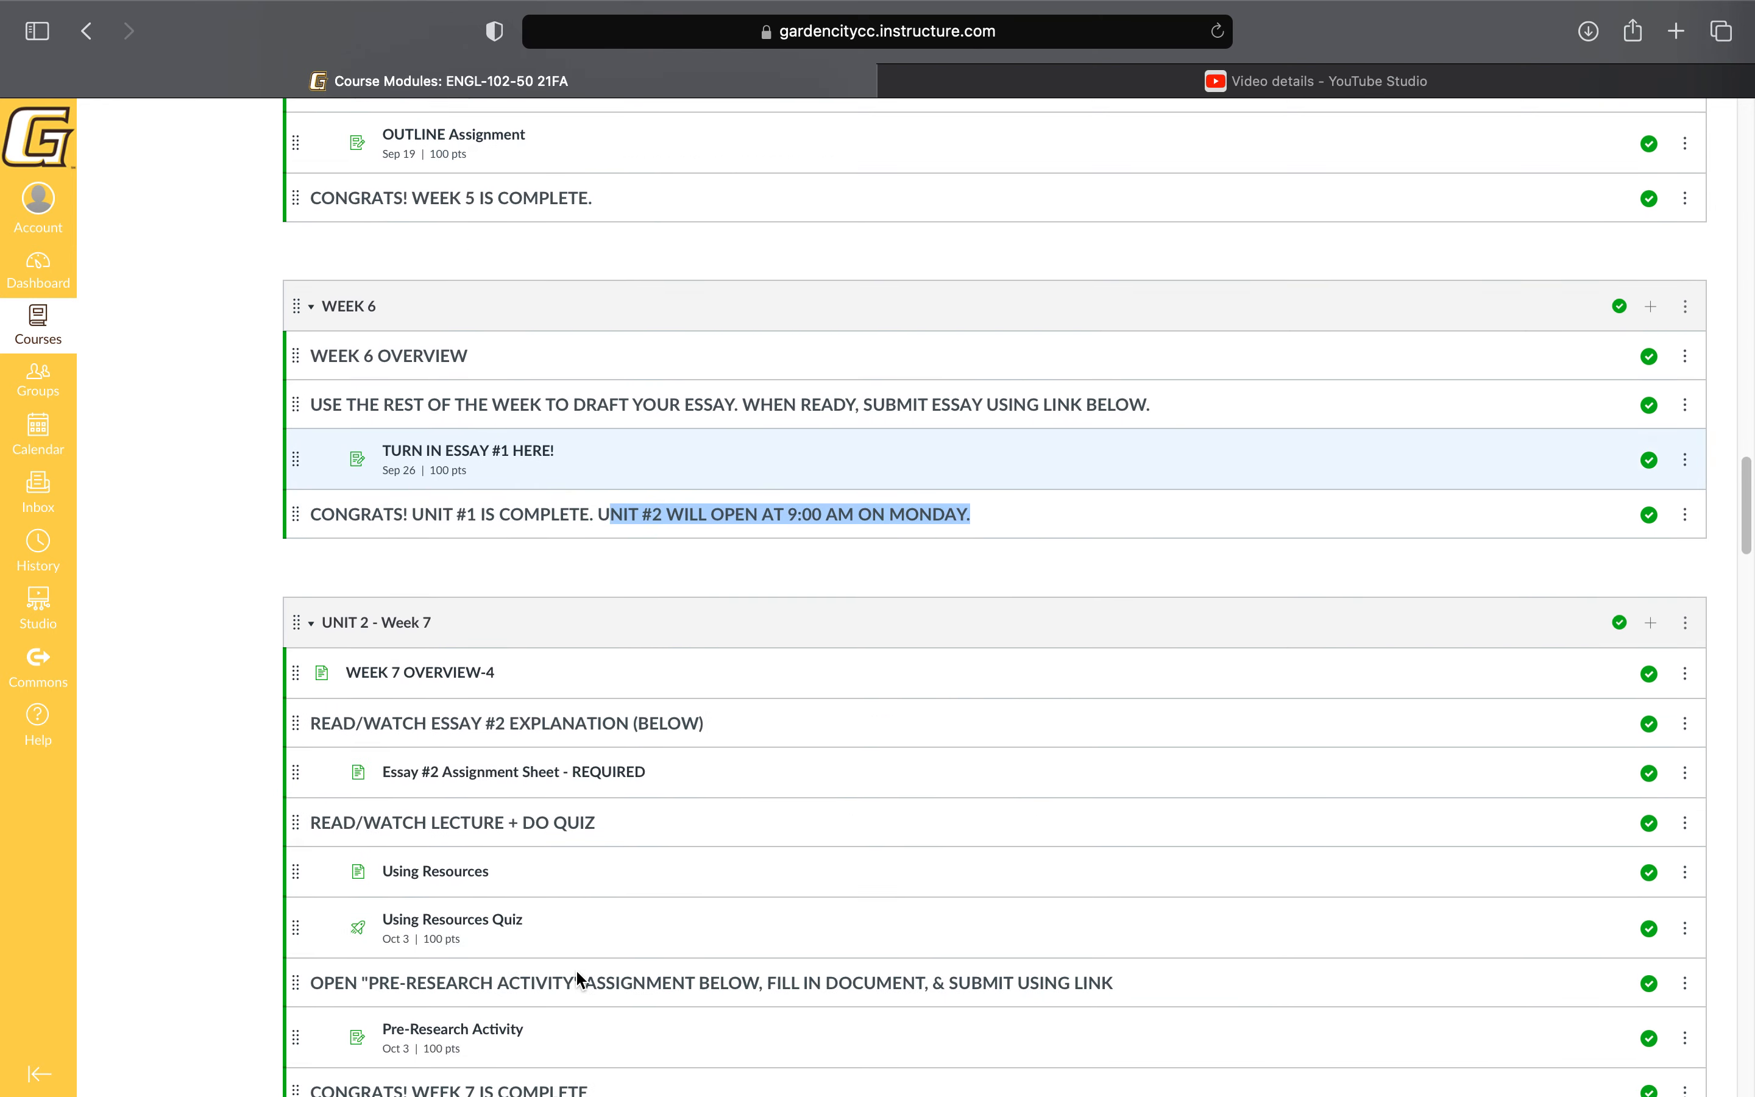
pyautogui.scroll(-3)
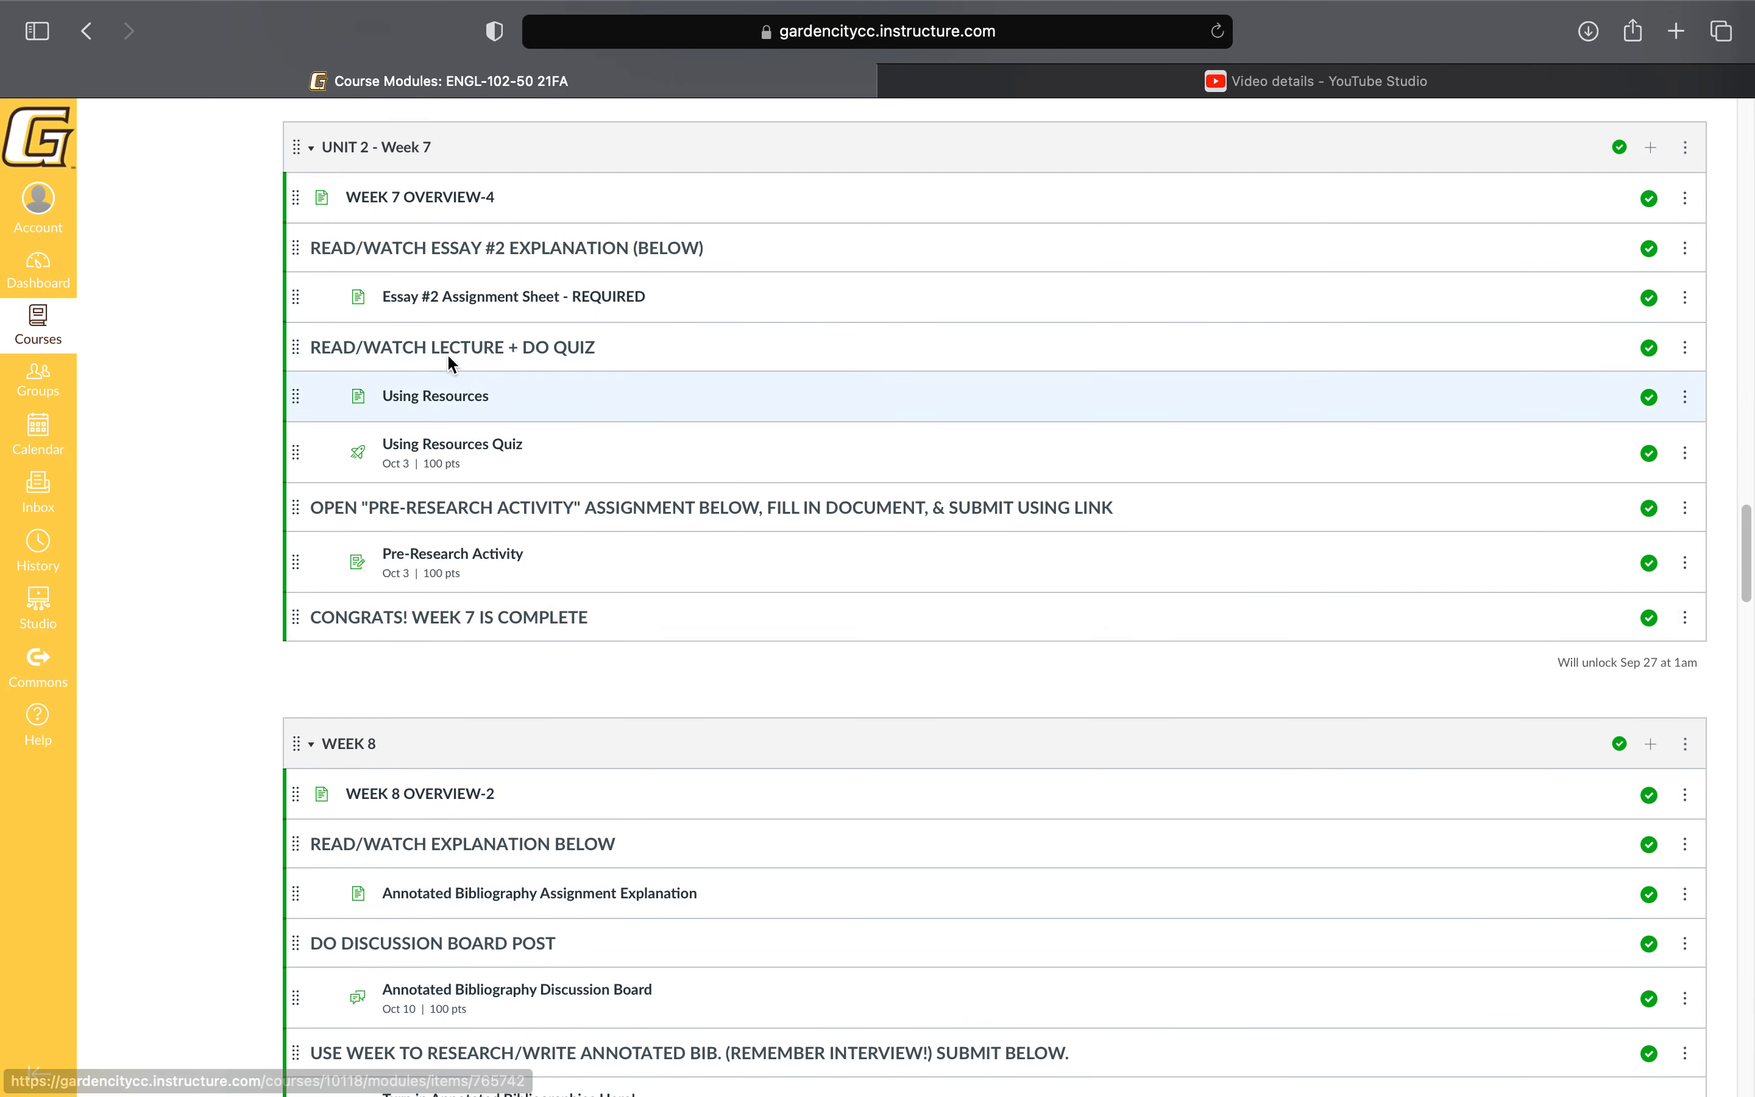
pyautogui.scroll(-3)
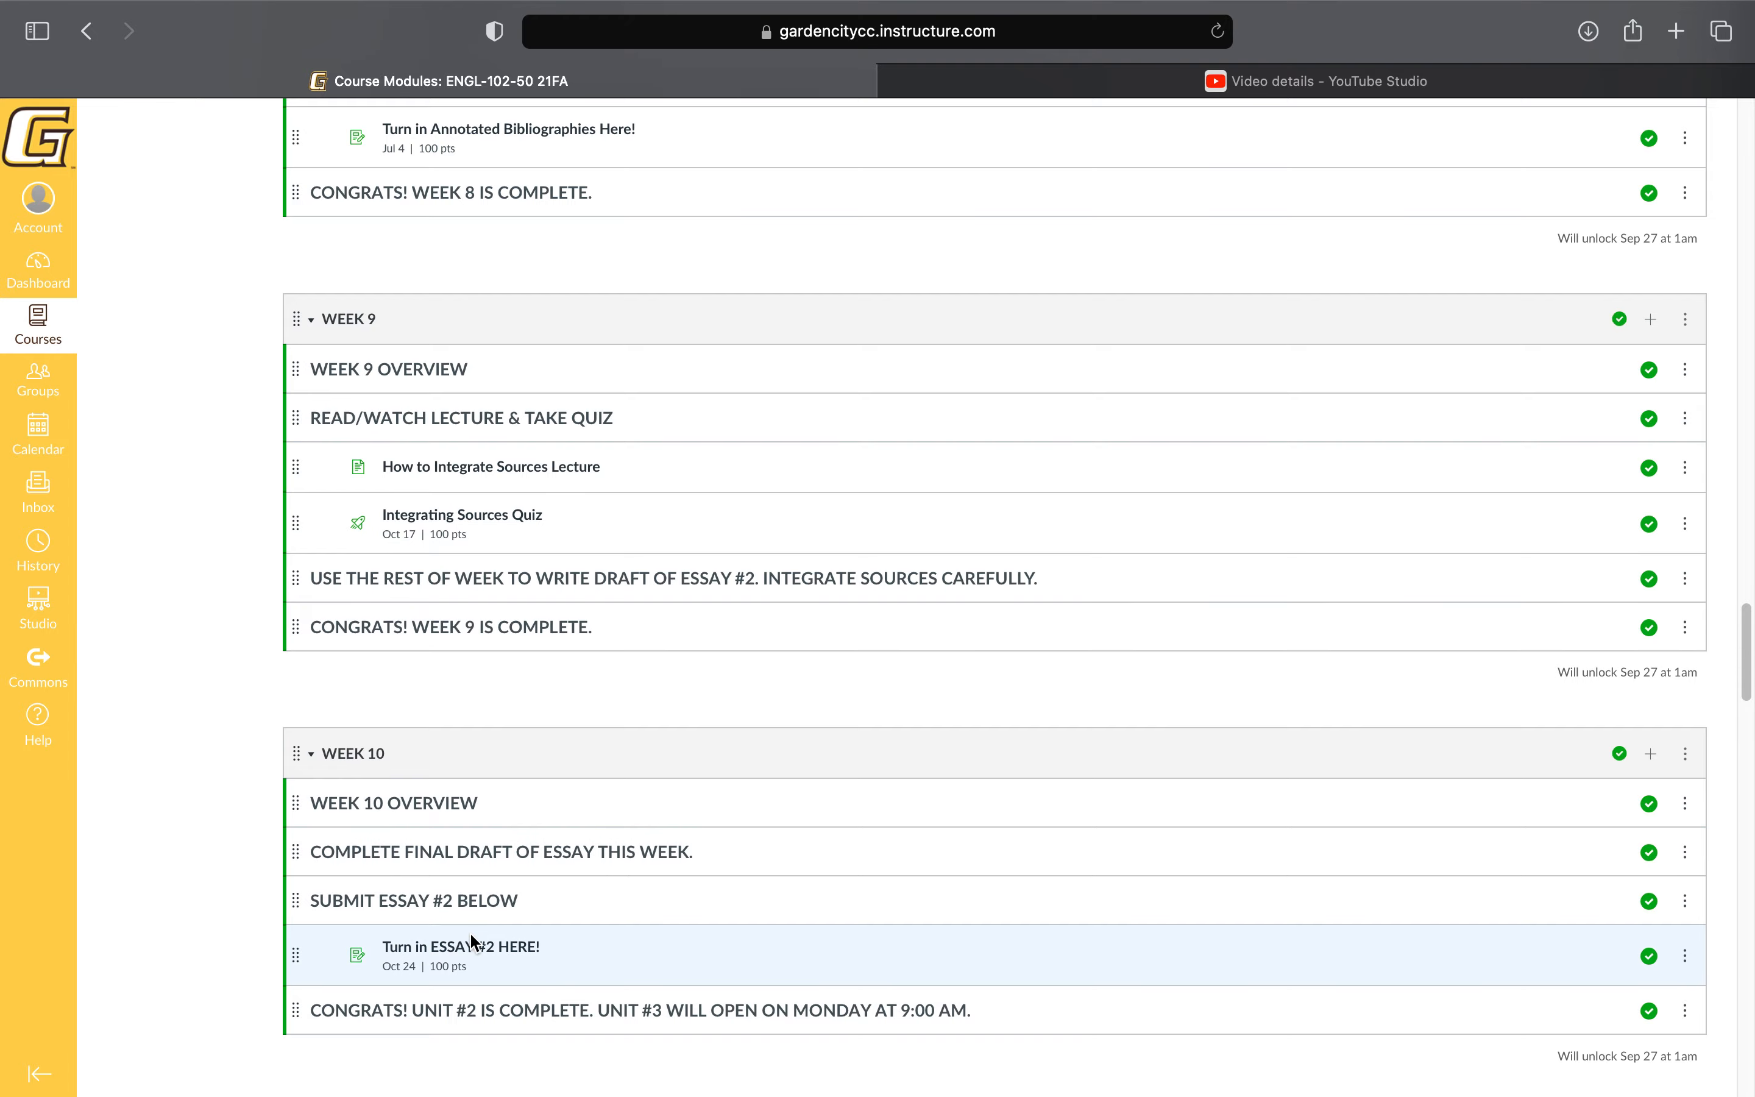
pyautogui.scroll(-3)
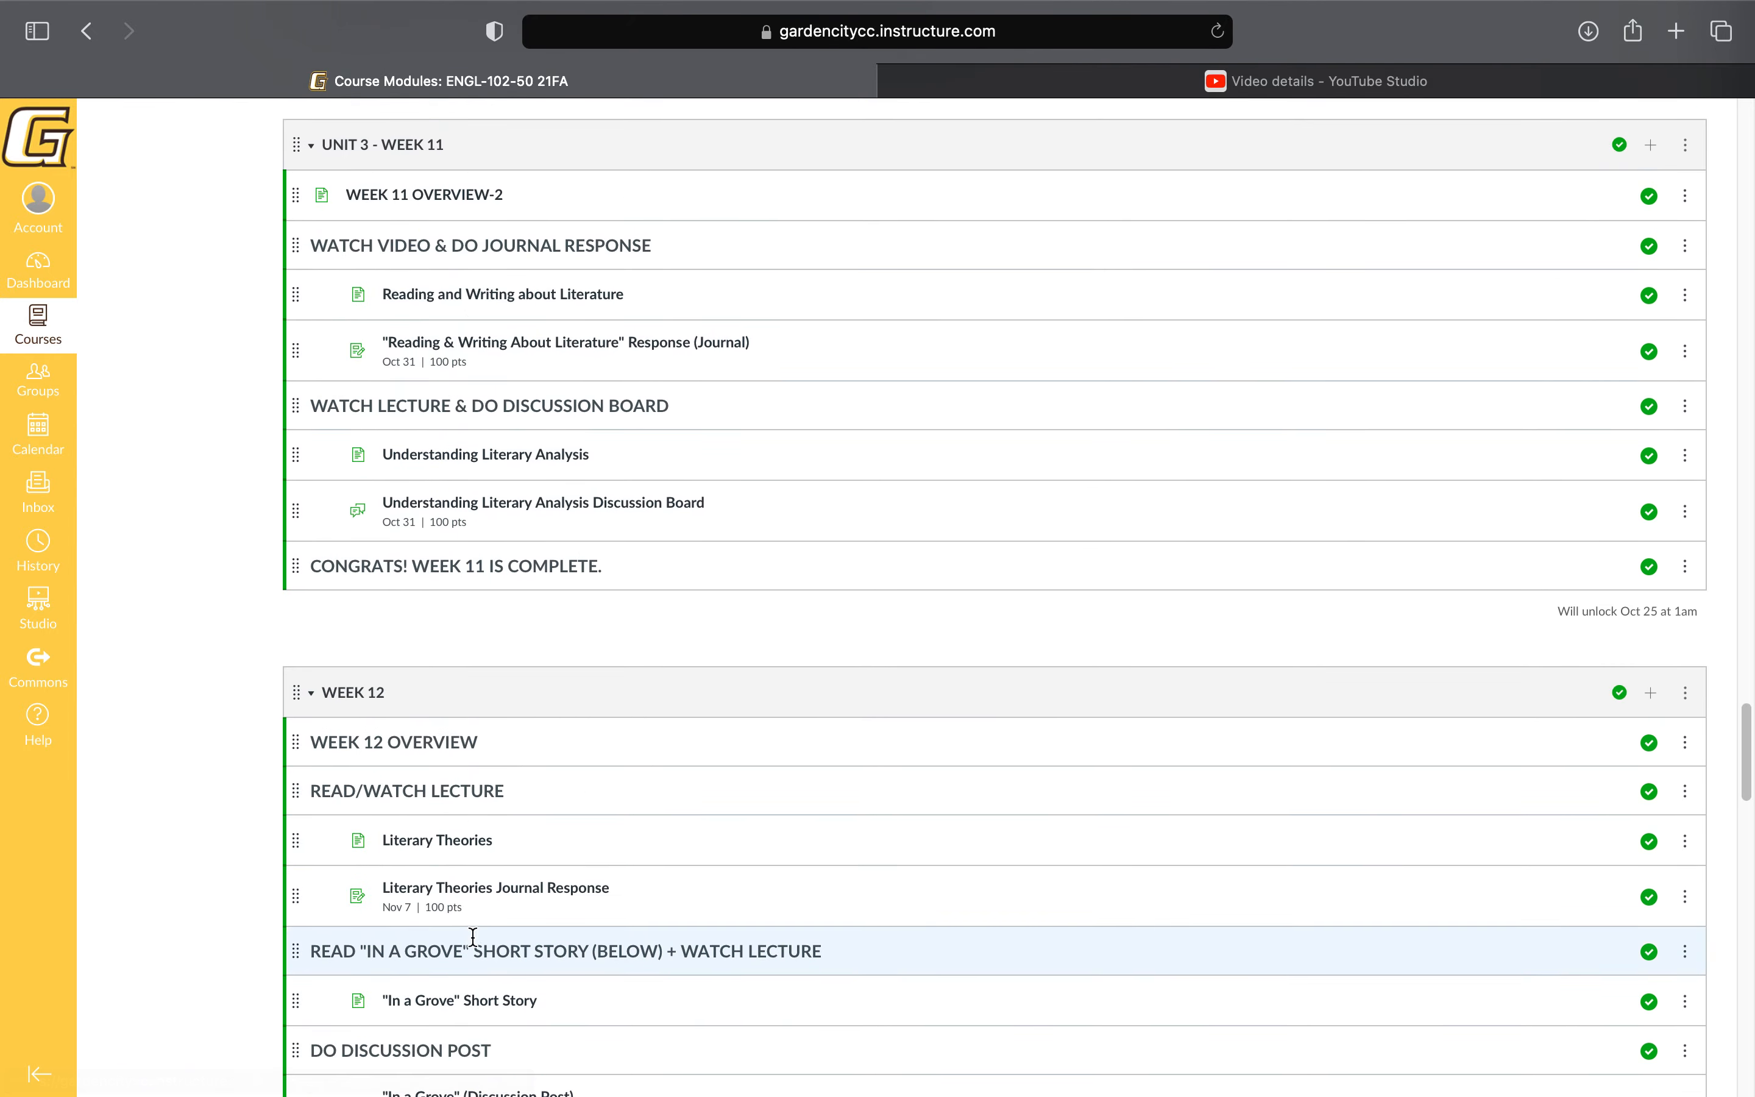
pyautogui.scroll(-3)
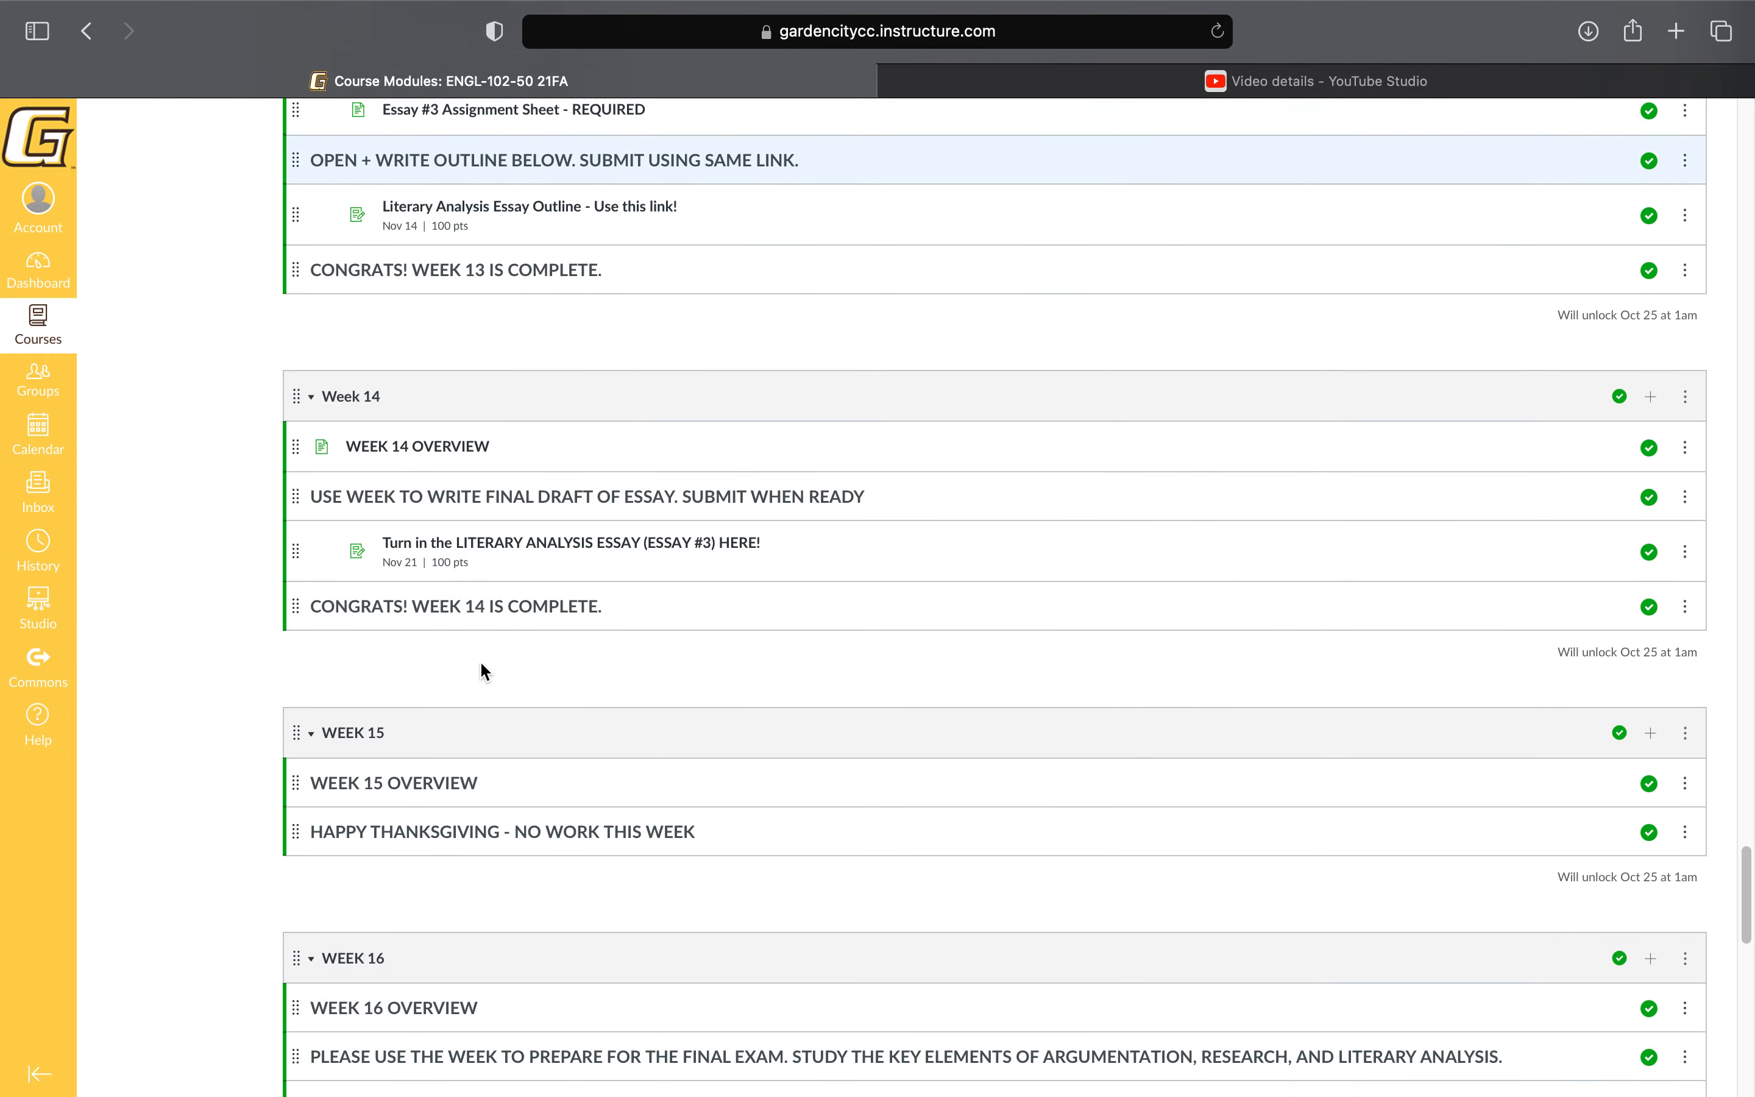
pyautogui.scroll(-3)
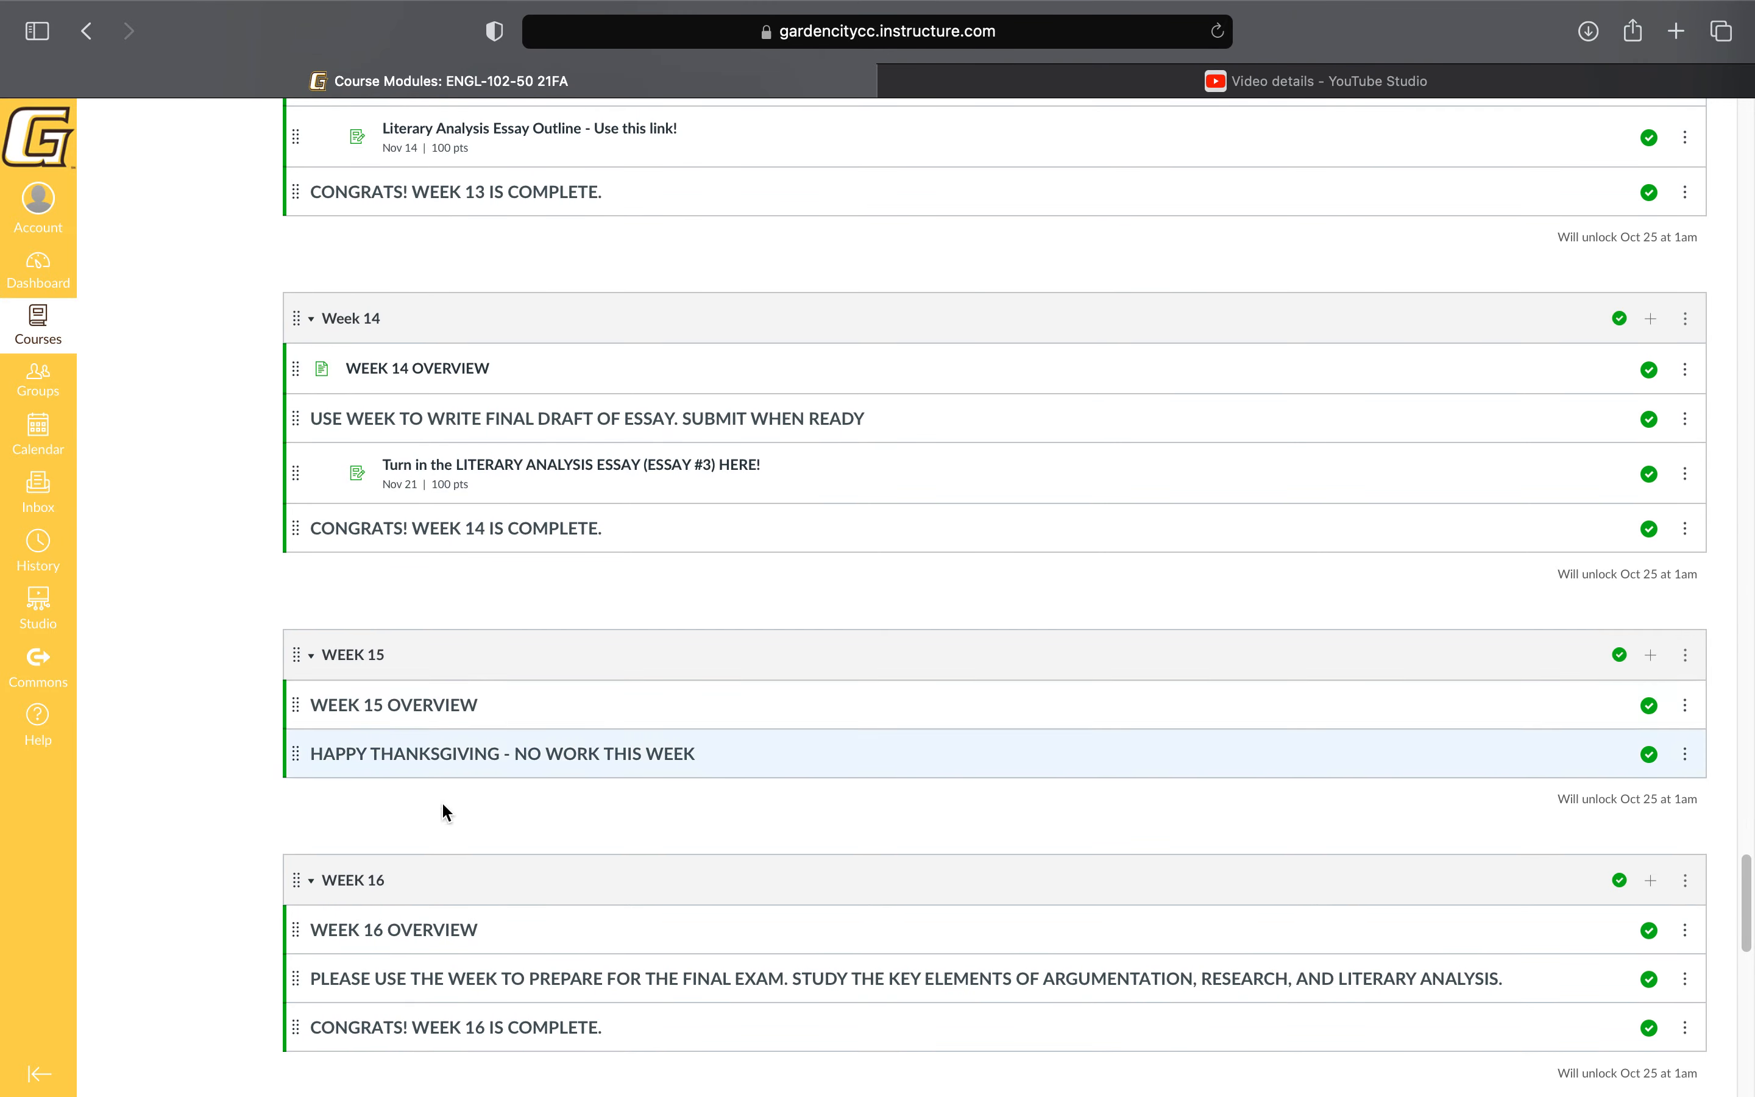
pyautogui.moveTo(597, 469)
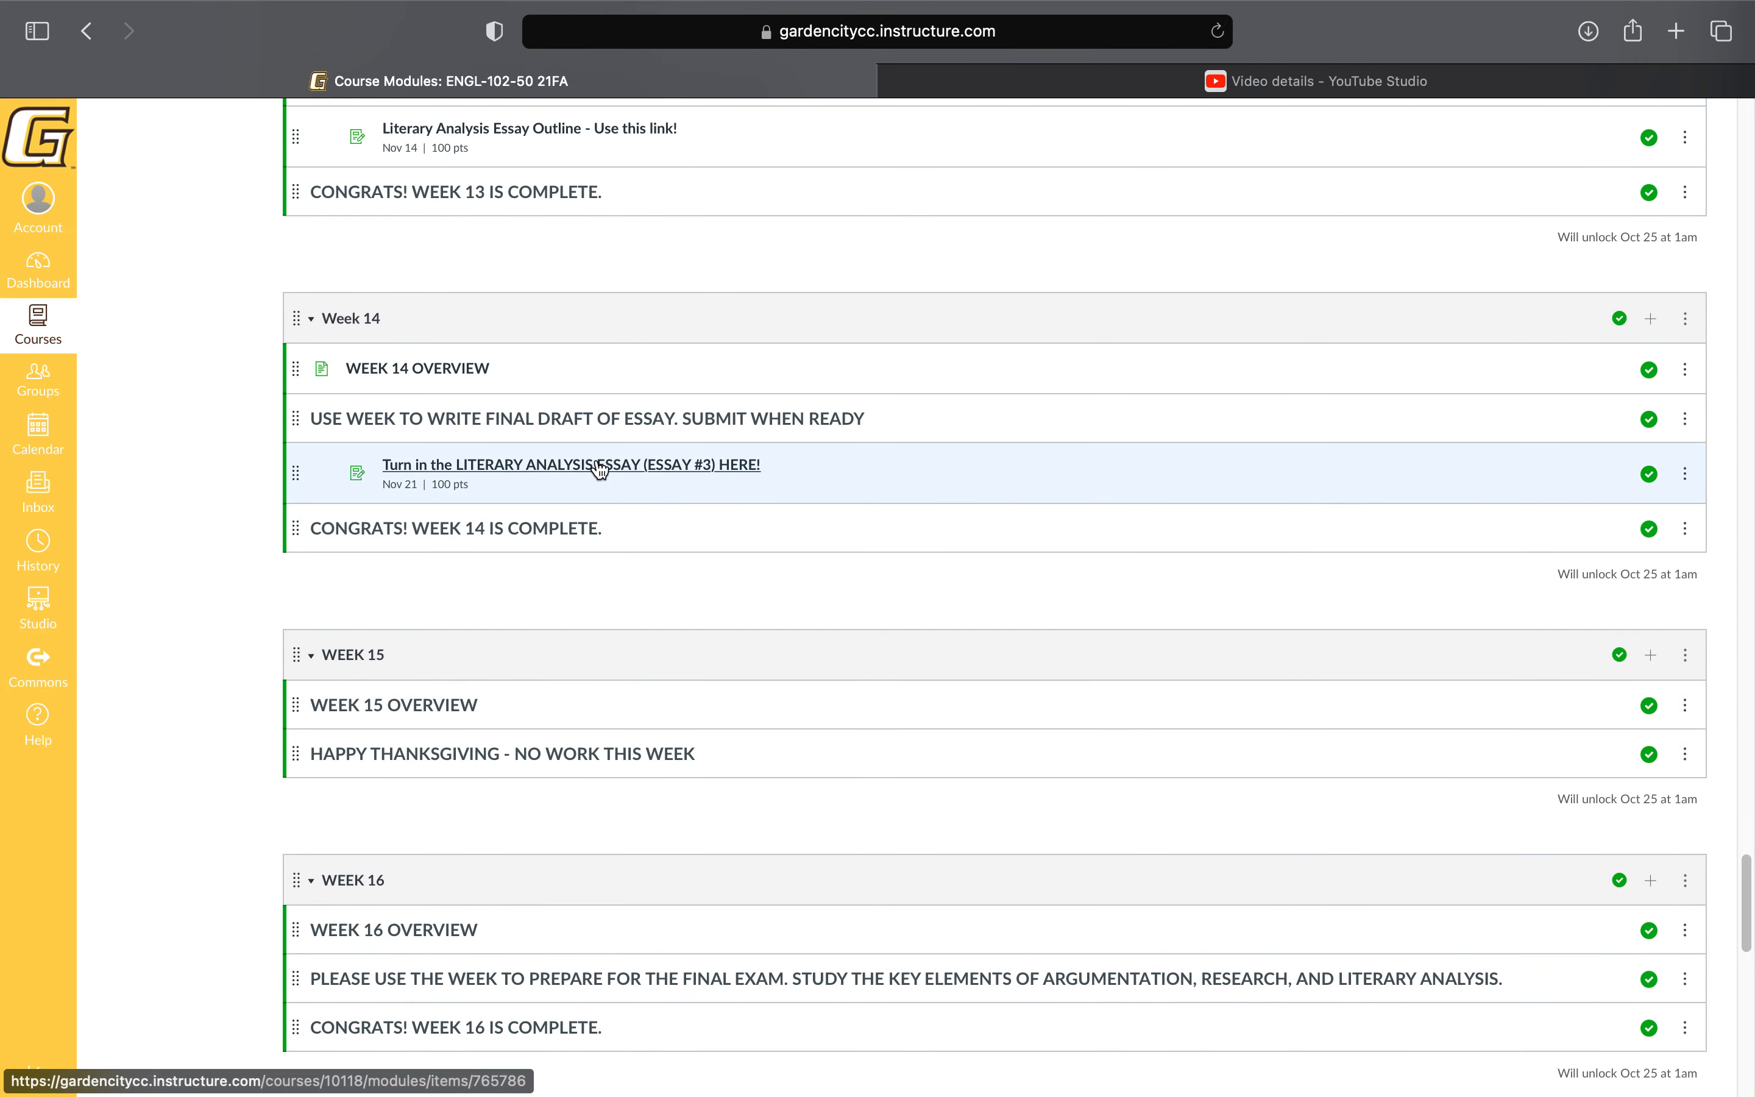
pyautogui.moveTo(494, 759)
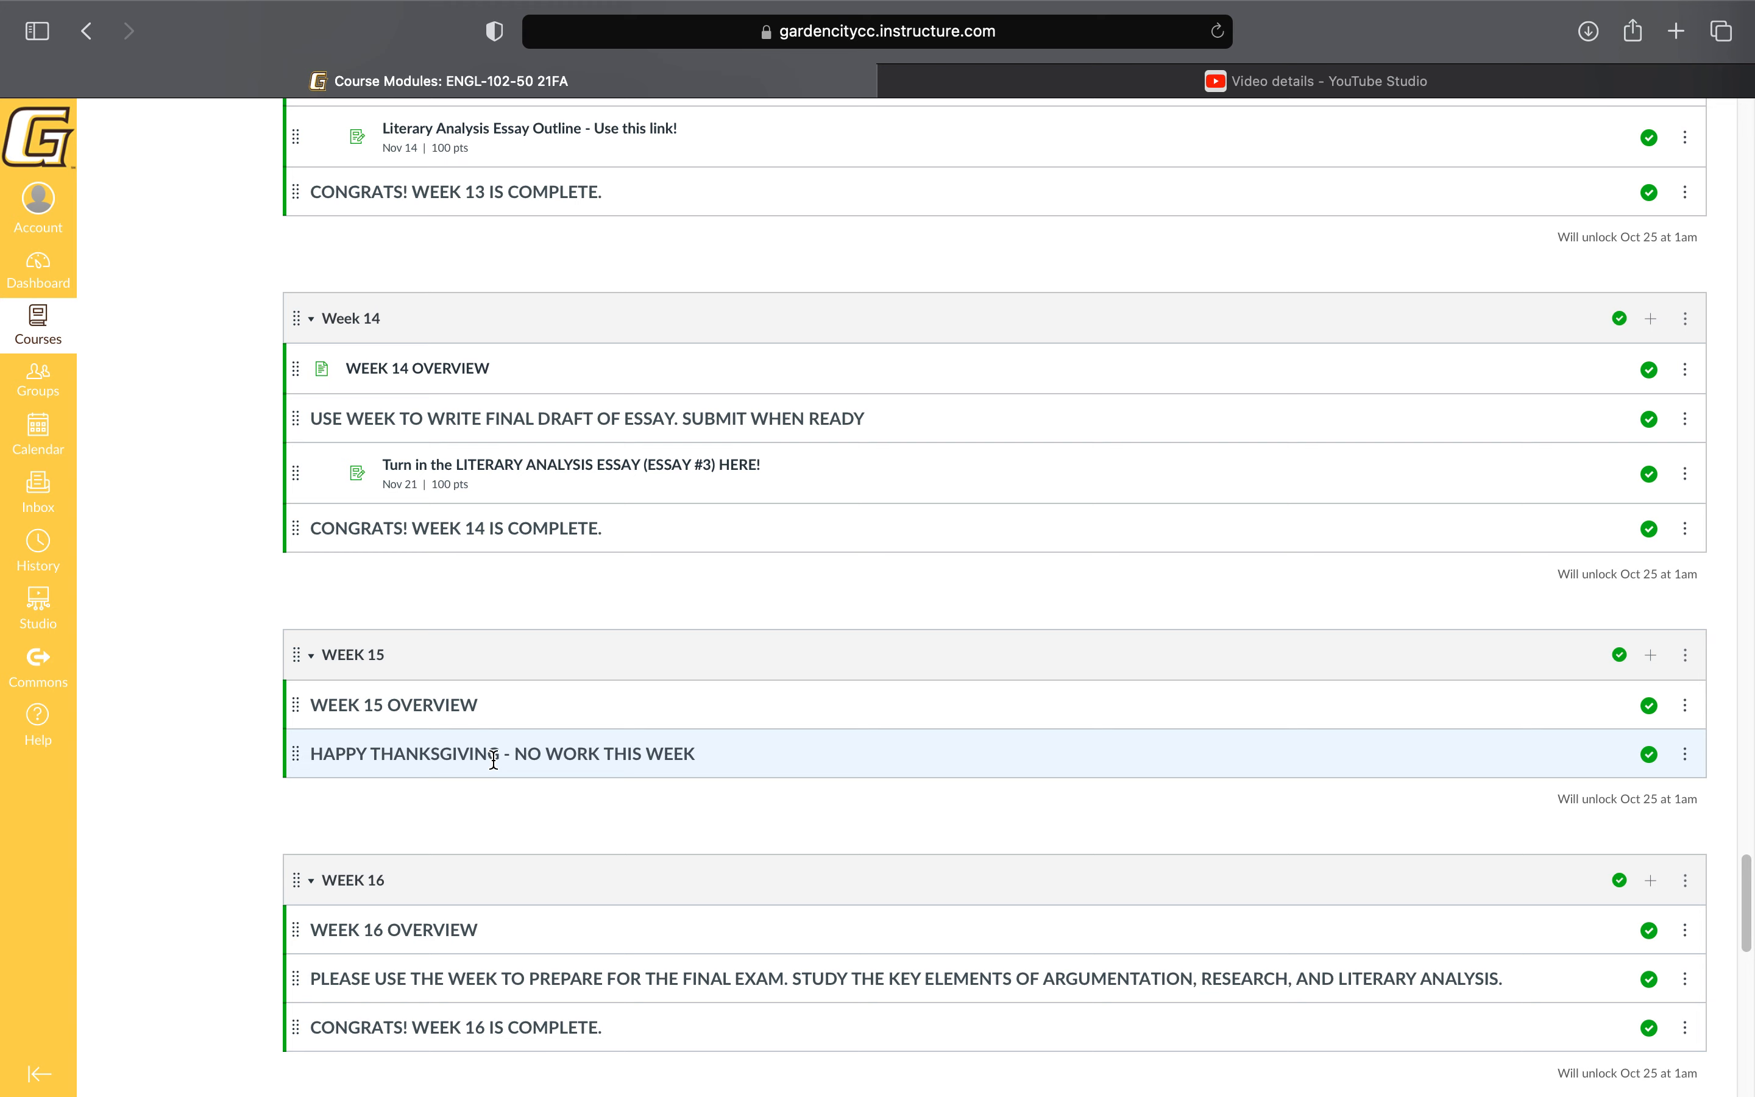
pyautogui.moveTo(520, 898)
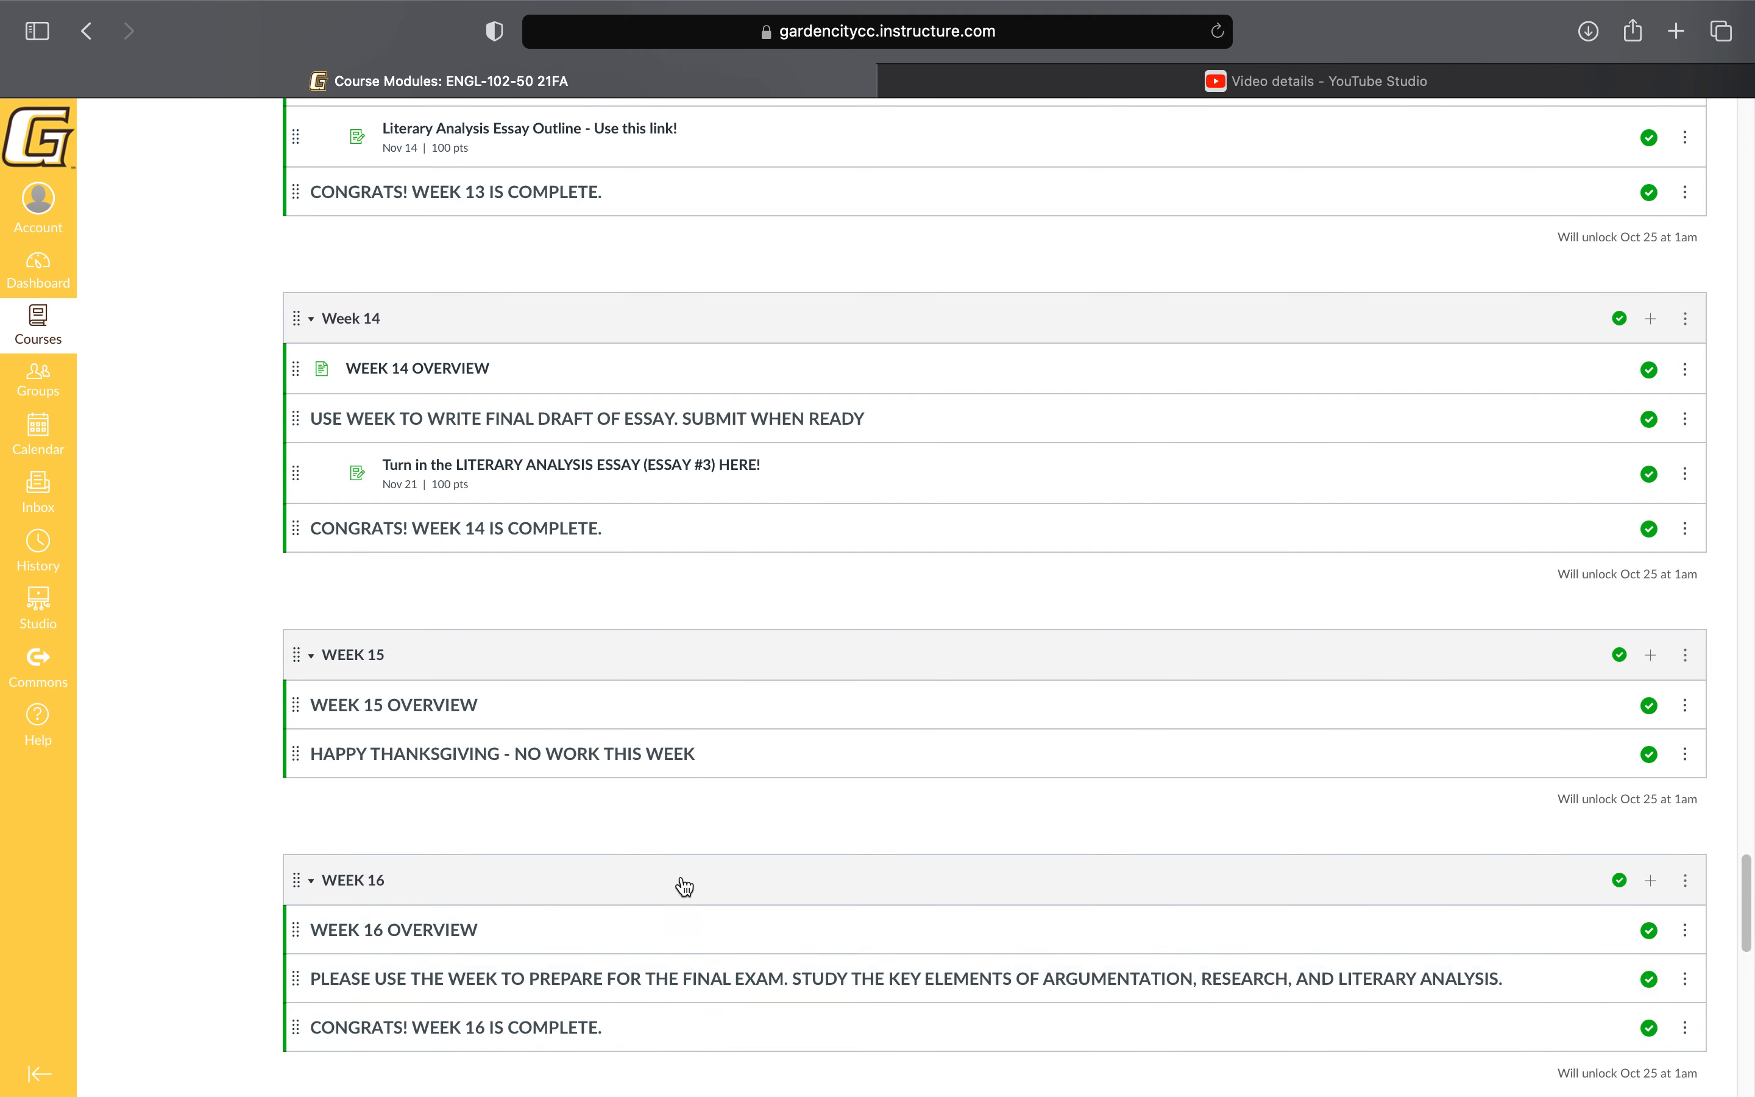
pyautogui.moveTo(646, 865)
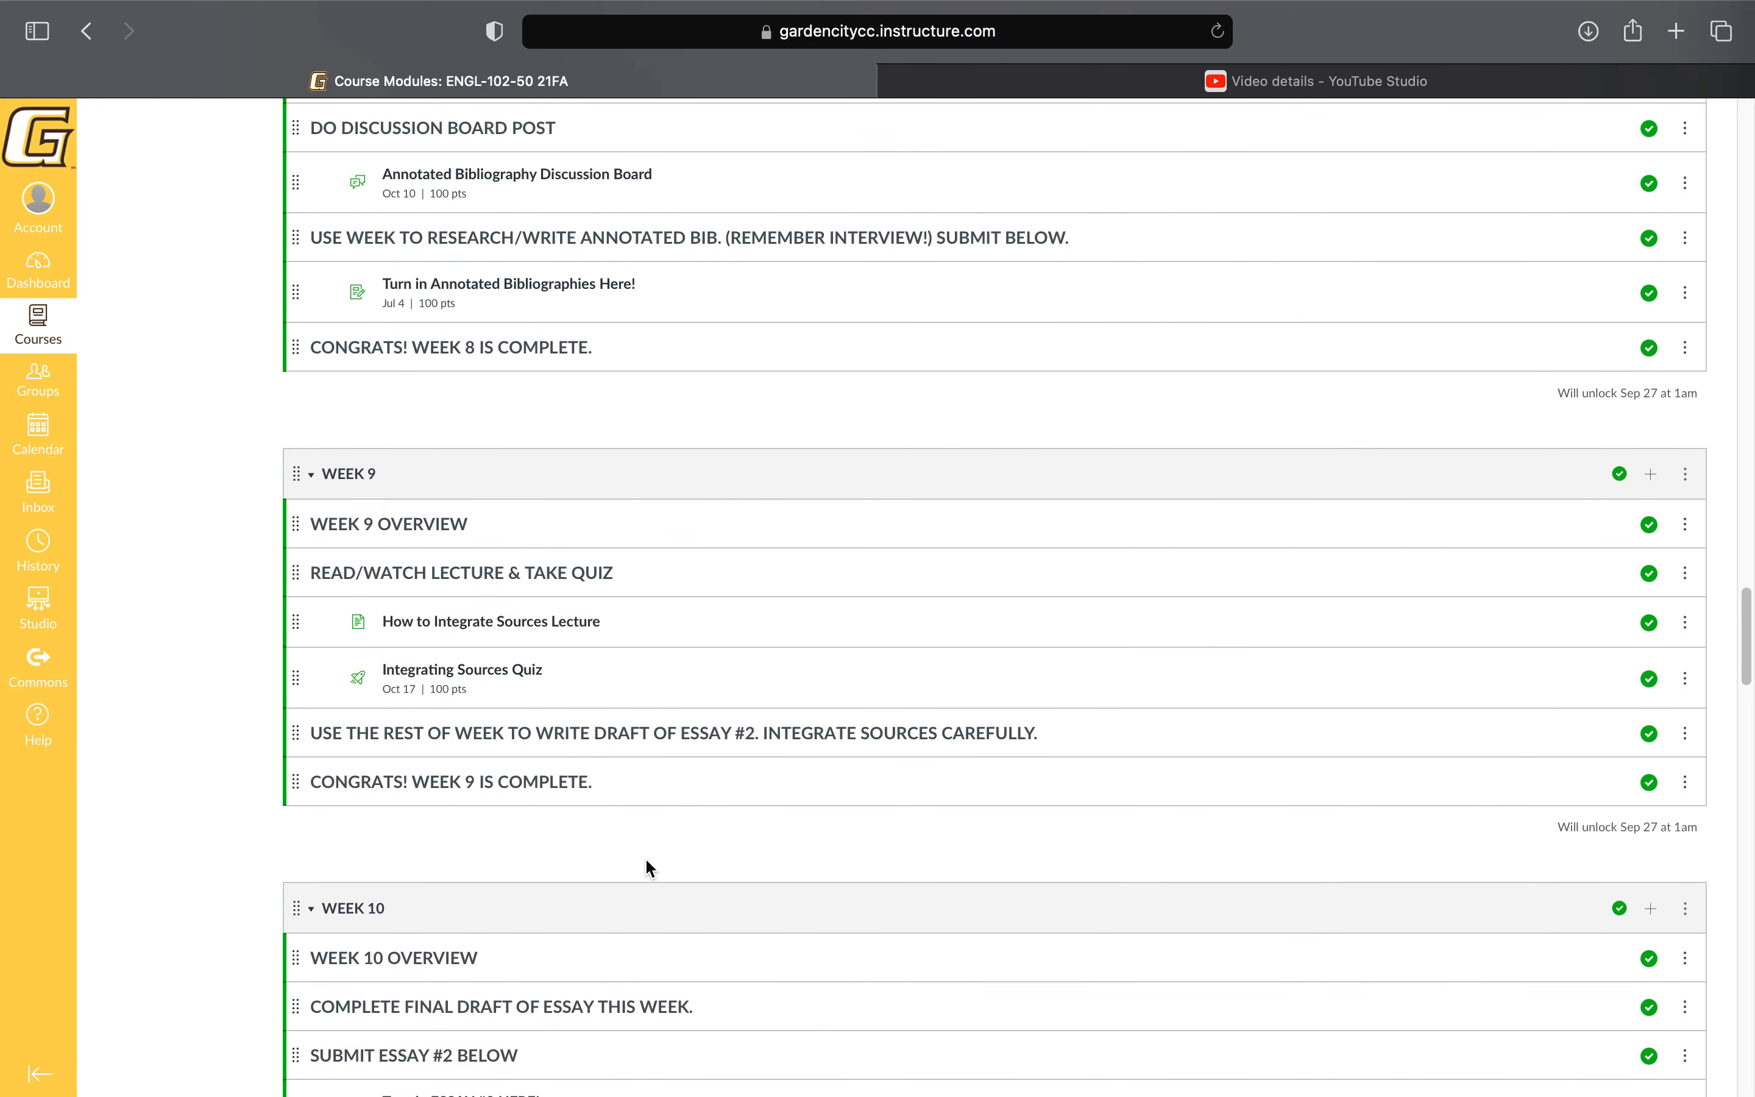
# Scroll back to Week 4 and open the 'Essay #1 Assignment Sheet - REQUIRED' page.
pyautogui.scroll(3)
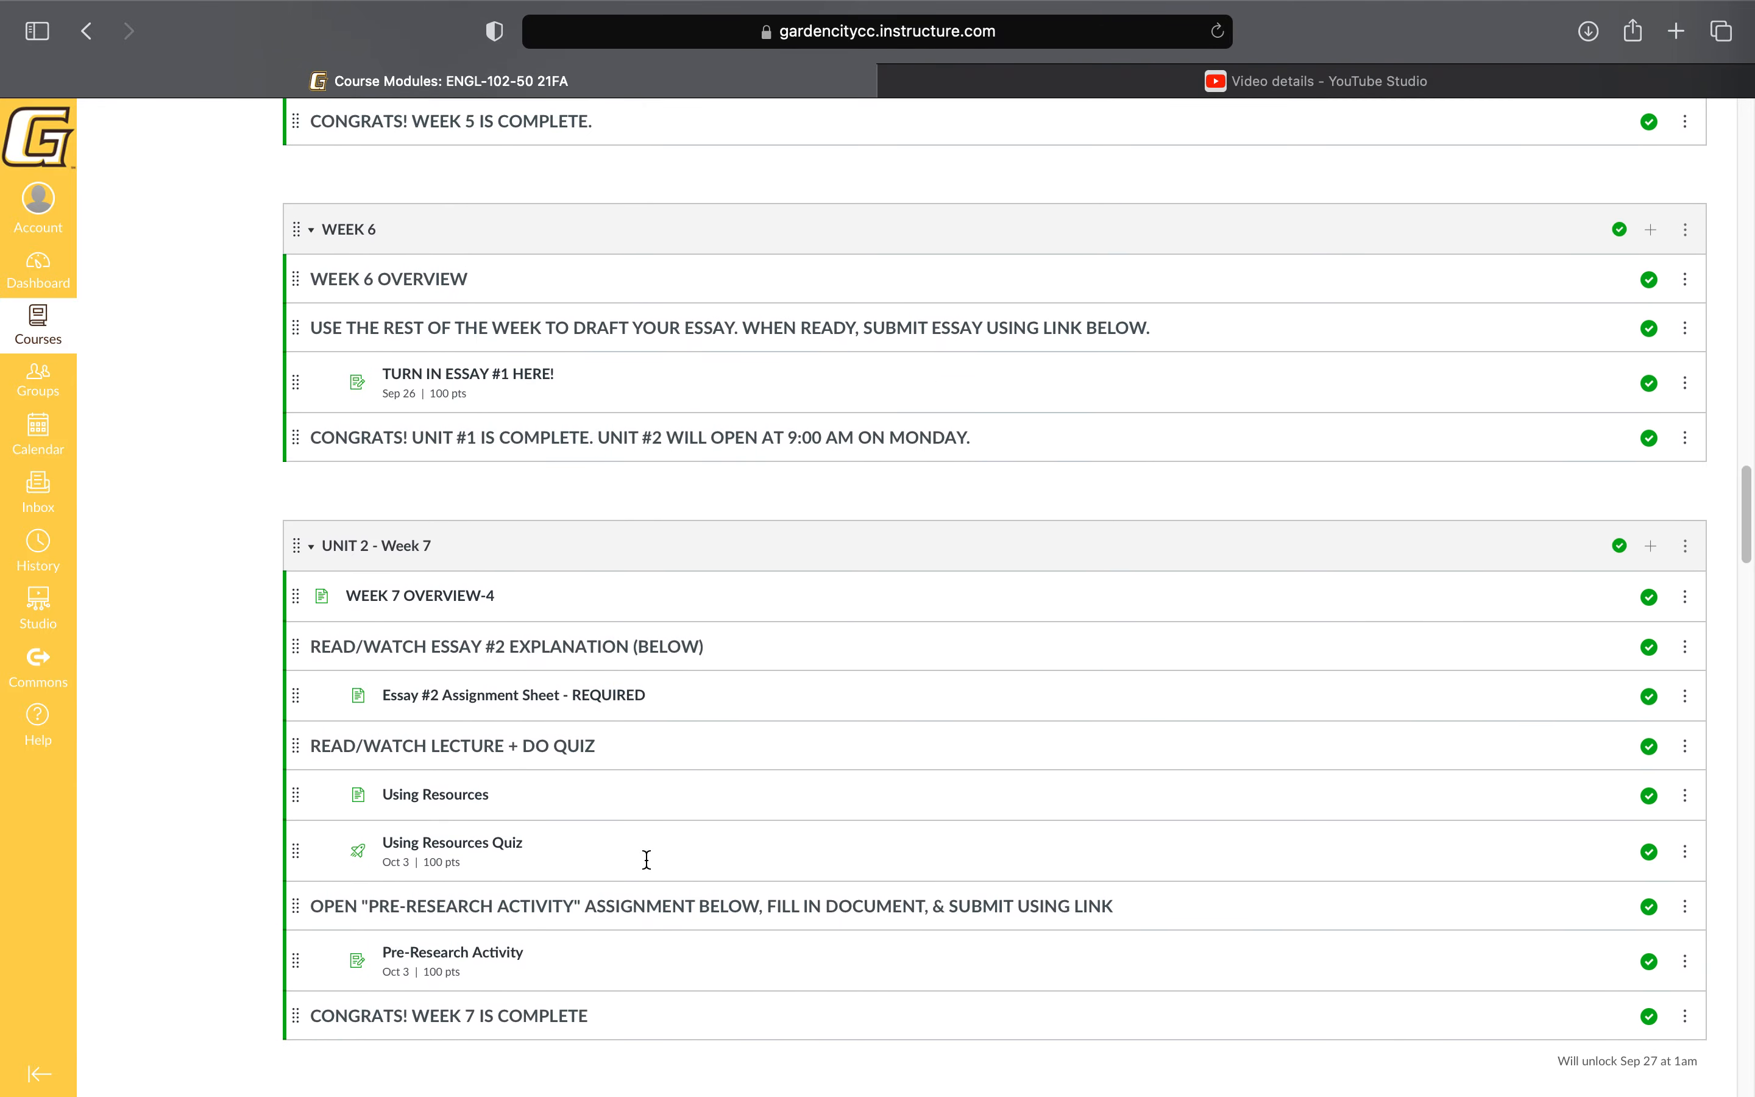
pyautogui.scroll(3)
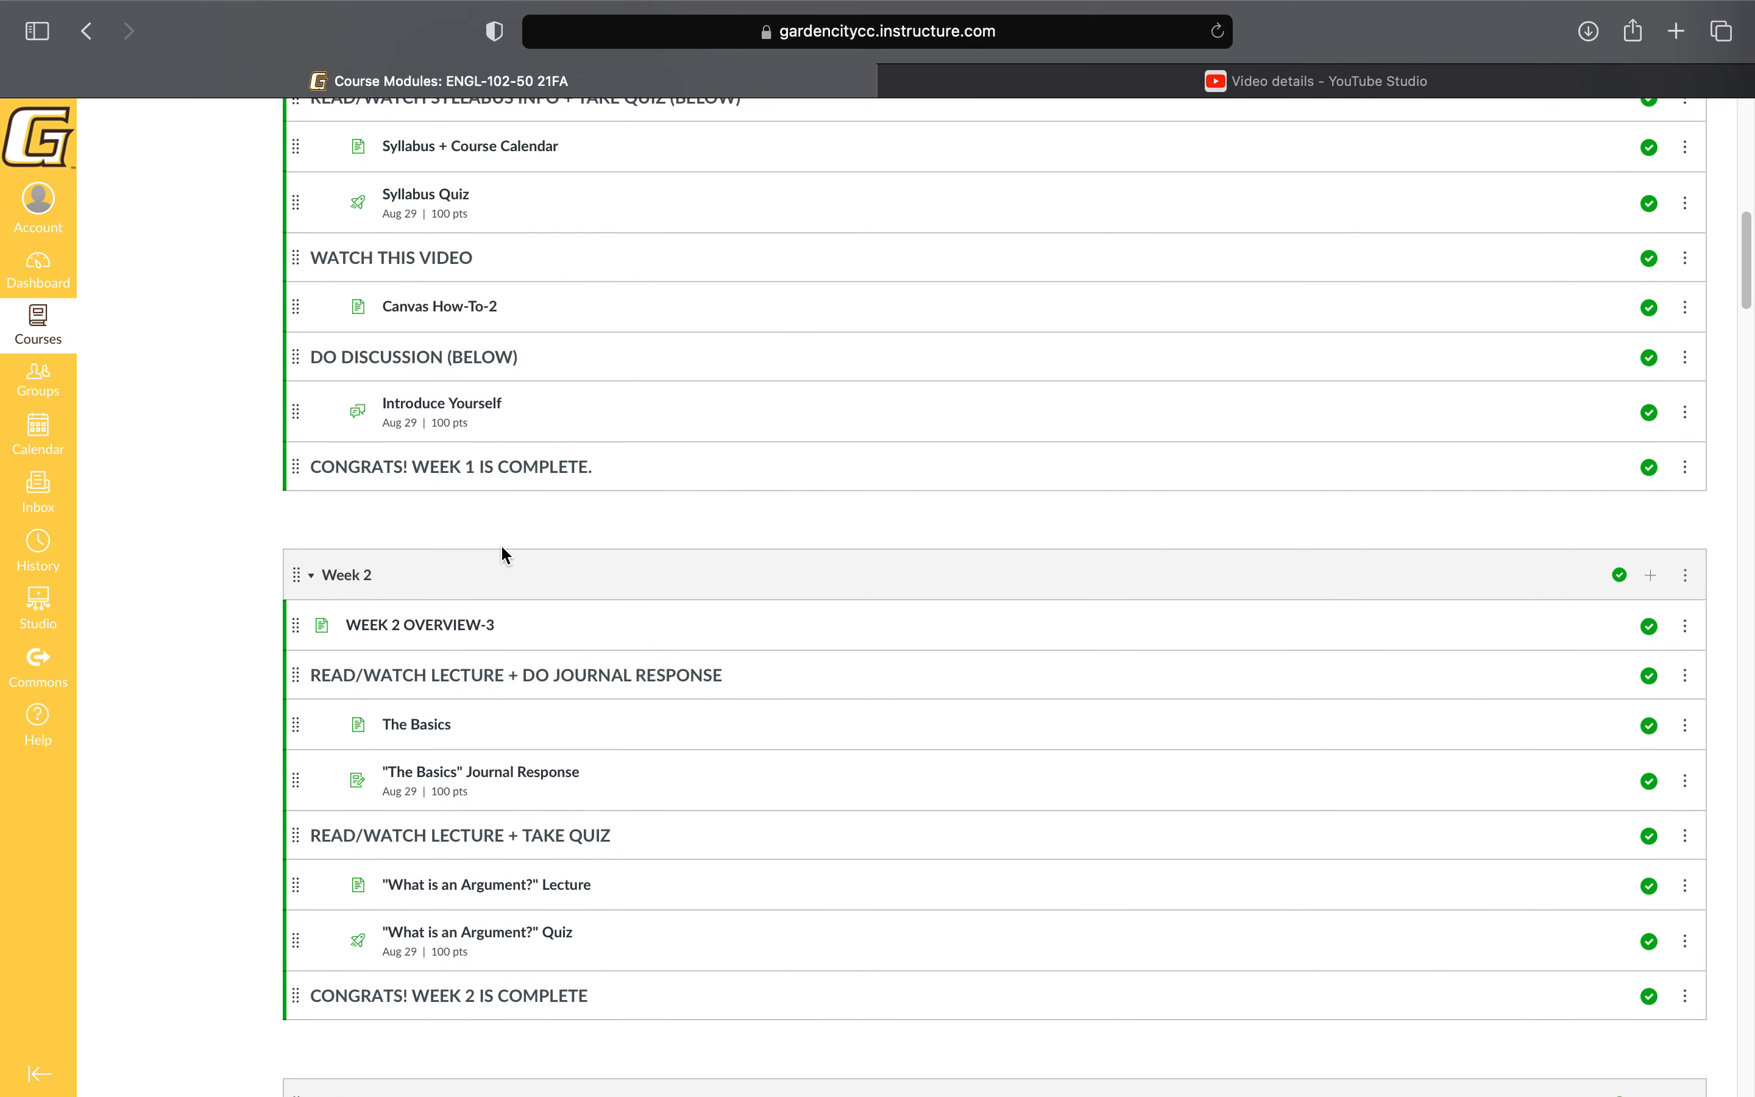
pyautogui.scroll(-3)
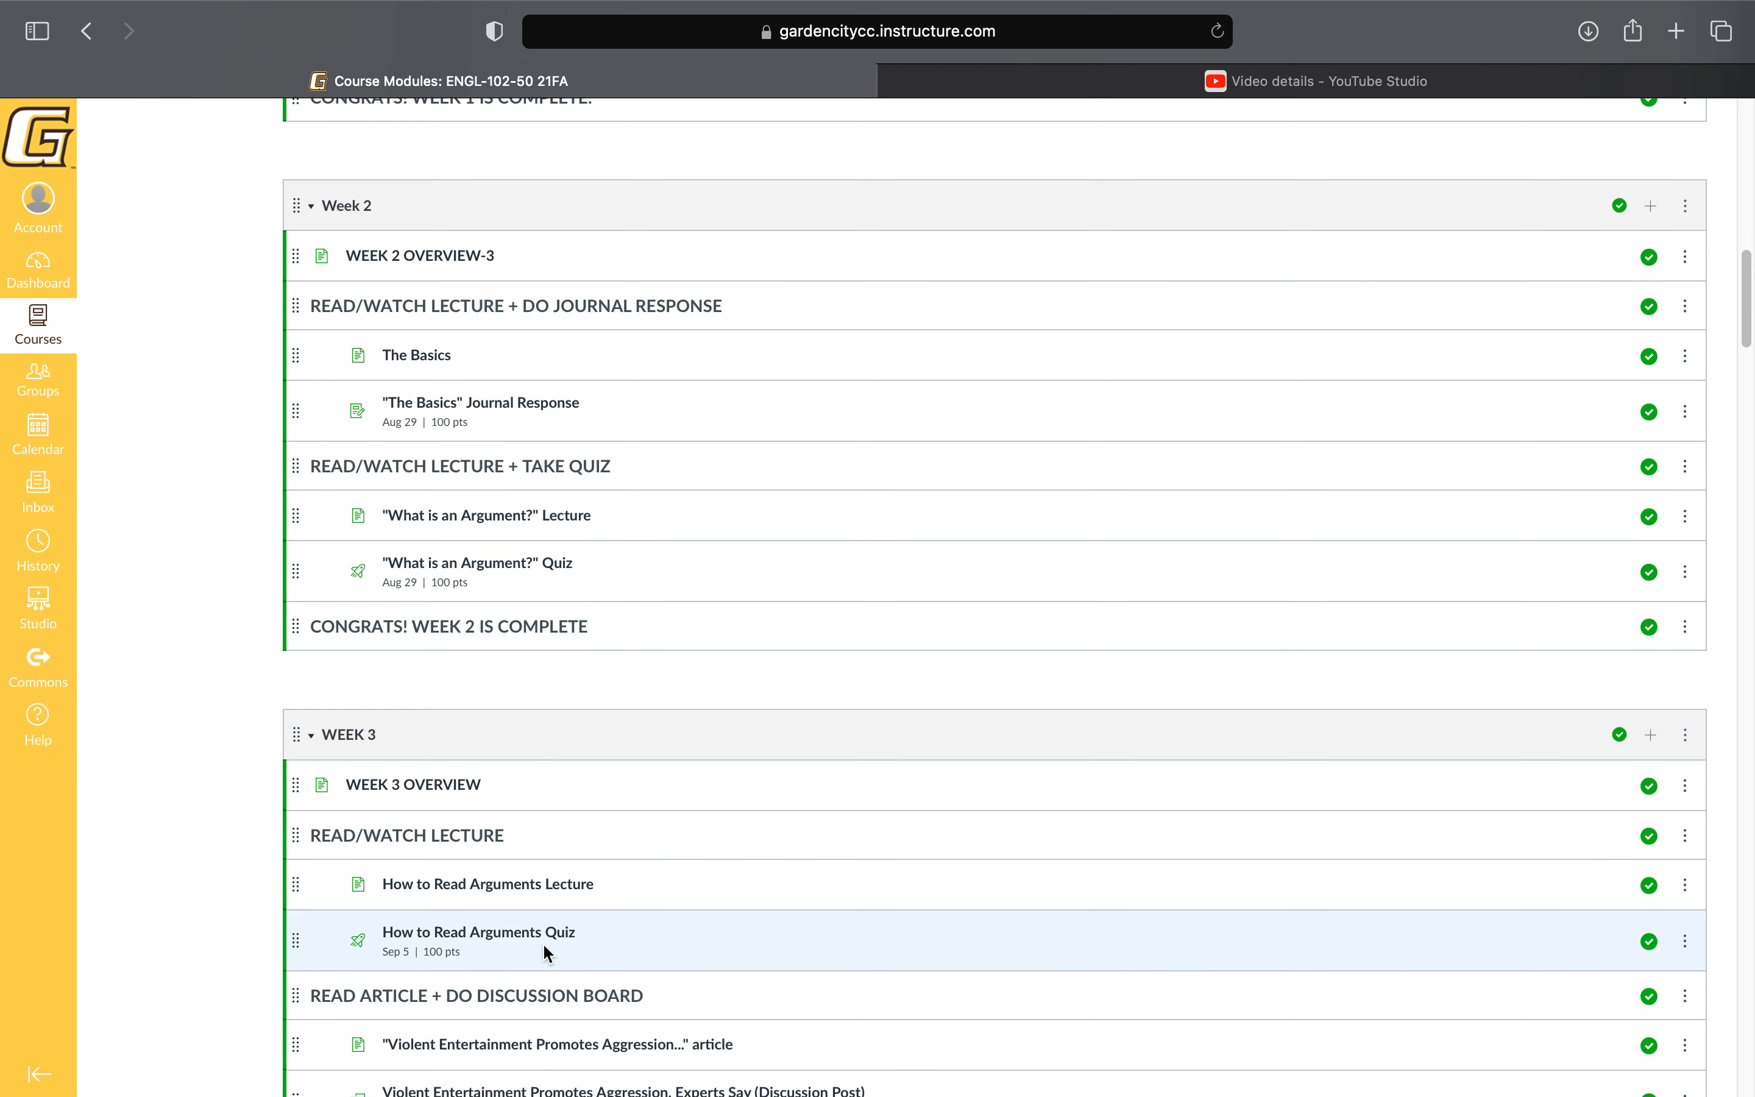
pyautogui.scroll(-3)
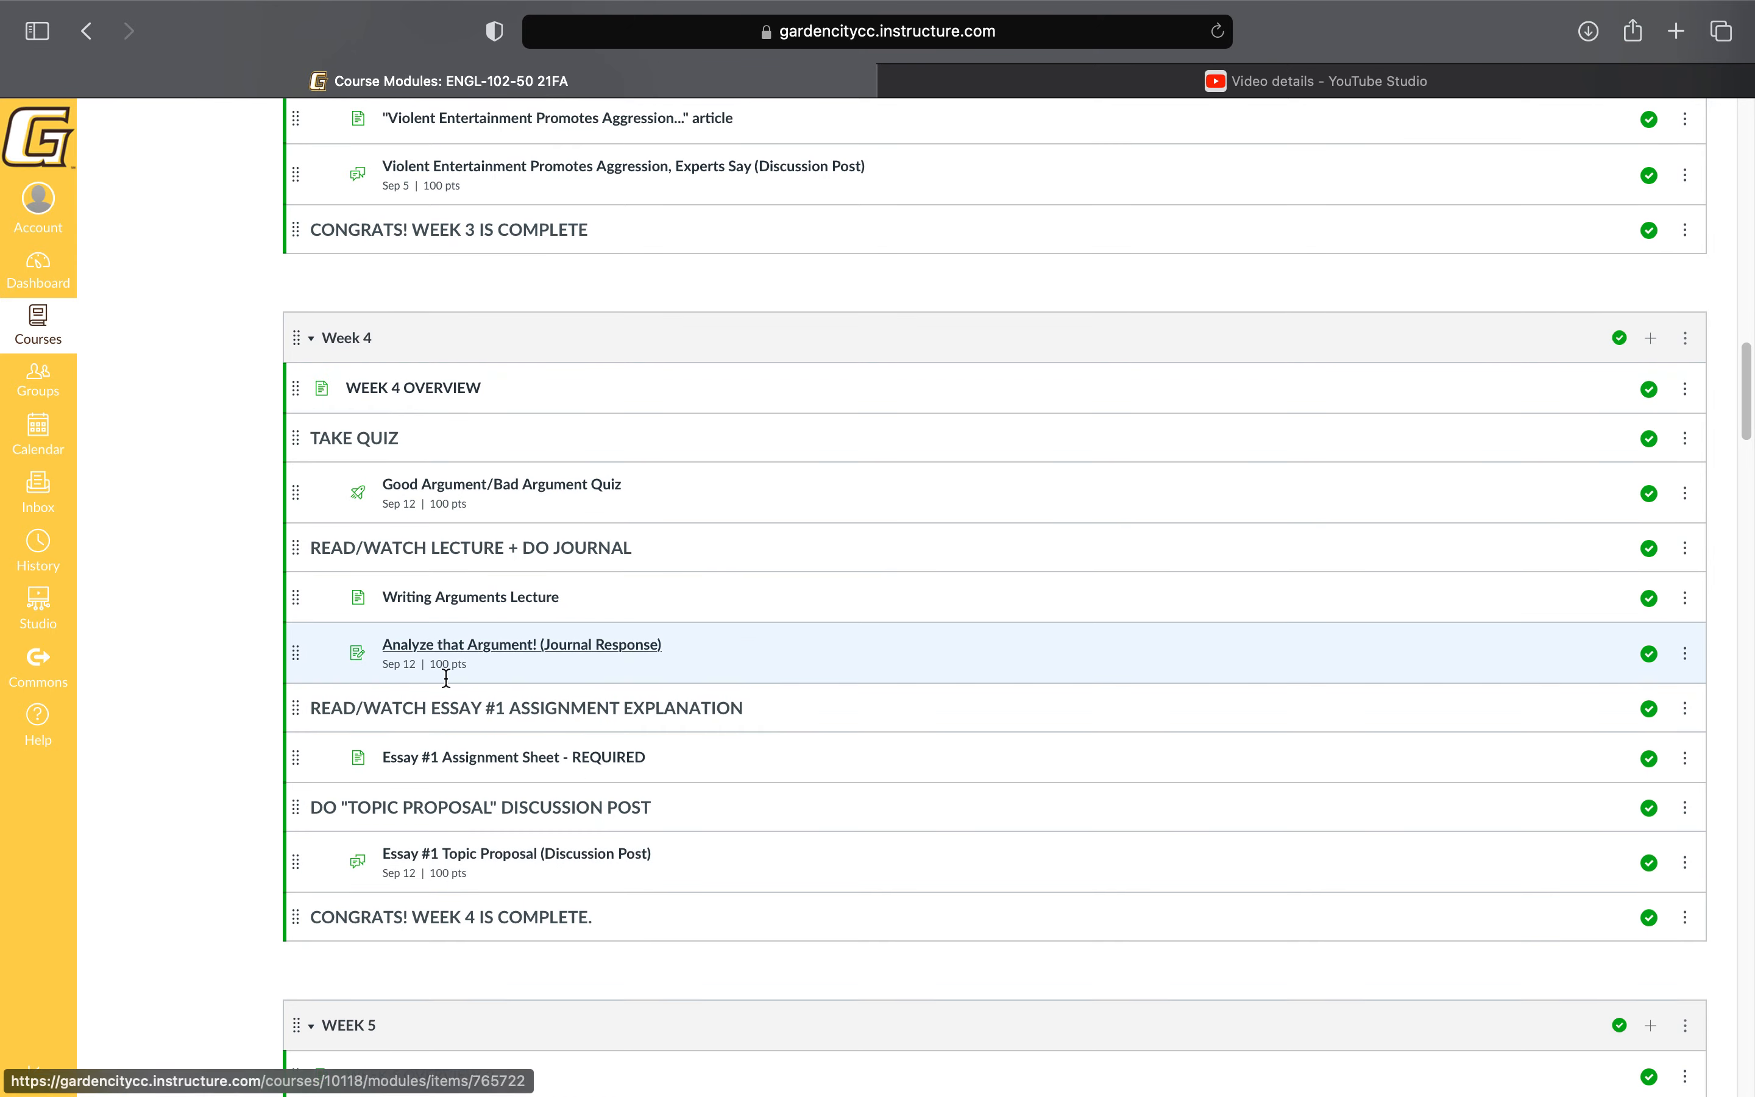
pyautogui.moveTo(596, 768)
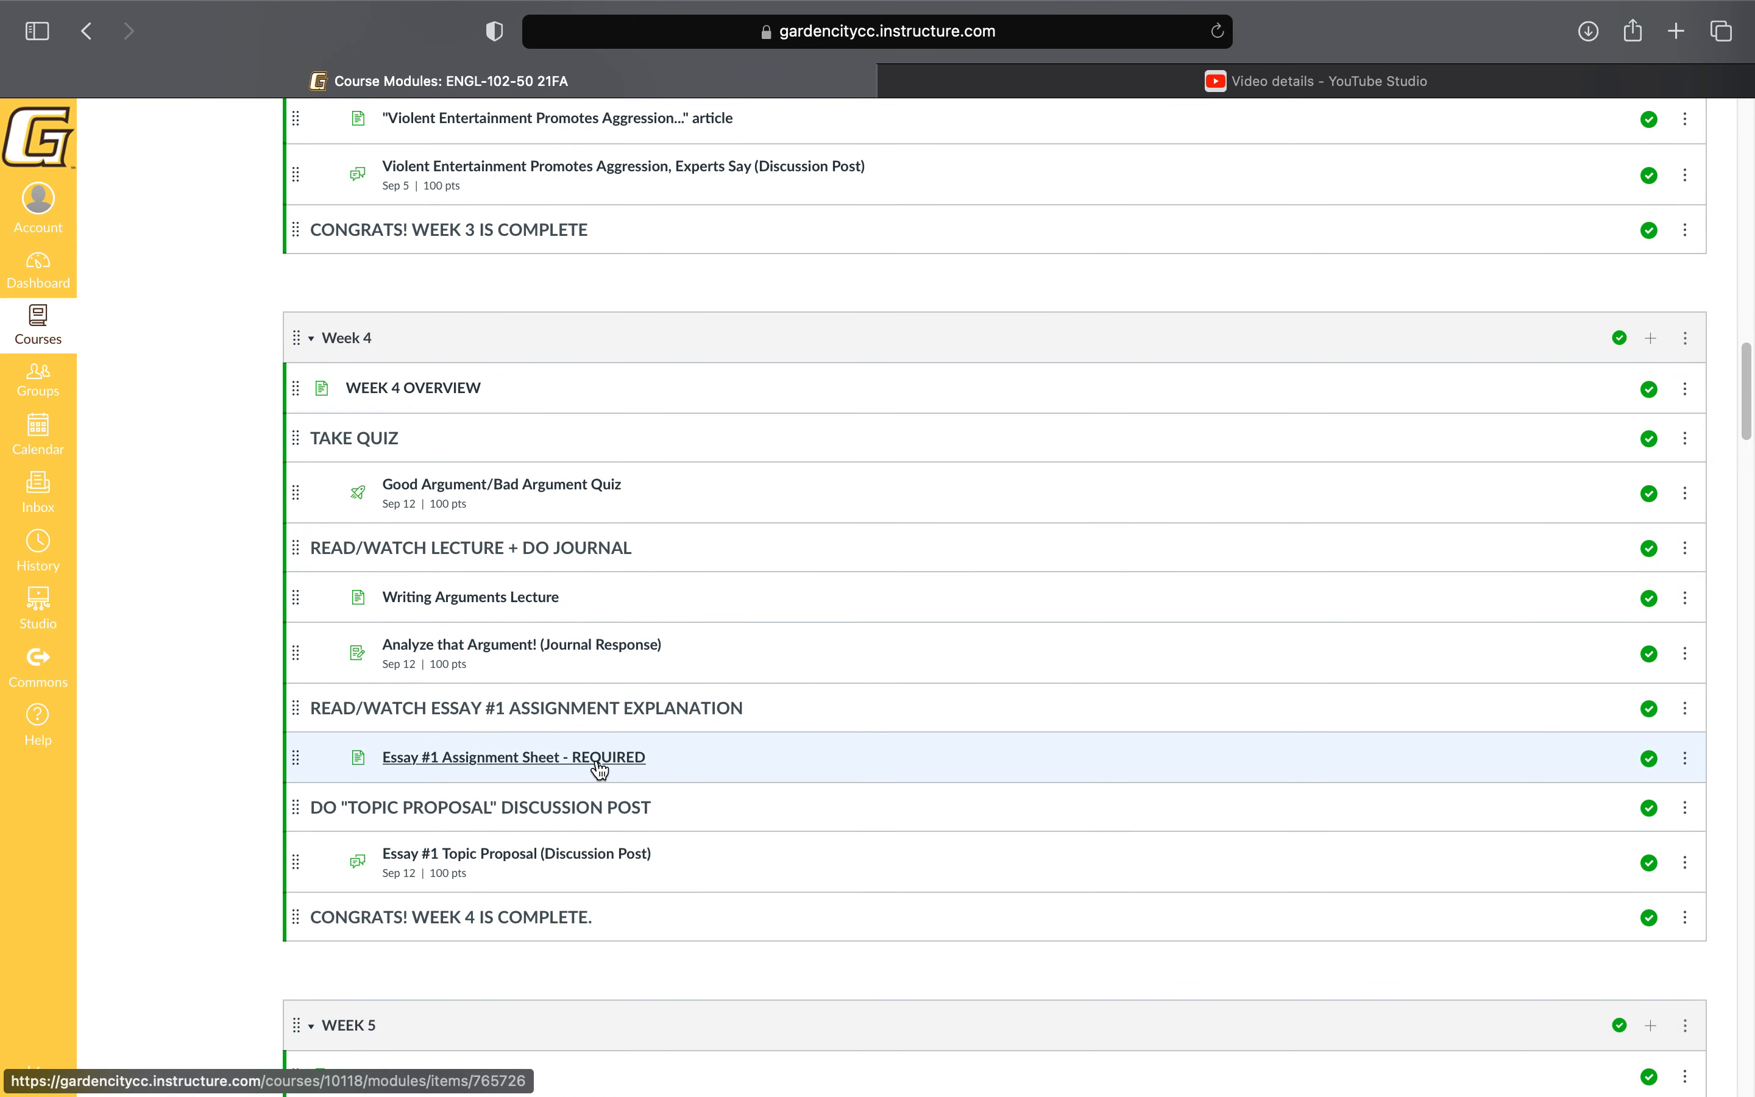
pyautogui.moveTo(598, 772)
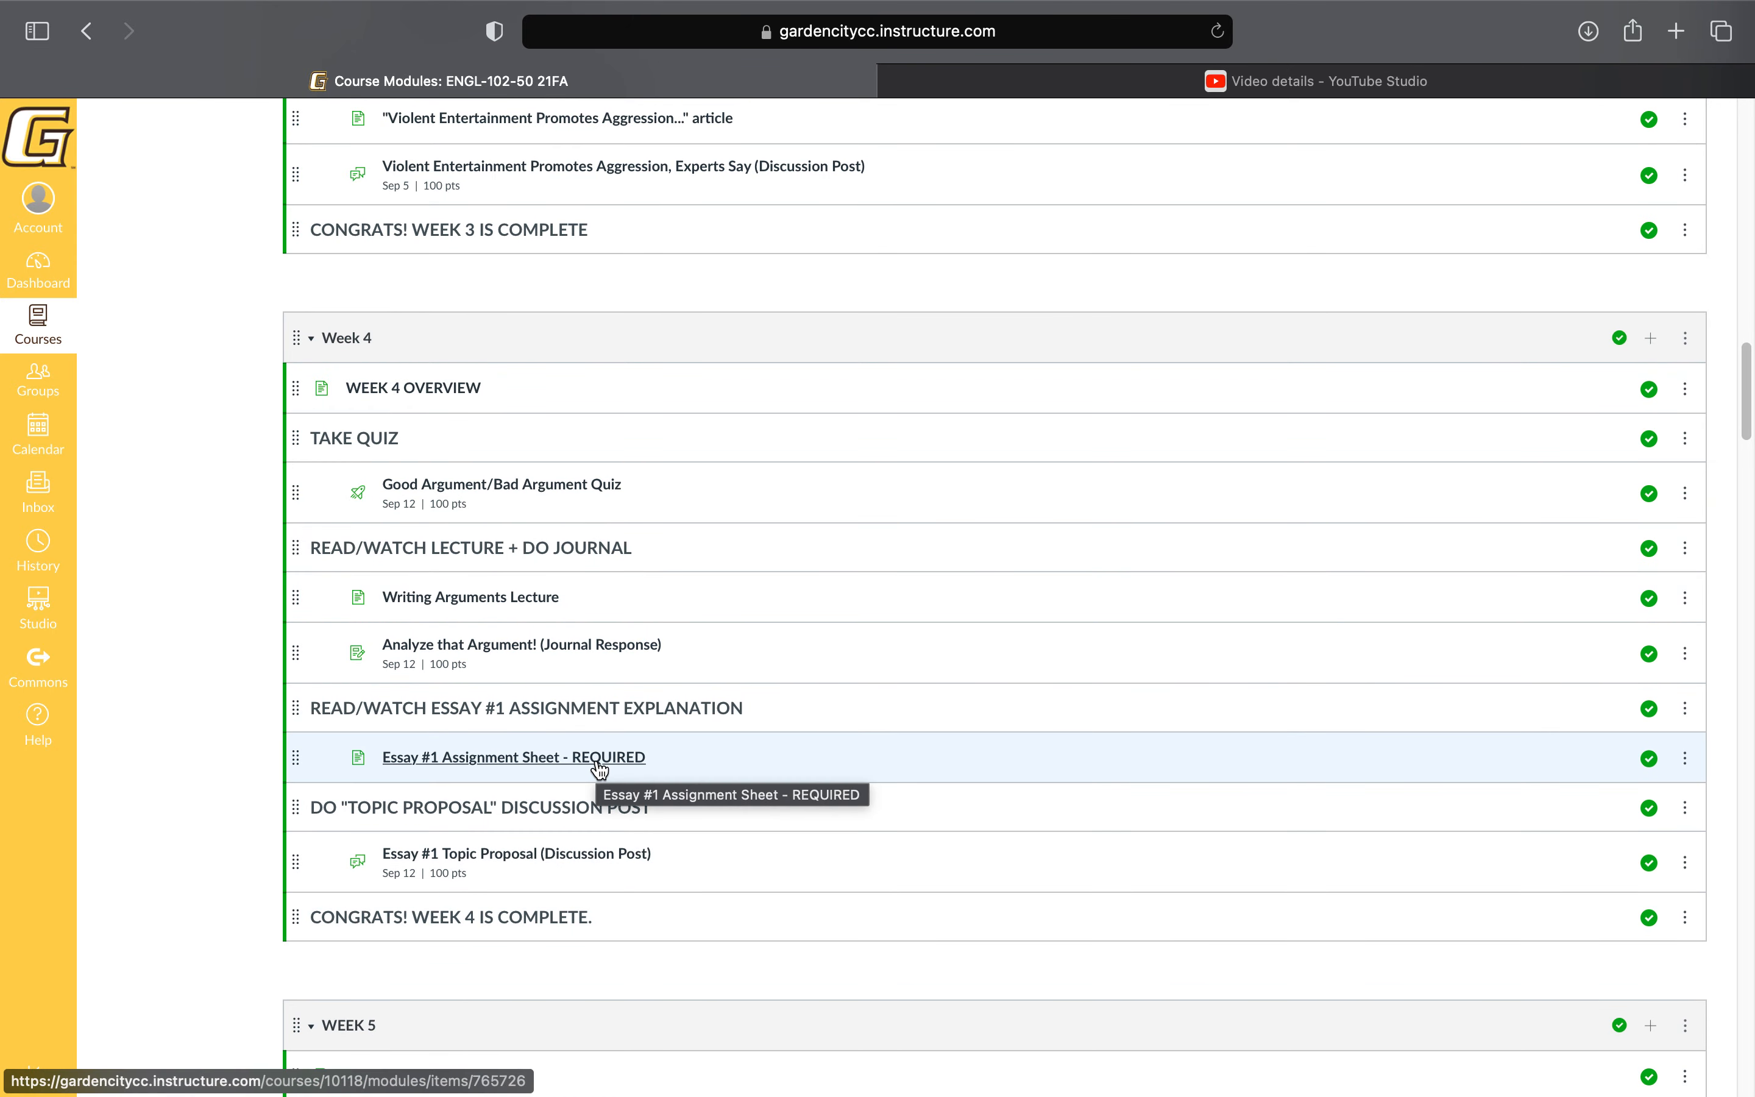
pyautogui.click(513, 757)
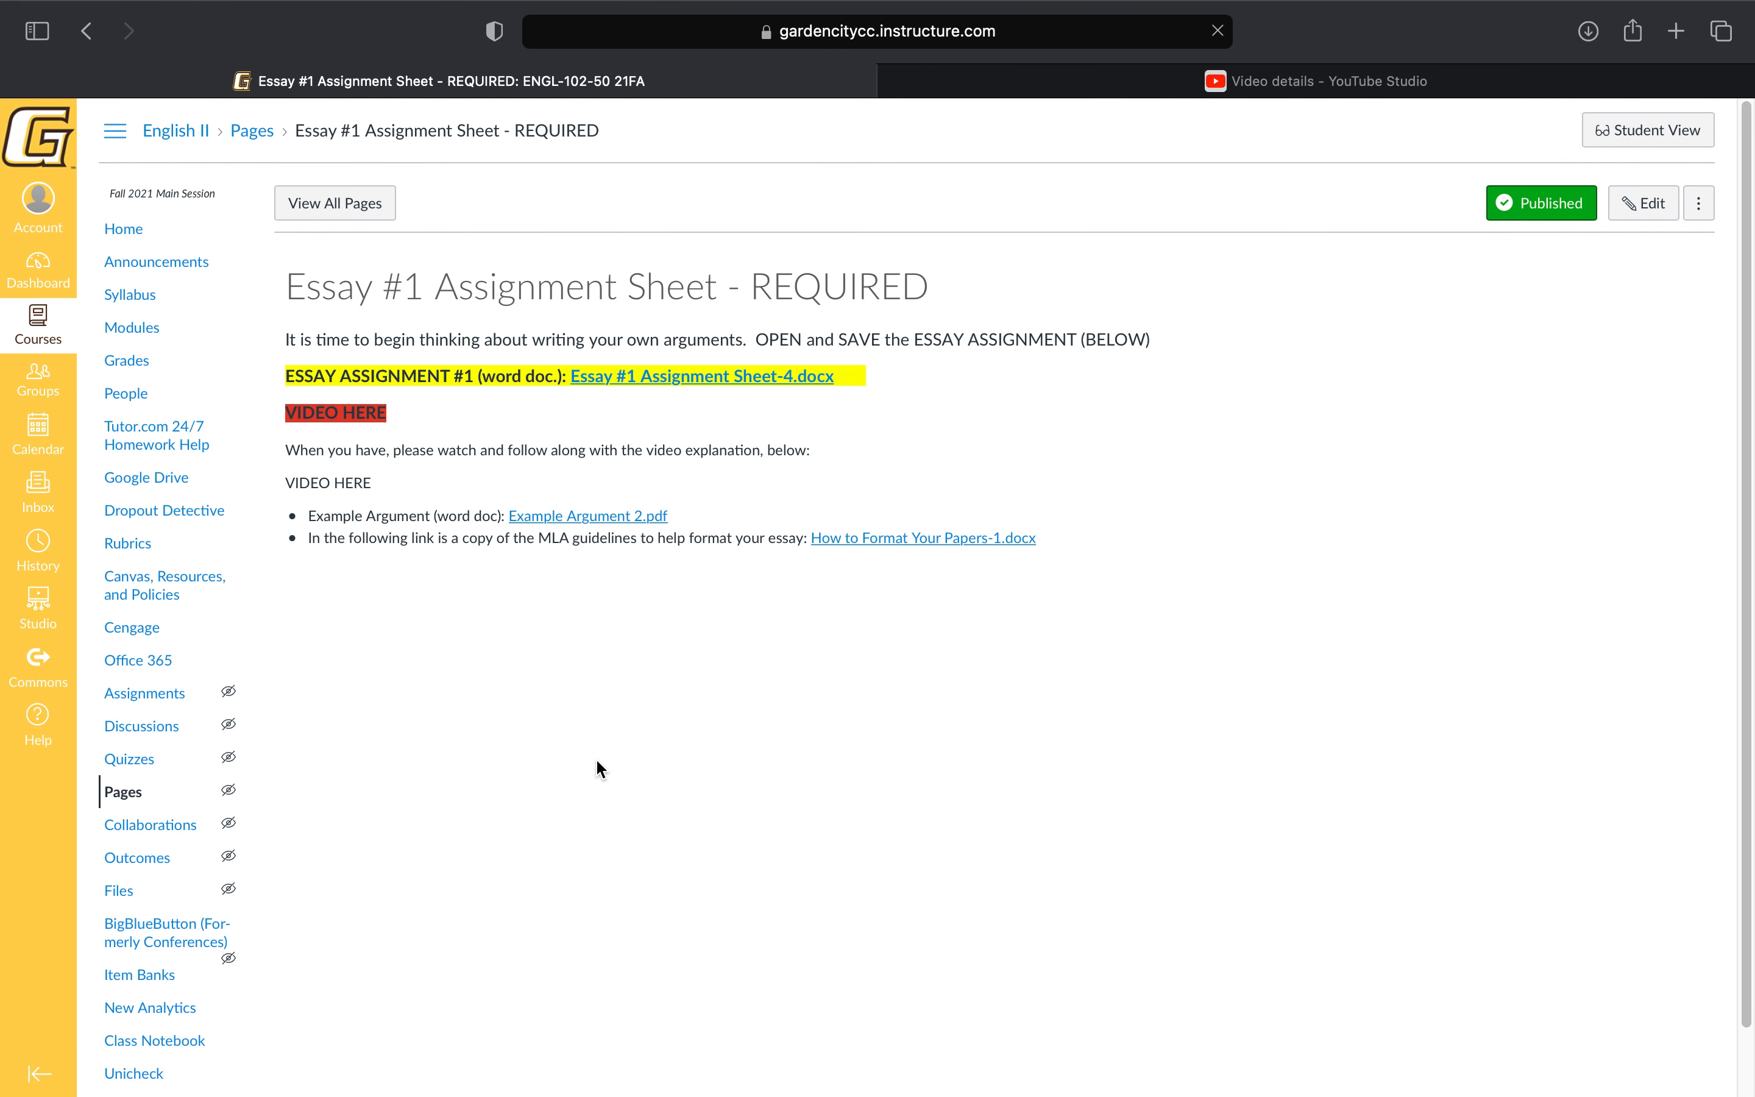
pyautogui.moveTo(690, 387)
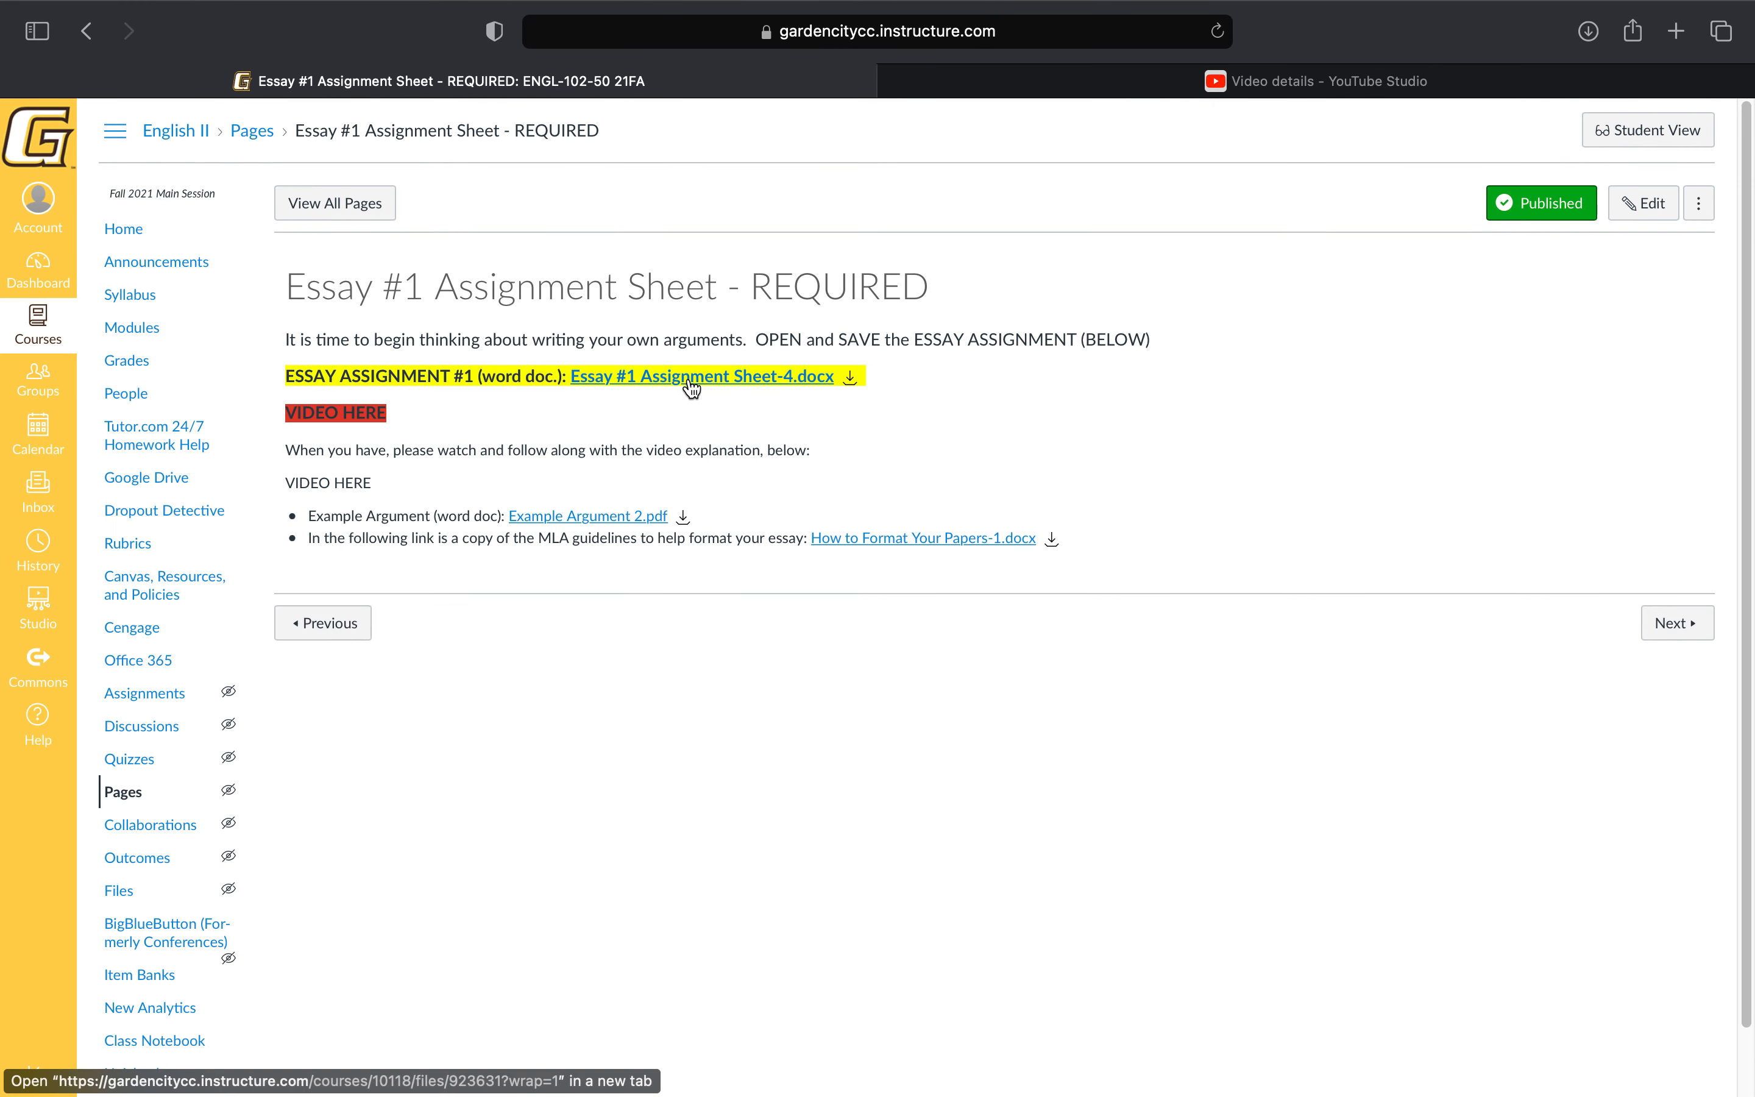
pyautogui.moveTo(689, 390)
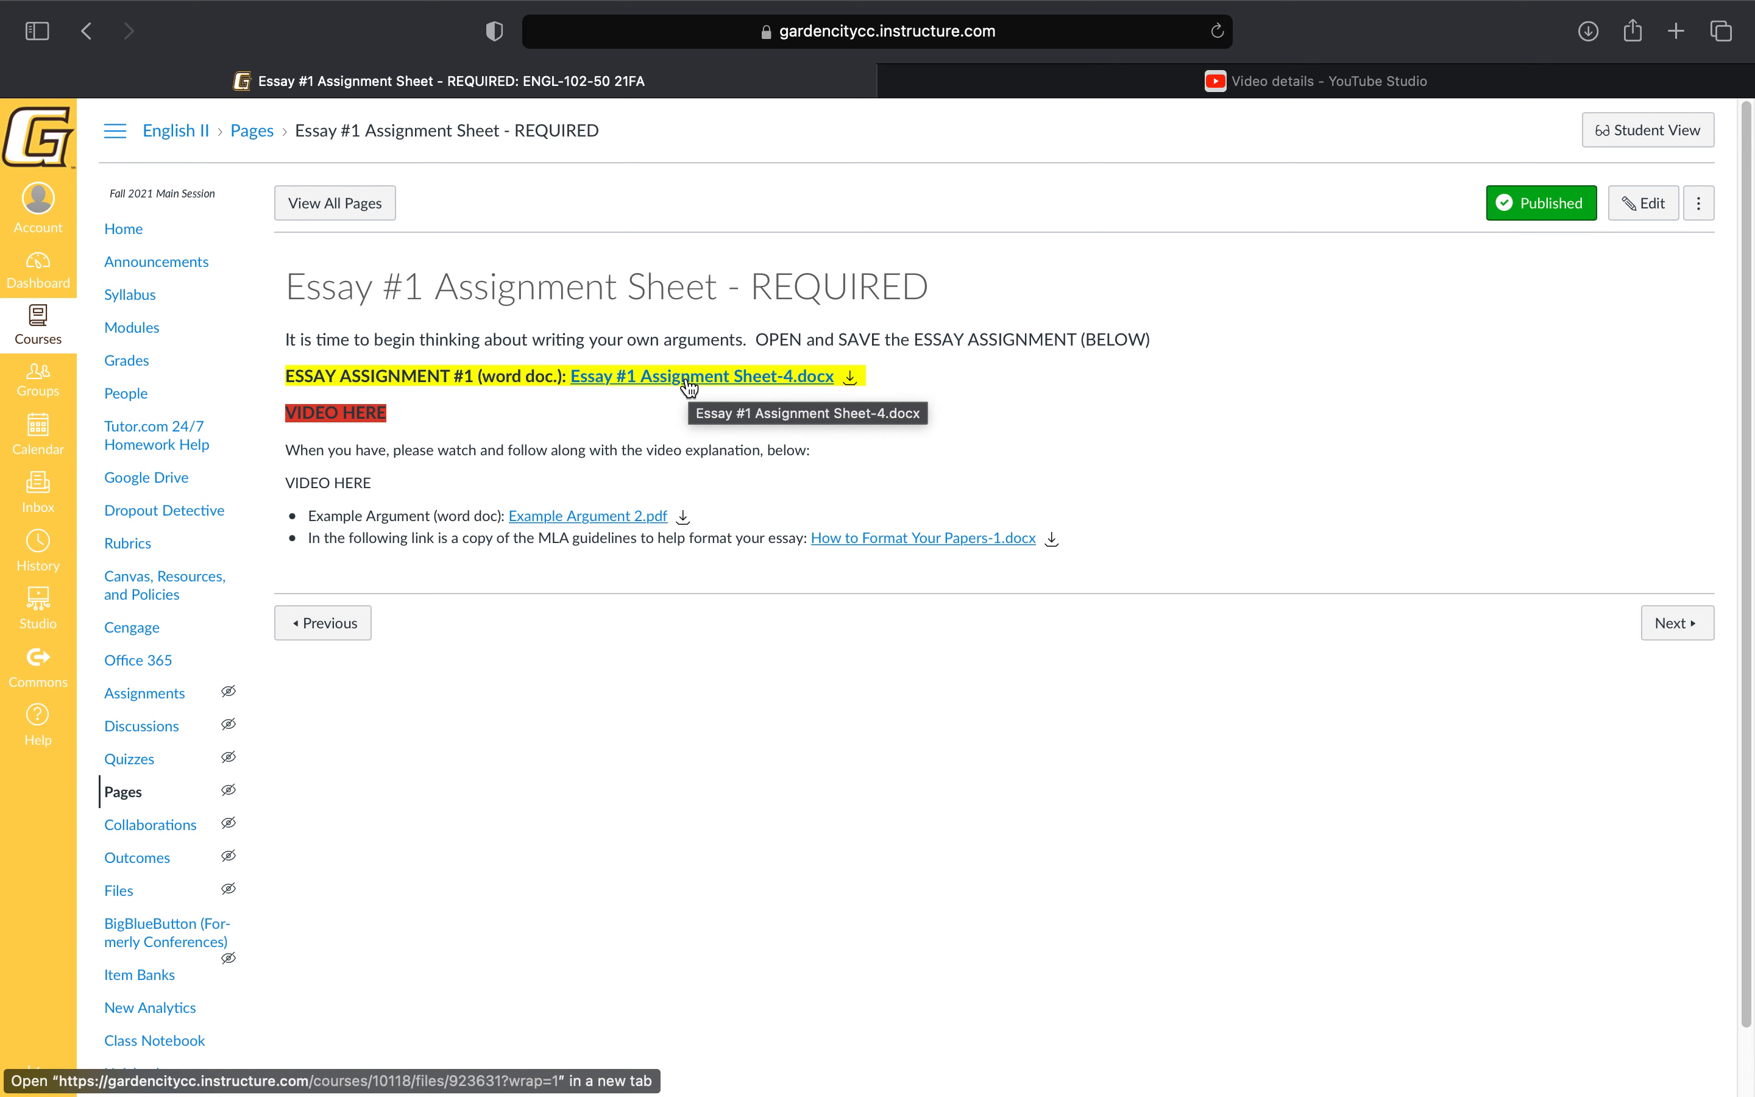
pyautogui.moveTo(418, 542)
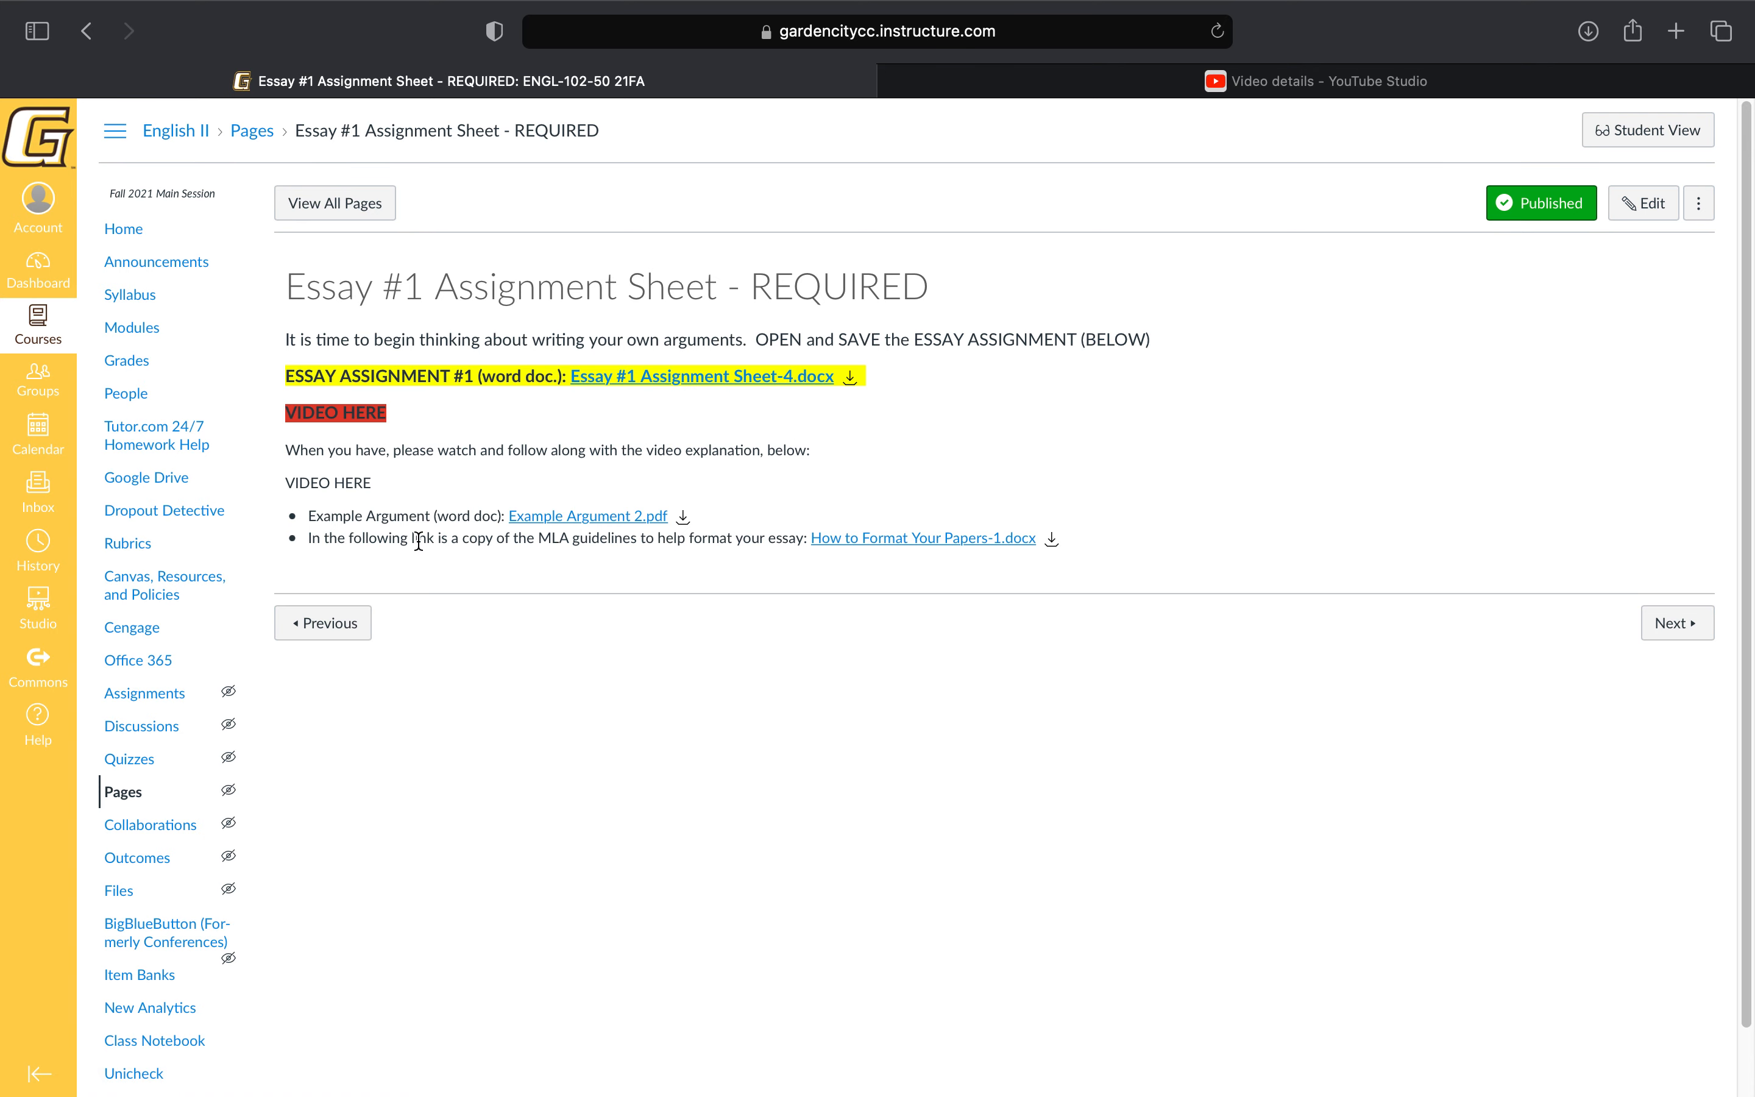
pyautogui.moveTo(432, 539)
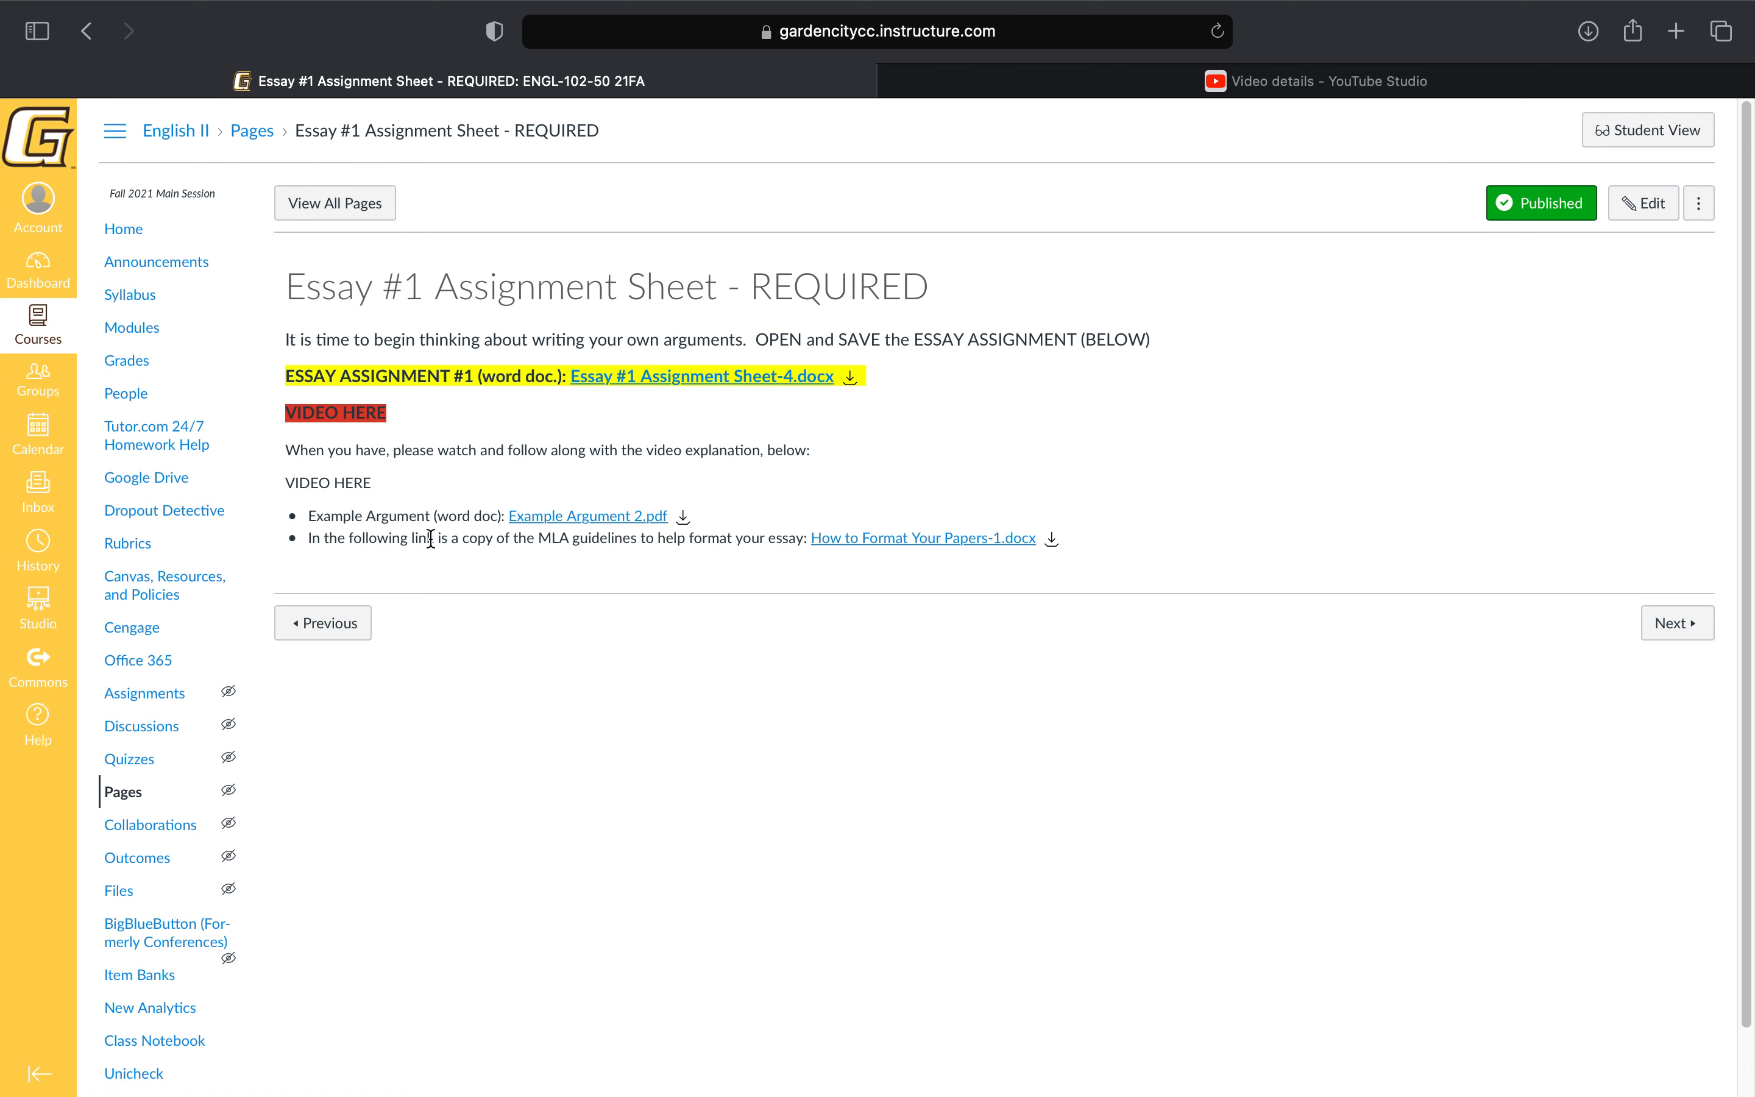
pyautogui.moveTo(653, 393)
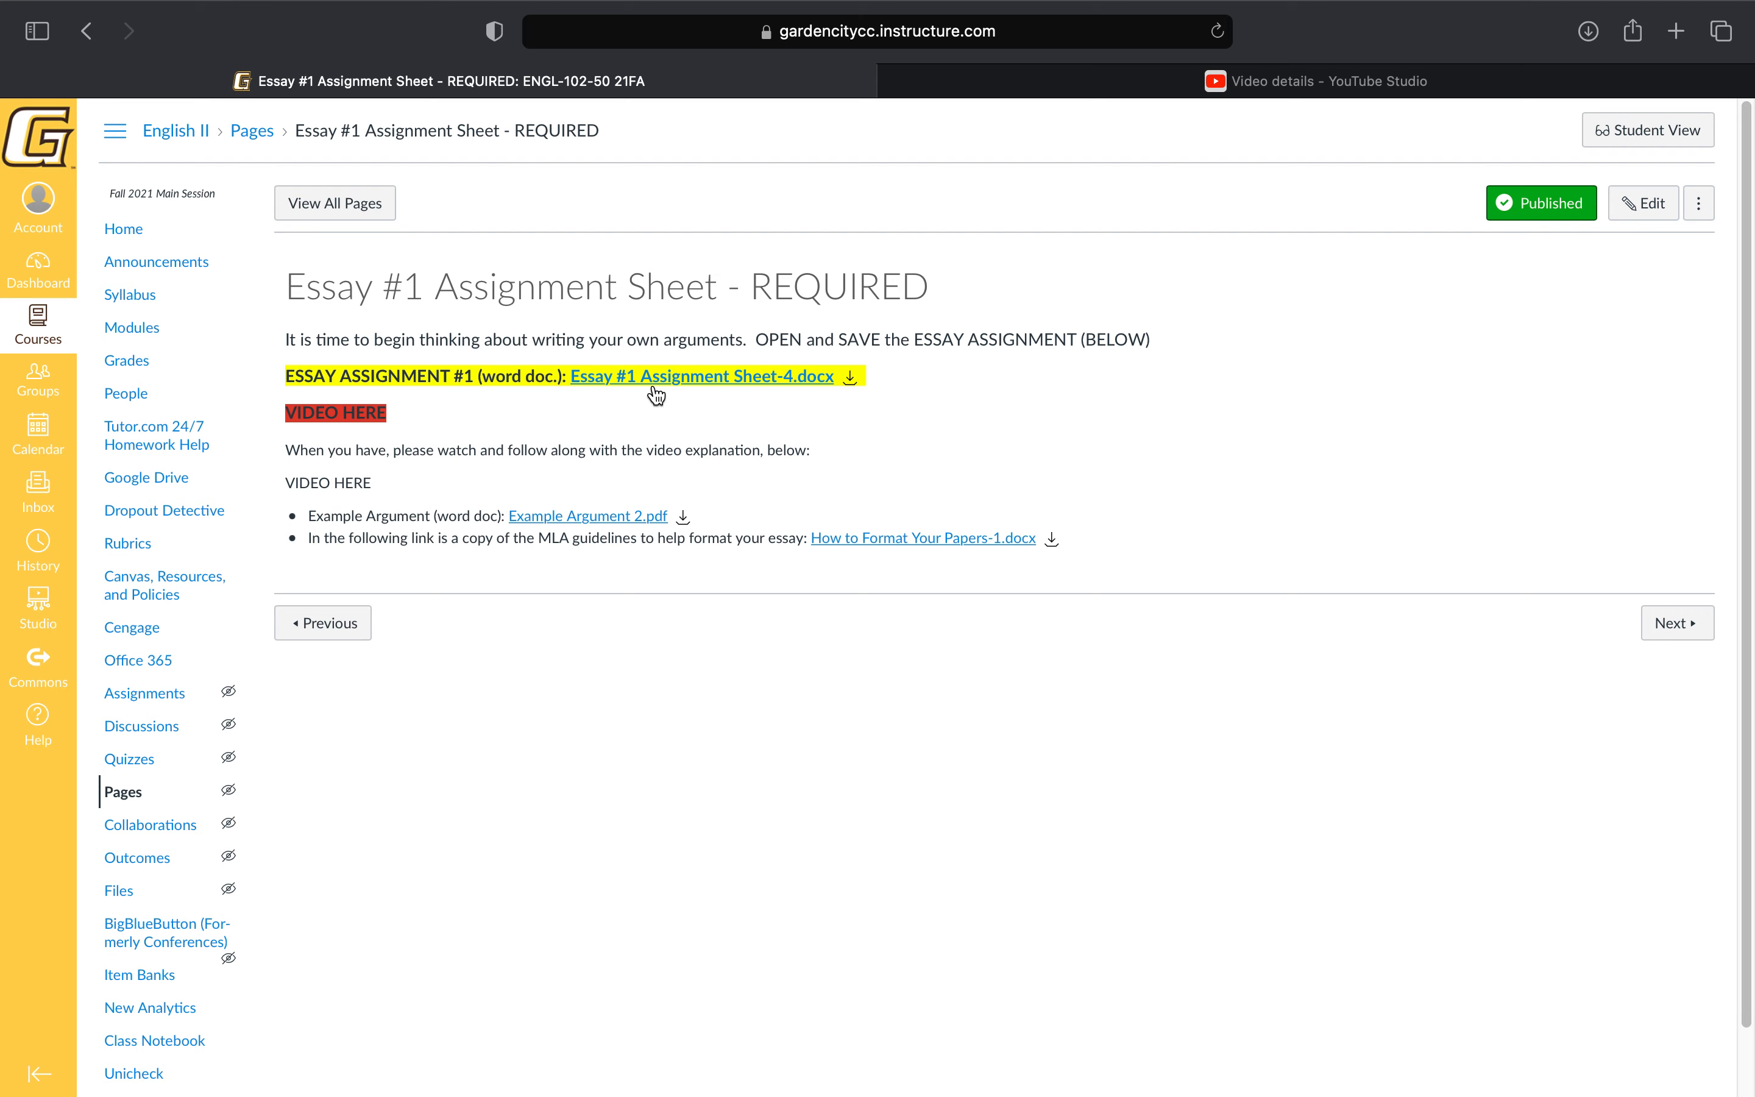
# Open the Essay #1 Assignment Sheet-4.docx file in Canvas's document preview.
pyautogui.click(702, 375)
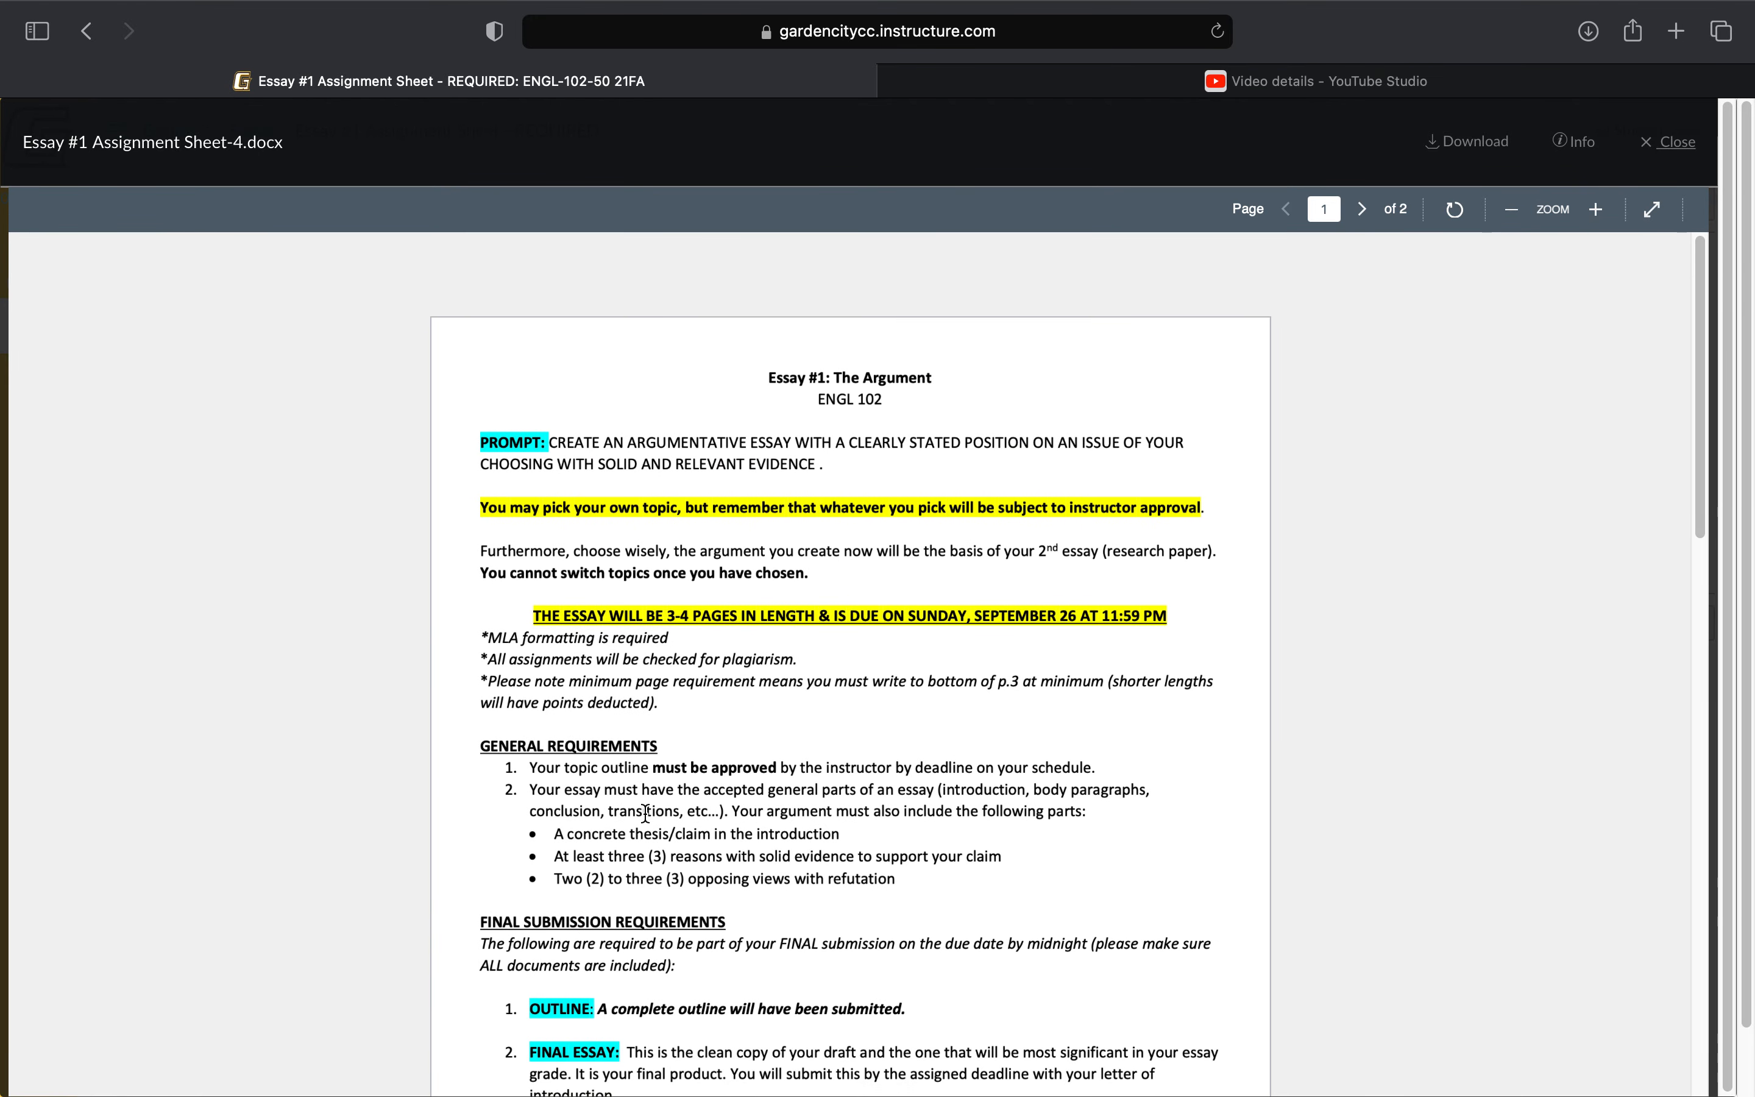
pyautogui.moveTo(508, 298)
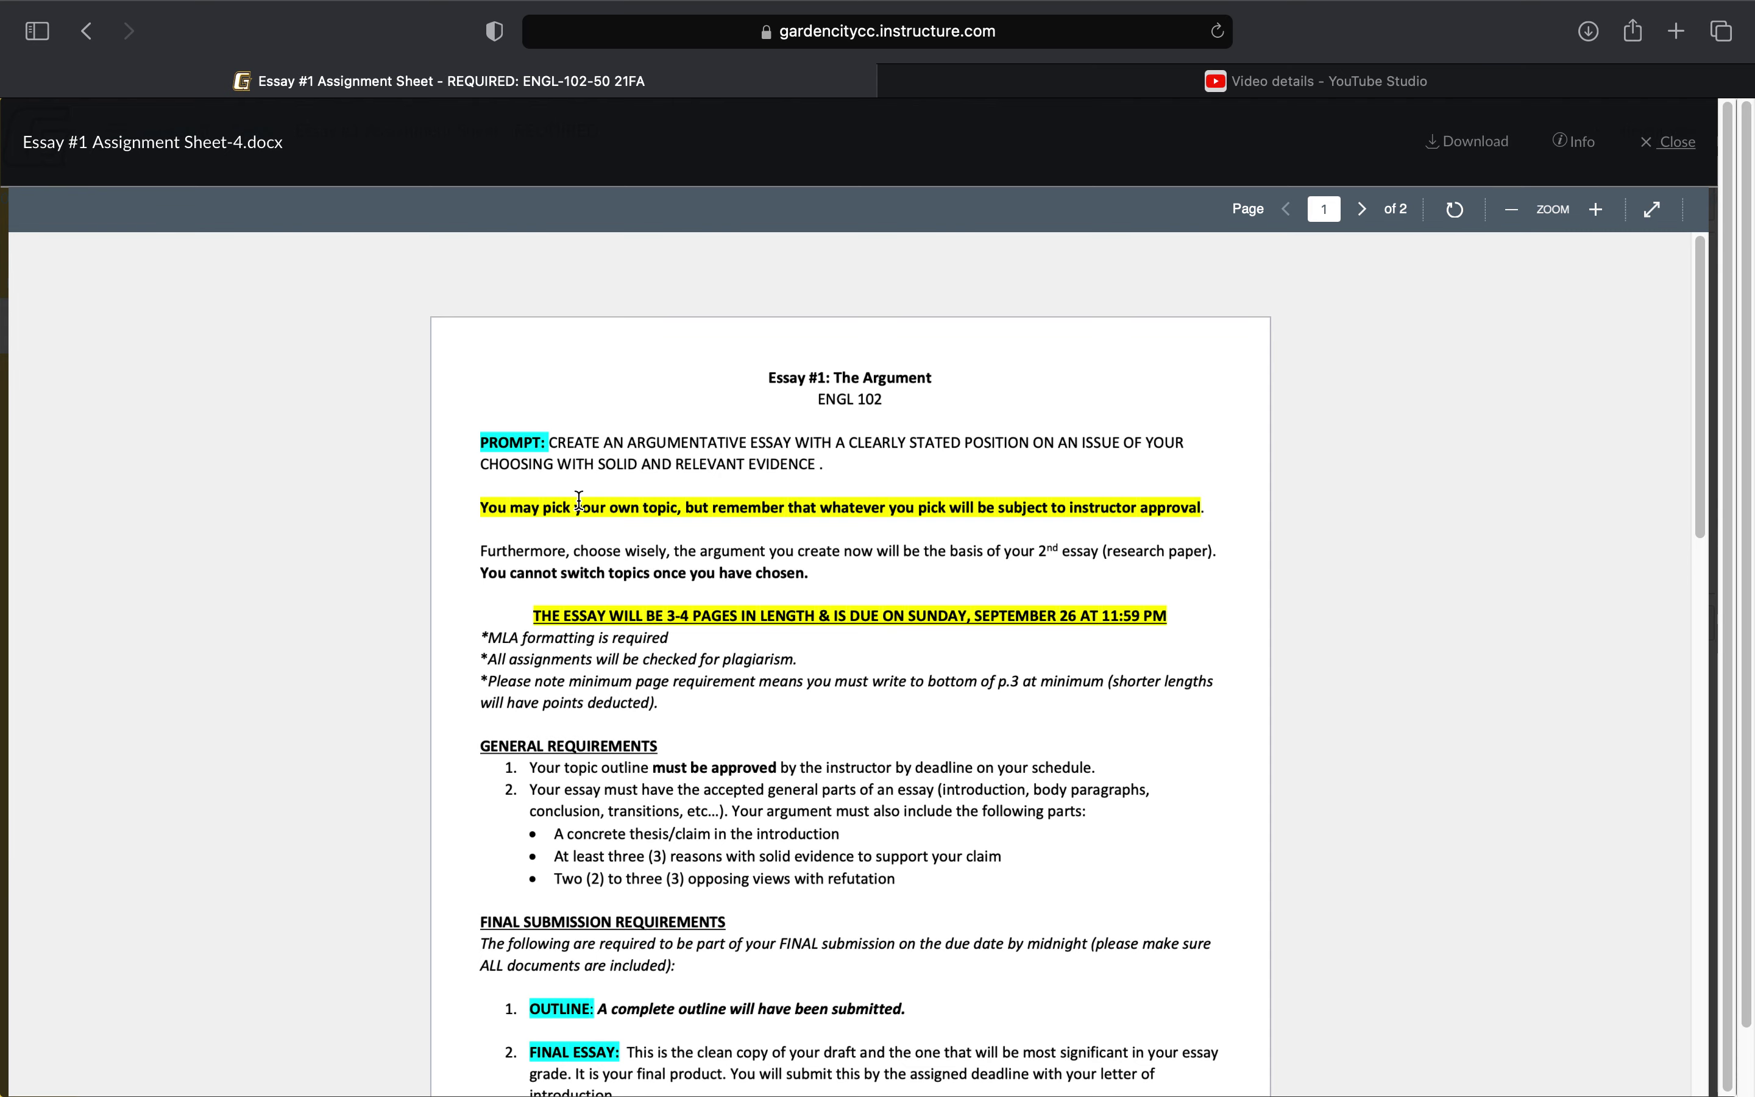
pyautogui.moveTo(516, 679)
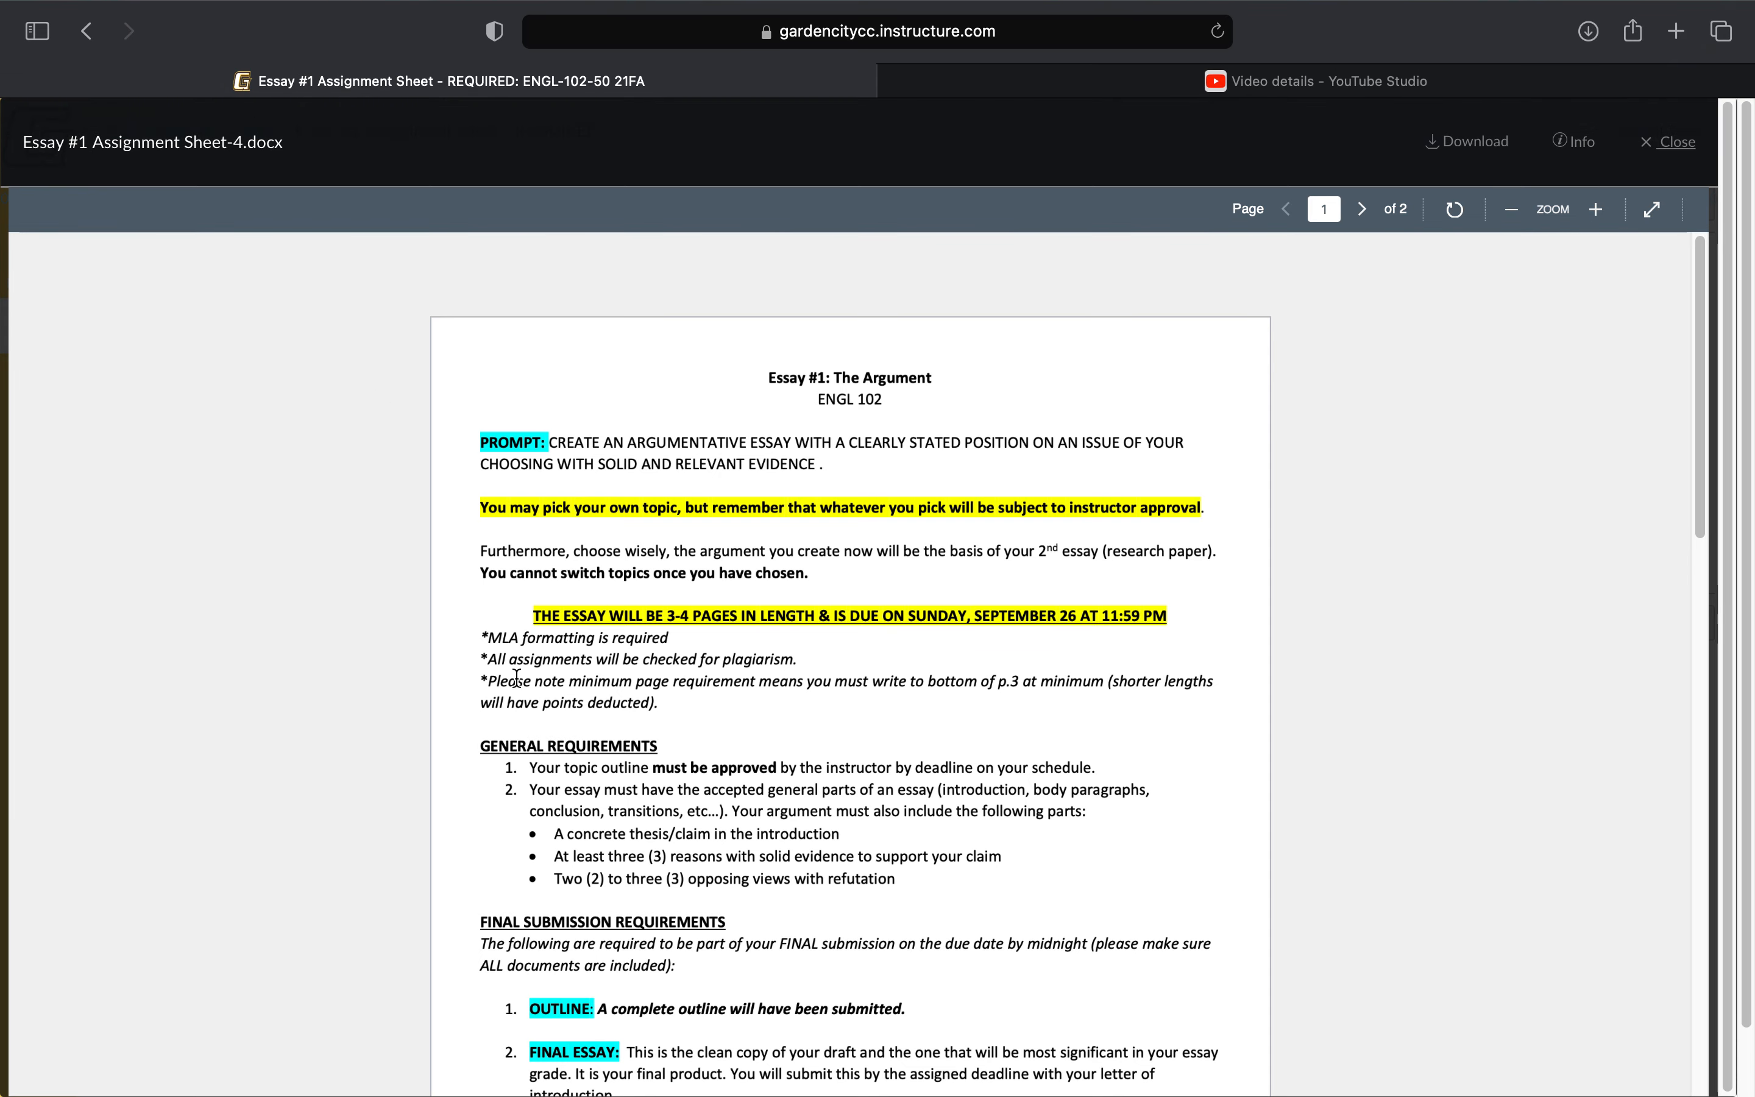
pyautogui.moveTo(152, 88)
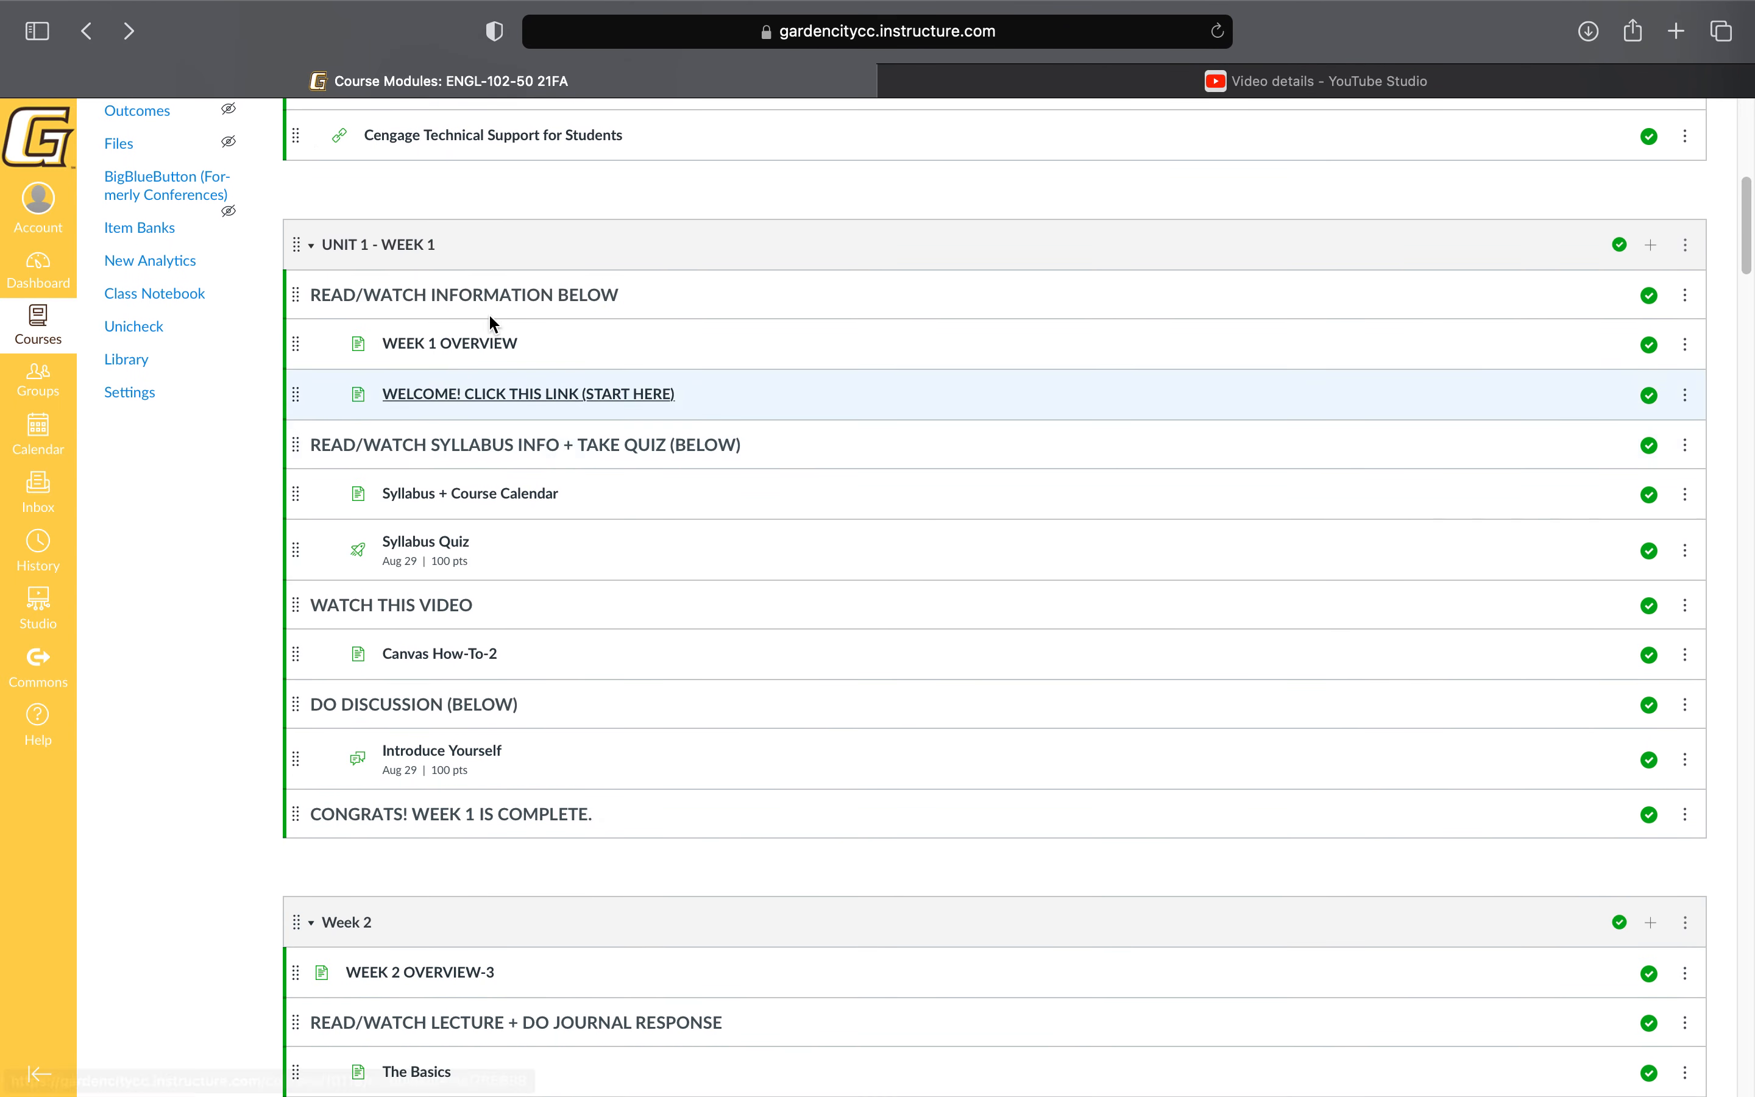
pyautogui.scroll(-3)
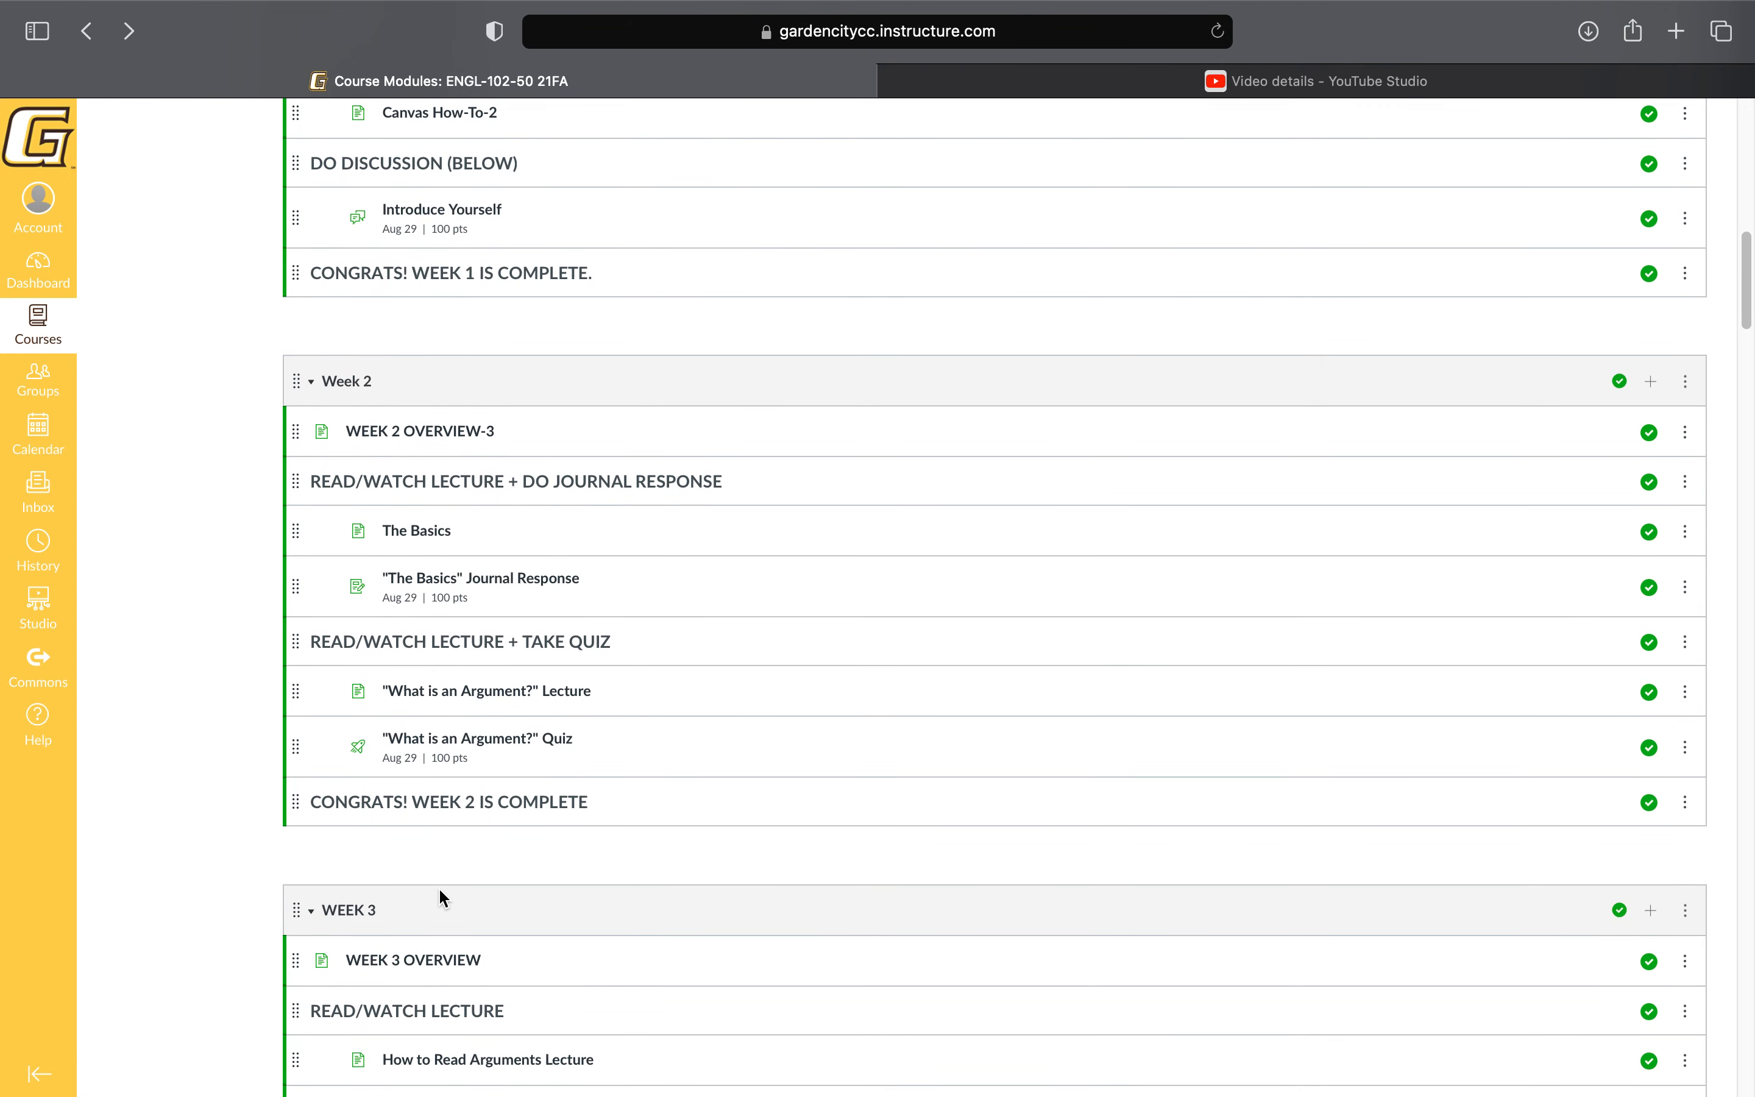
pyautogui.scroll(-3)
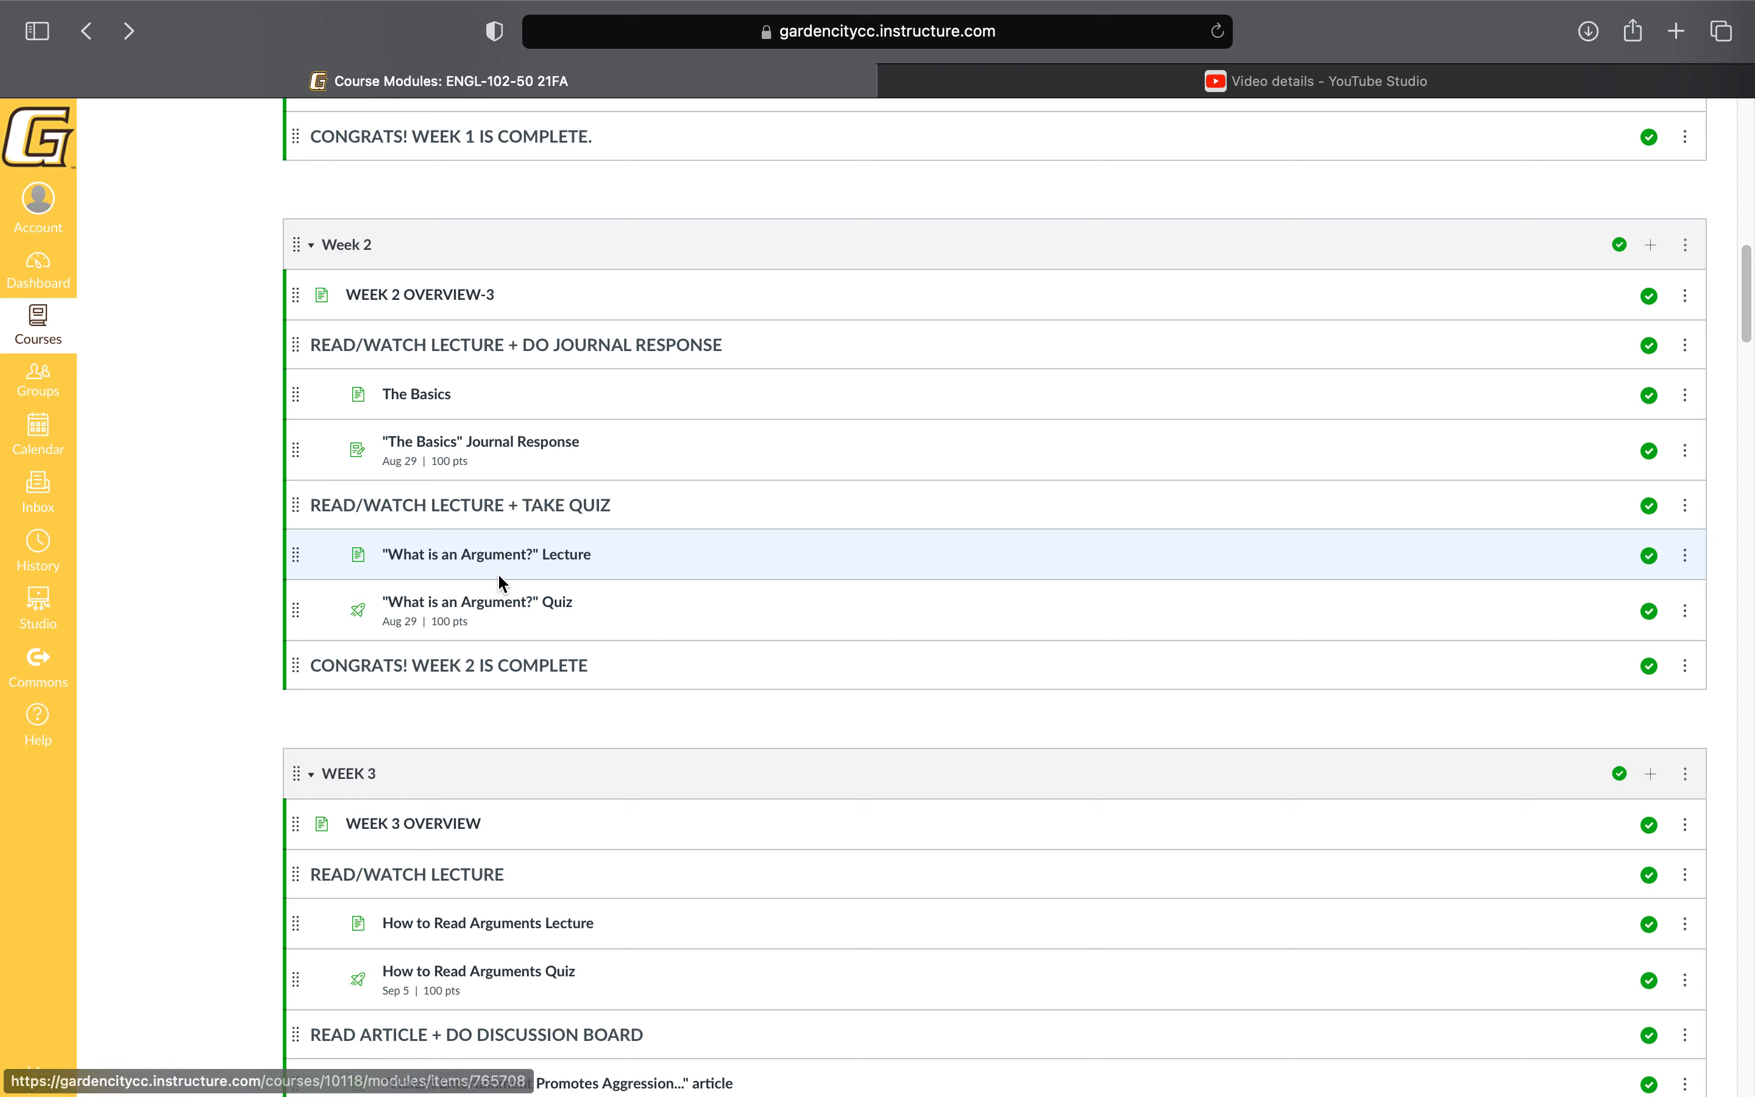
pyautogui.scroll(-3)
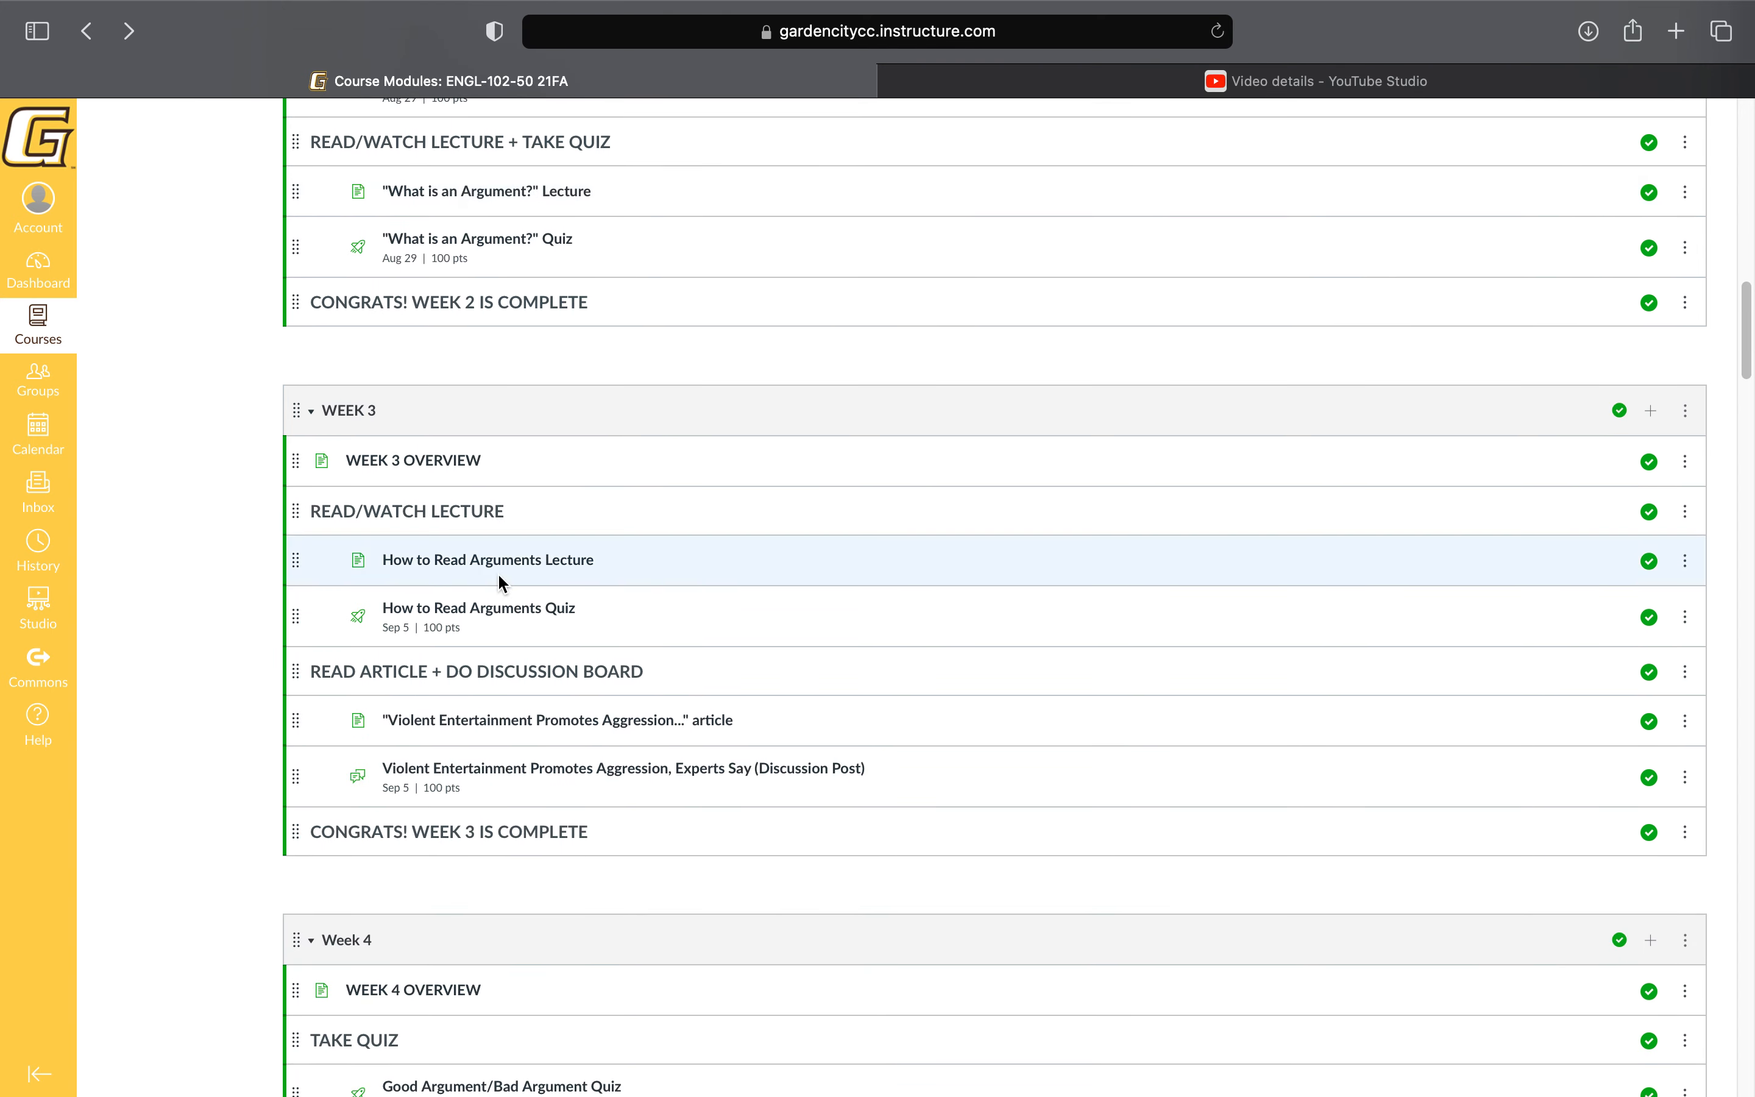
pyautogui.scroll(3)
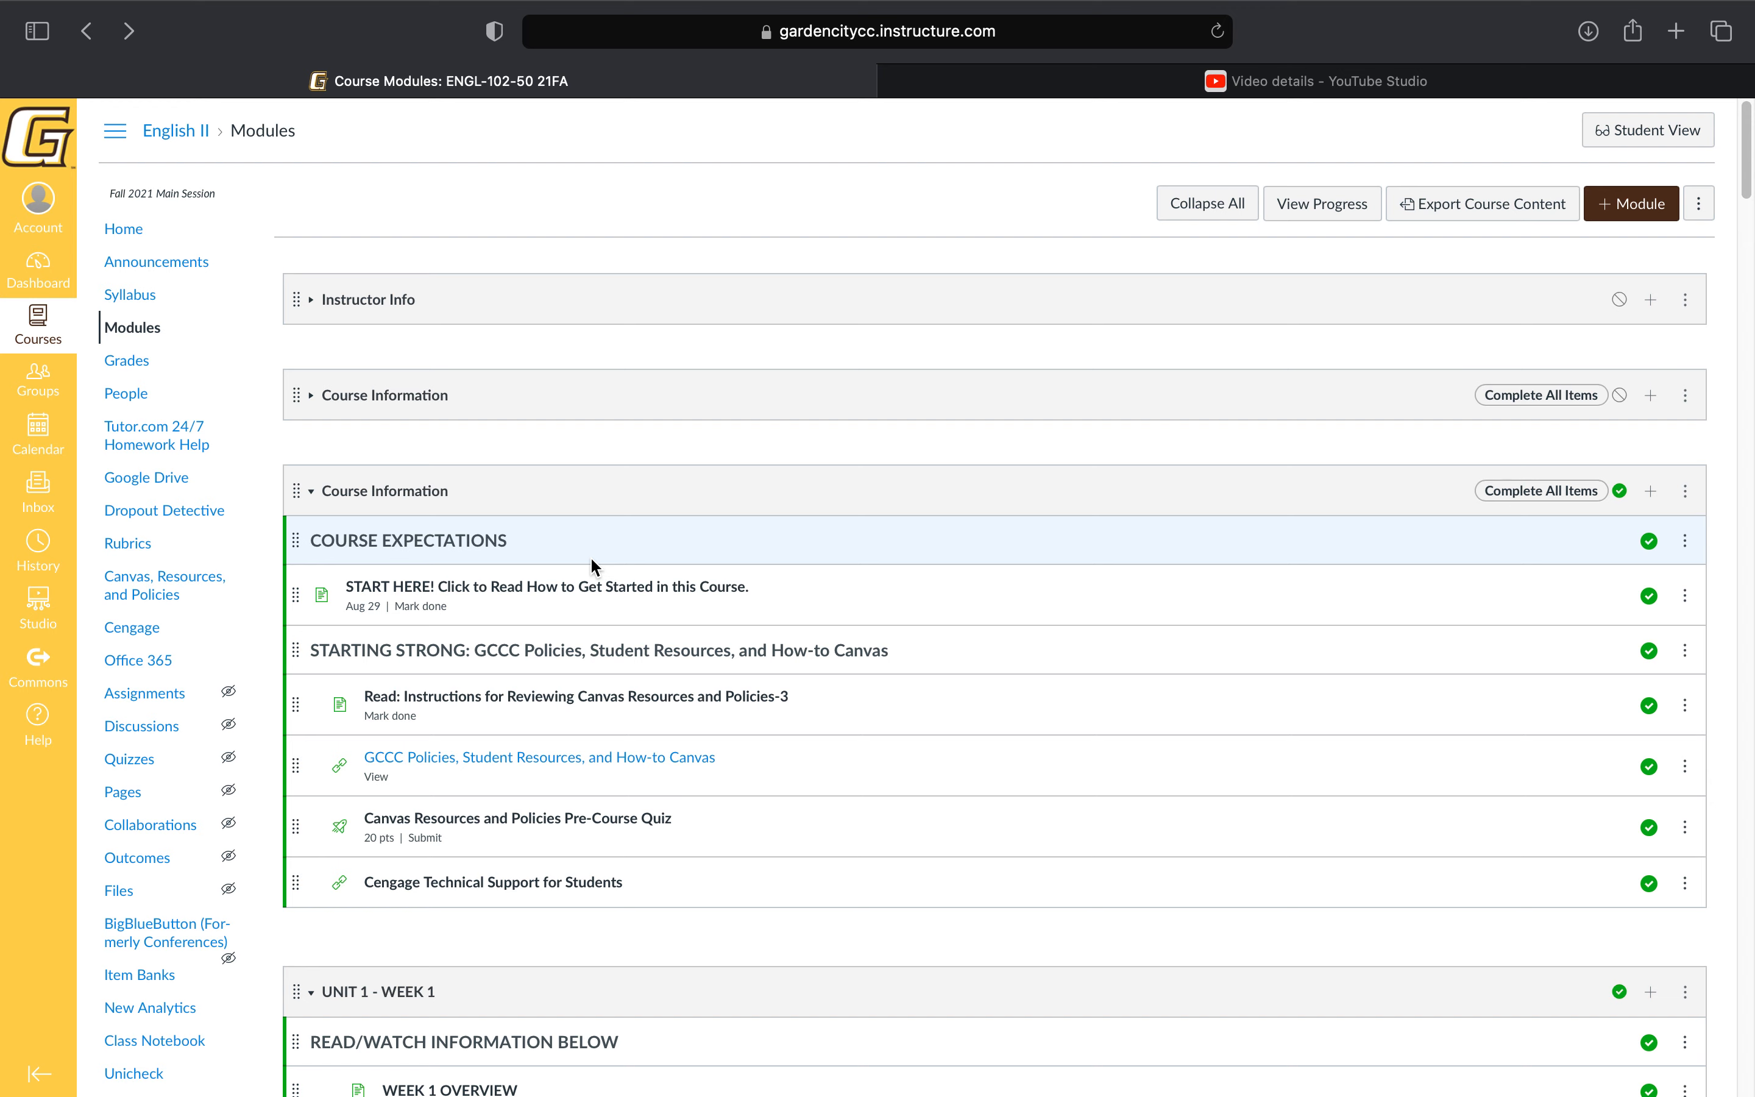
pyautogui.scroll(-3)
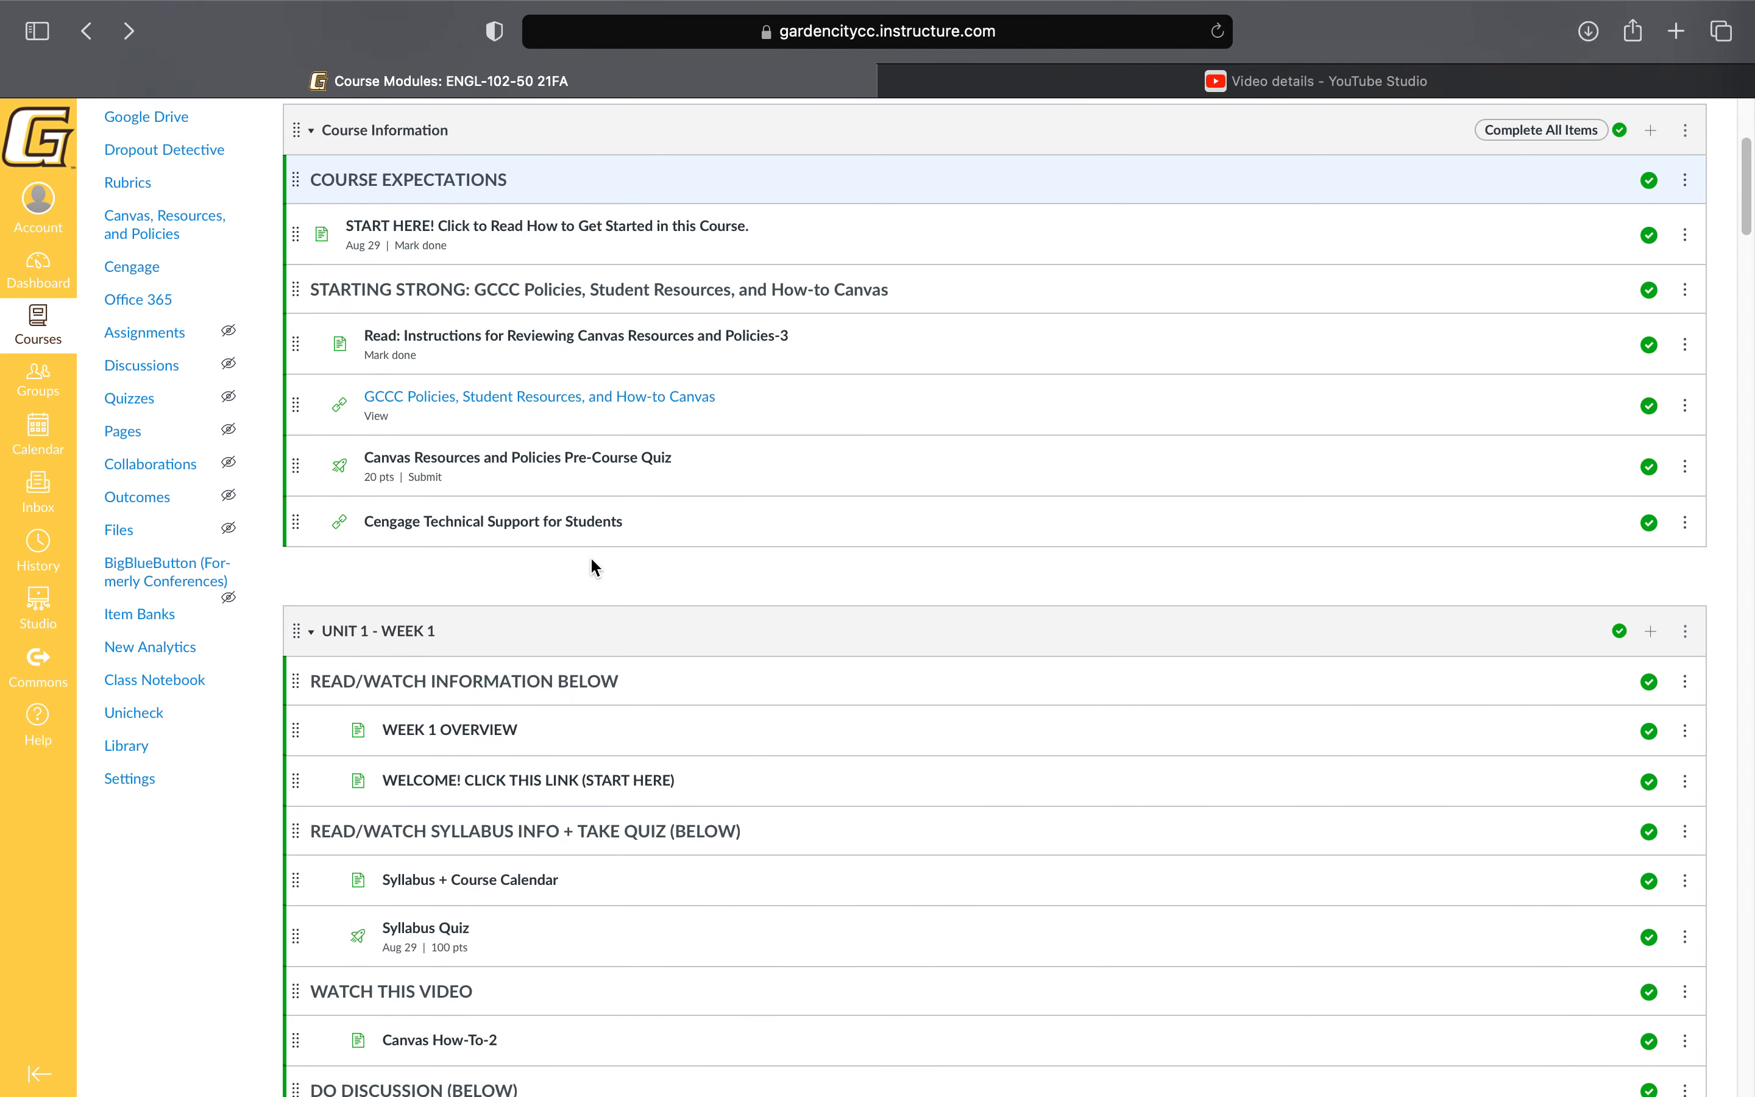
pyautogui.scroll(-3)
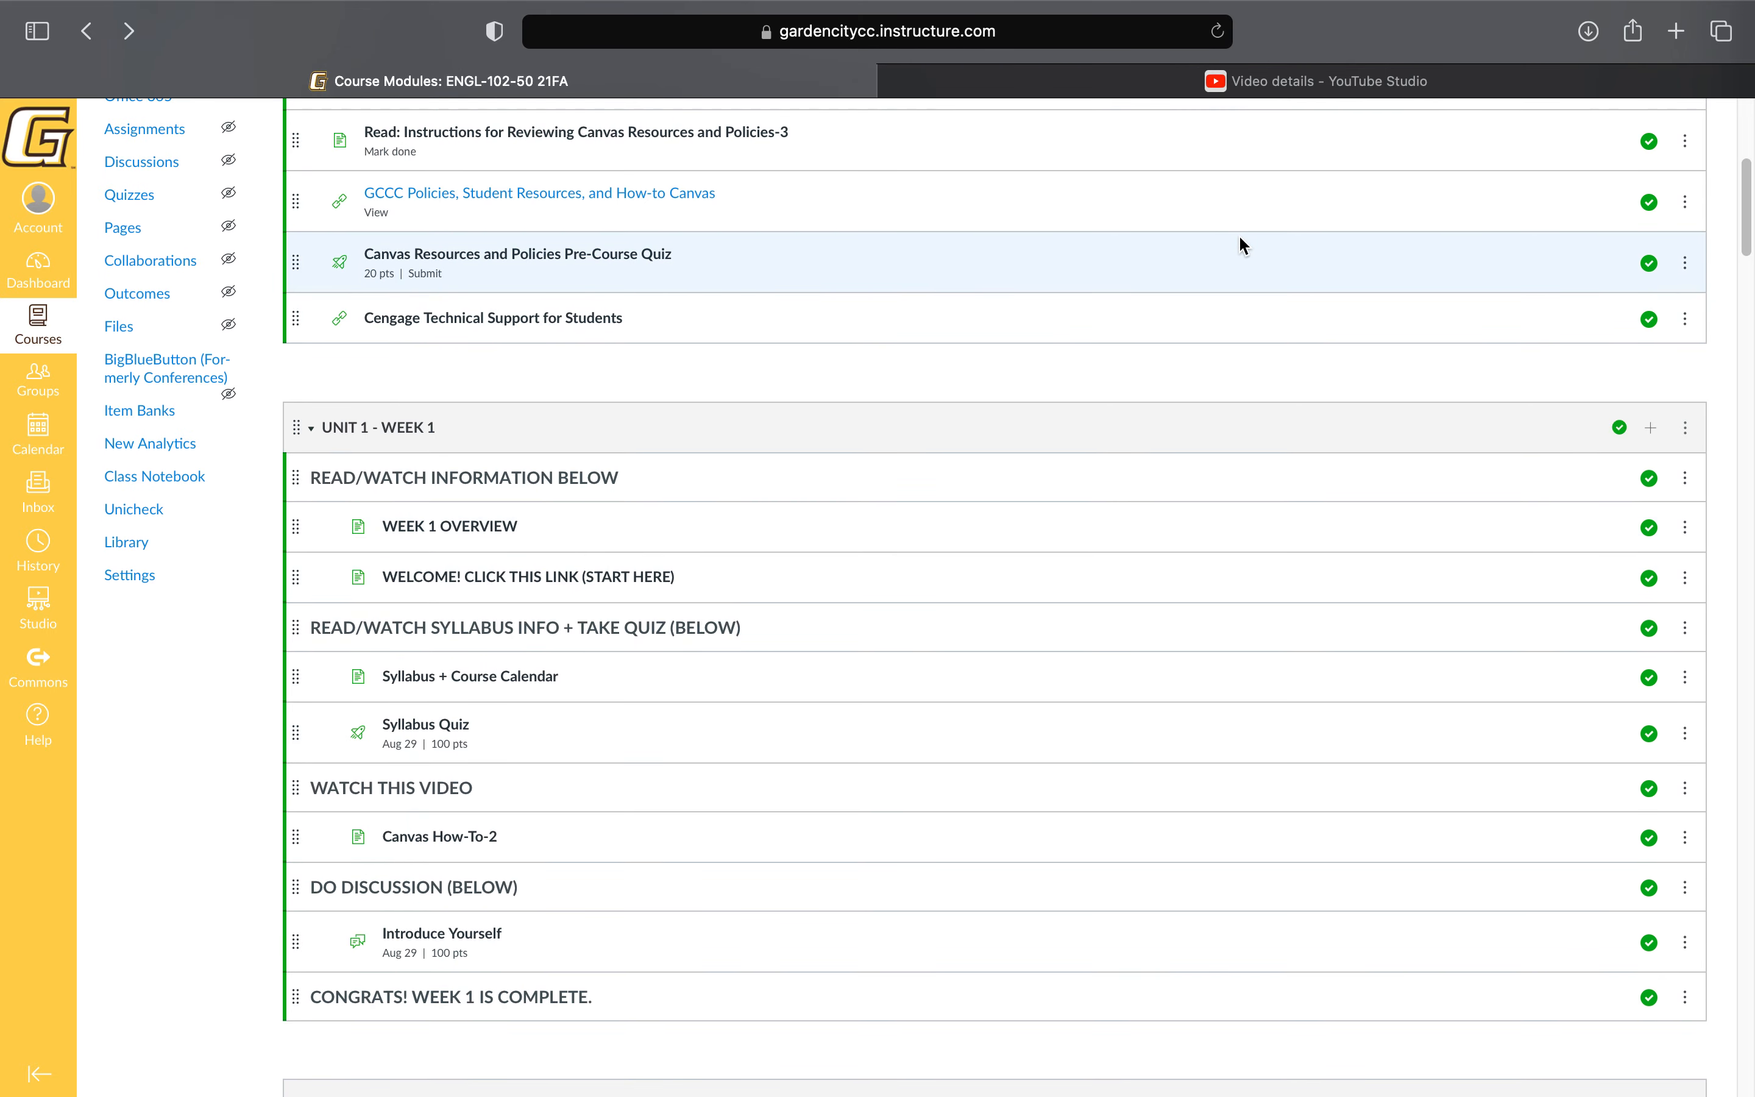